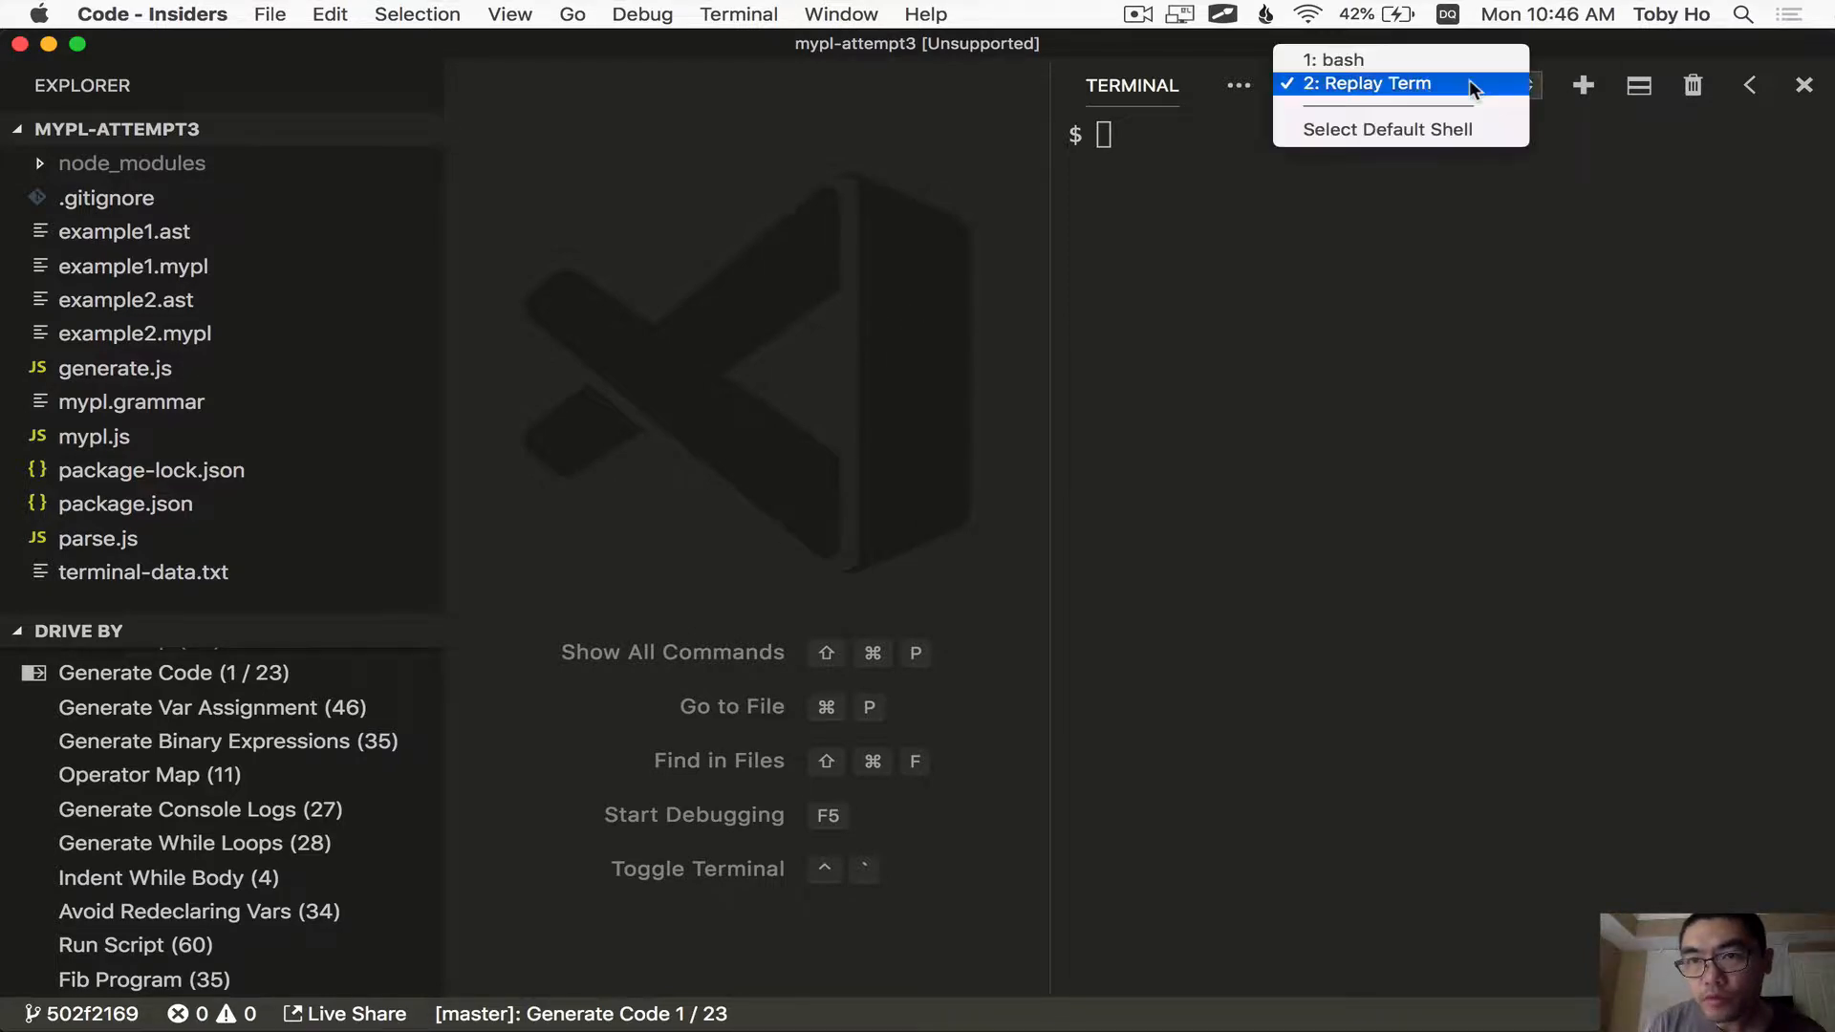
Switch the terminal to bash and view example1.mypl and example2.mypl in the editor
{"action": "left_click", "coordinate": [1334, 58]}
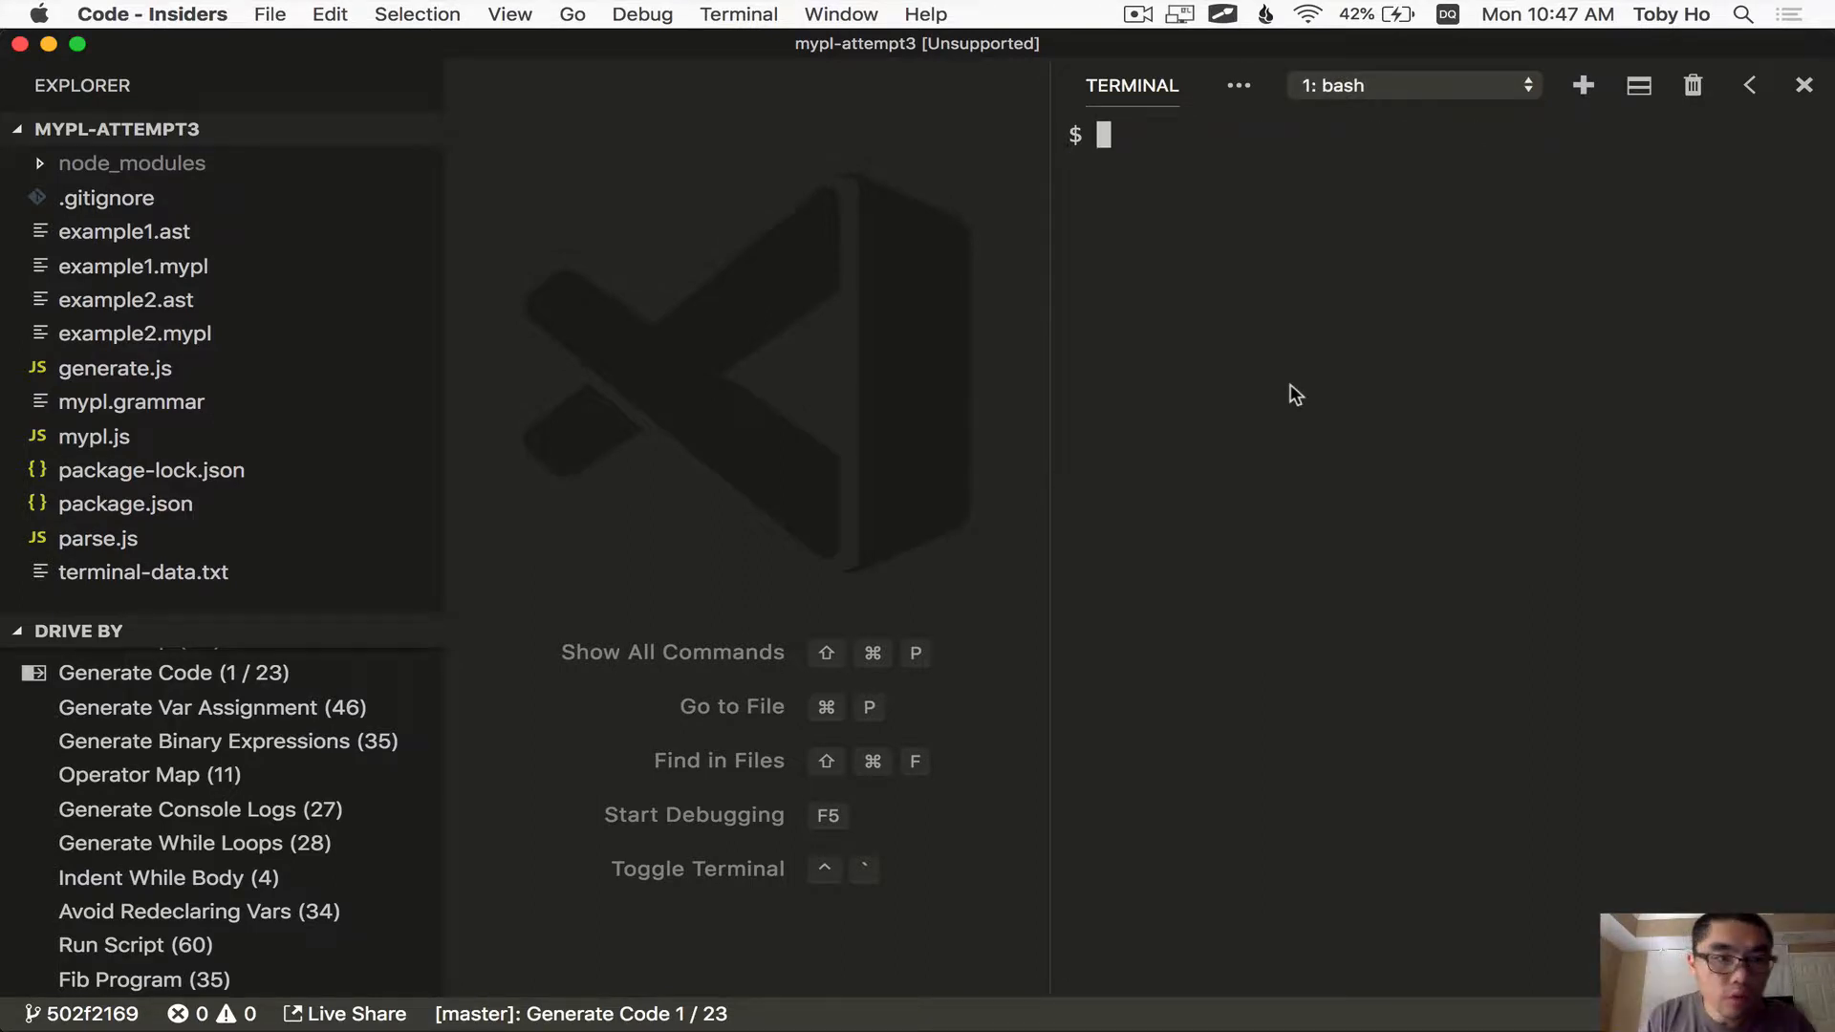
{"action": "double_click", "coordinate": [121, 265]}
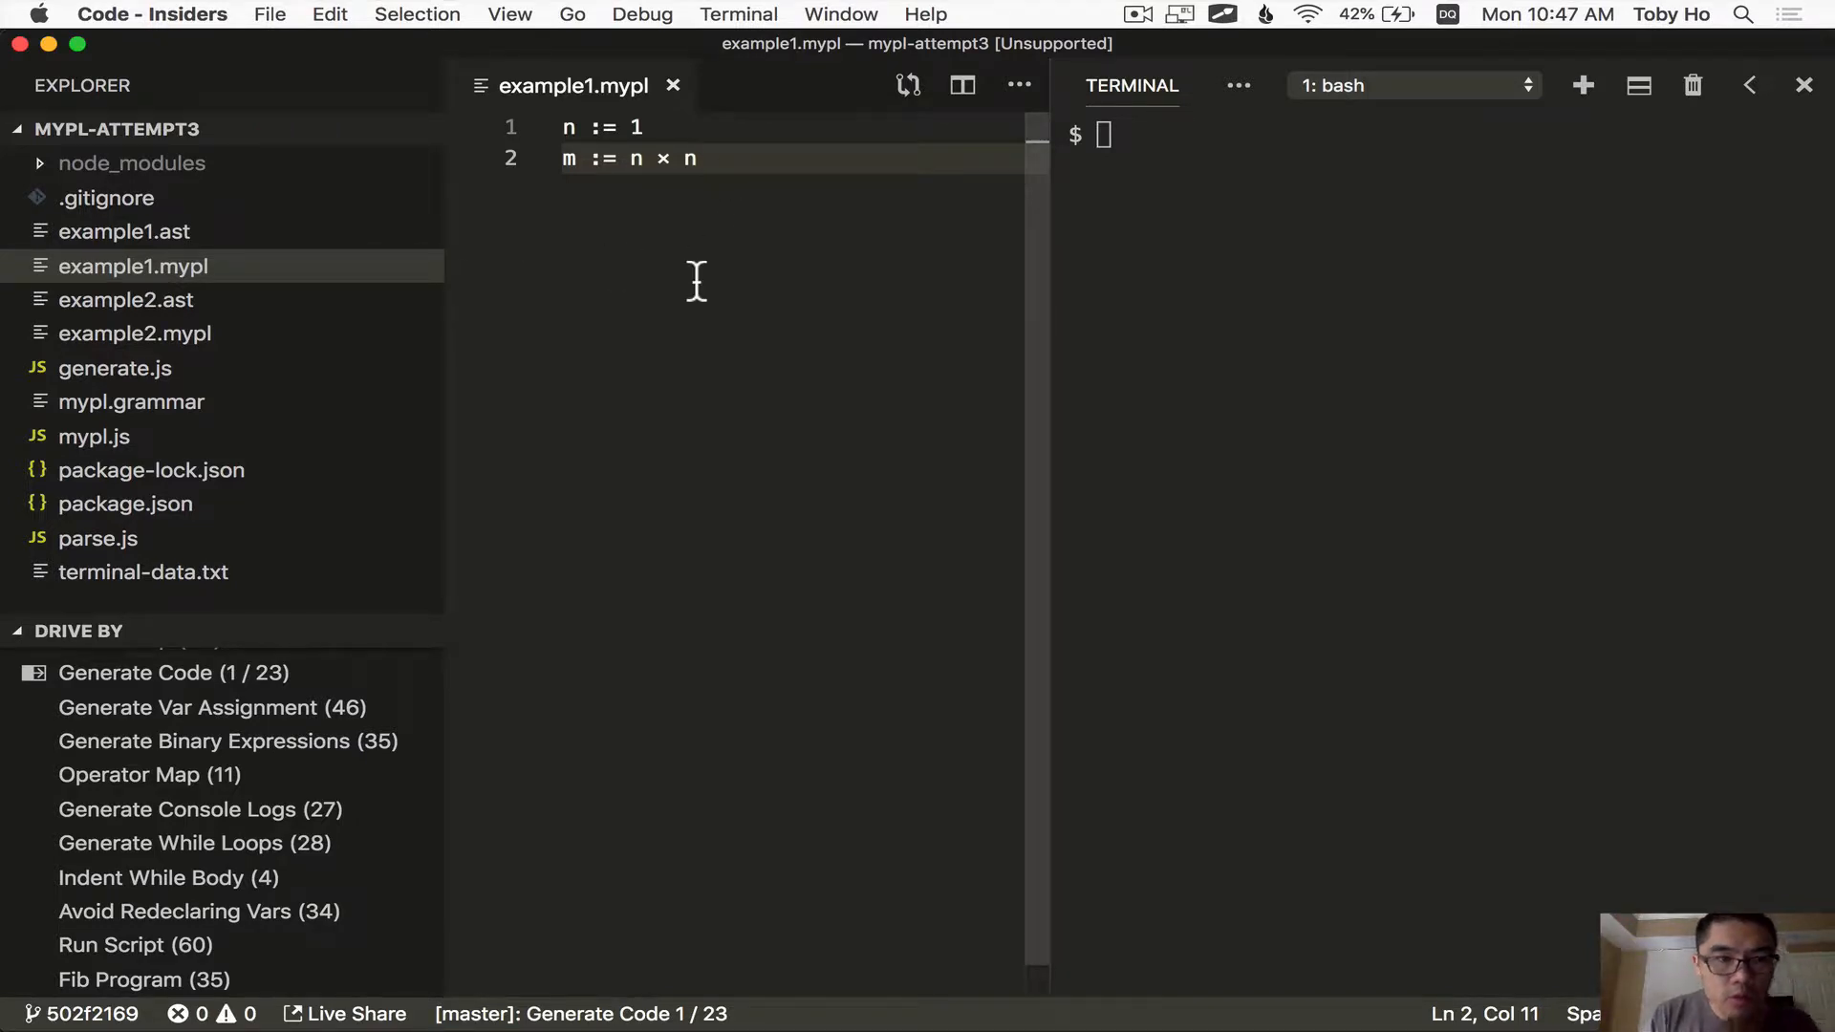
{"action": "mouse_move", "coordinate": [444, 332]}
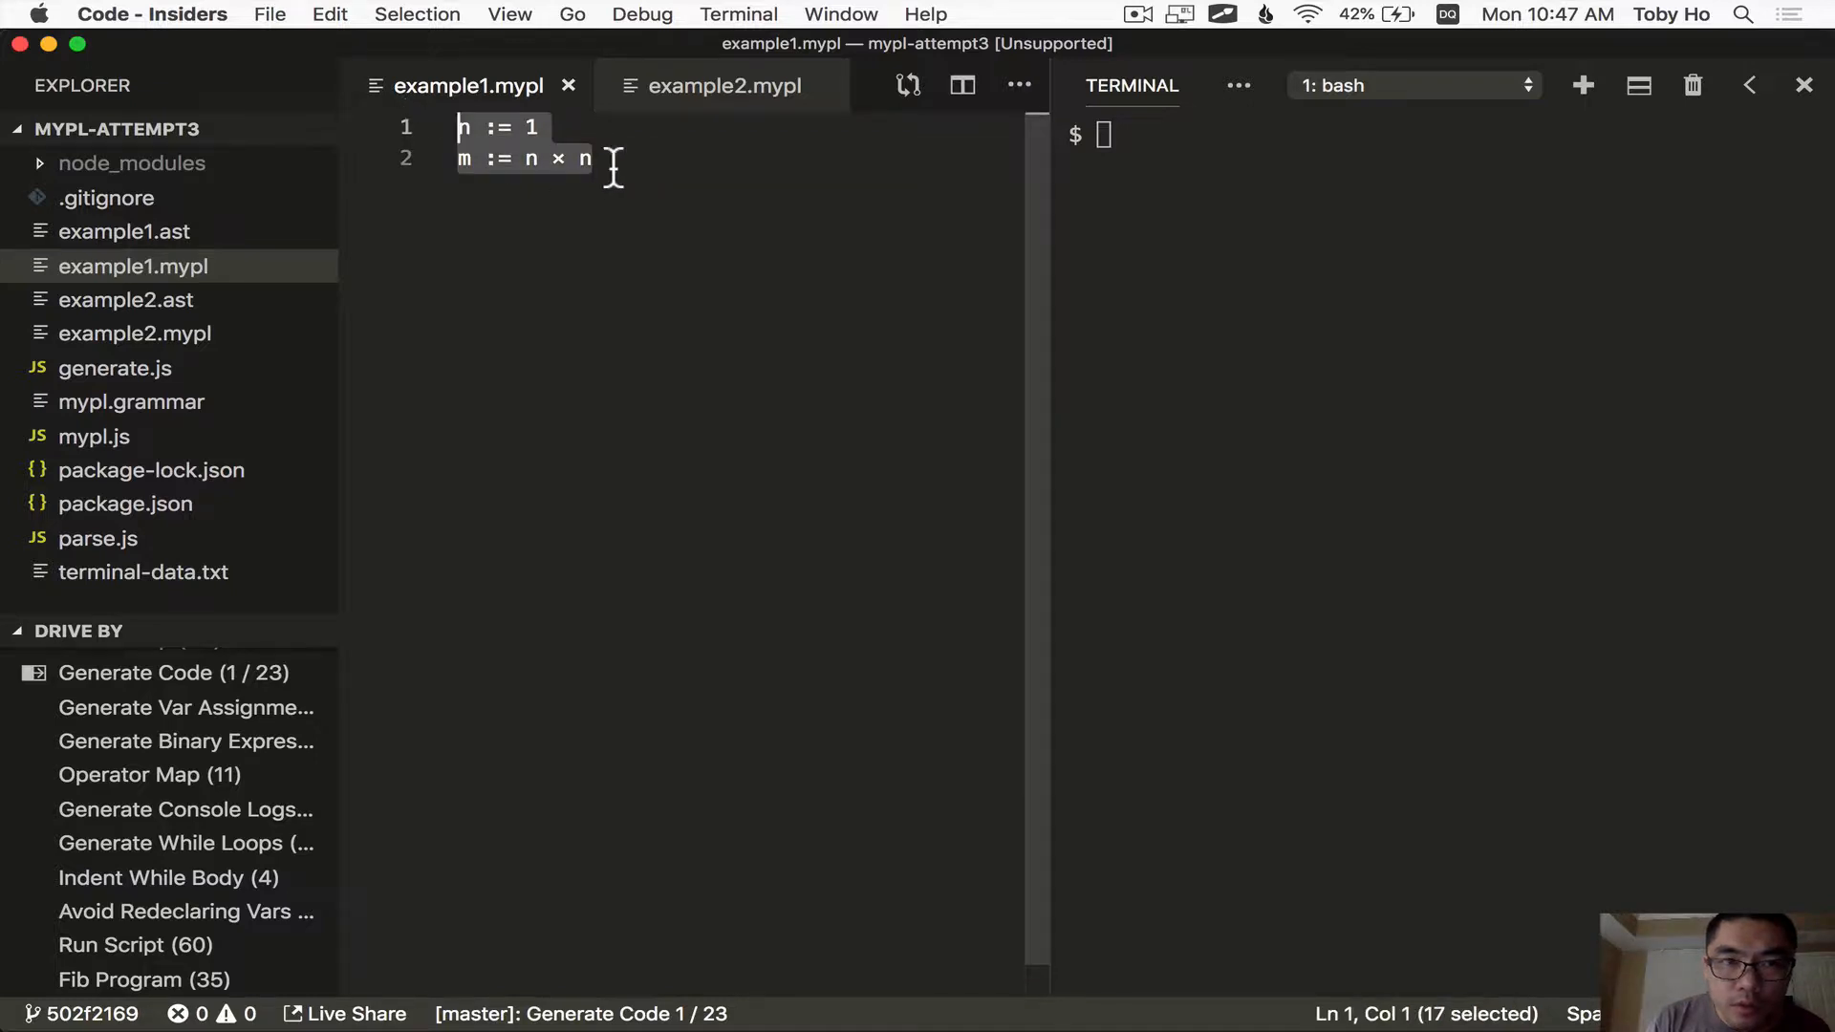
{"action": "left_click", "coordinate": [722, 86]}
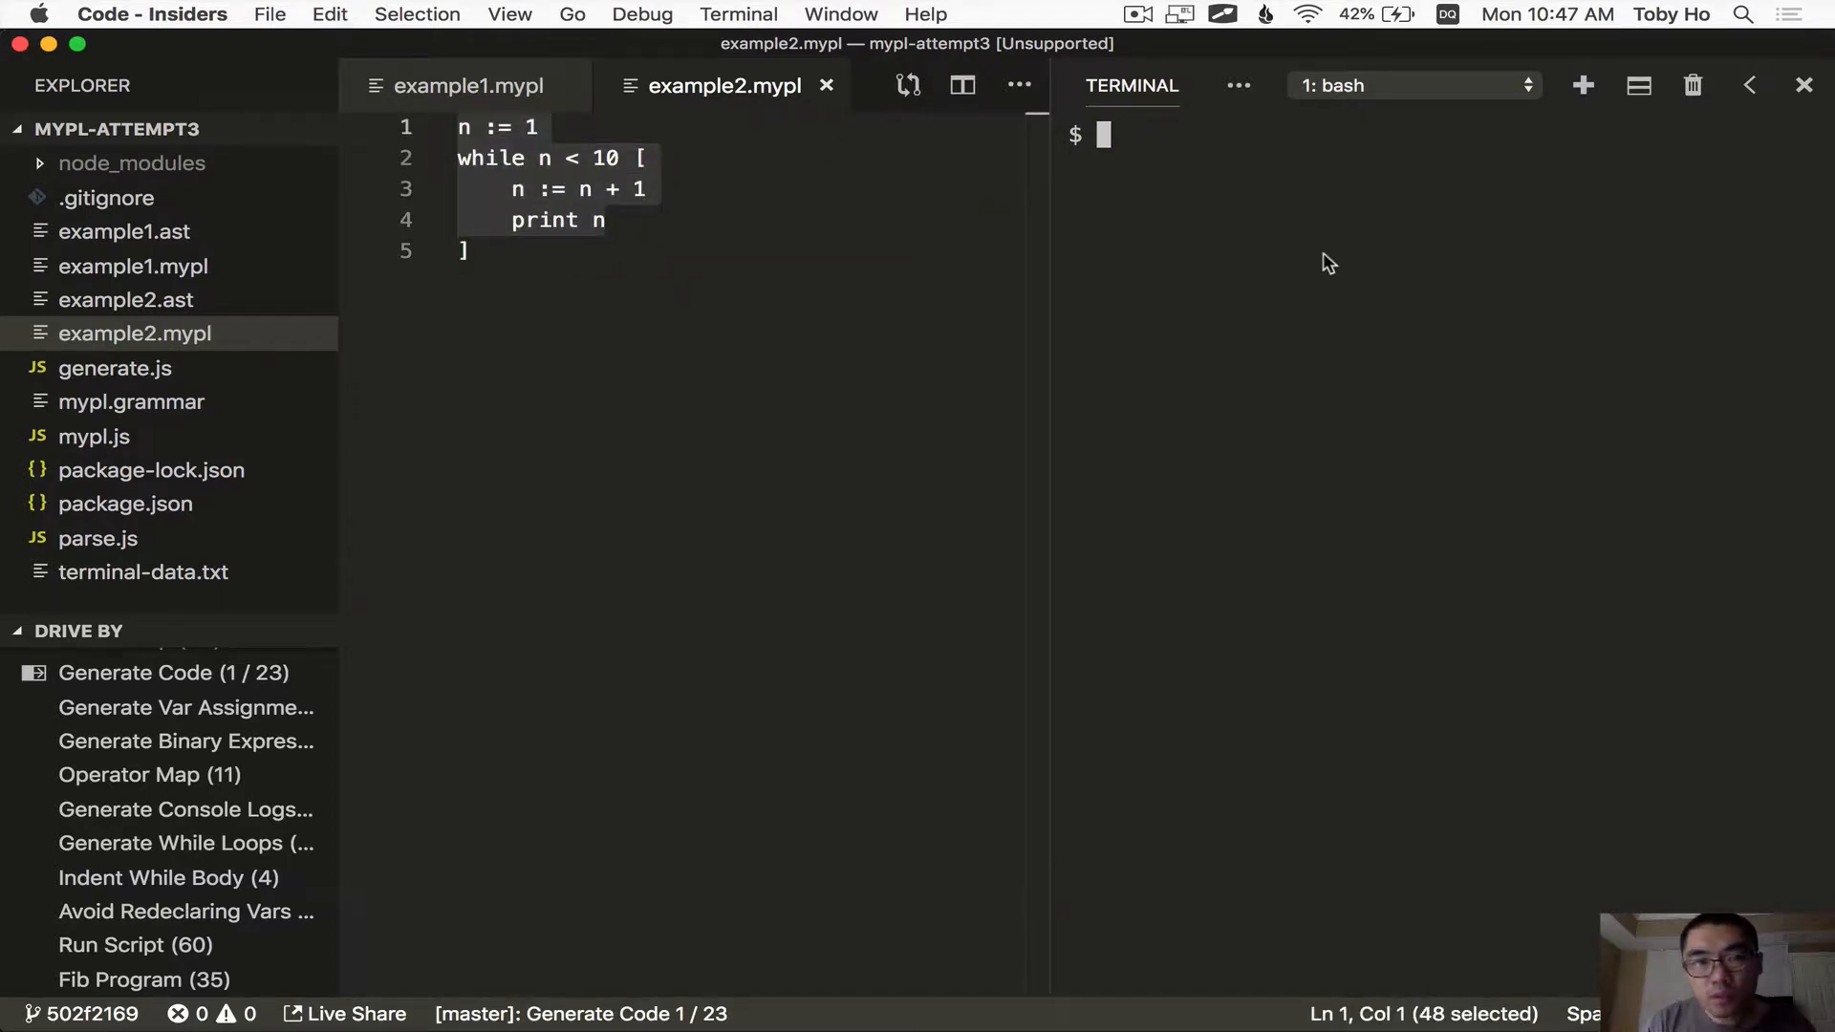
Run 'node parse.js example2.mypl' so example2.ast is written
{"action": "type", "text": "node"}
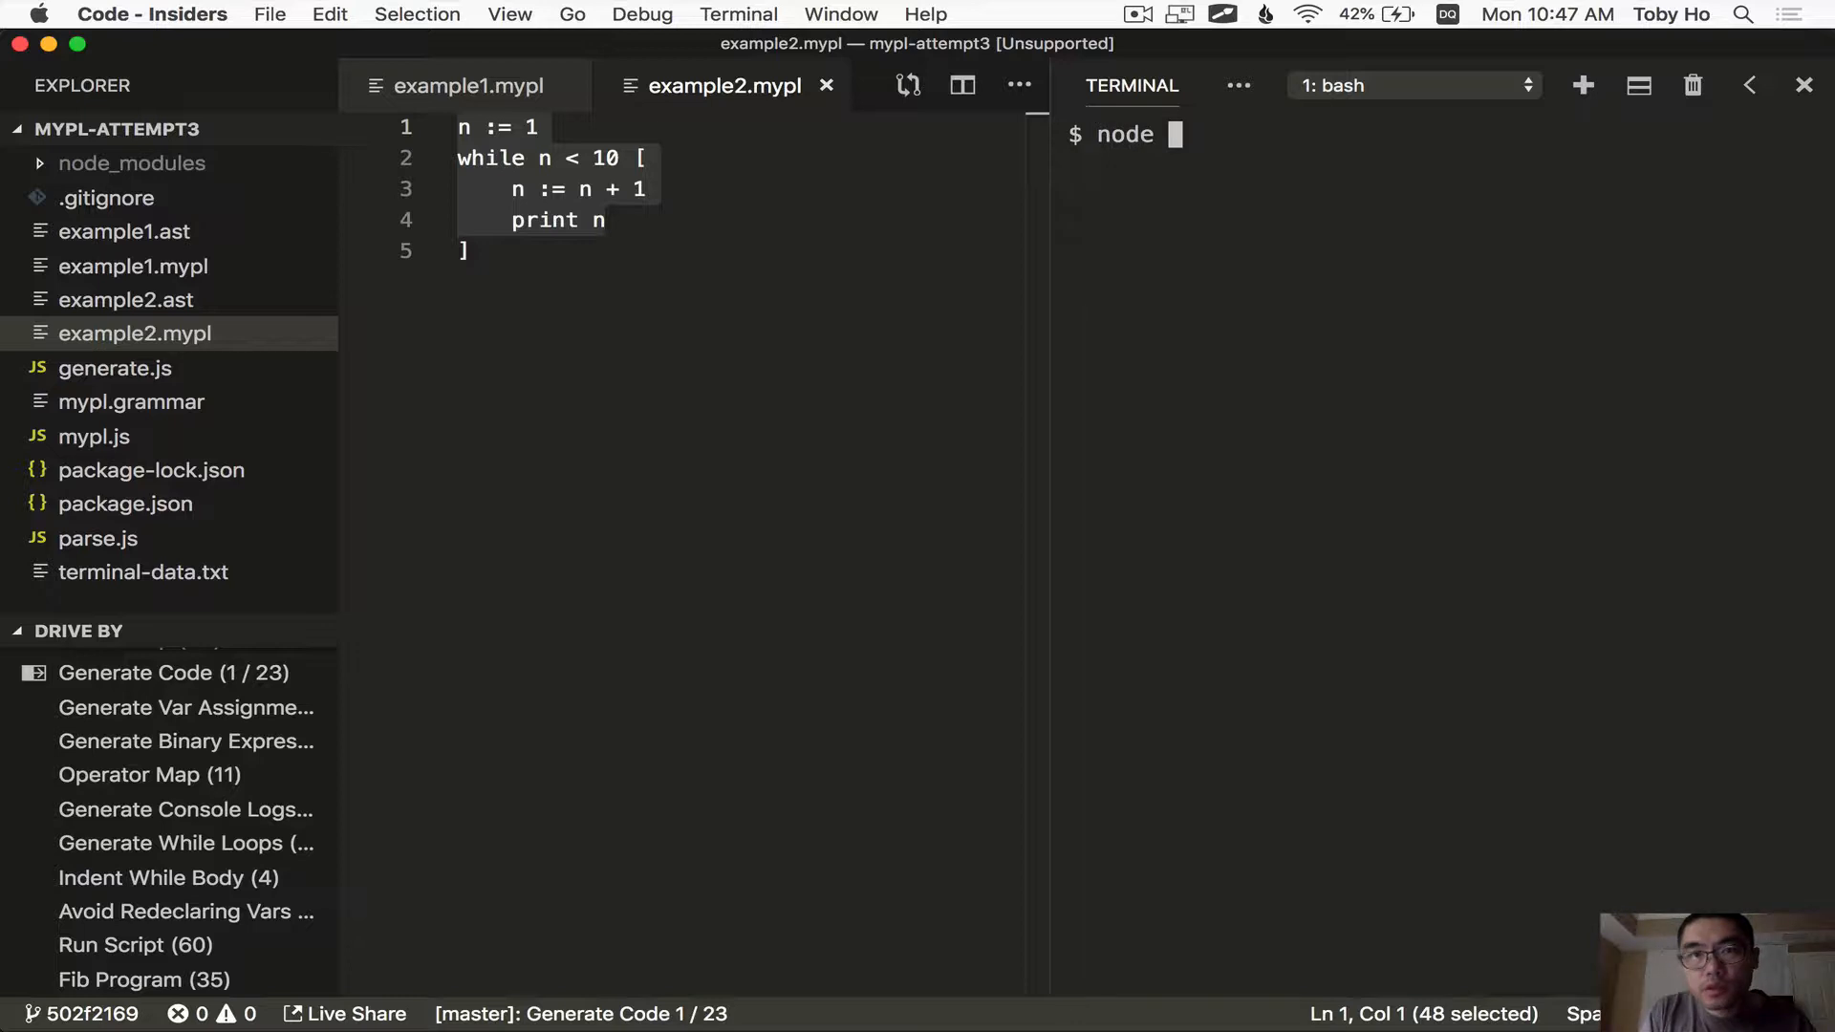
{"action": "type", "text": "parse.js"}
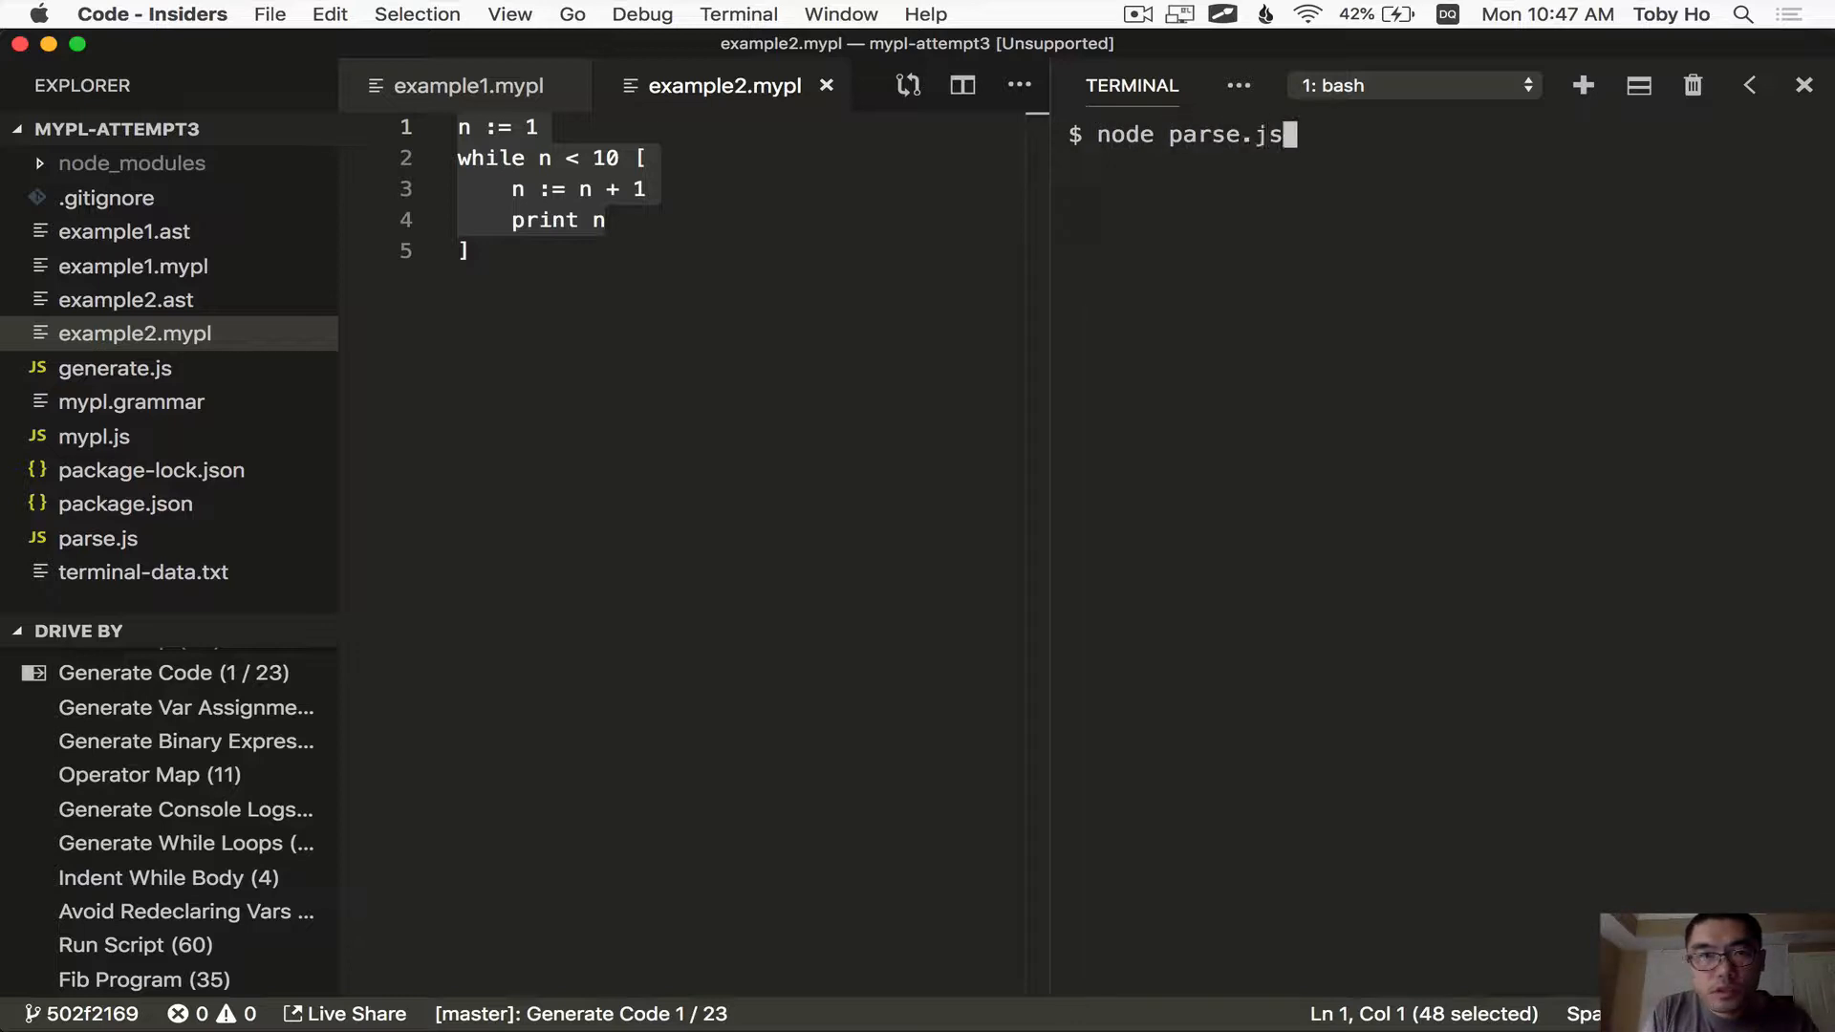
{"action": "type", "text": "example"}
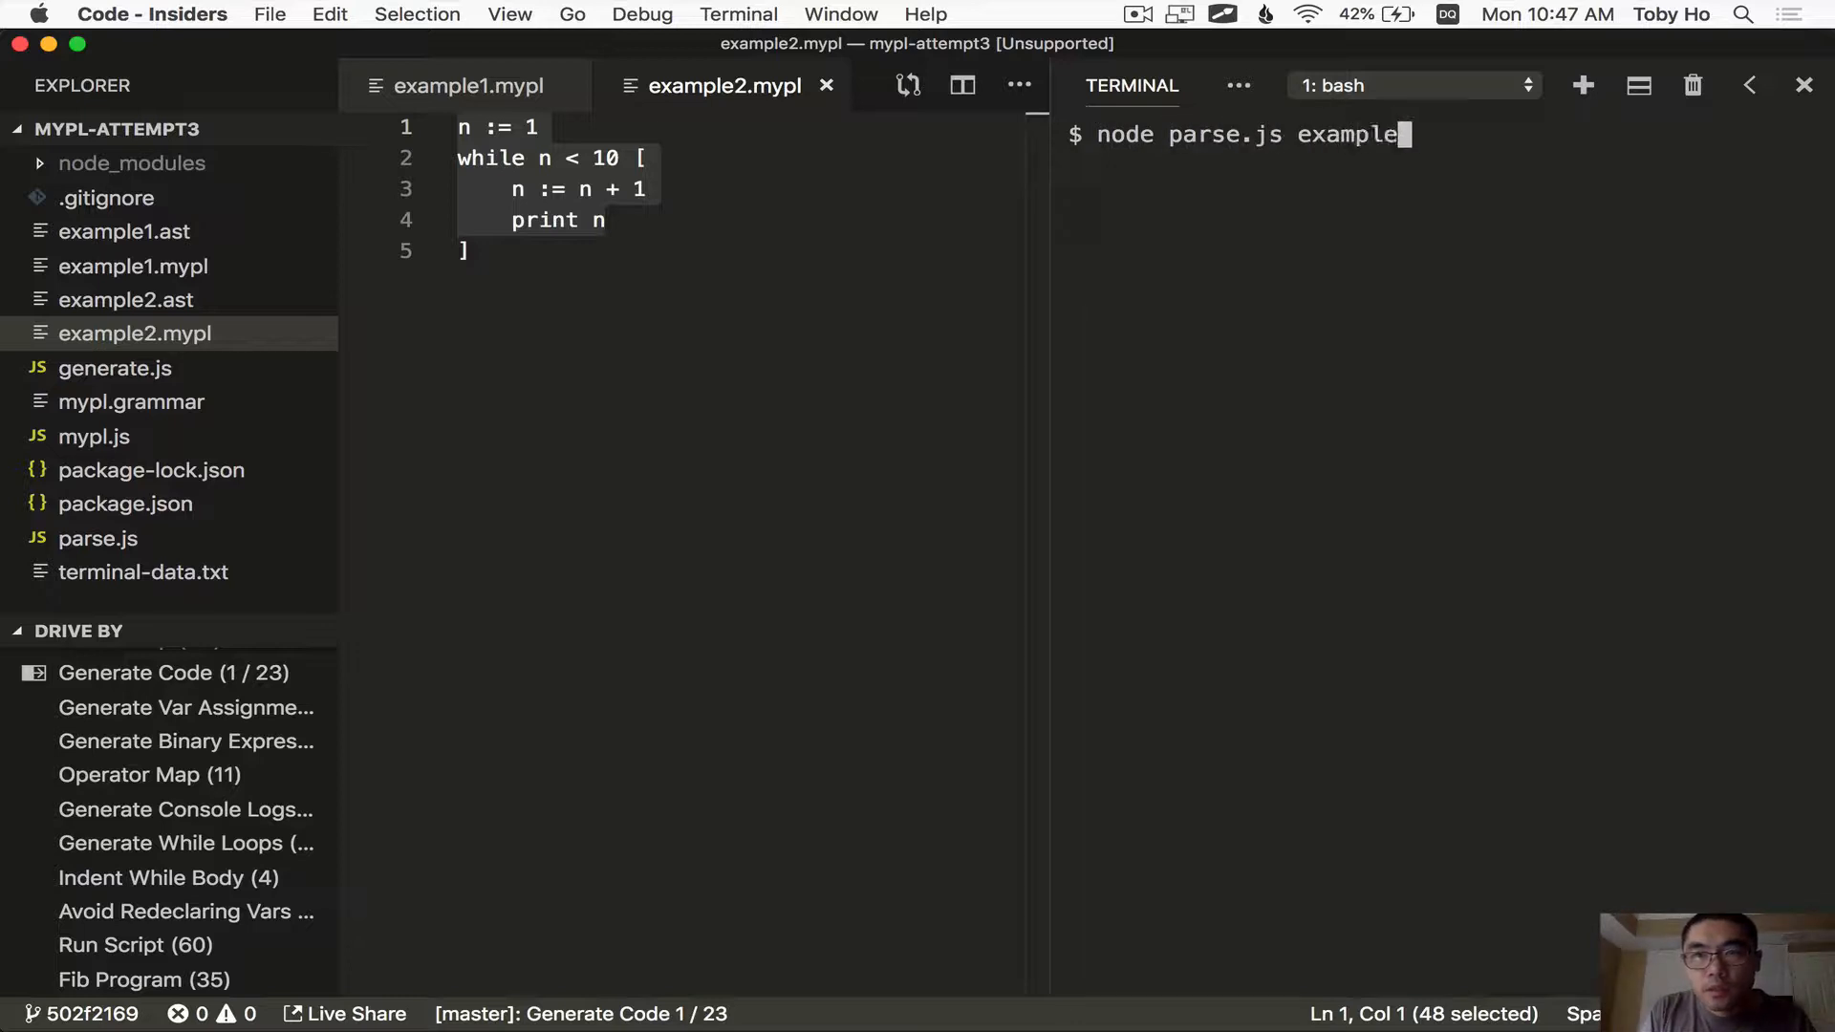
{"action": "type", "text": "2.mypl"}
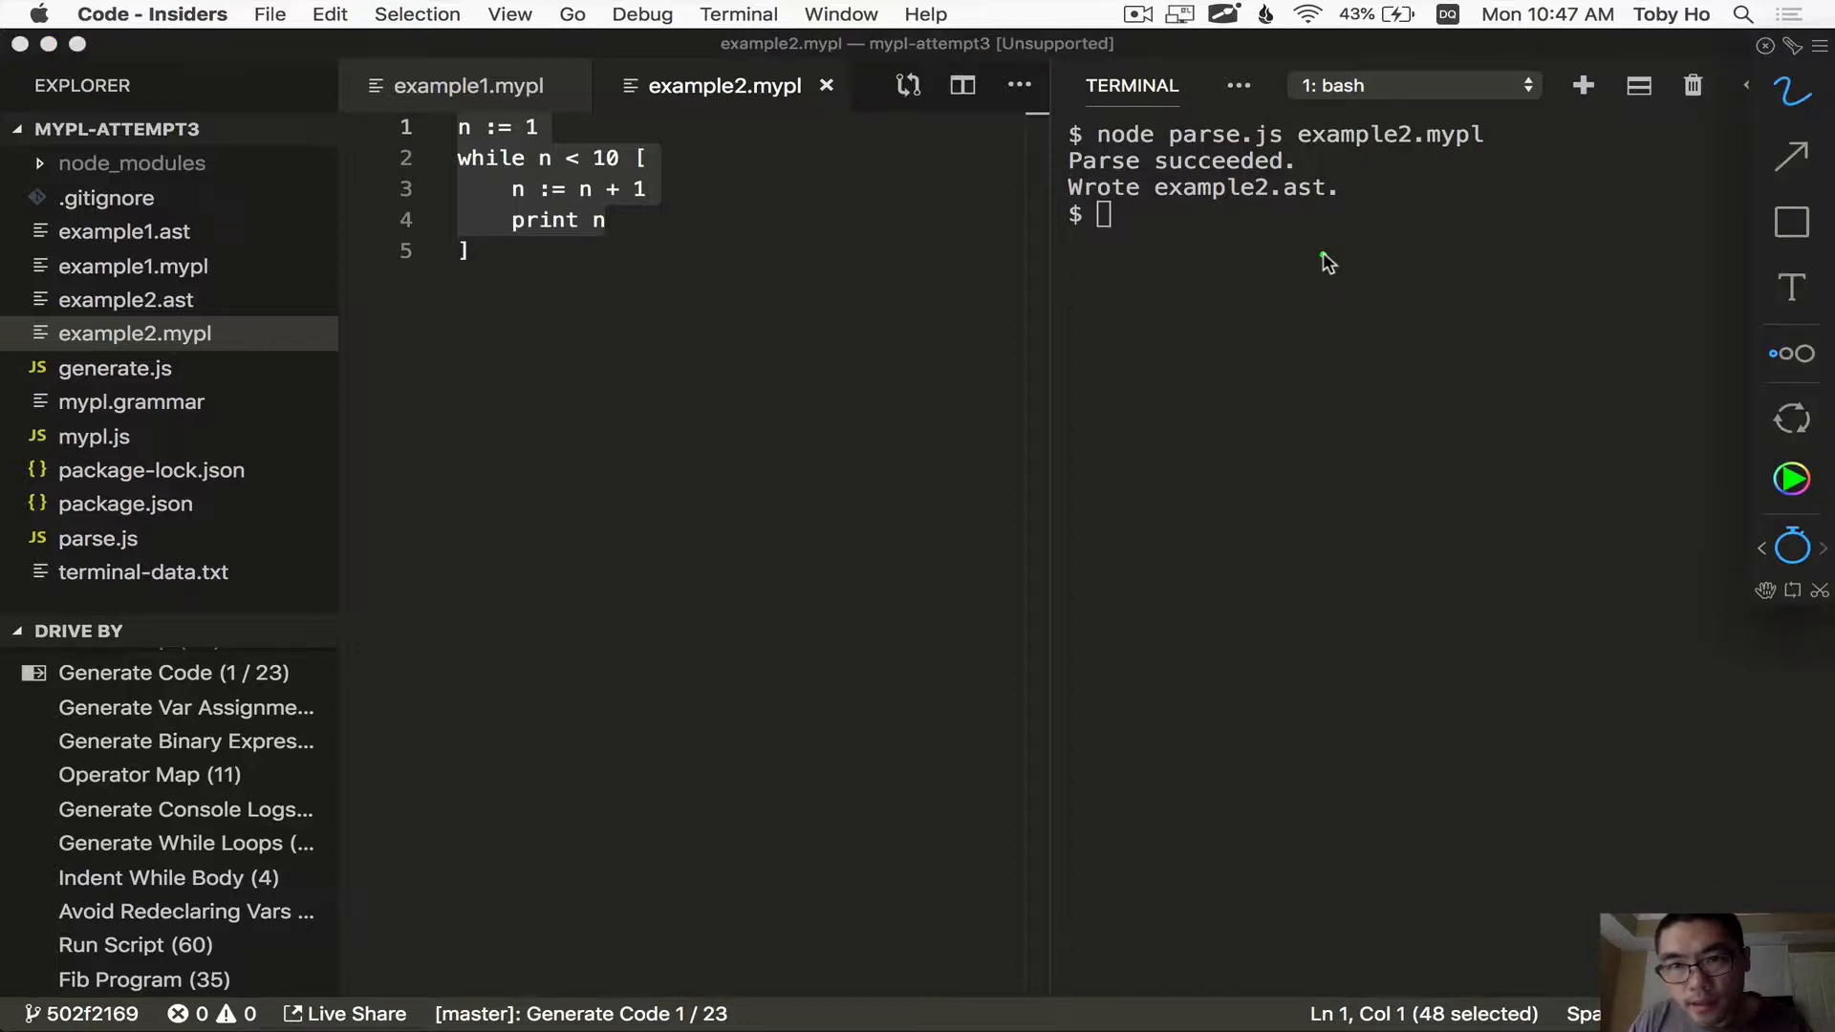
{"action": "mouse_move", "coordinate": [1282, 212]}
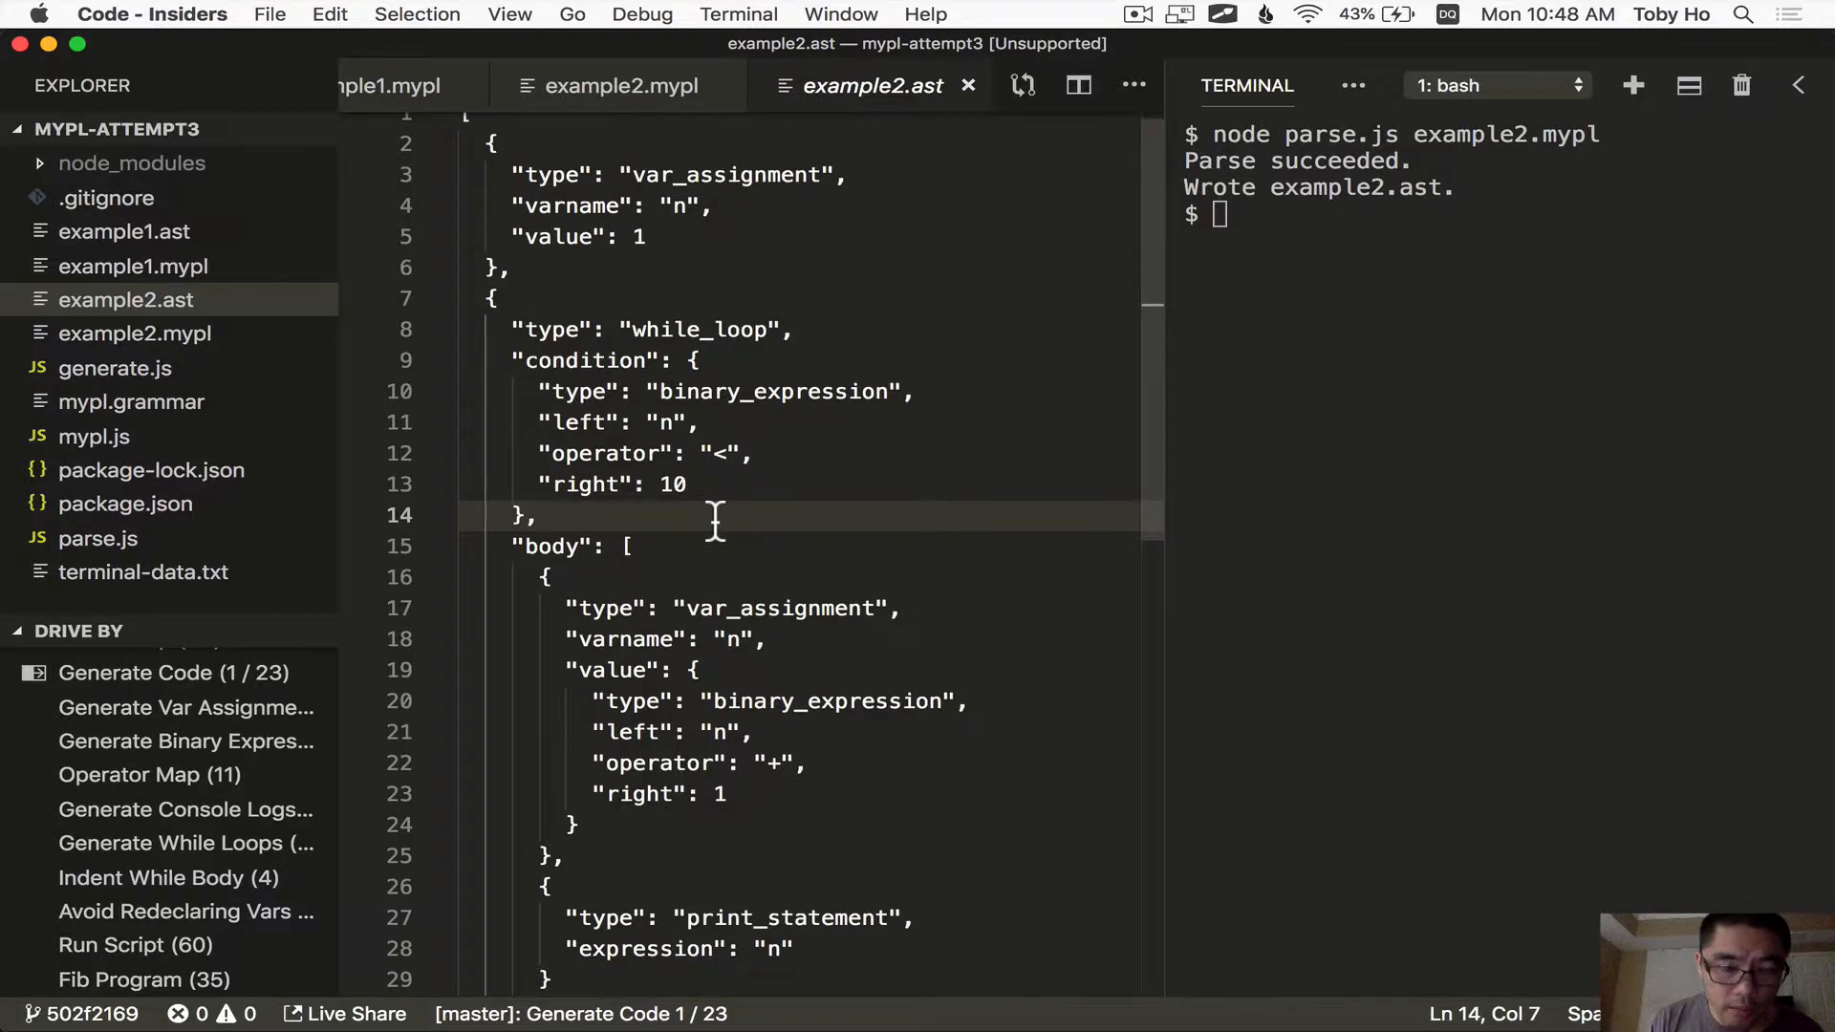
{"action": "left_click", "coordinate": [617, 86]}
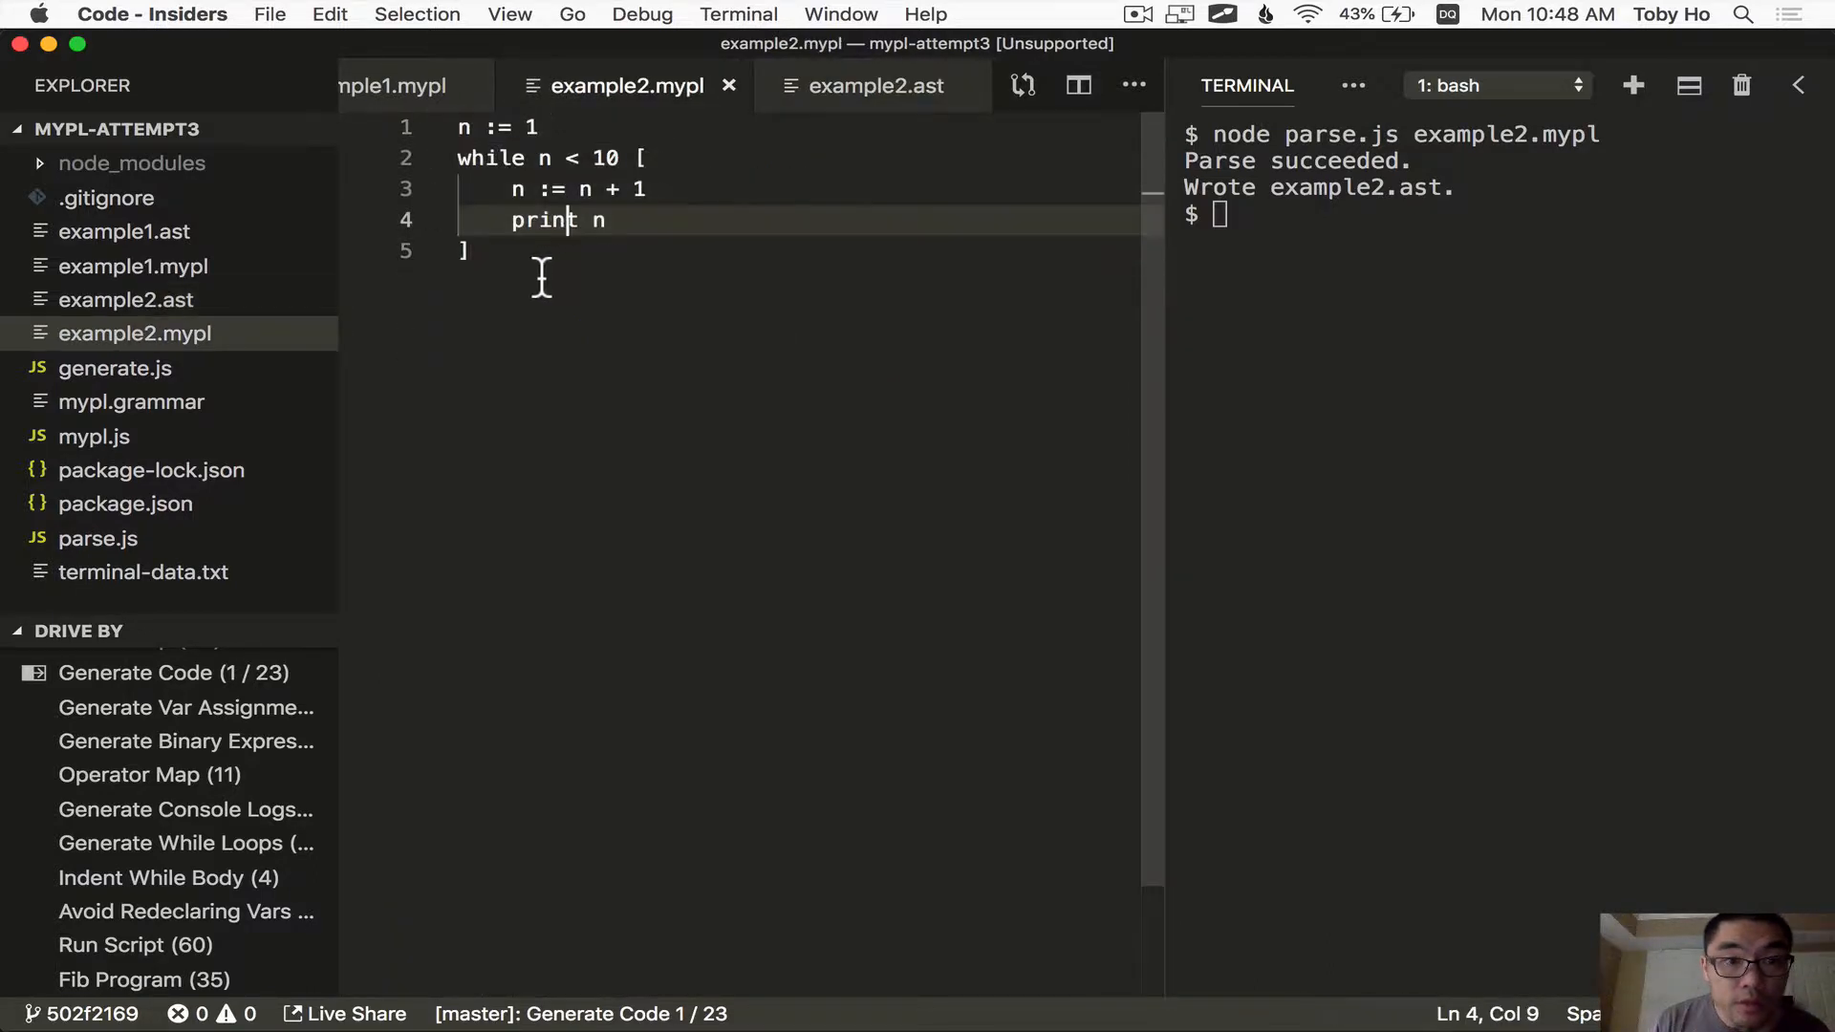
{"action": "left_click", "coordinate": [875, 86]}
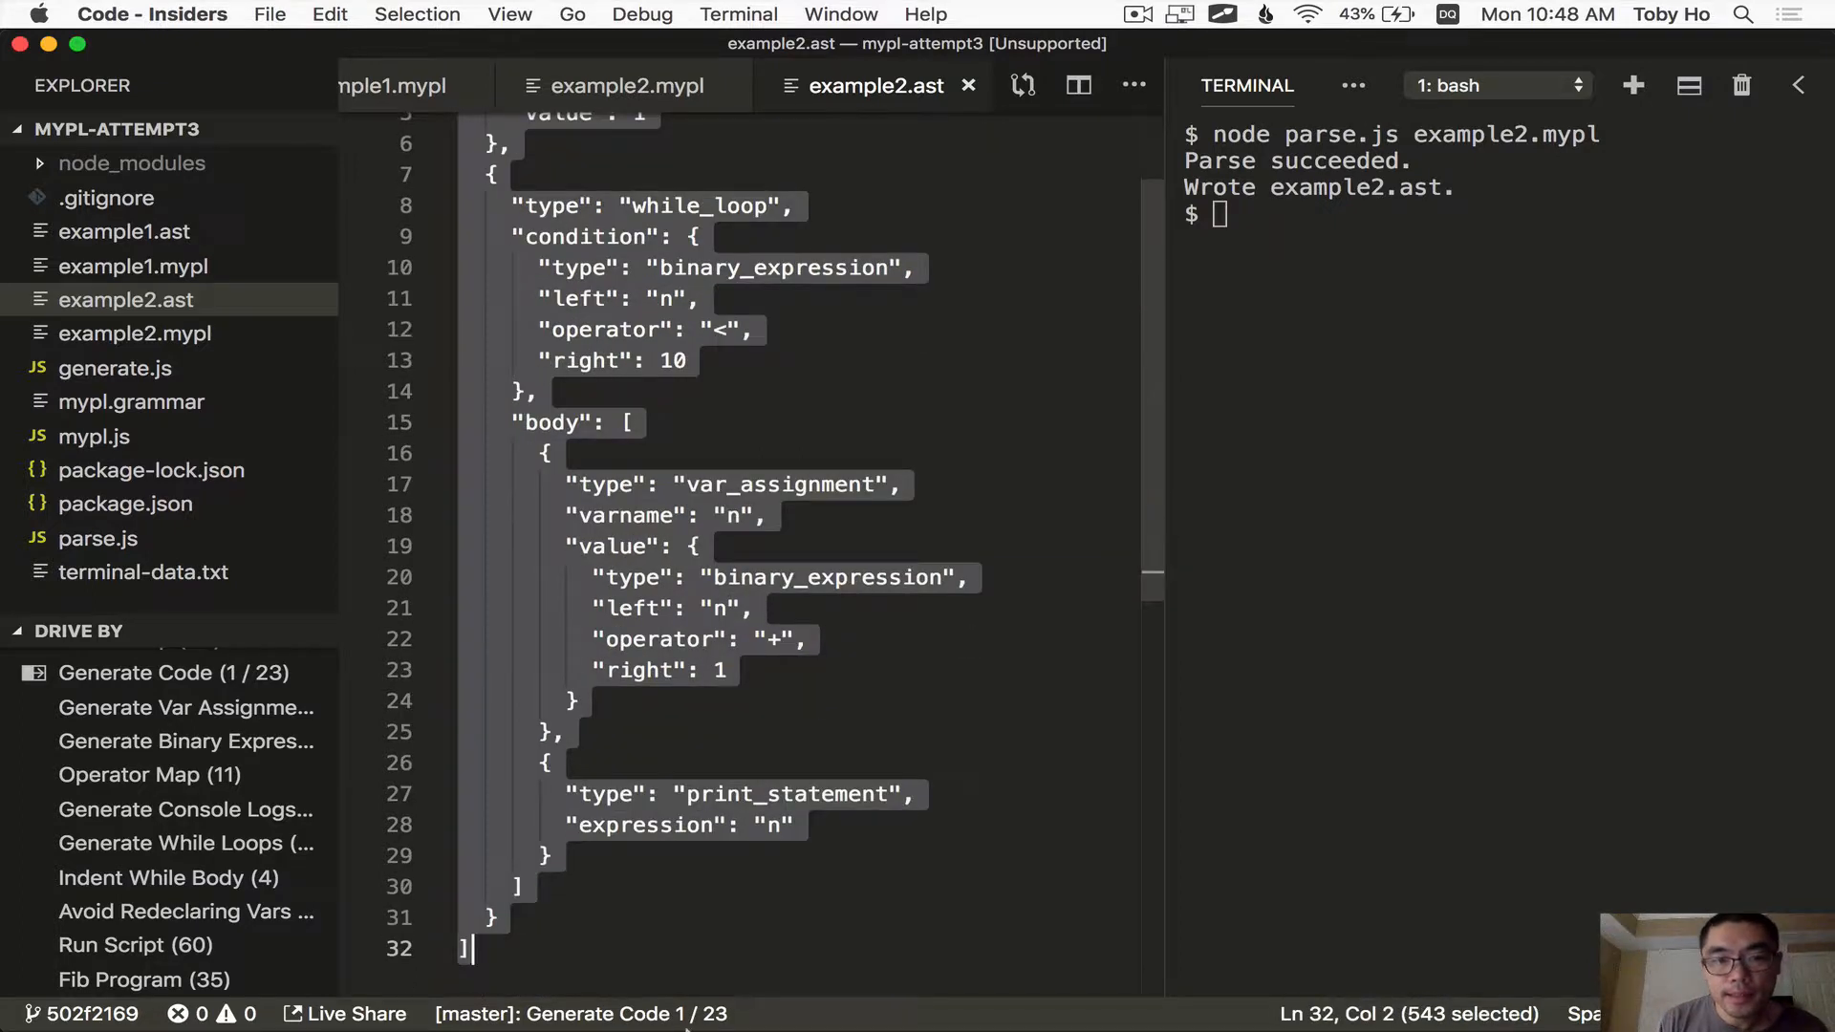
{"action": "left_click", "coordinate": [727, 734]}
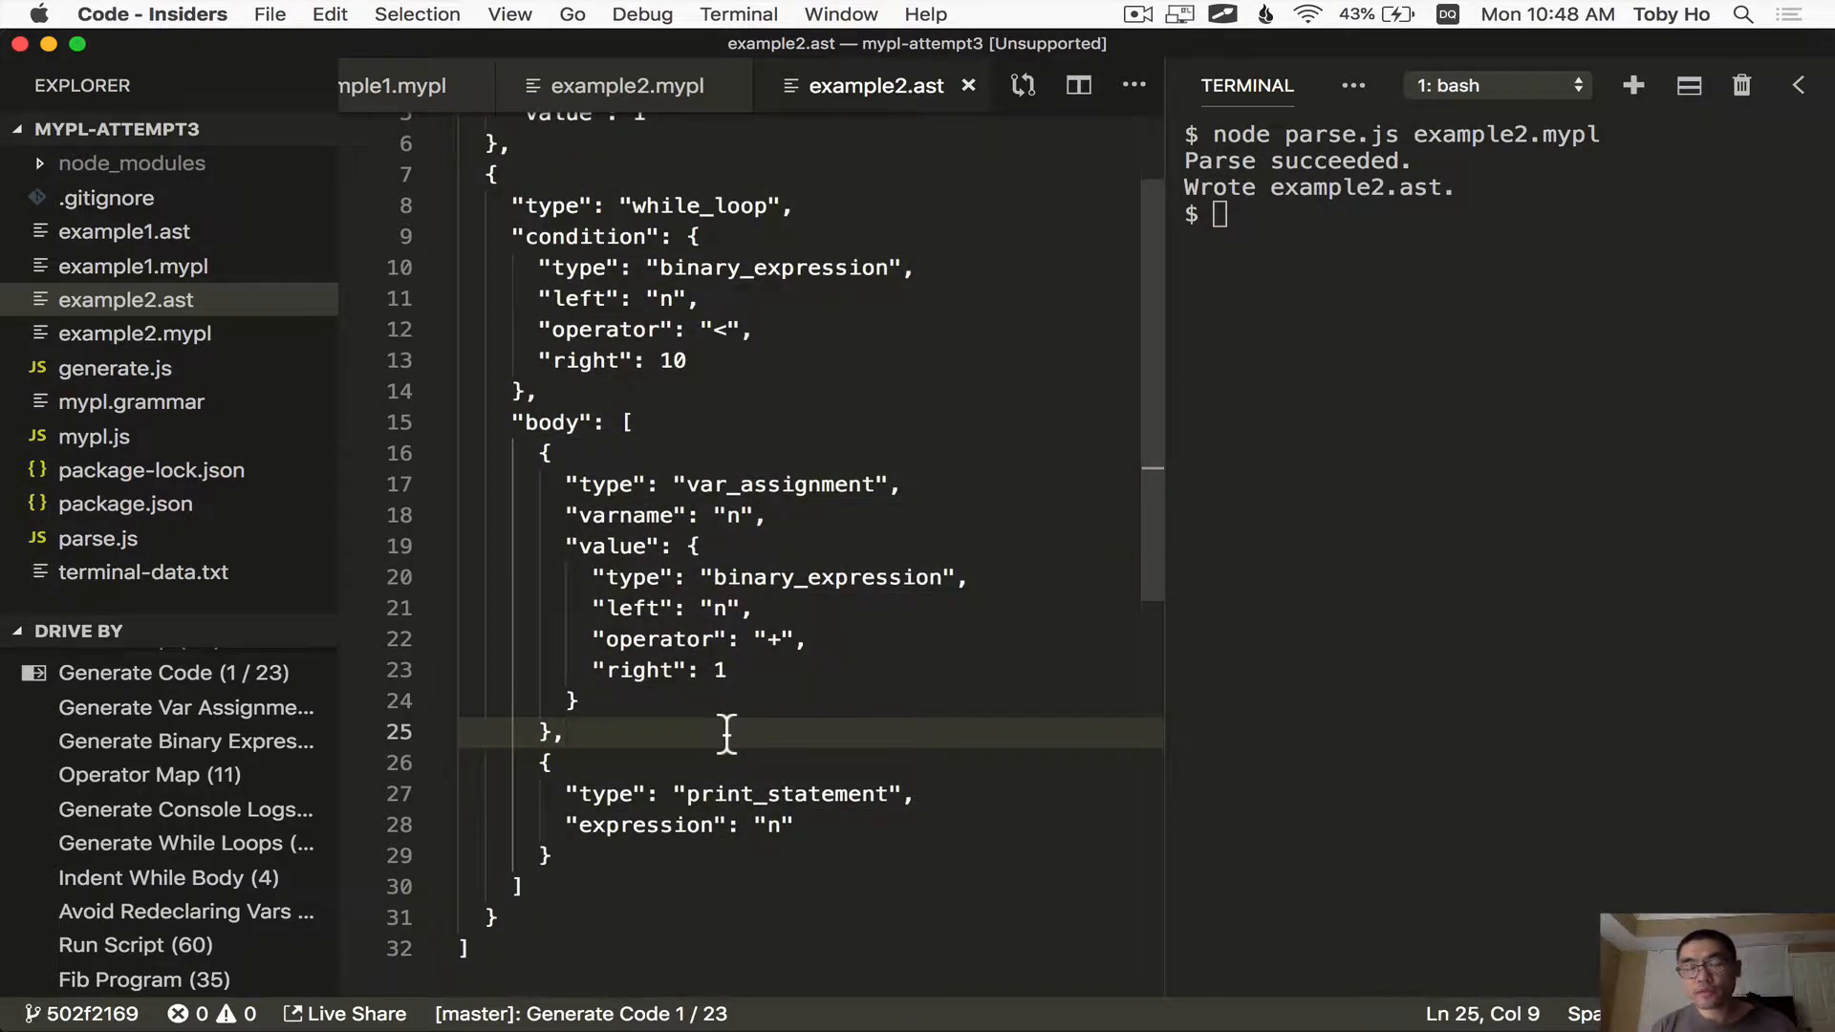
{"action": "left_click", "coordinate": [573, 732]}
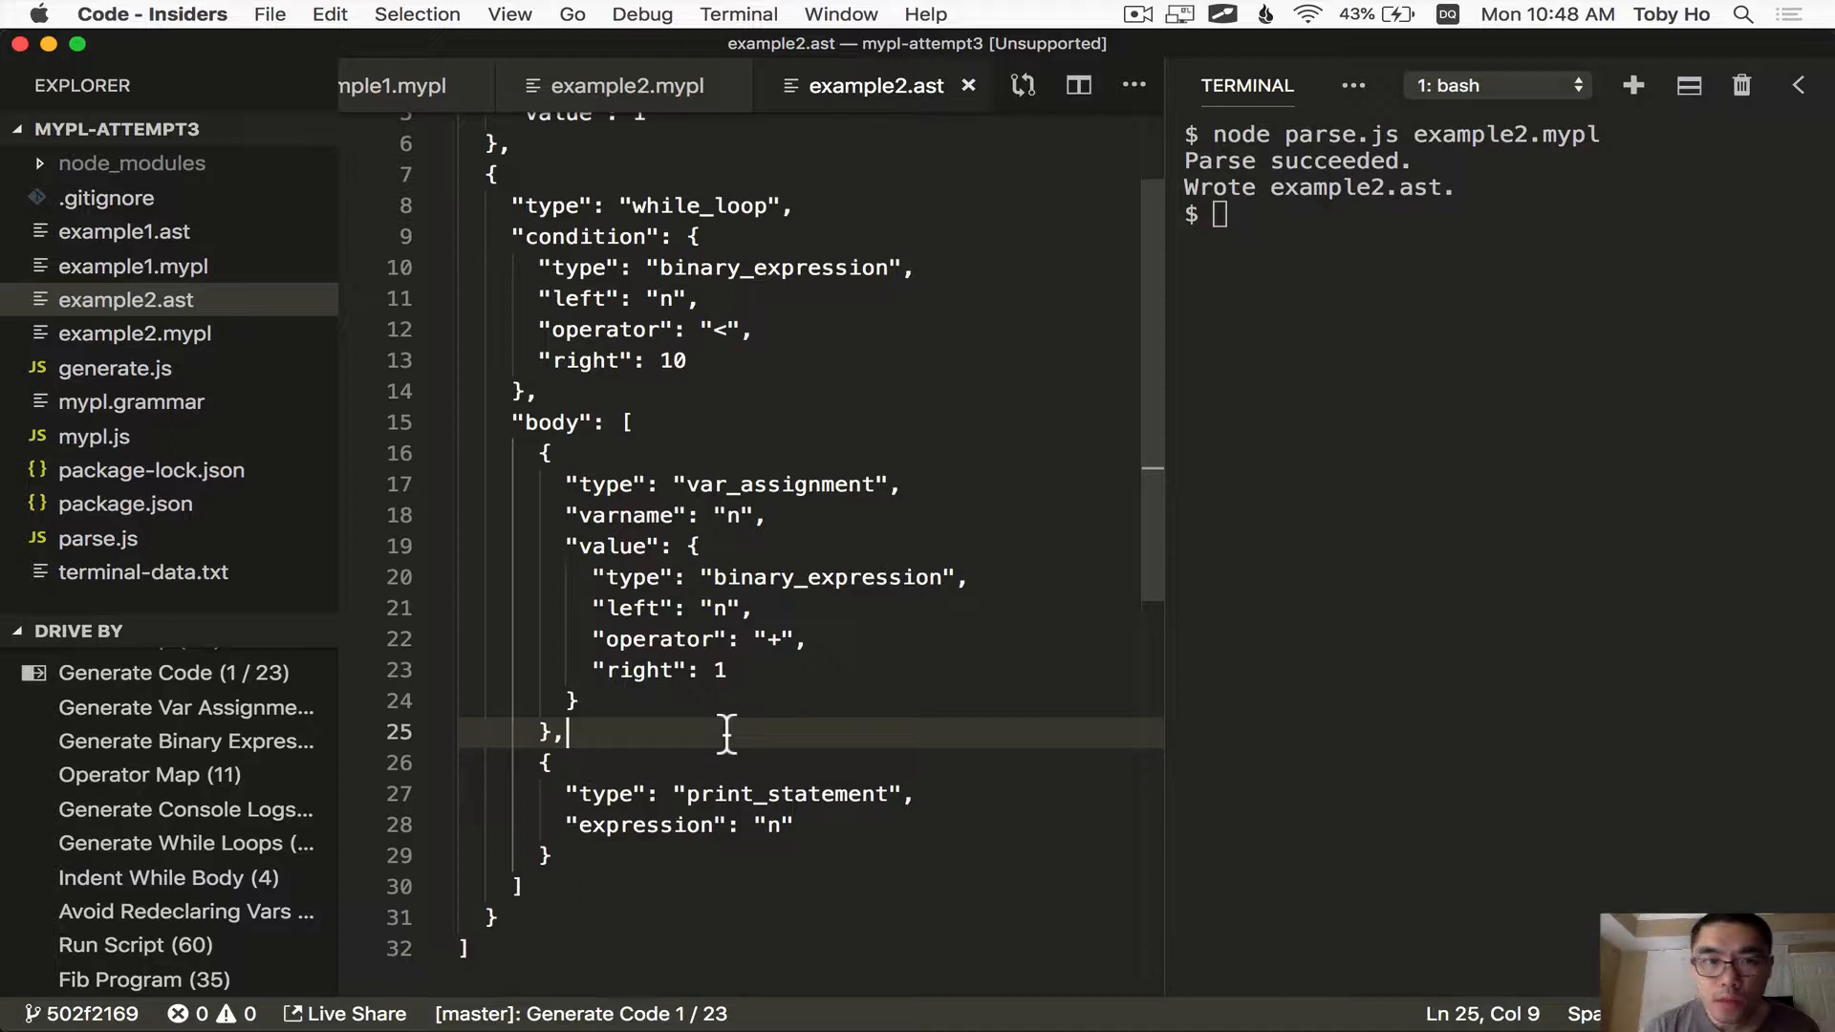
{"action": "mouse_move", "coordinate": [665, 636]}
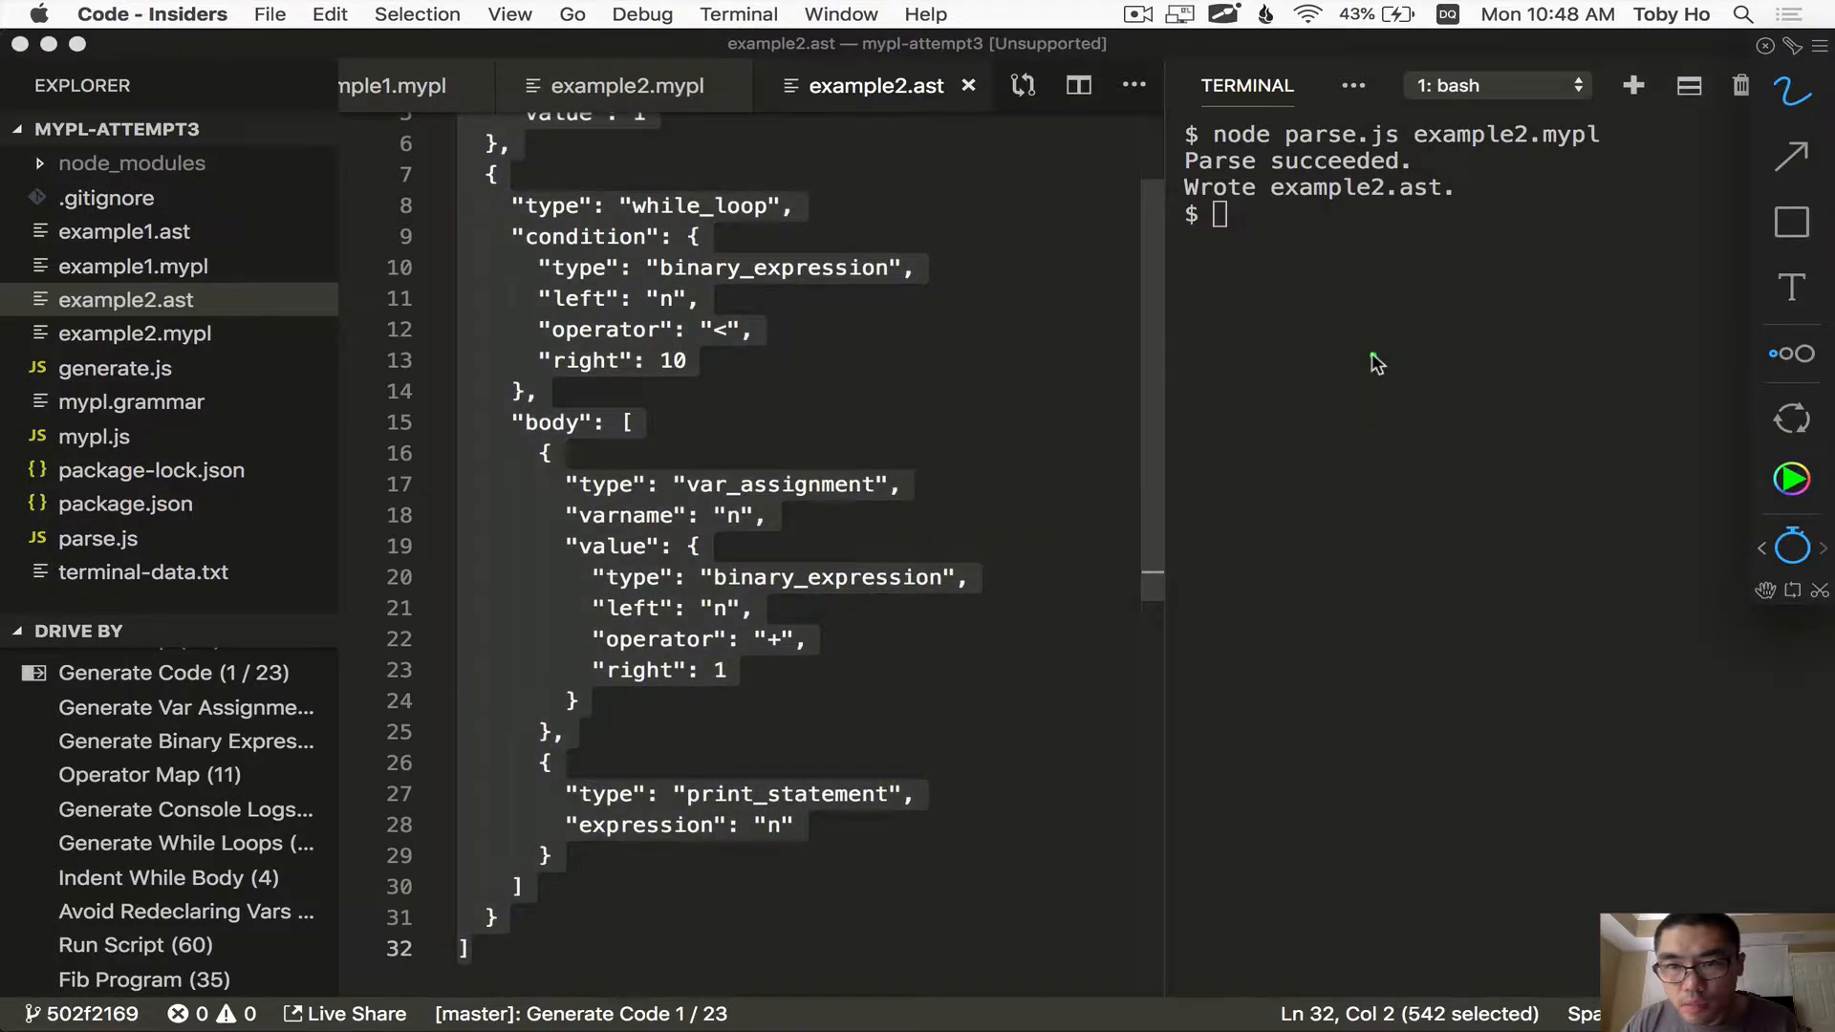
{"action": "mouse_move", "coordinate": [1342, 461]}
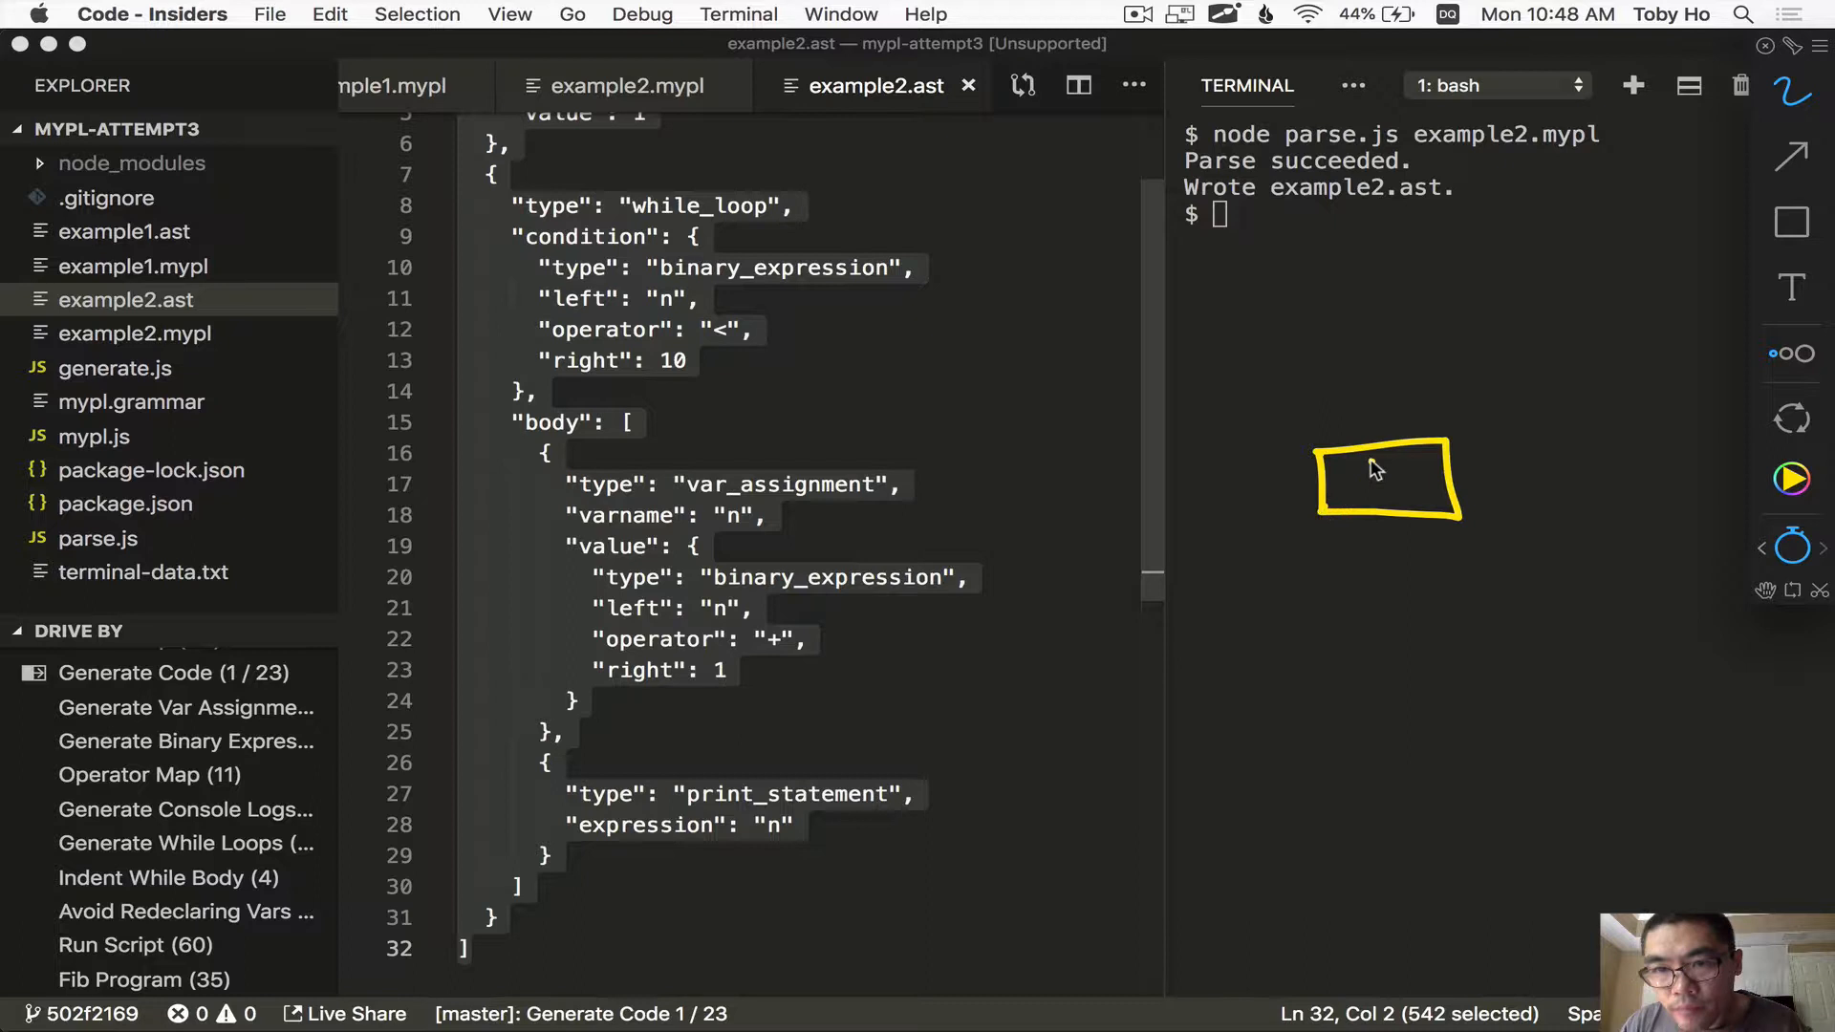
{"action": "mouse_move", "coordinate": [1238, 499]}
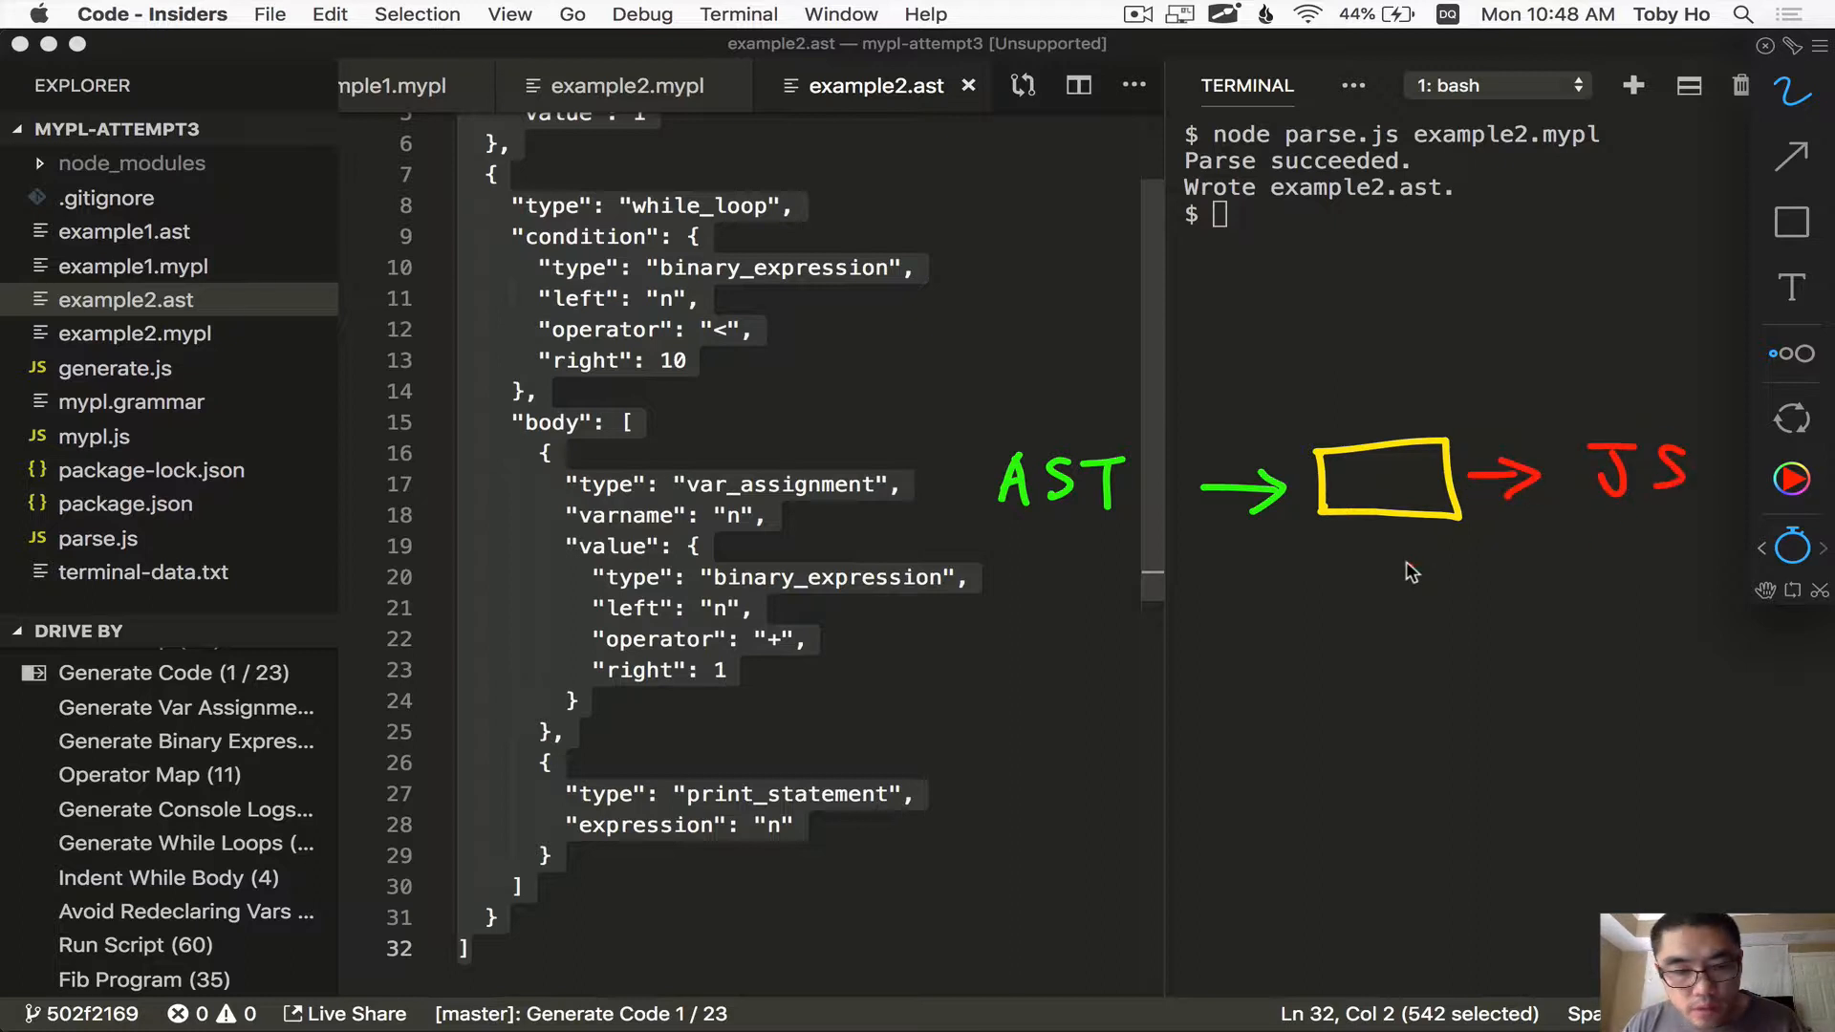
{"action": "left_click_drag", "start_coordinate": [1374, 632], "coordinate": [1379, 514]}
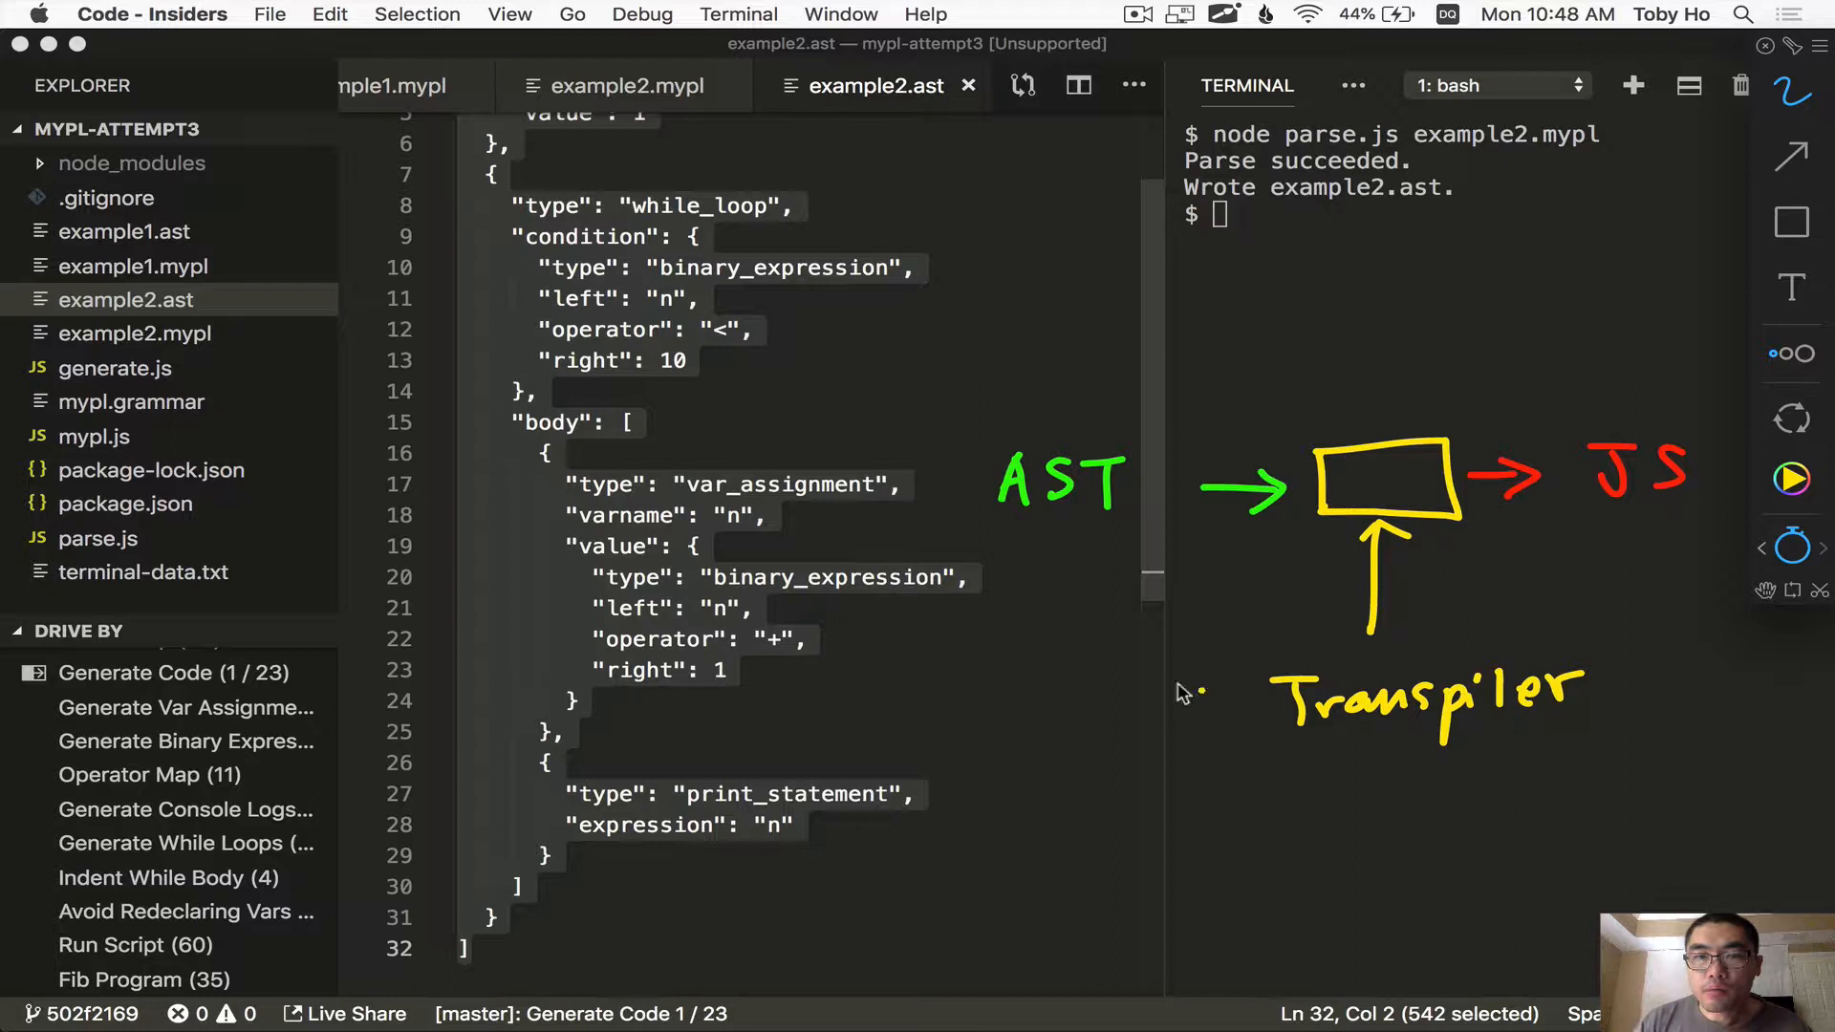
{"action": "mouse_move", "coordinate": [879, 488]}
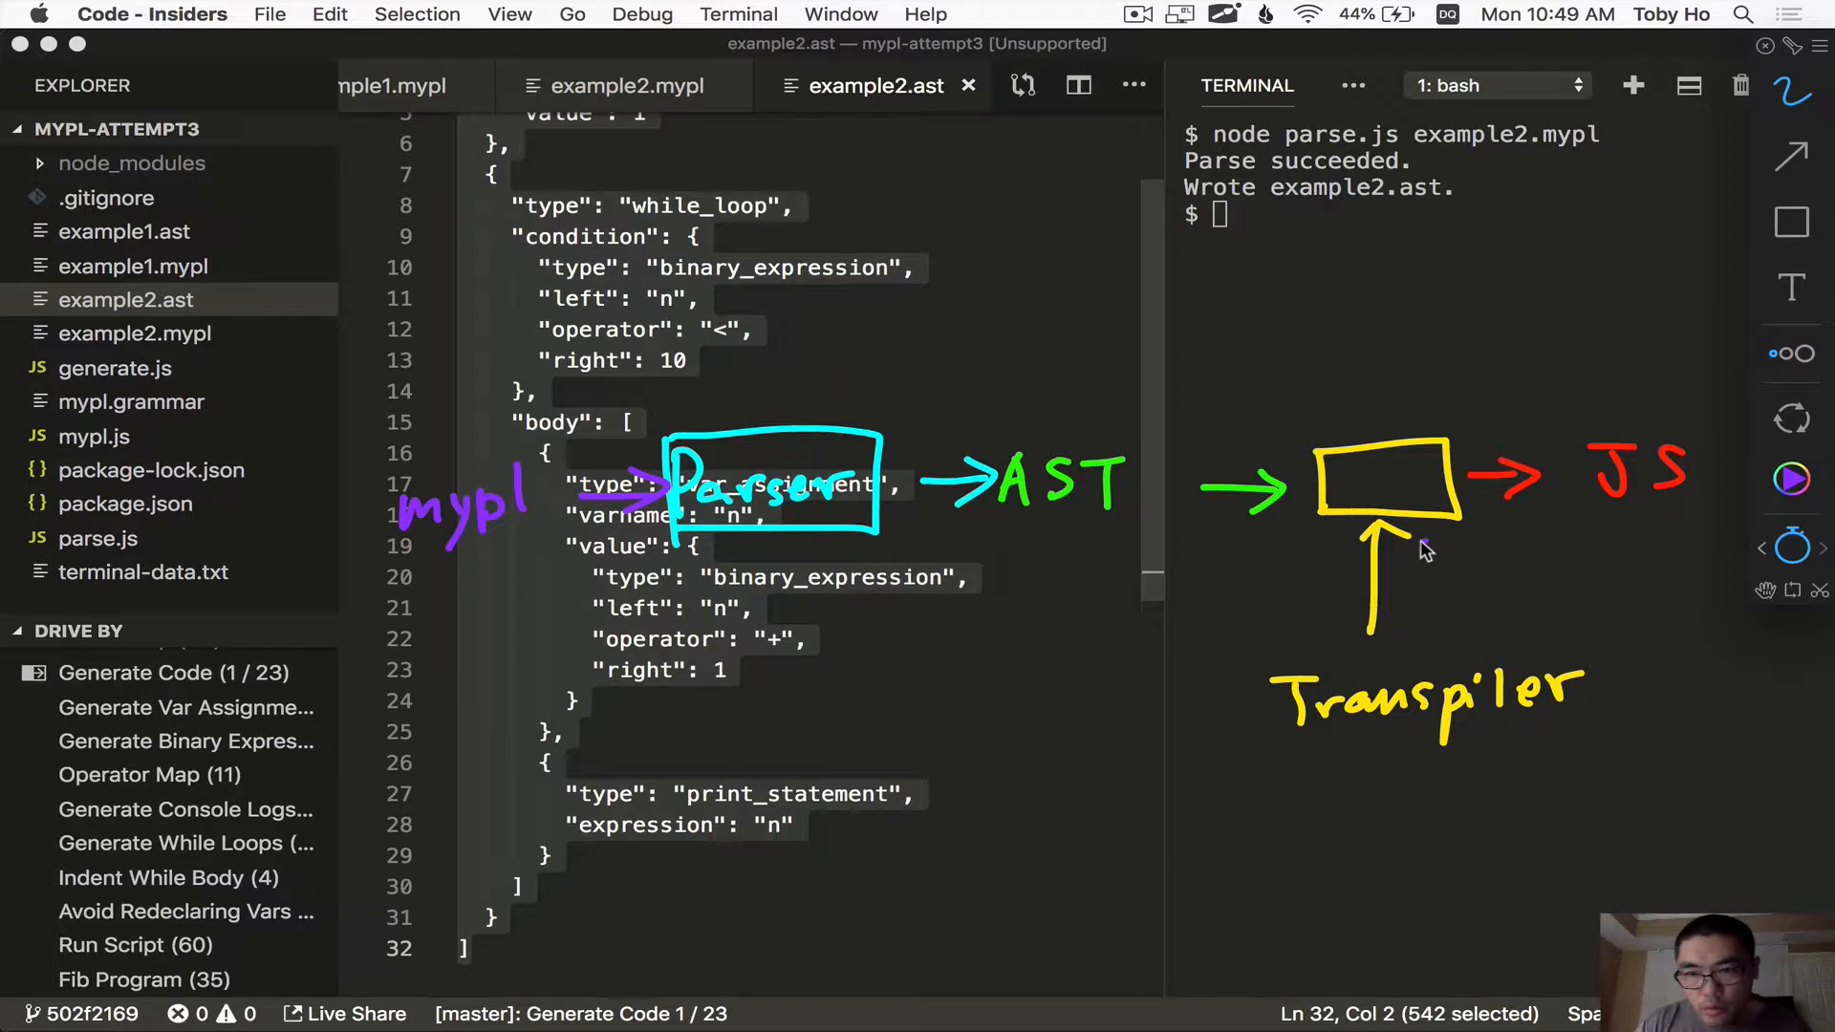
{"action": "mouse_move", "coordinate": [1407, 628]}
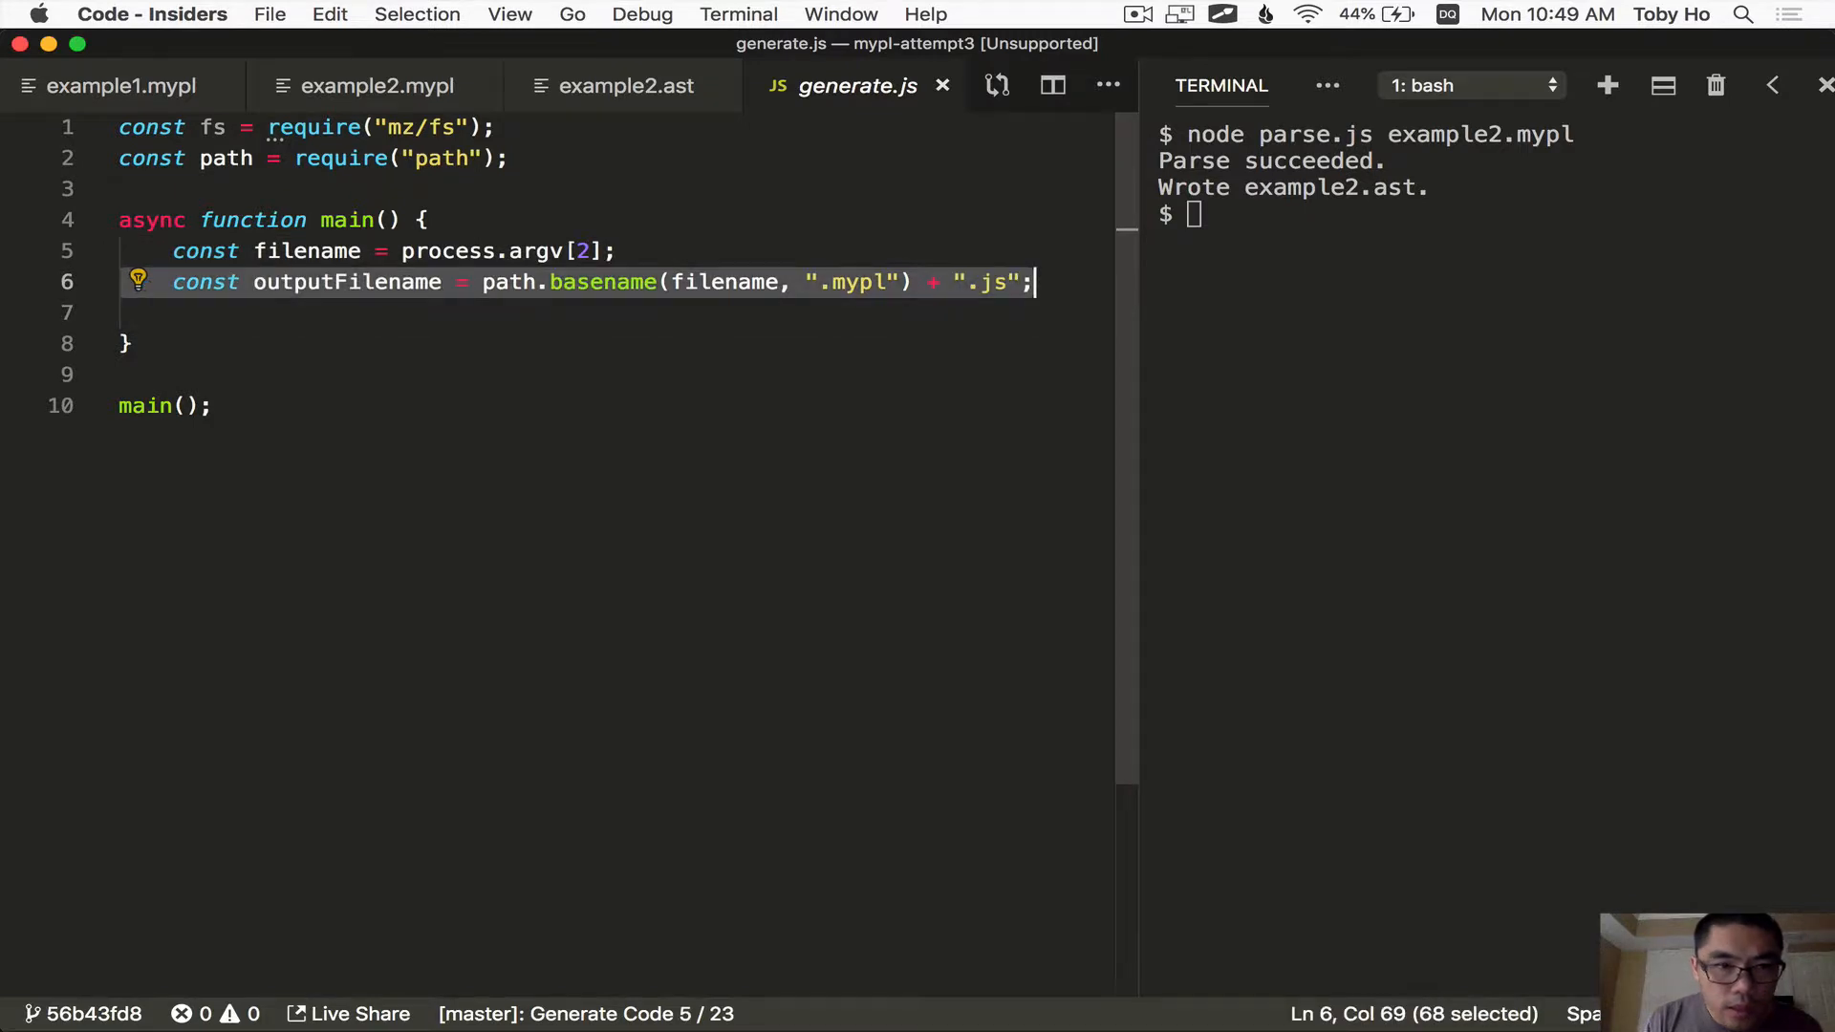
In generate.js, read the .ast file into code and call generateJS(ast) into jsCode
{"action": "type", "text": "const code = (await fs.readFile(filename)).toString();"}
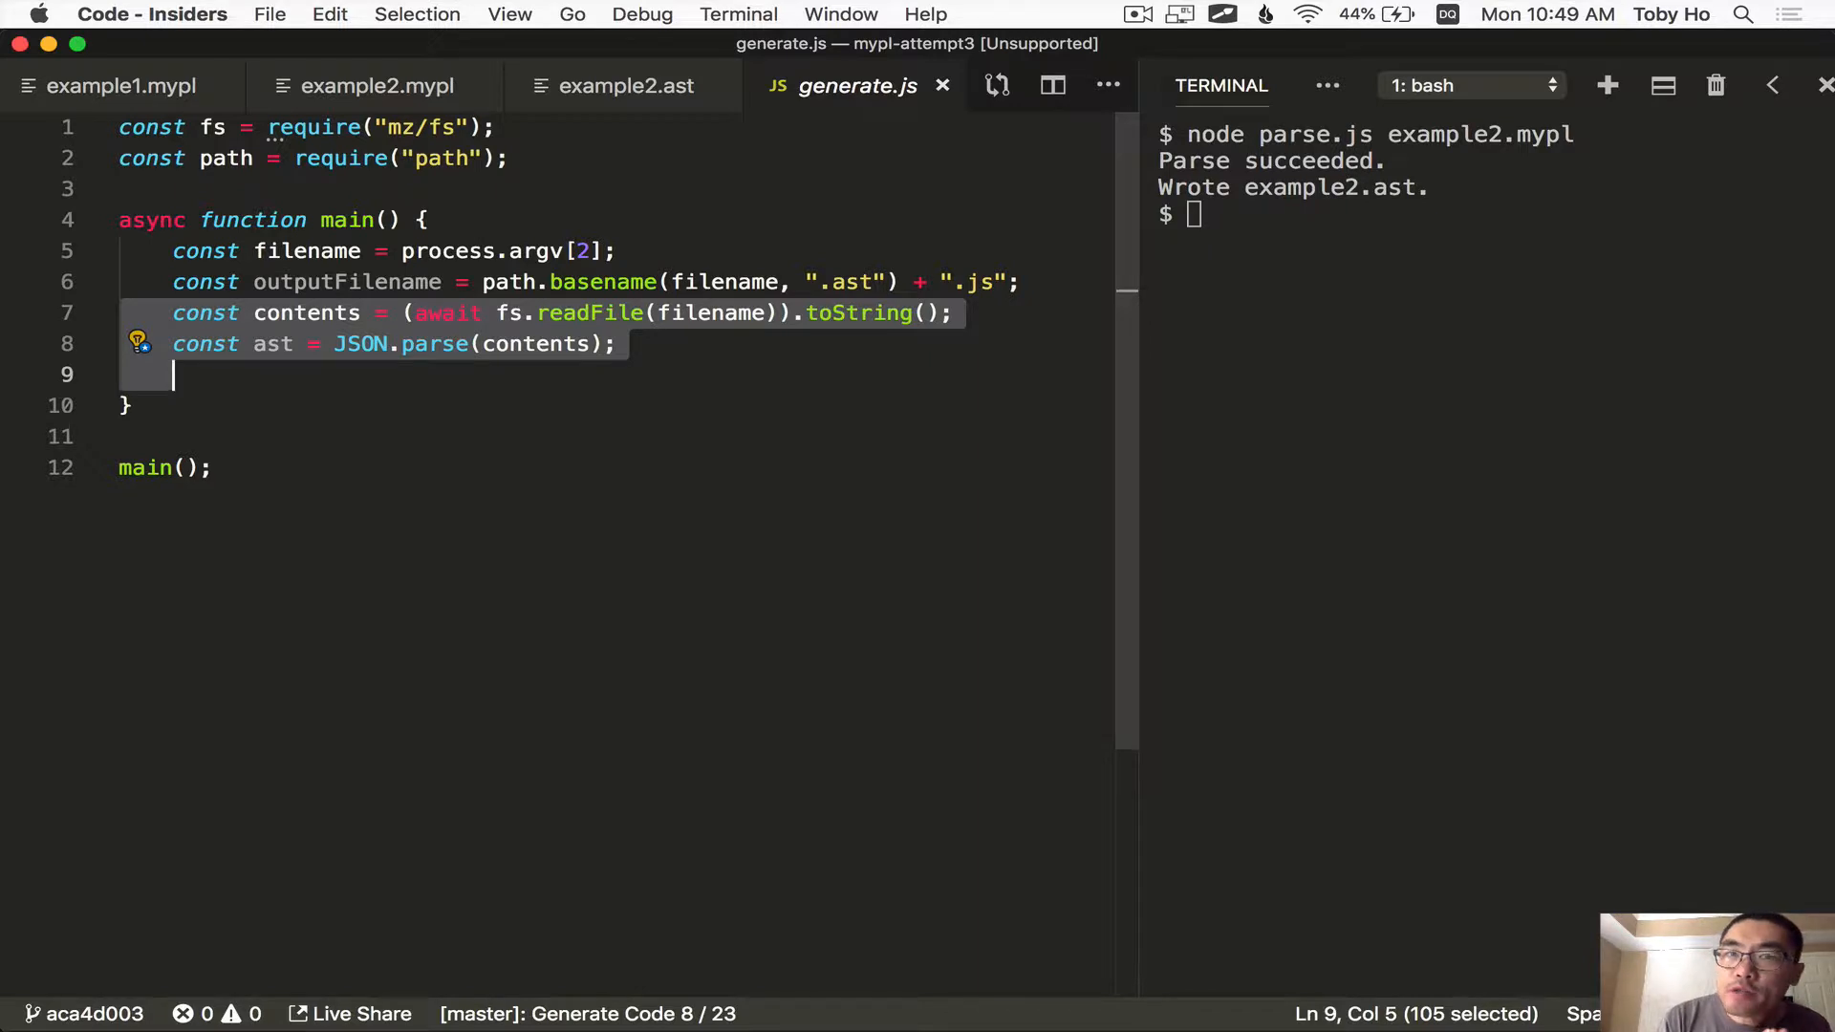
{"action": "mouse_move", "coordinate": [753, 313]}
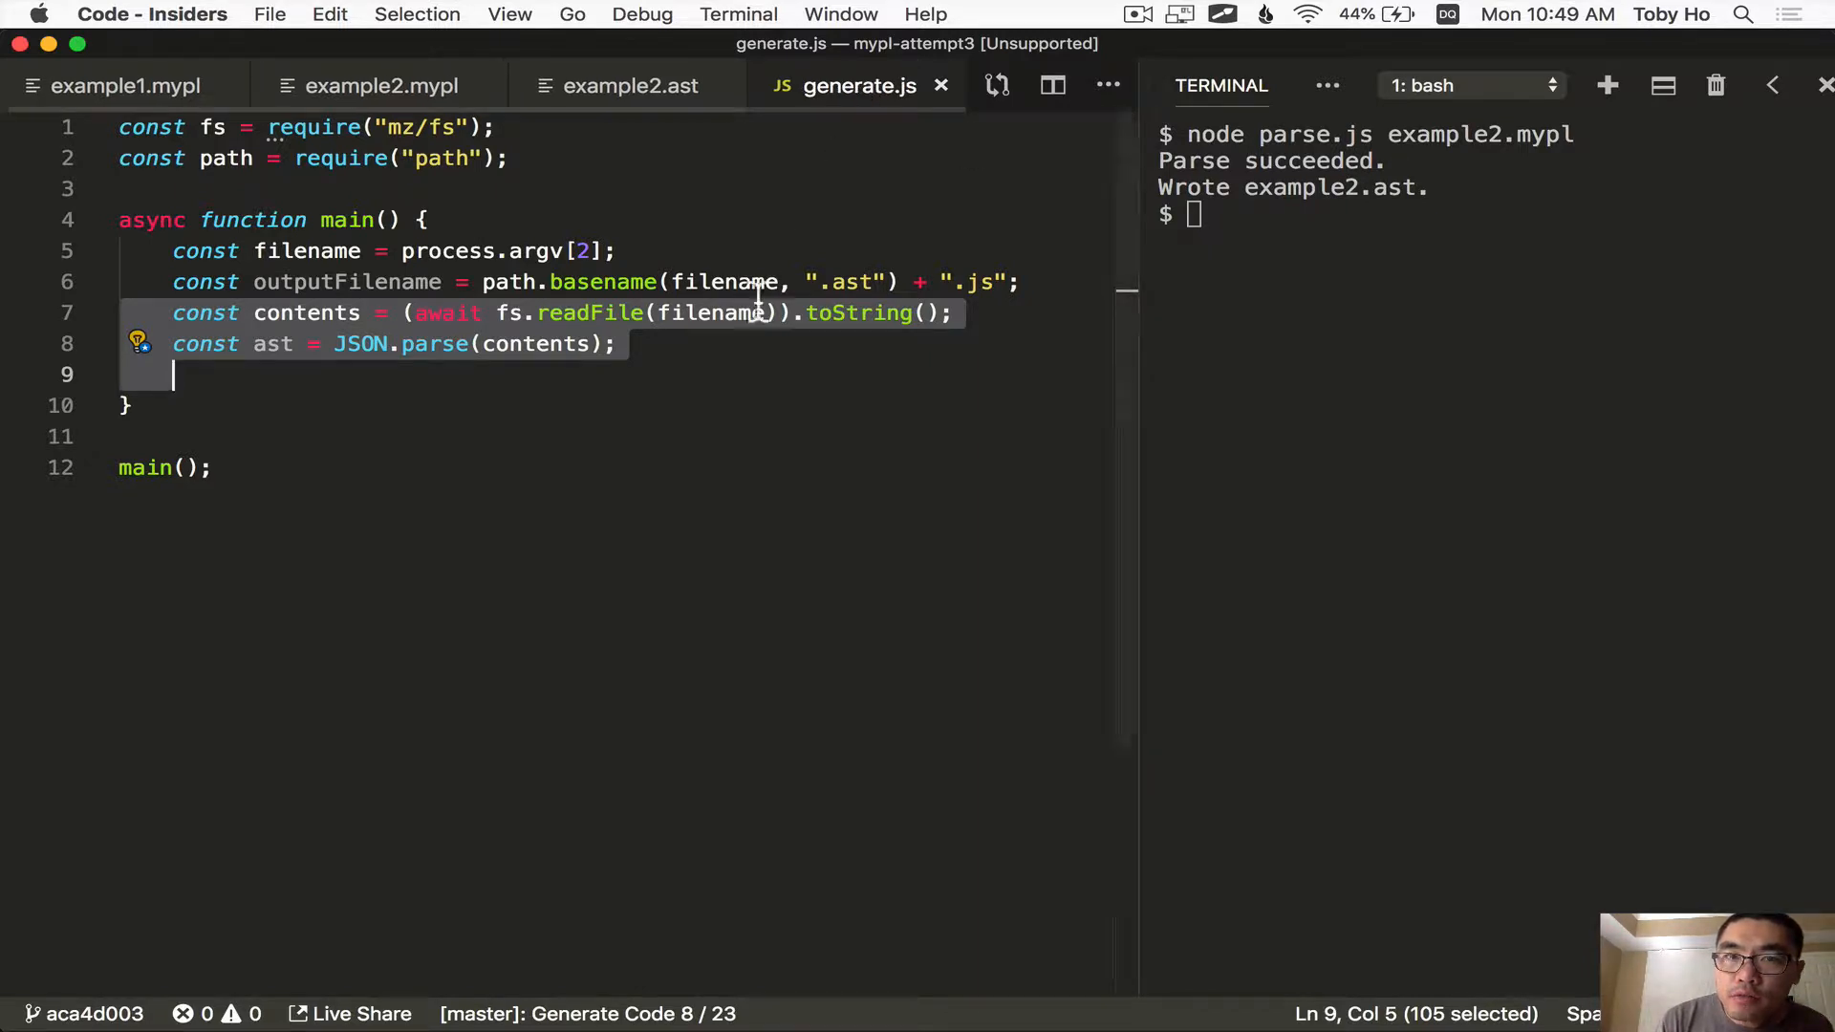
{"action": "left_click", "coordinate": [738, 313]}
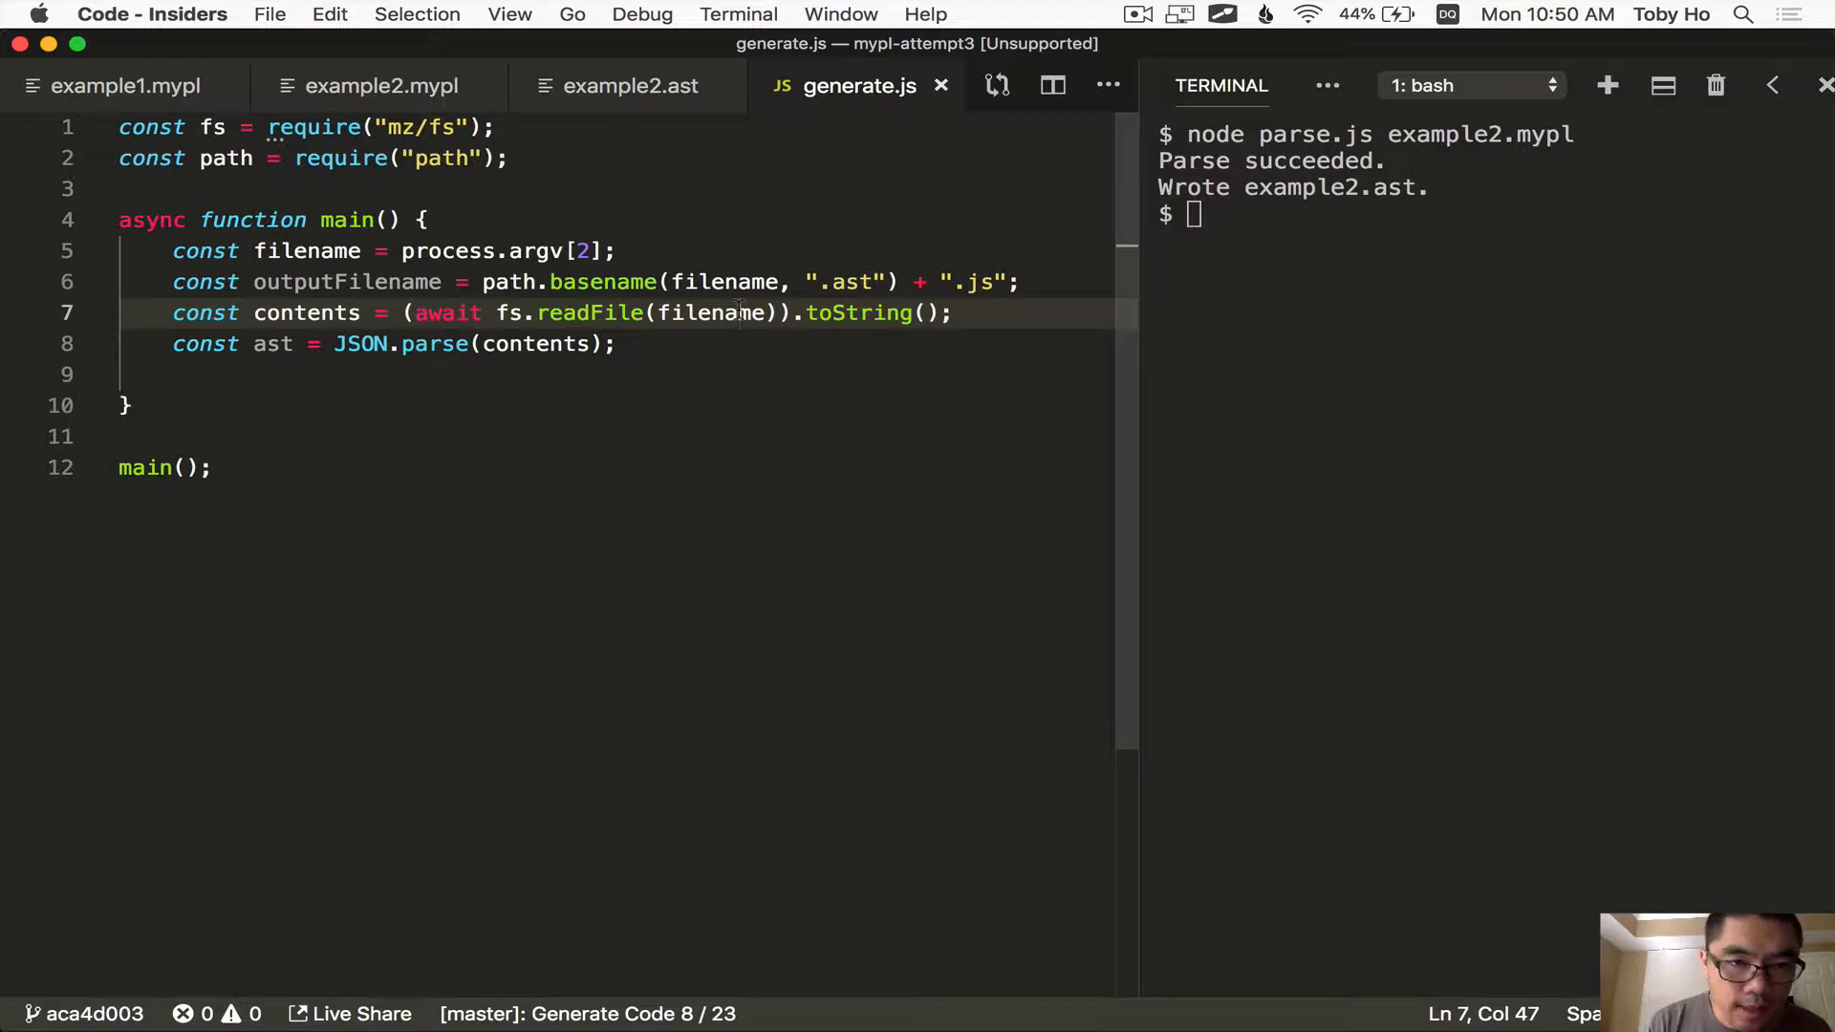
{"action": "type", "text": "const jsCode = generateJS(ast);"}
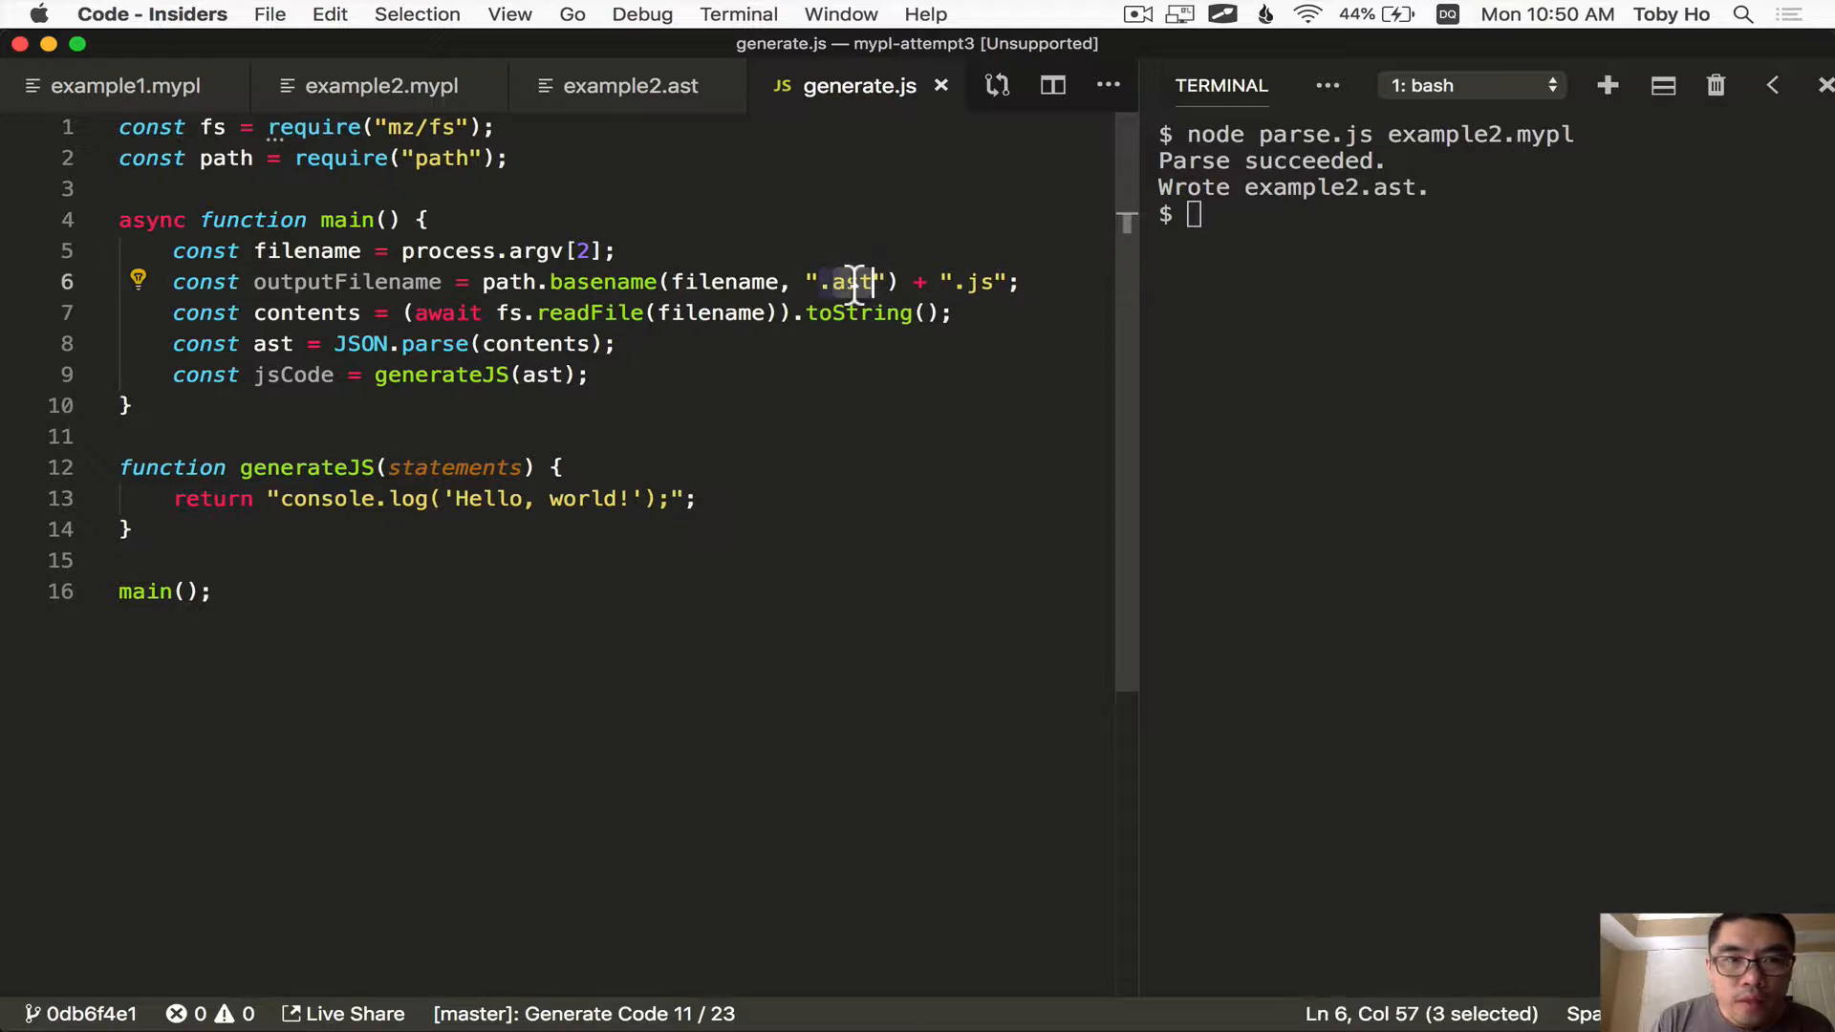
Derive the .js output filename and write jsCode to it with fs.writeFile
{"action": "double_click", "coordinate": [306, 250]}
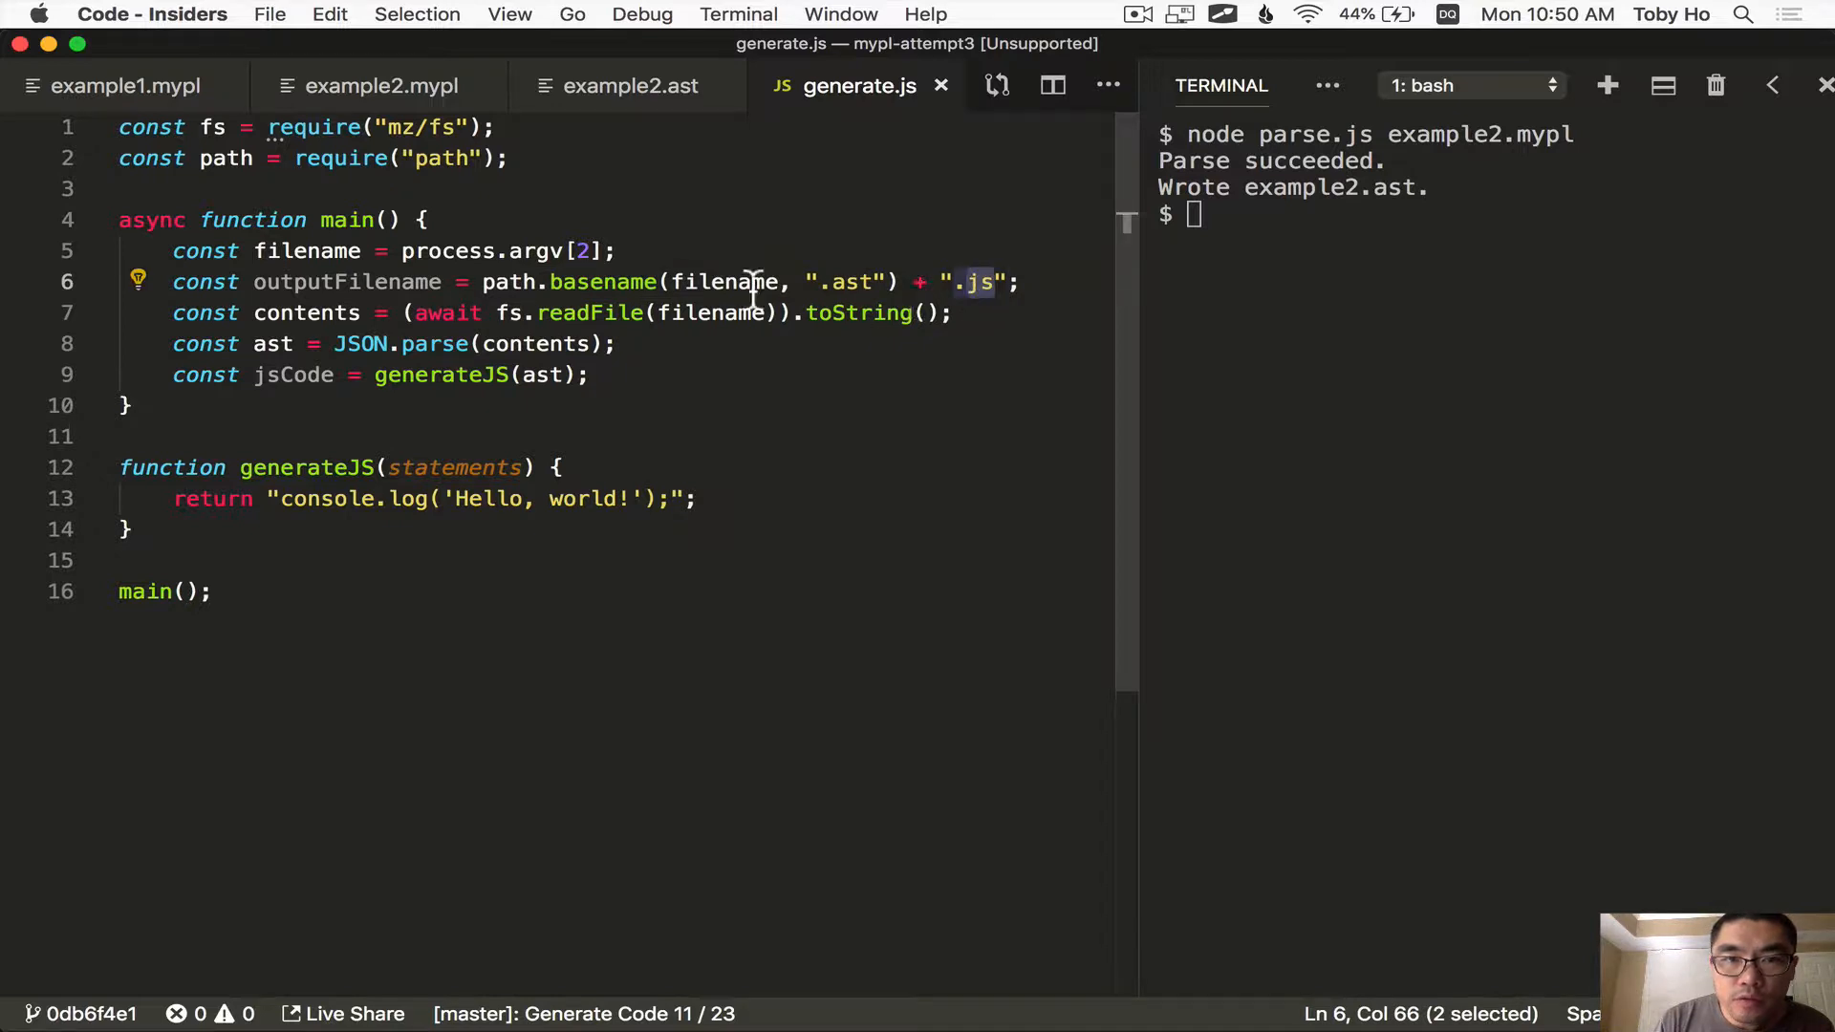
{"action": "double_click", "coordinate": [726, 283]}
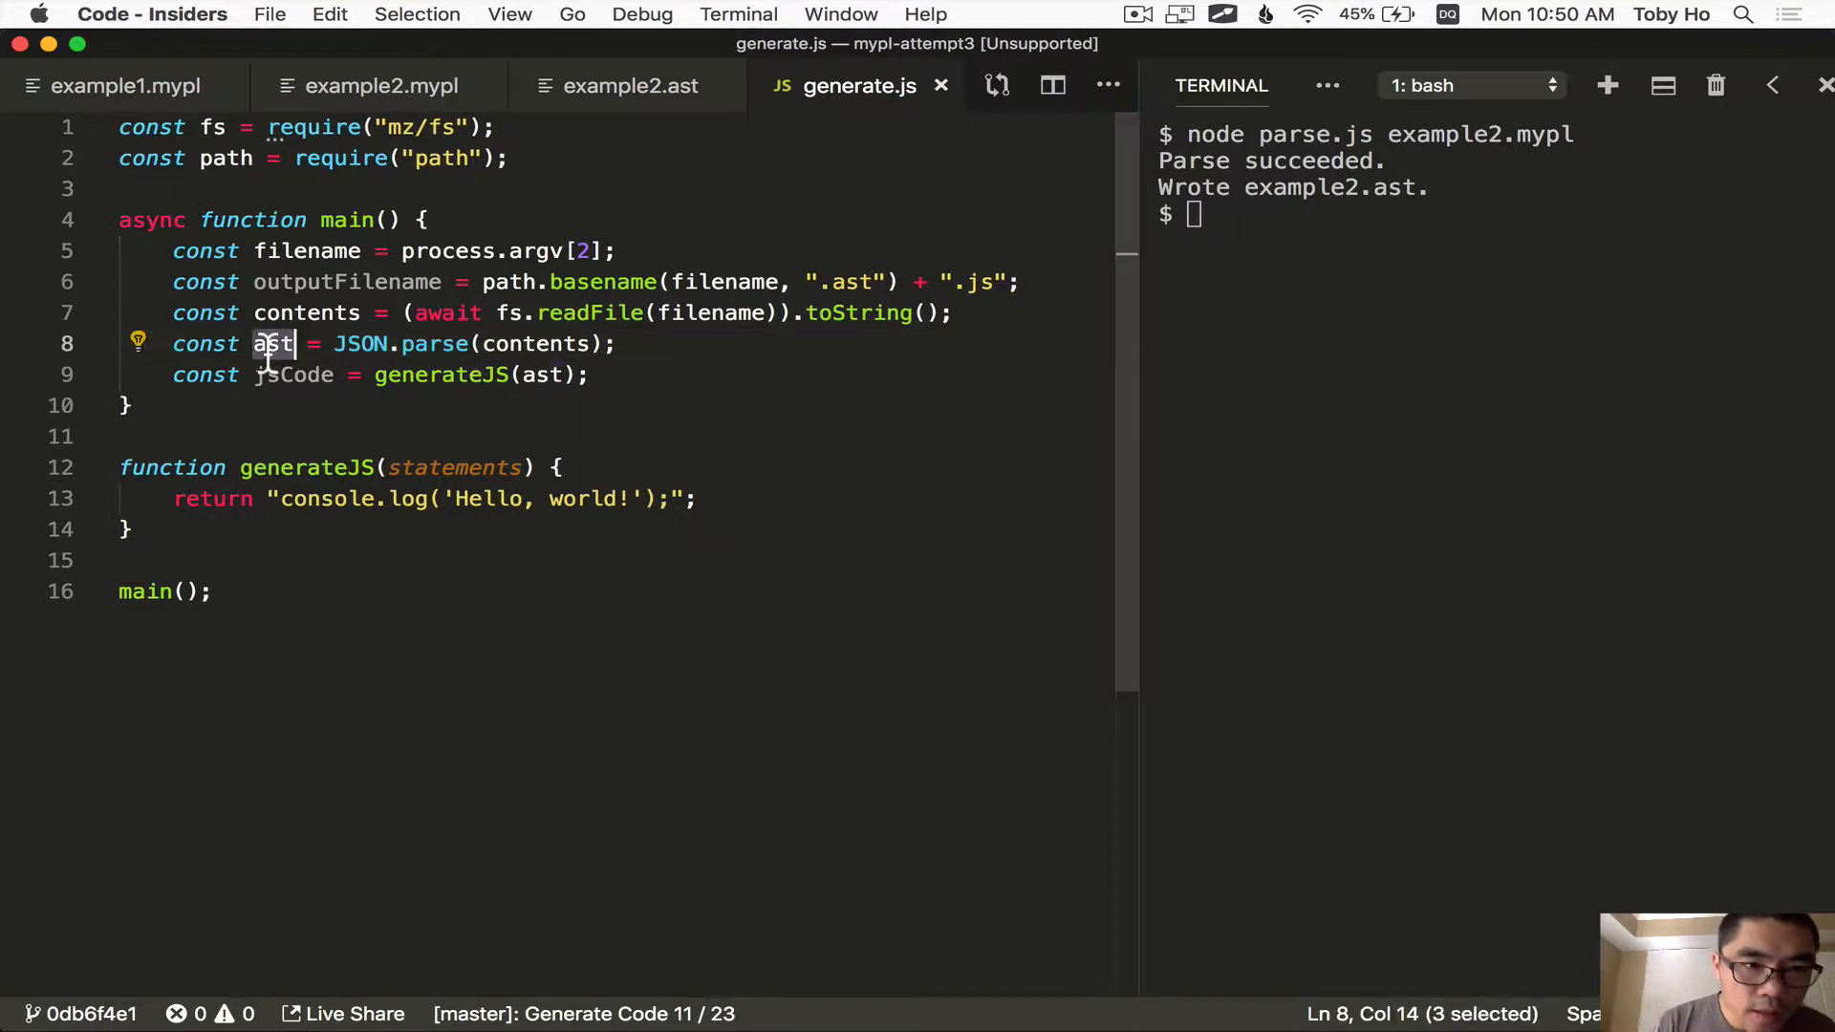
{"action": "left_click", "coordinate": [279, 466]}
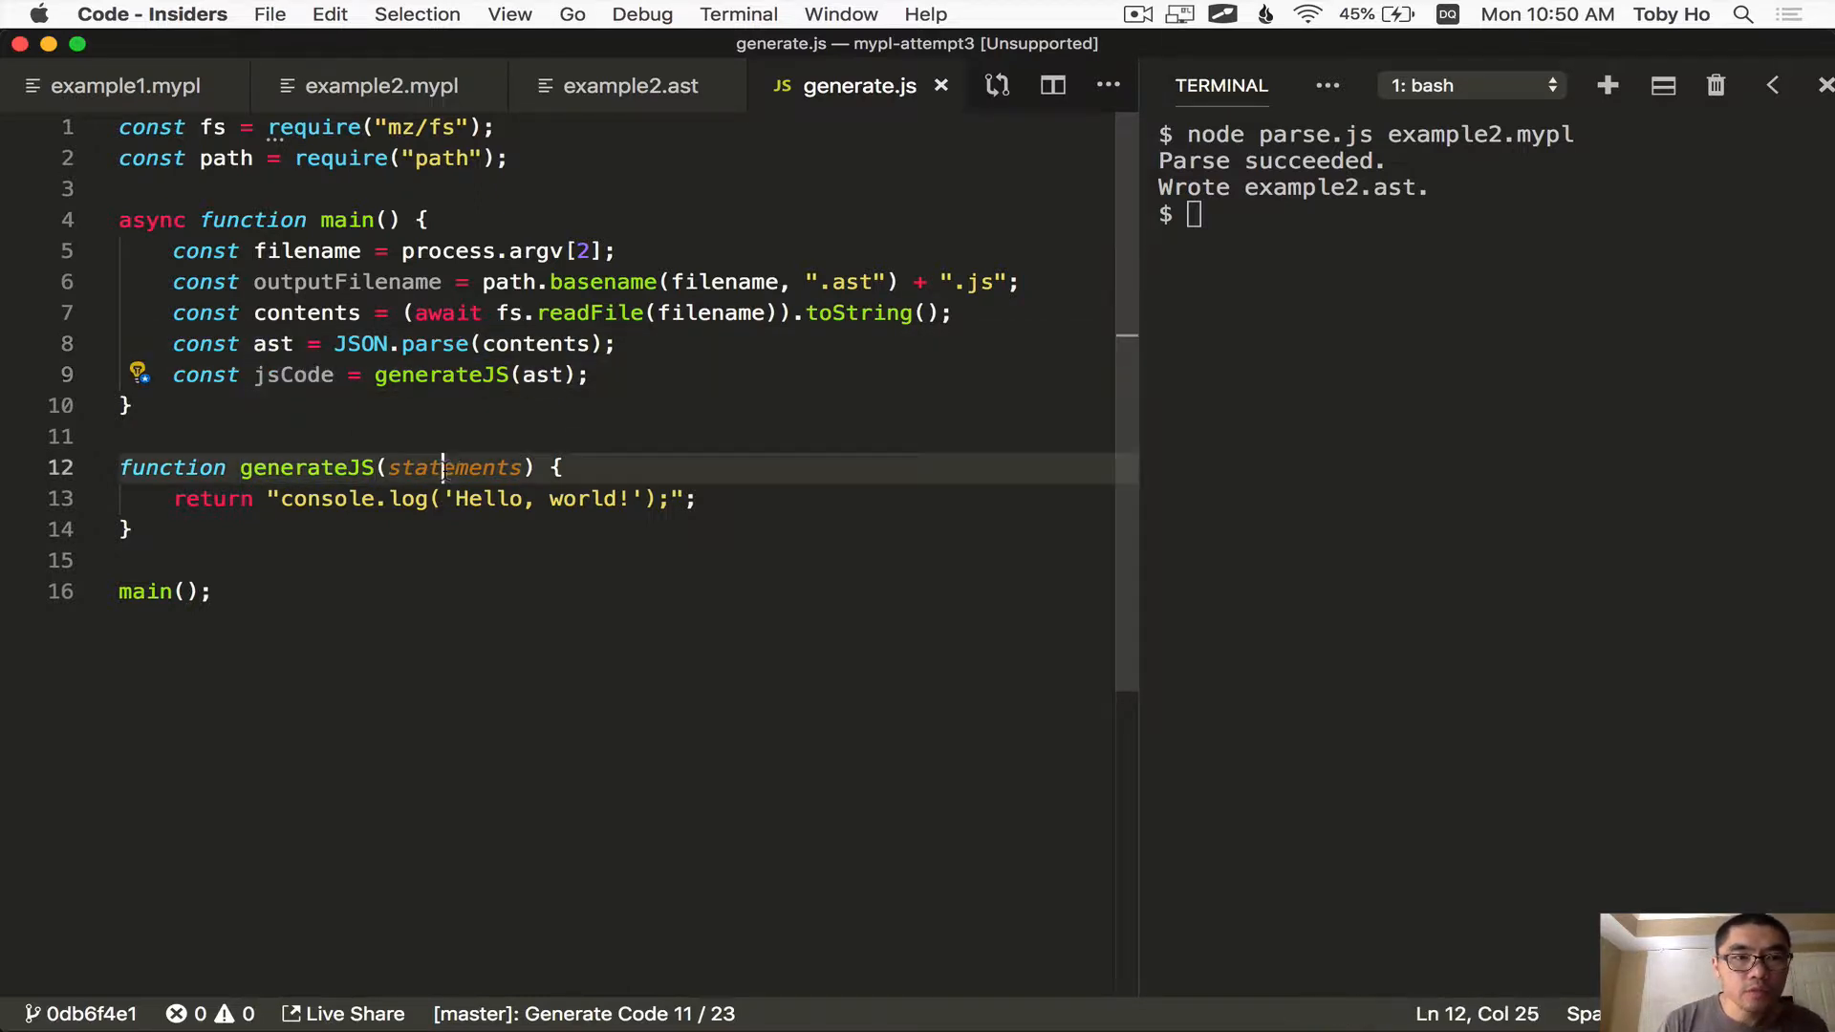
{"action": "type", "text": "await fs.writeFile(outputFilename, jsCode);"}
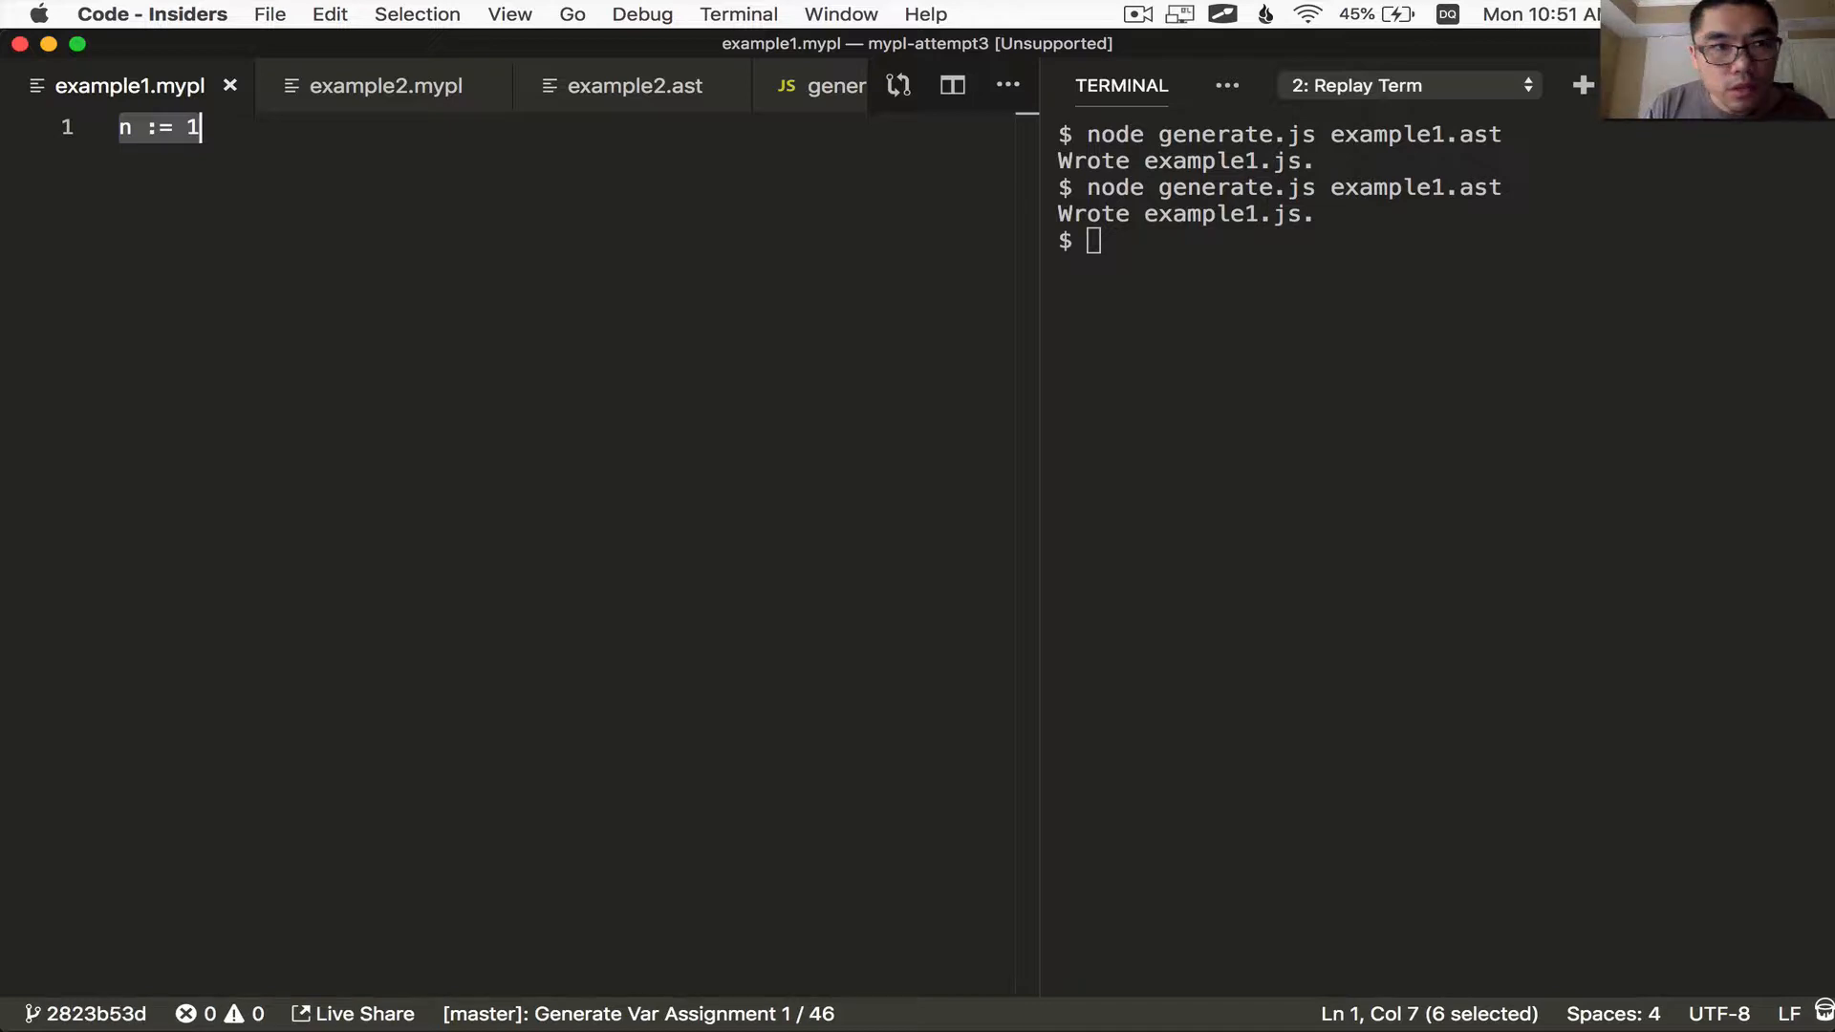
Parse example1.mypl into example1.ast and start the var_assignment loop in generateJS
{"action": "type", "text": "node parse.js exa"}
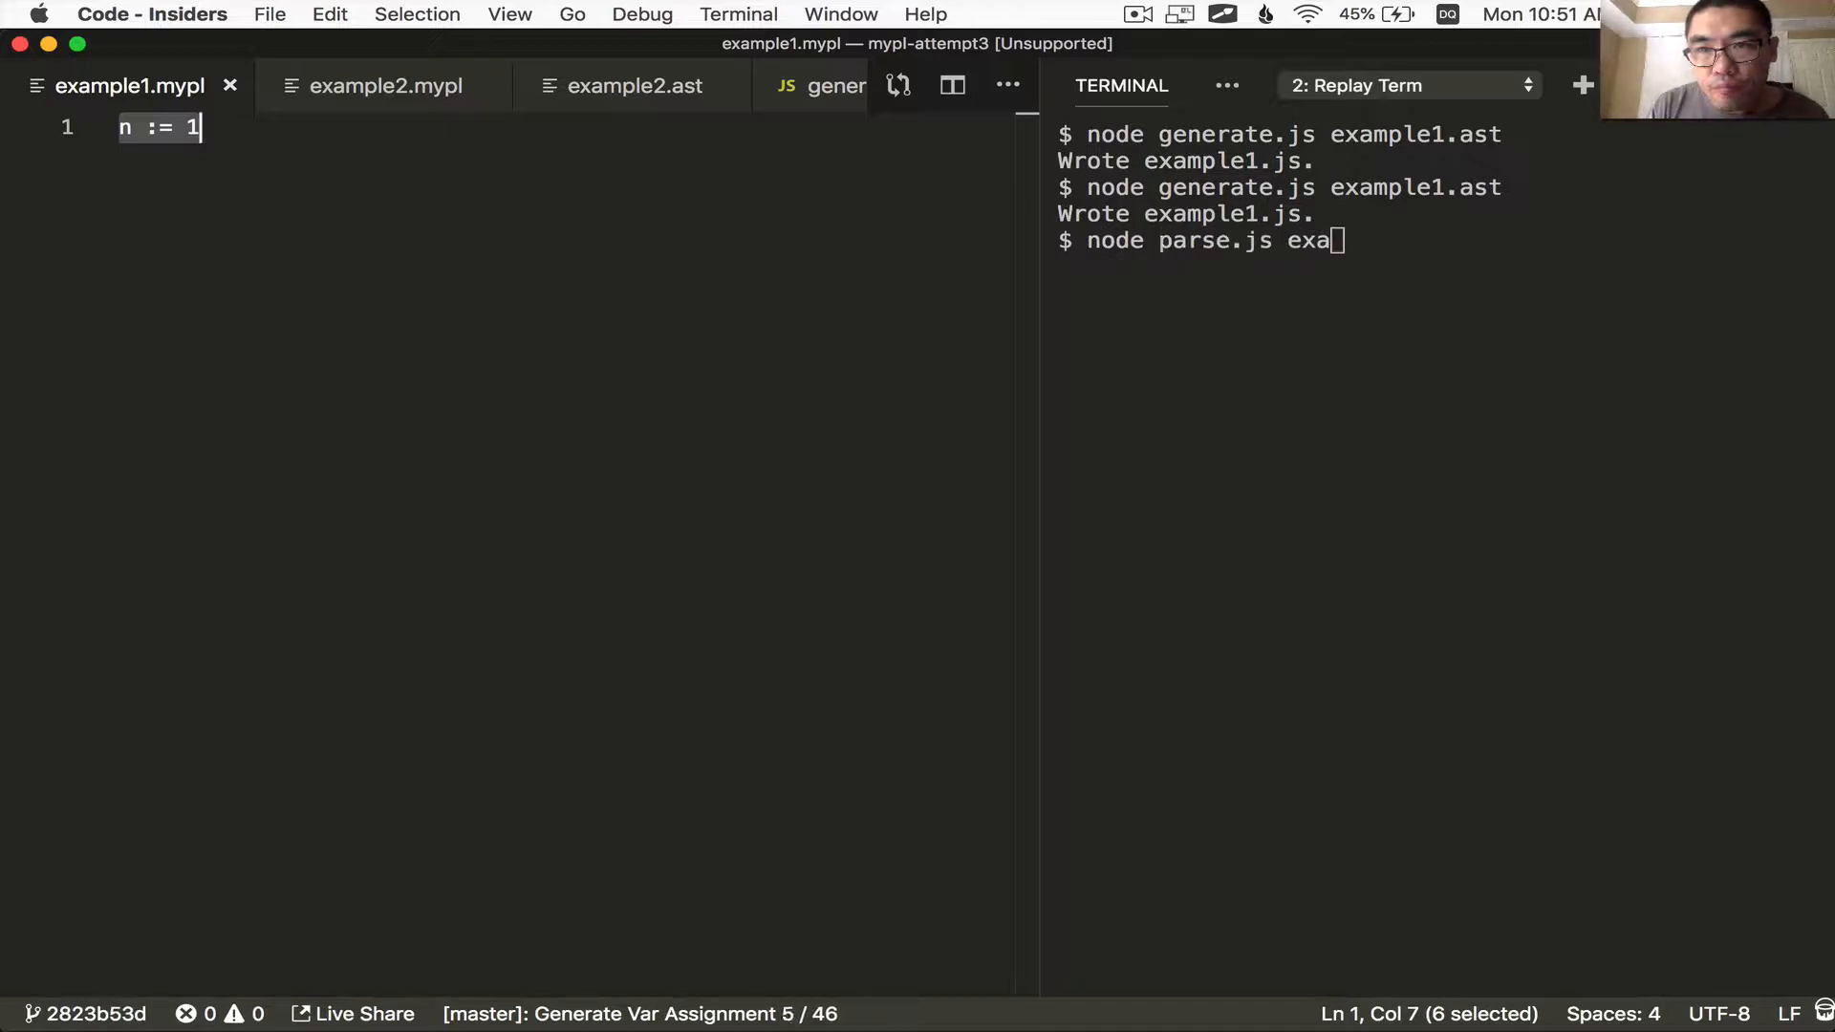
{"action": "key", "text": "Enter"}
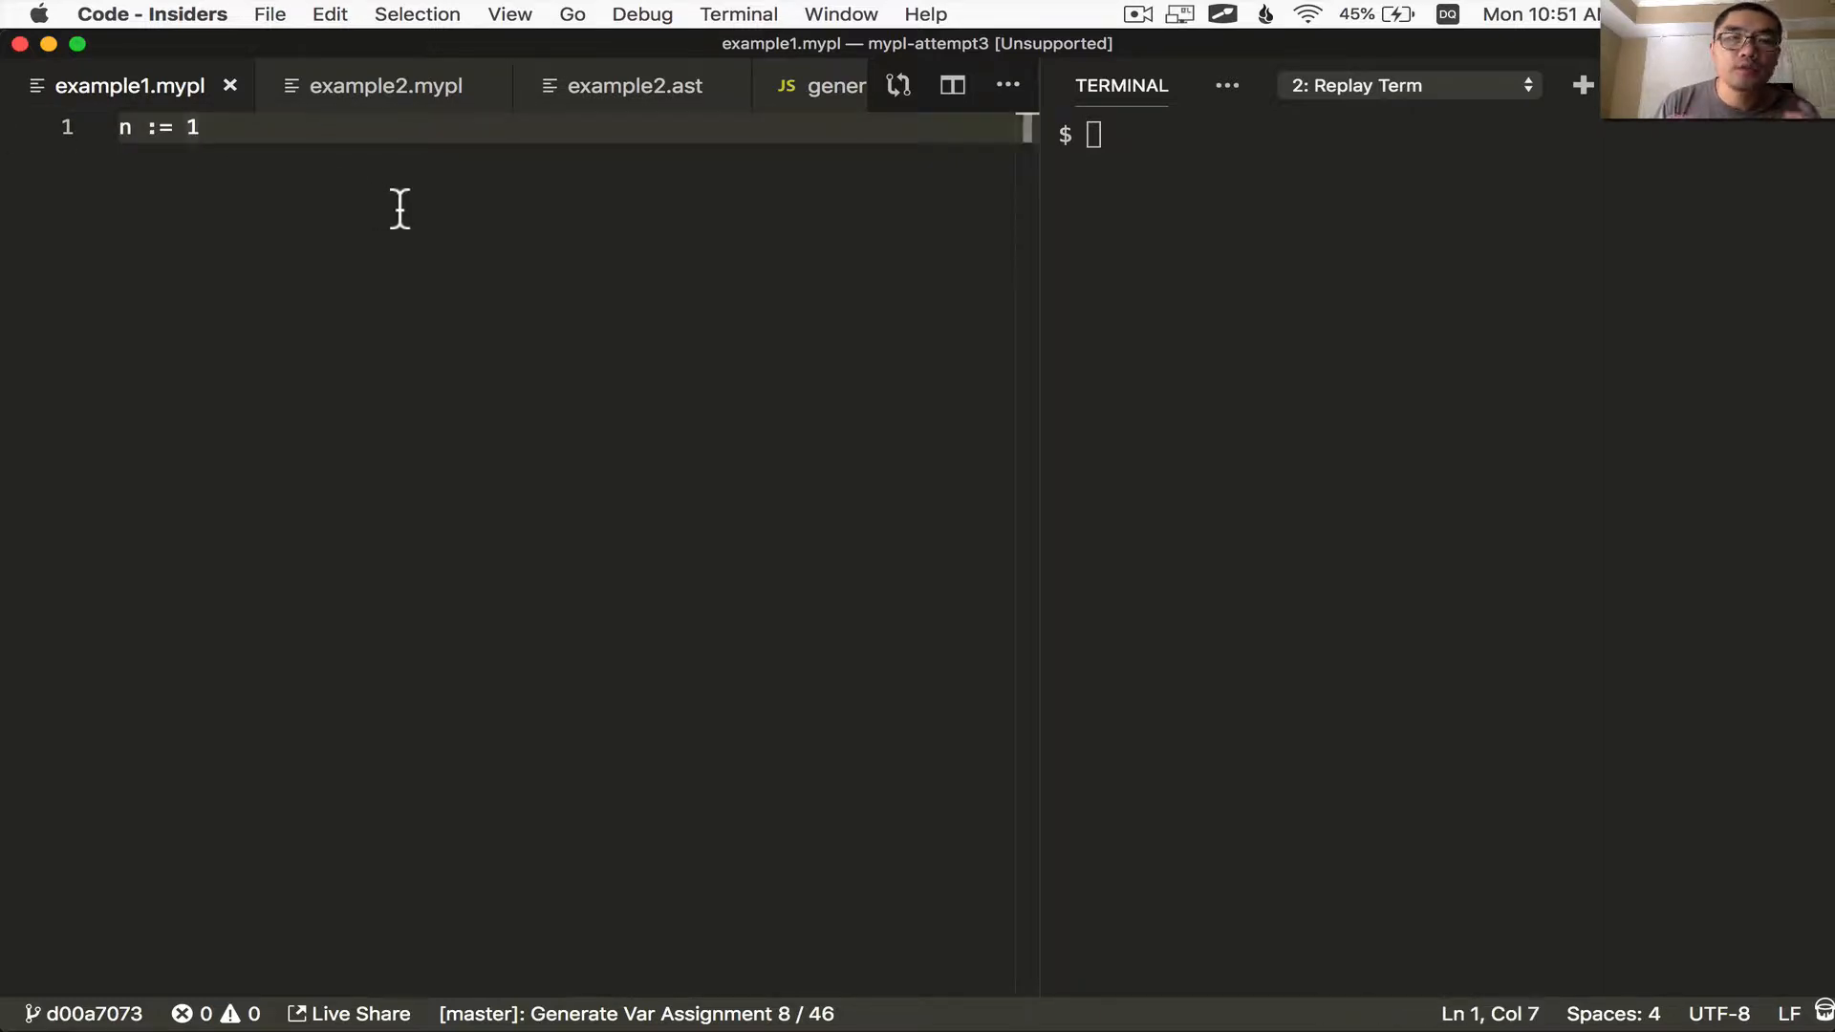
{"action": "left_click", "coordinate": [825, 86]}
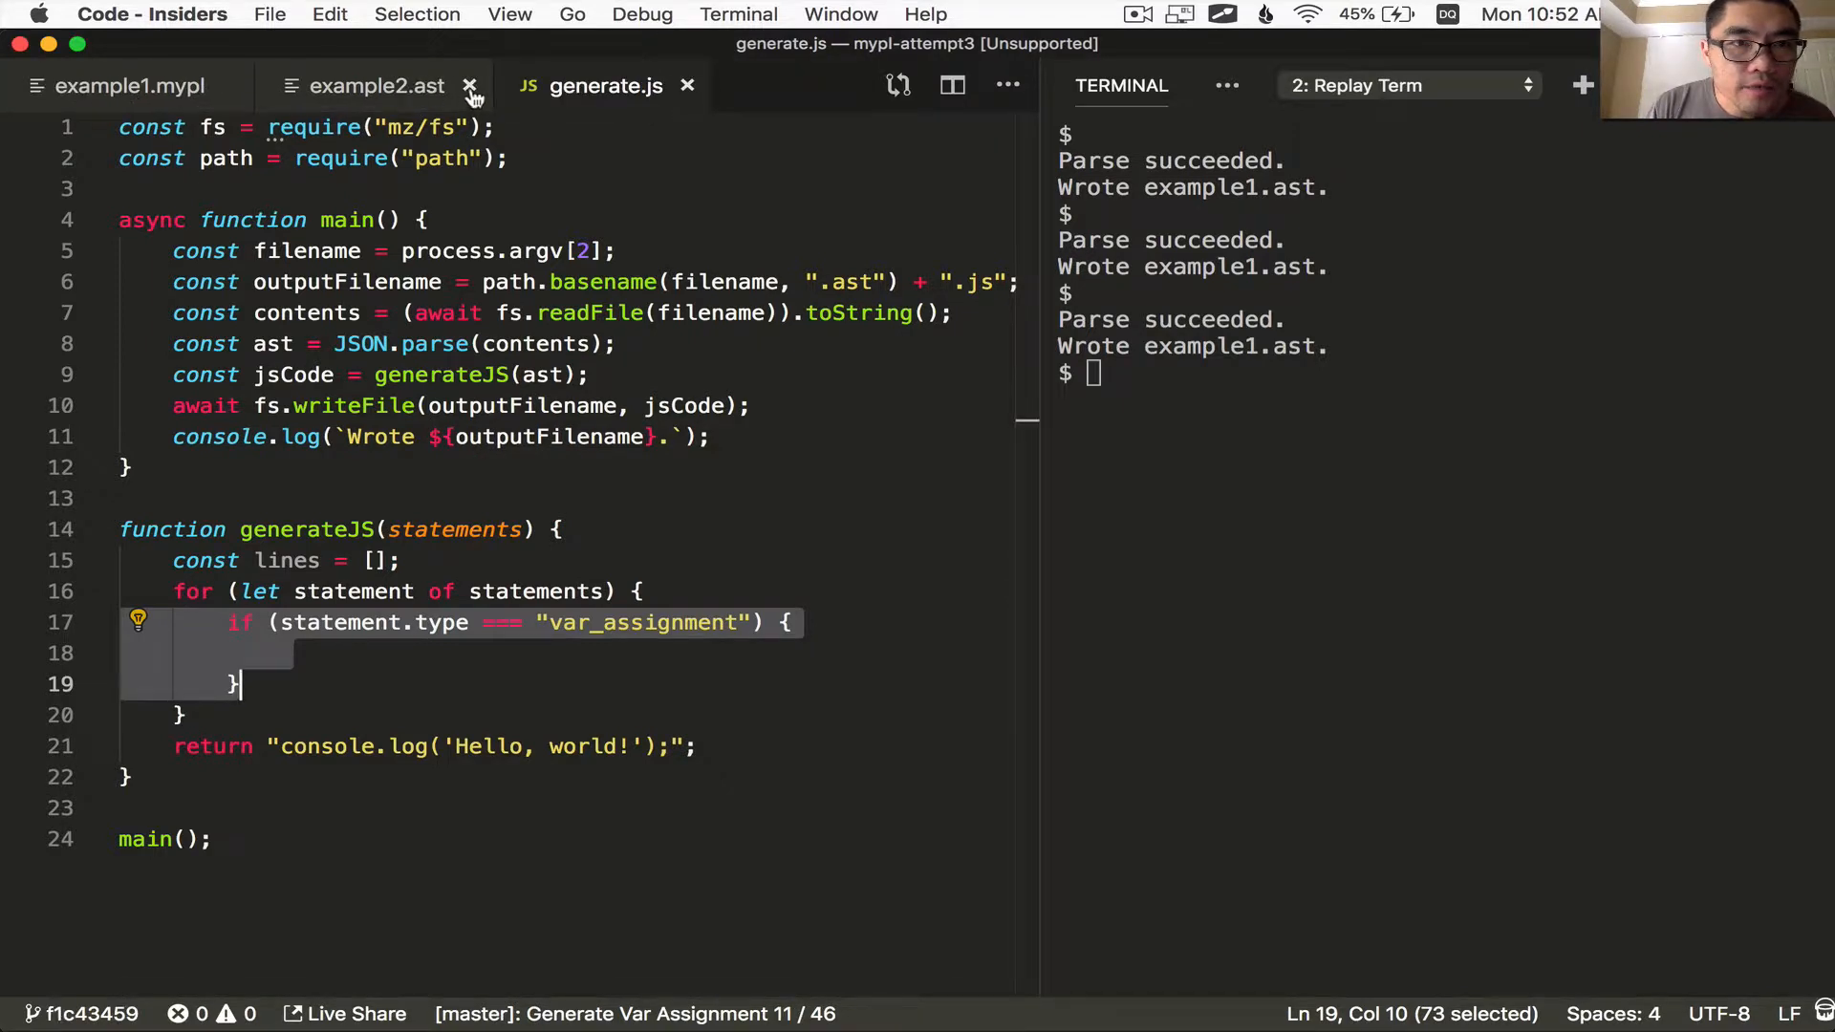
Close example2.ast and inspect the var_assignment tree in example1.ast
{"action": "left_click", "coordinate": [466, 86]}
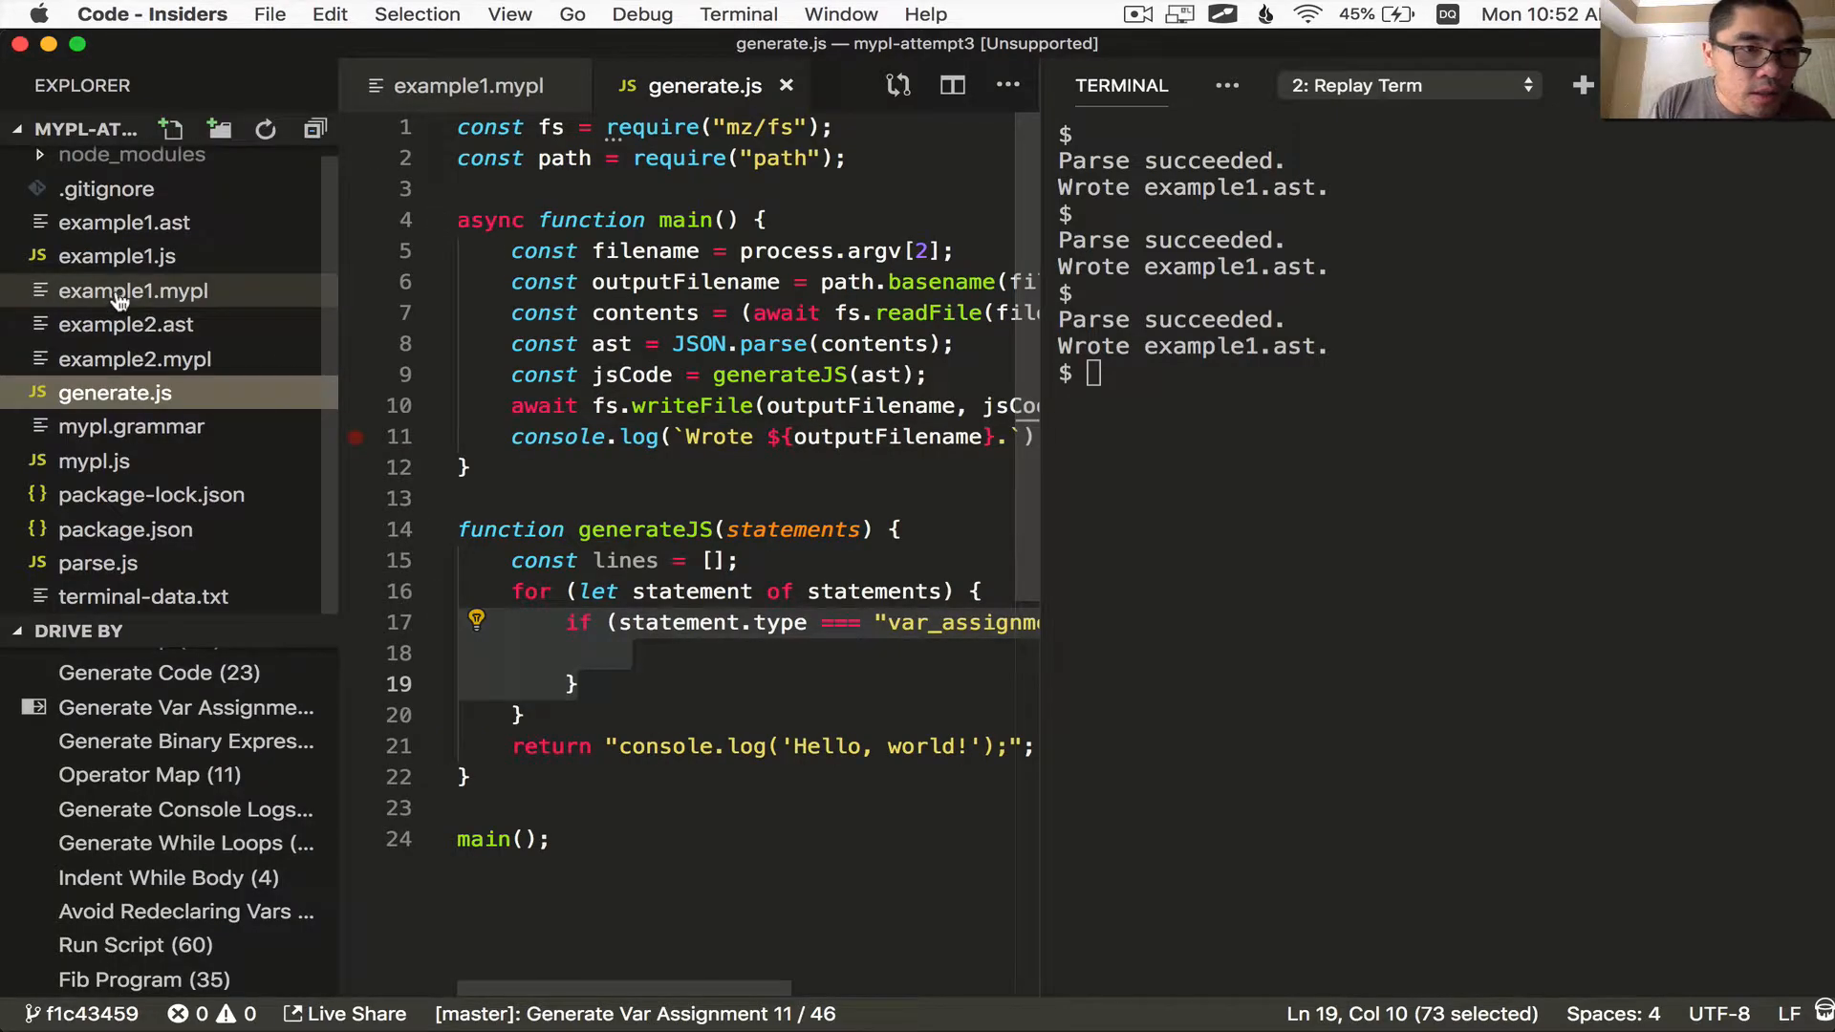
{"action": "left_click", "coordinate": [124, 221]}
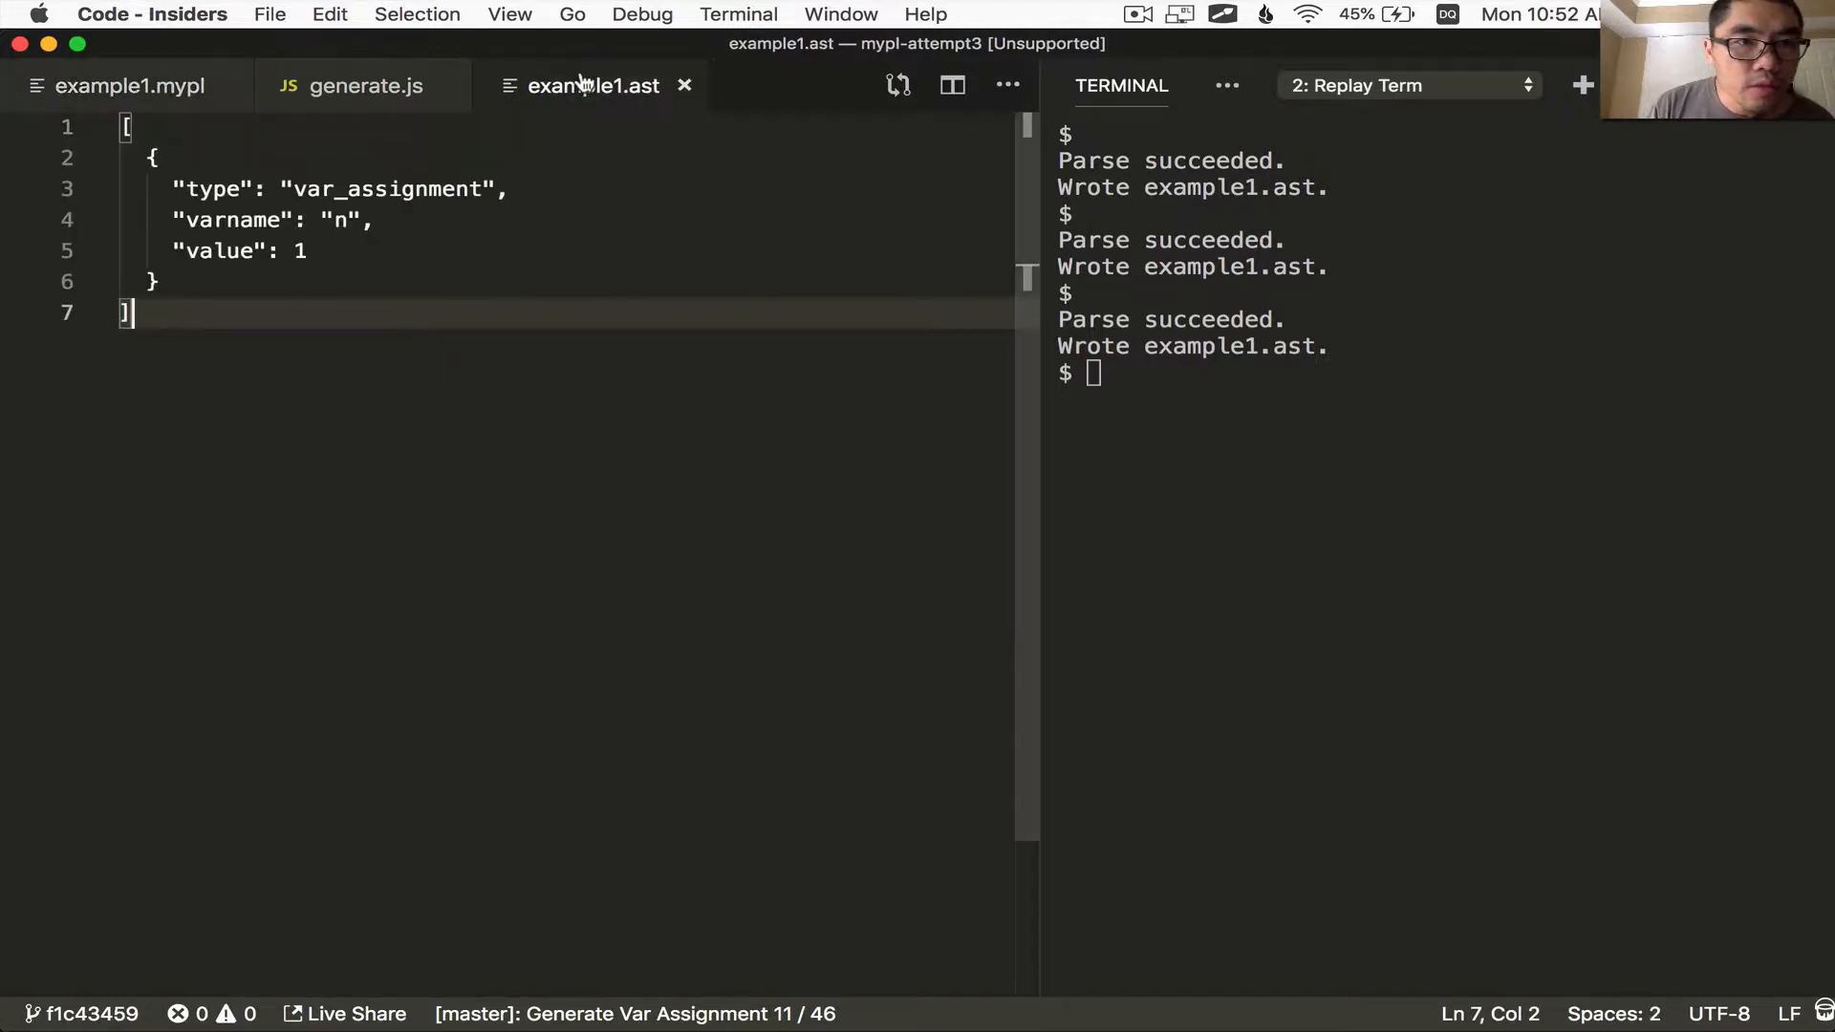
{"action": "left_click_drag", "start_coordinate": [153, 159], "coordinate": [374, 251]}
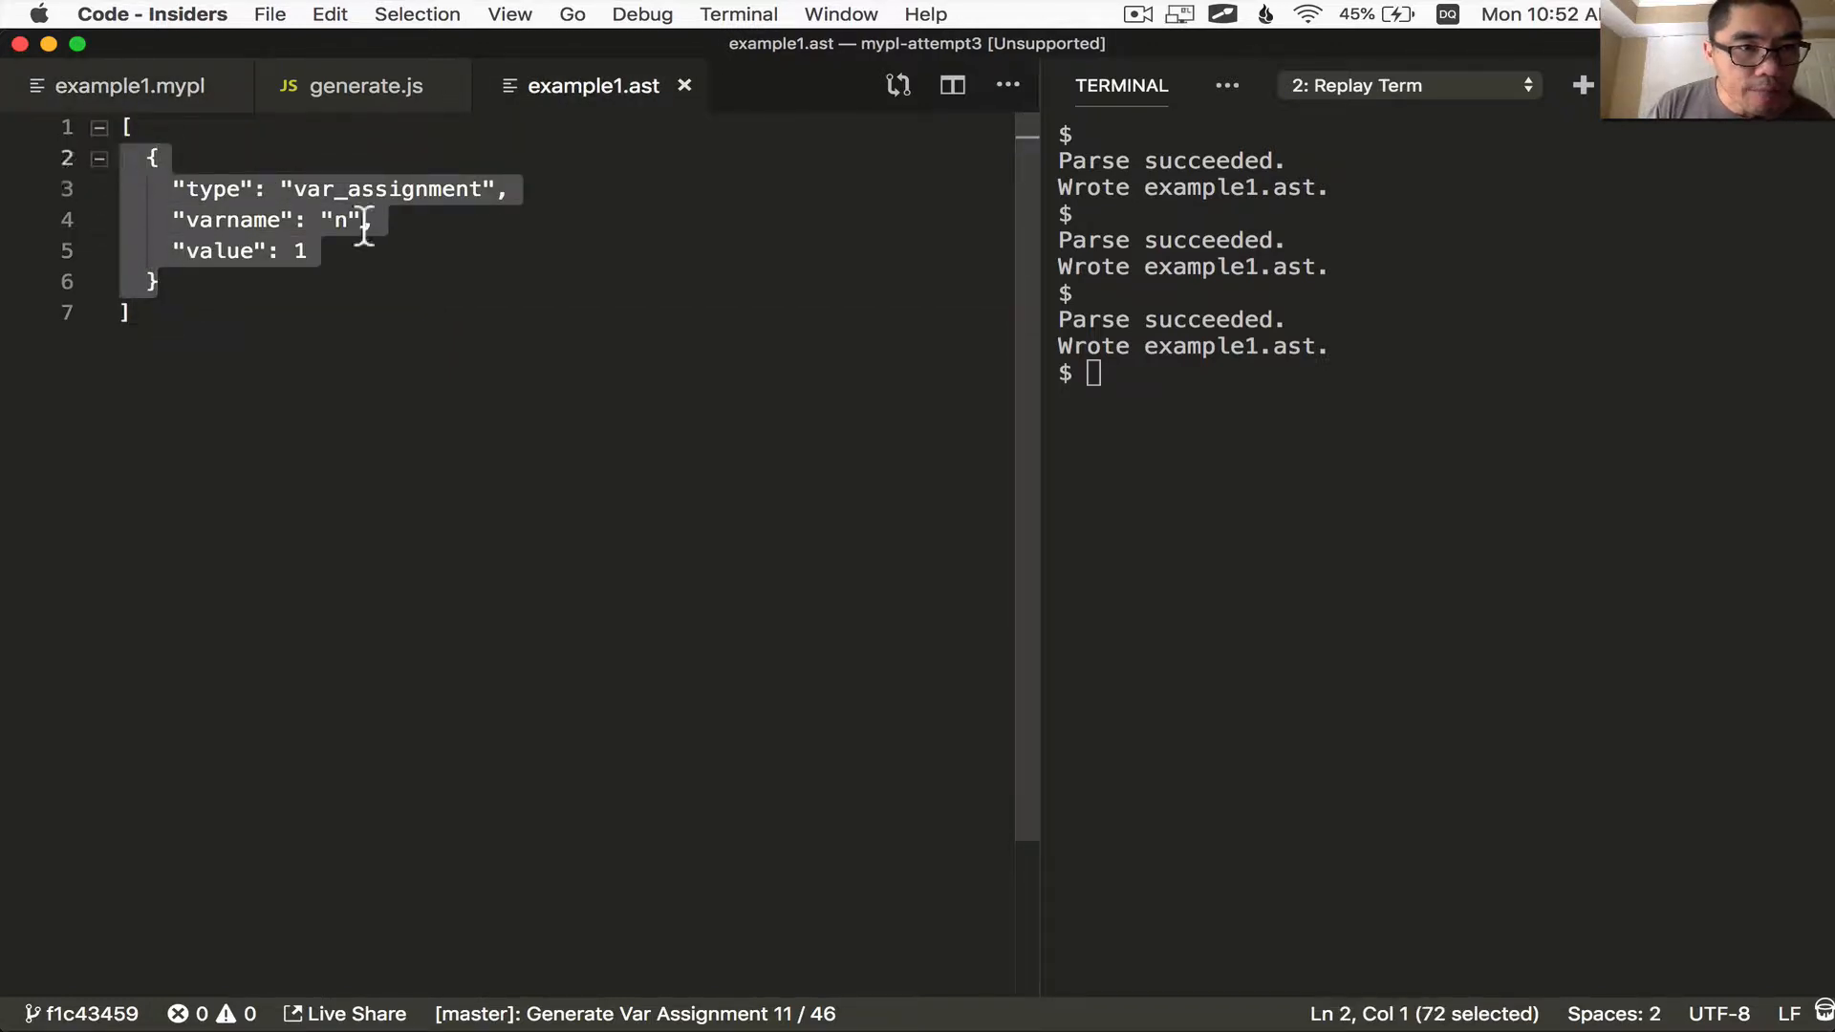
{"action": "left_click", "coordinate": [363, 220]}
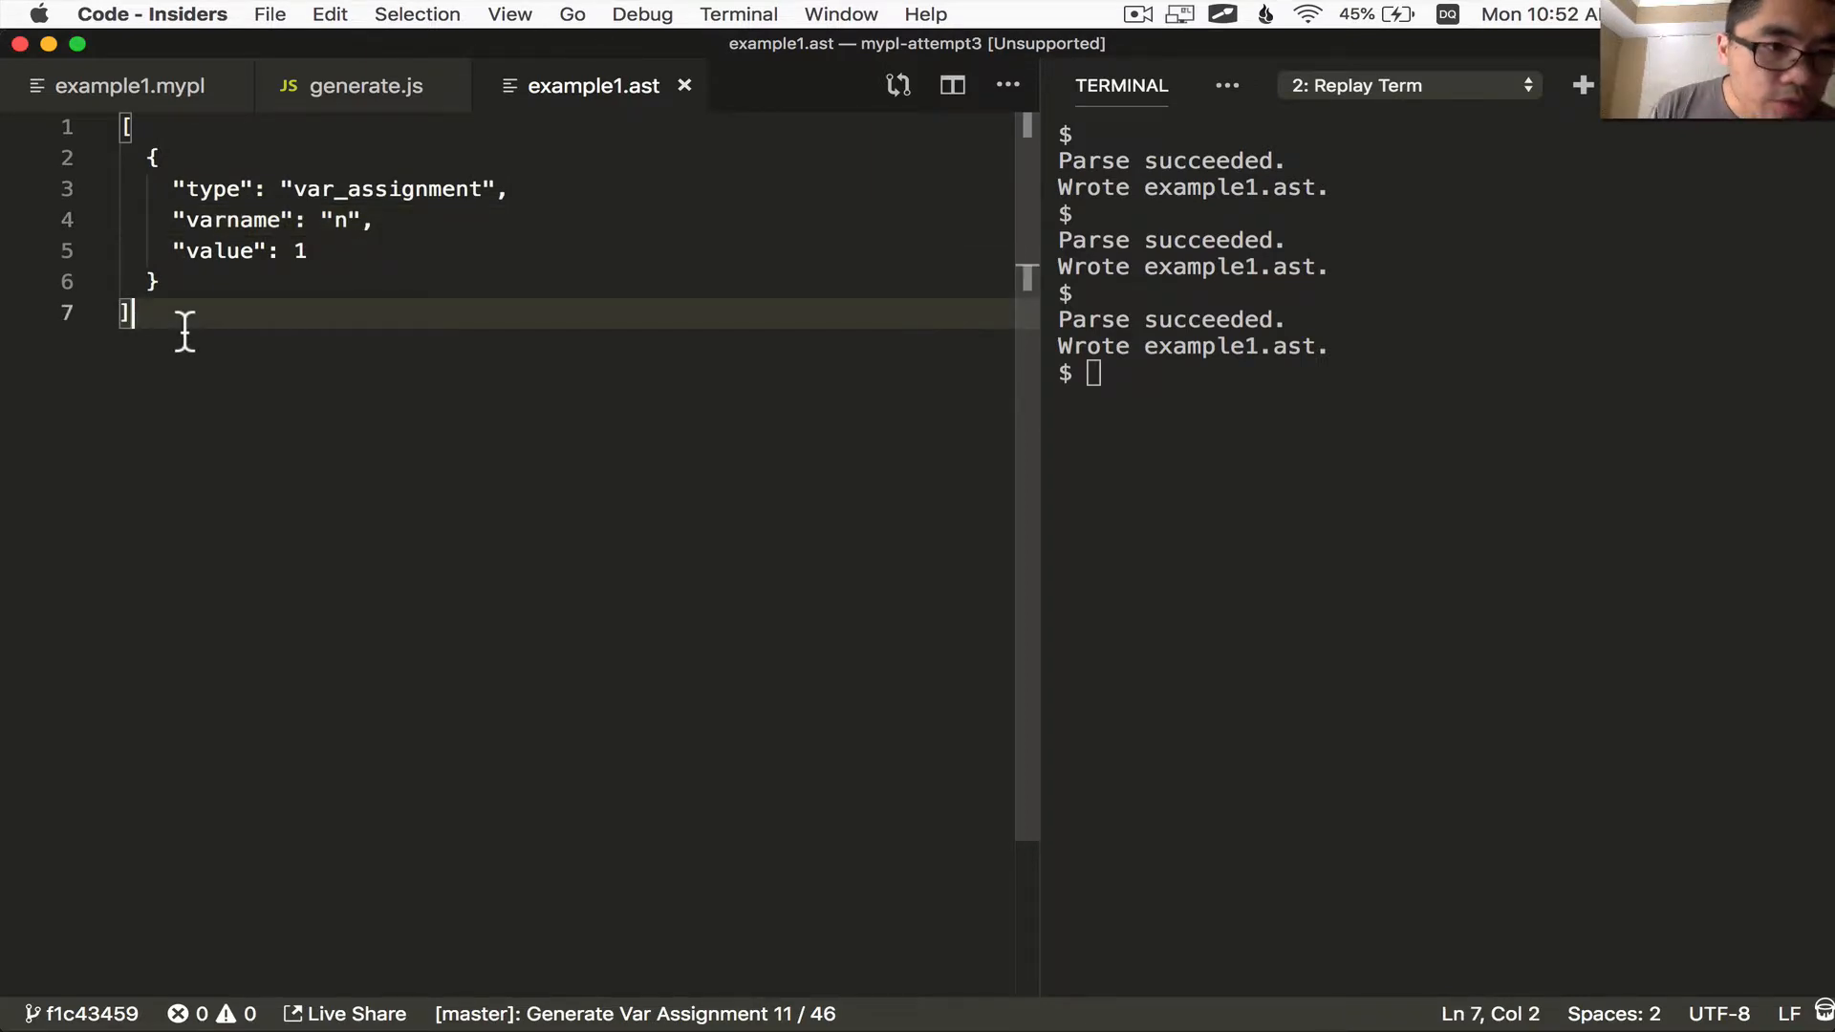
{"action": "key", "text": "Cmd+A"}
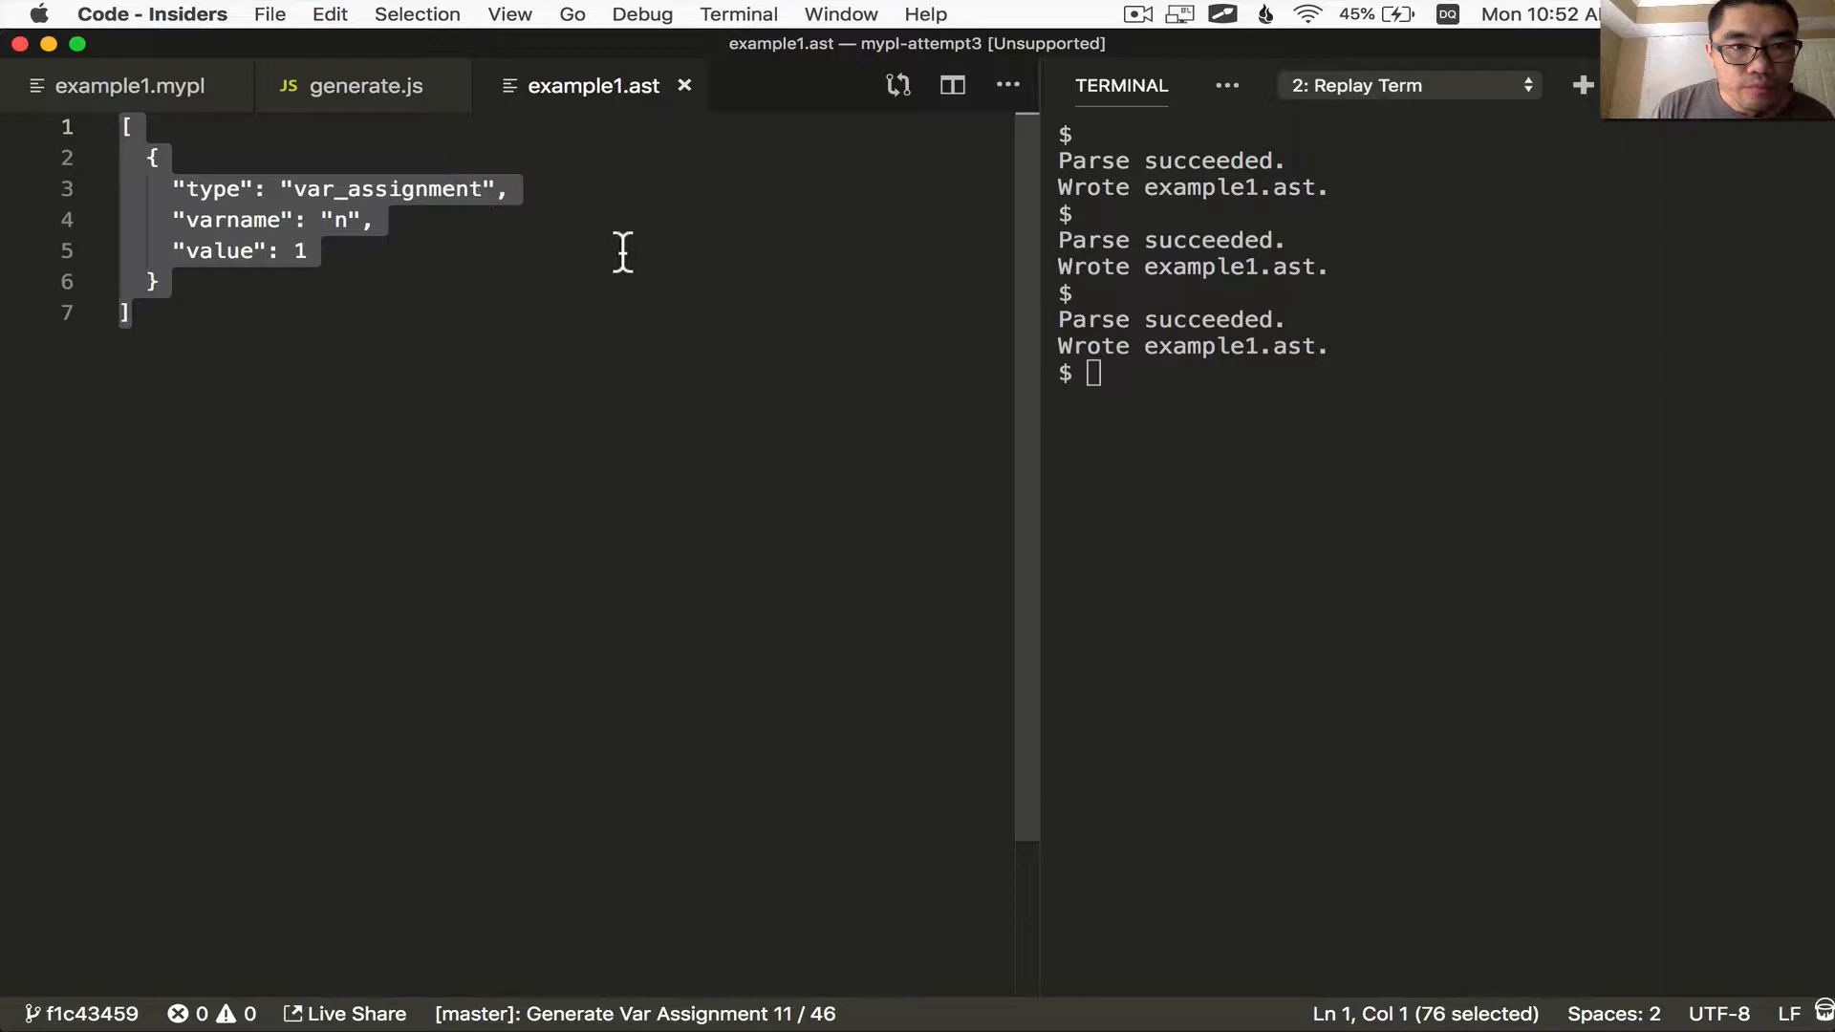
{"action": "left_click_drag", "start_coordinate": [1042, 294], "coordinate": [1175, 294]}
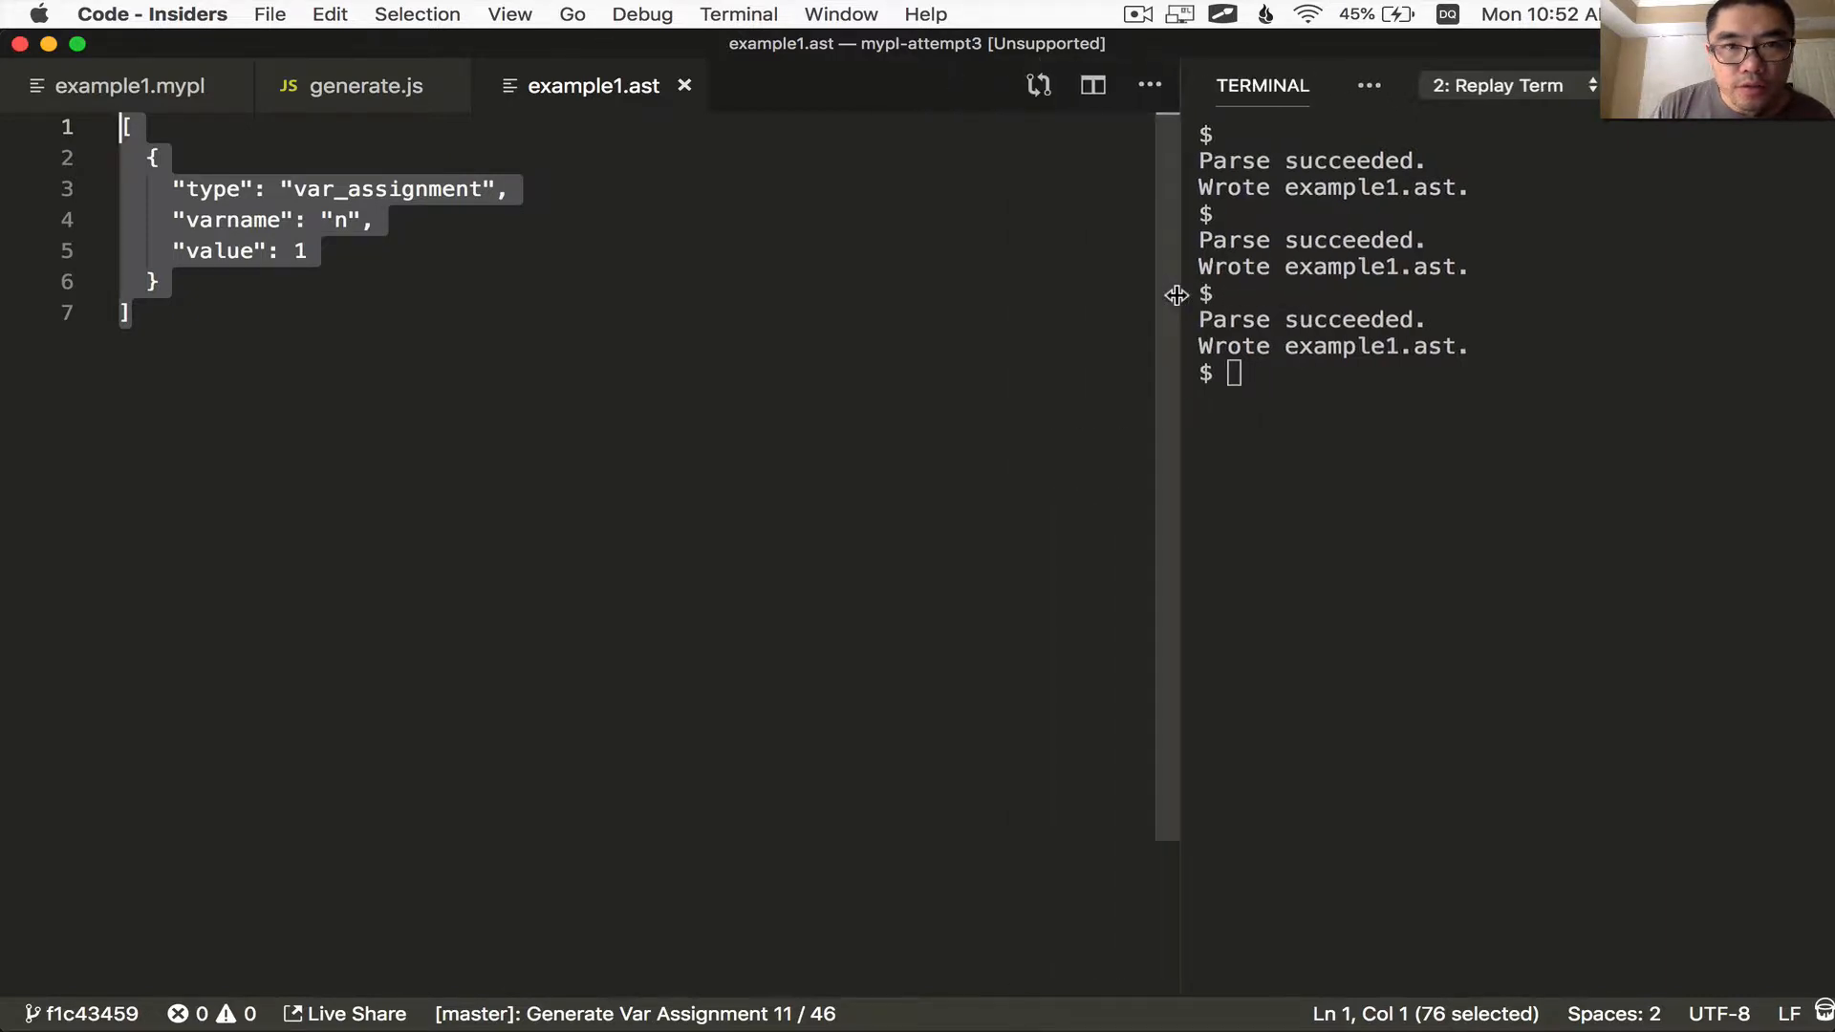
Show example1.ast split right beside generate.js
{"action": "right_click", "coordinate": [583, 86]}
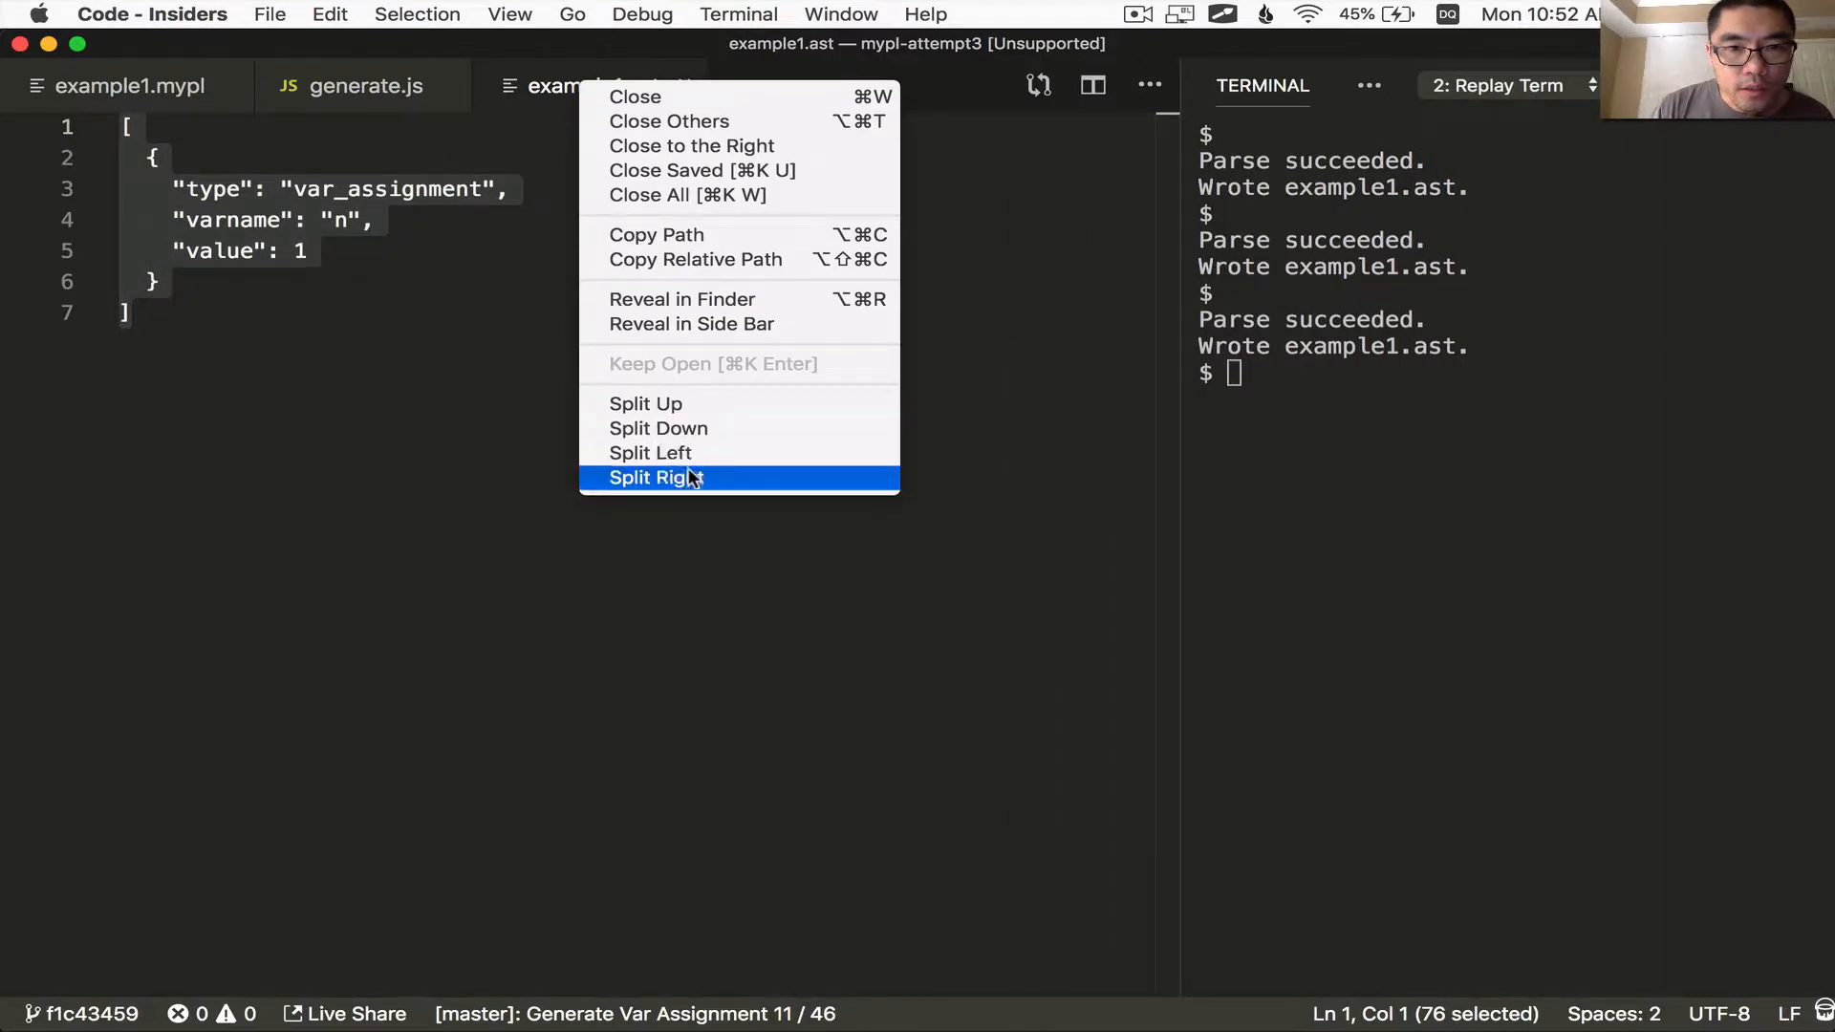
{"action": "left_click", "coordinate": [655, 478]}
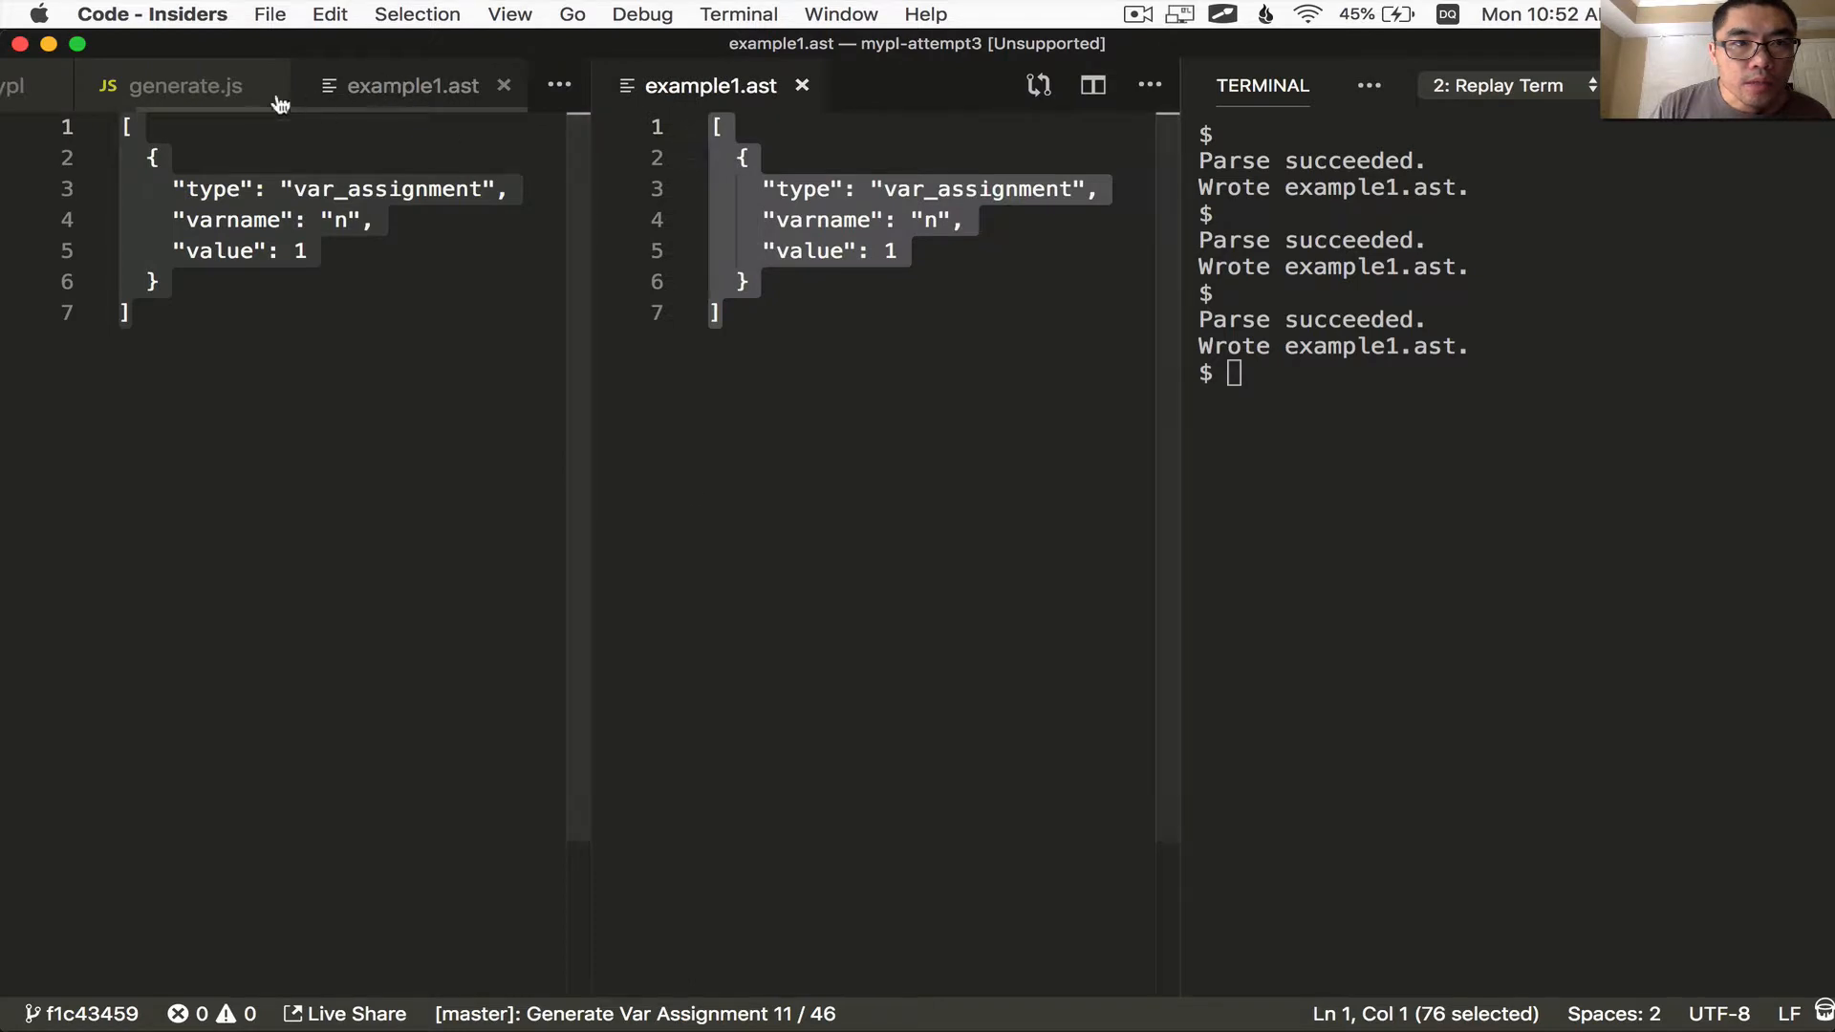
{"action": "left_click", "coordinate": [183, 86]}
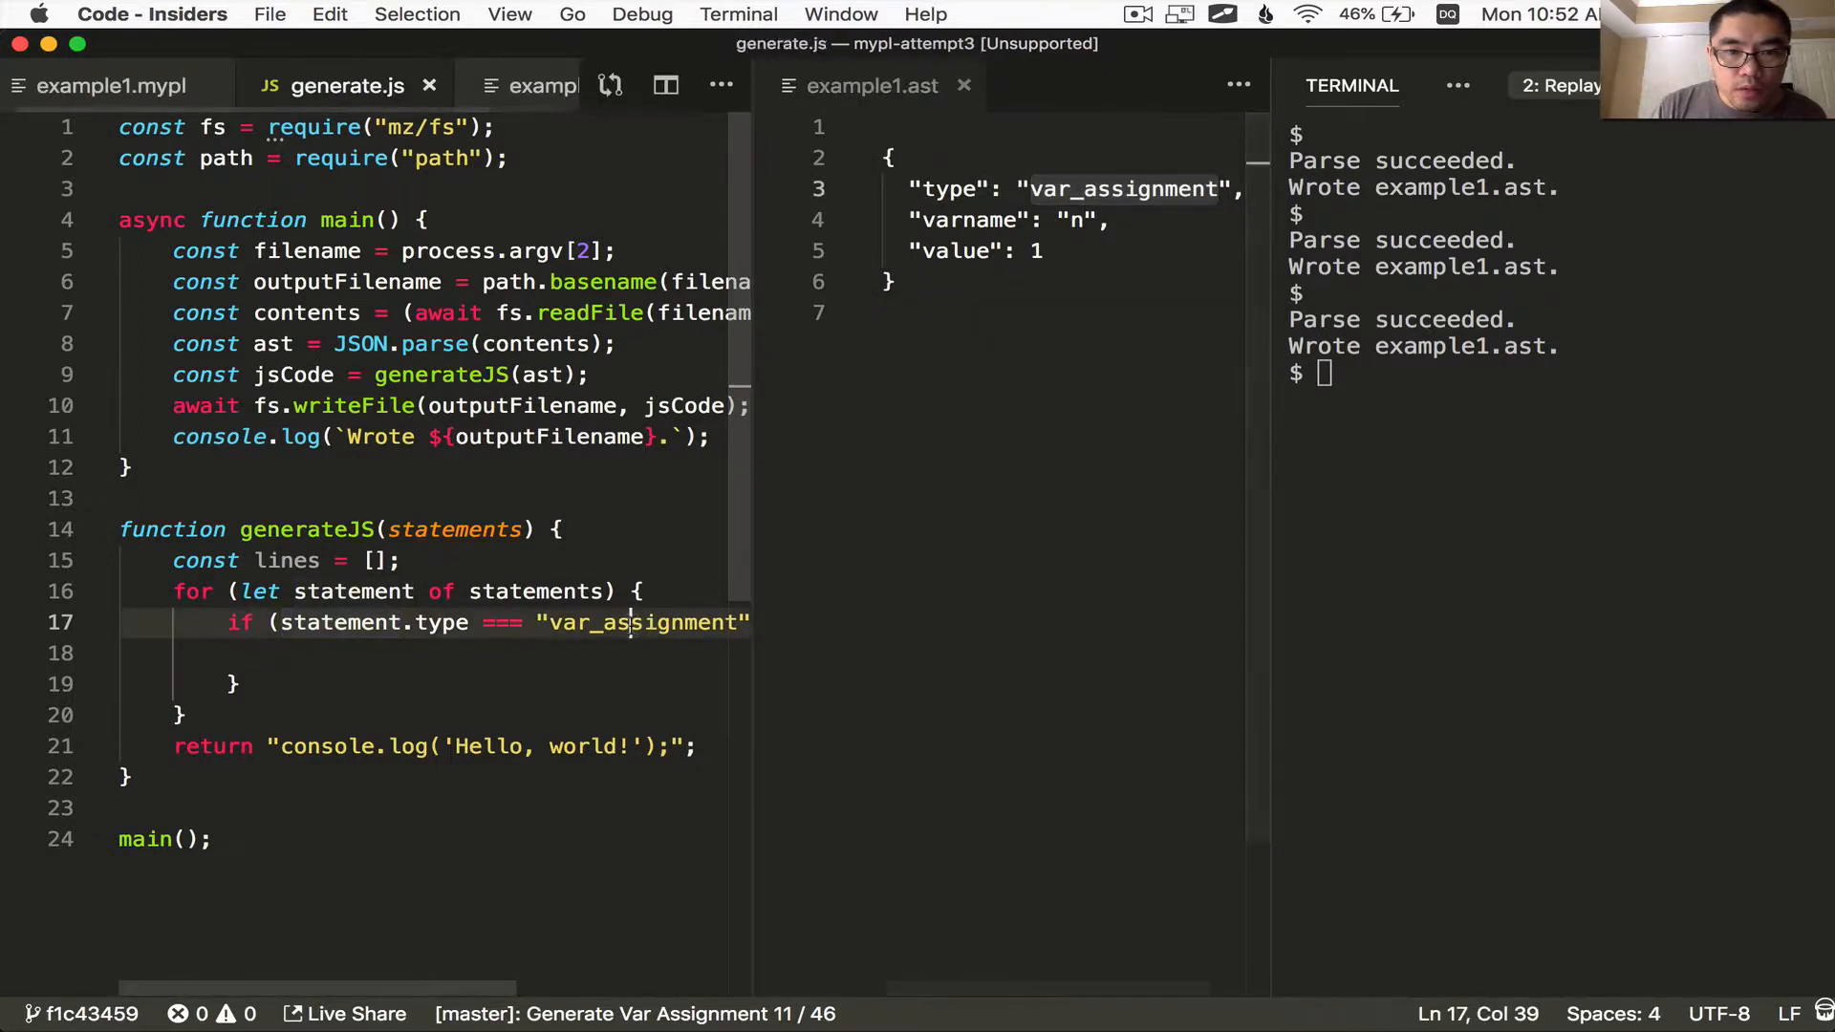
Push a `let ${statement.varname} = value;` line per assignment and return lines.join("\n")
{"action": "type", "text": "lines.push(`let ${statement.varname"}
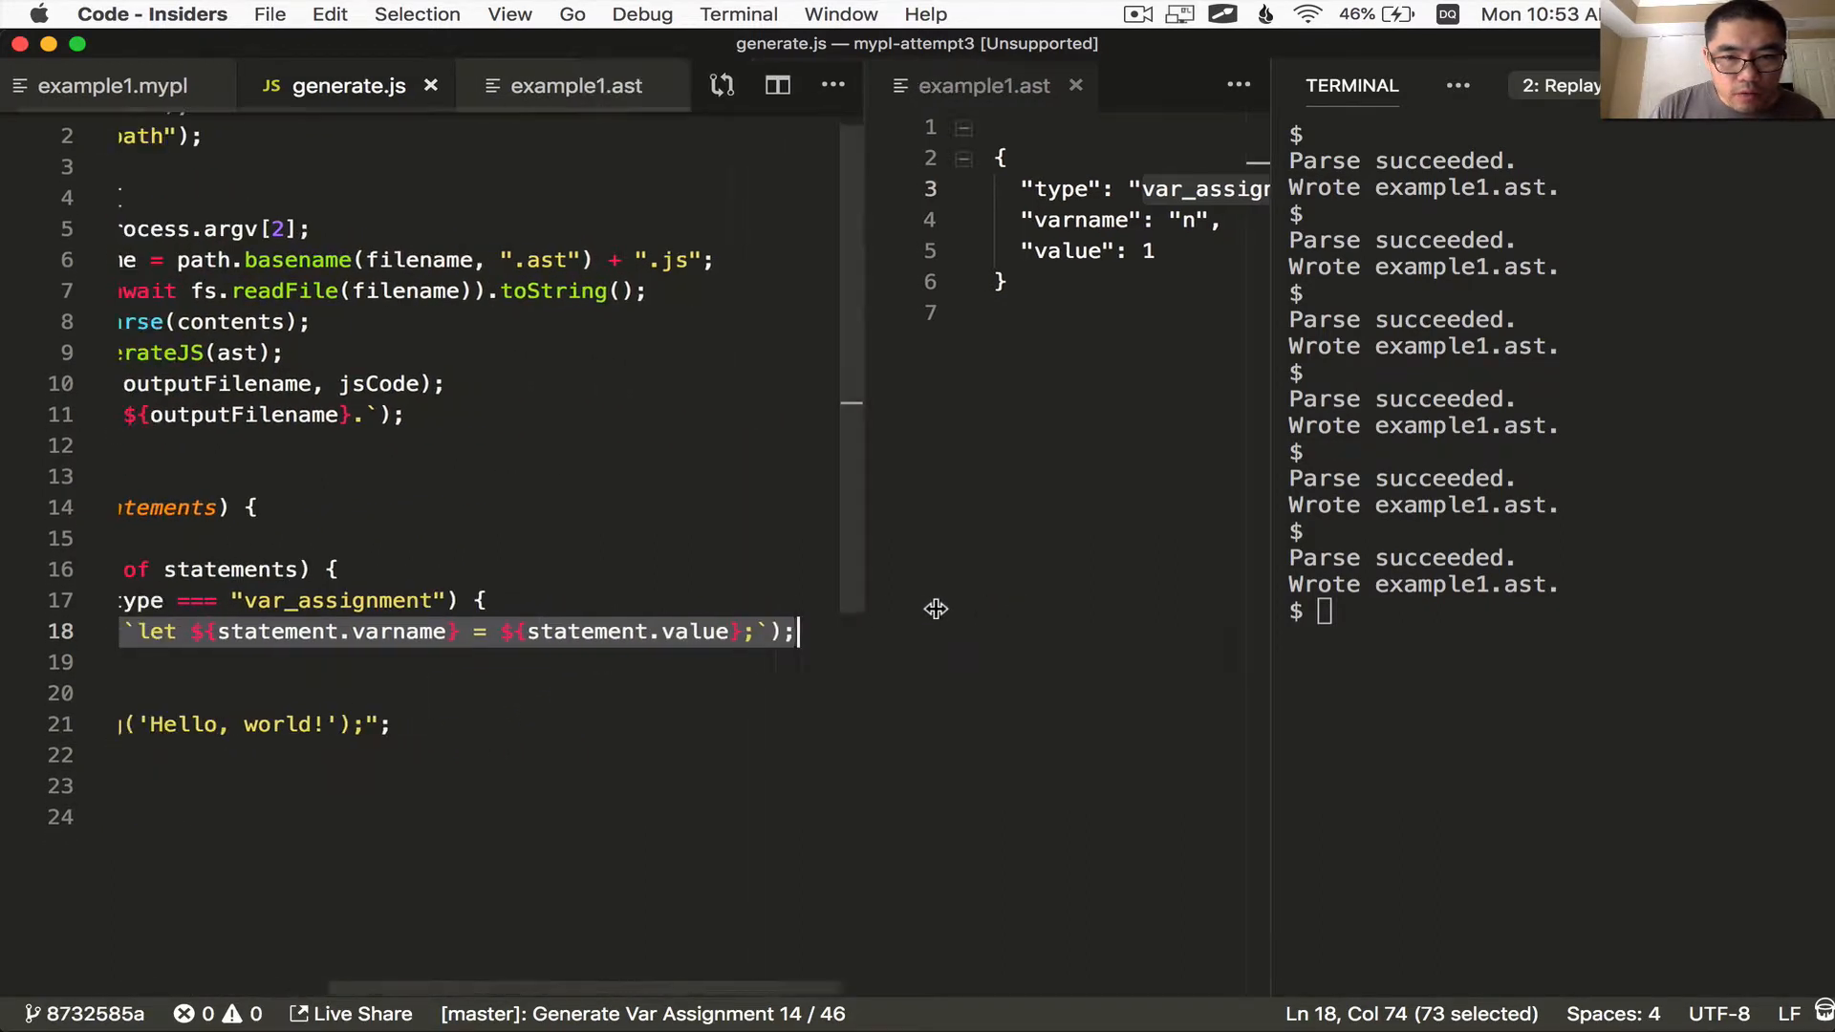
{"action": "left_click", "coordinate": [432, 631]}
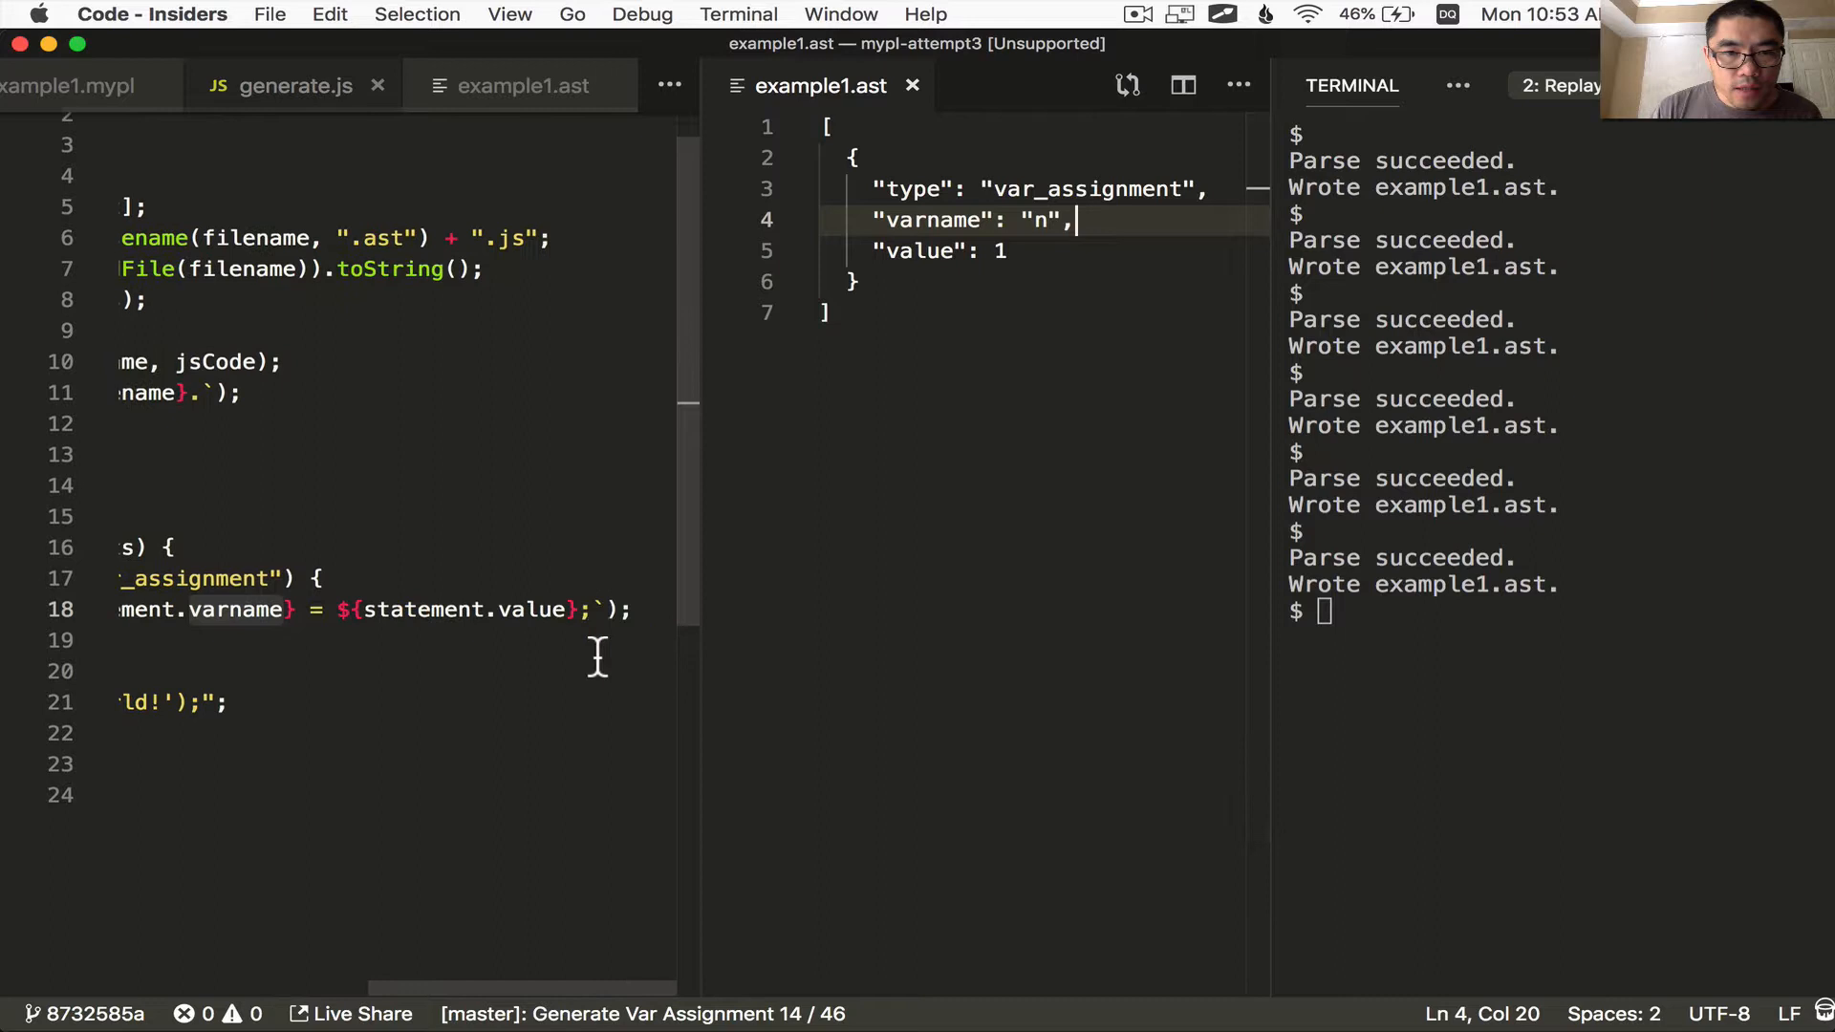
{"action": "double_click", "coordinate": [531, 625]}
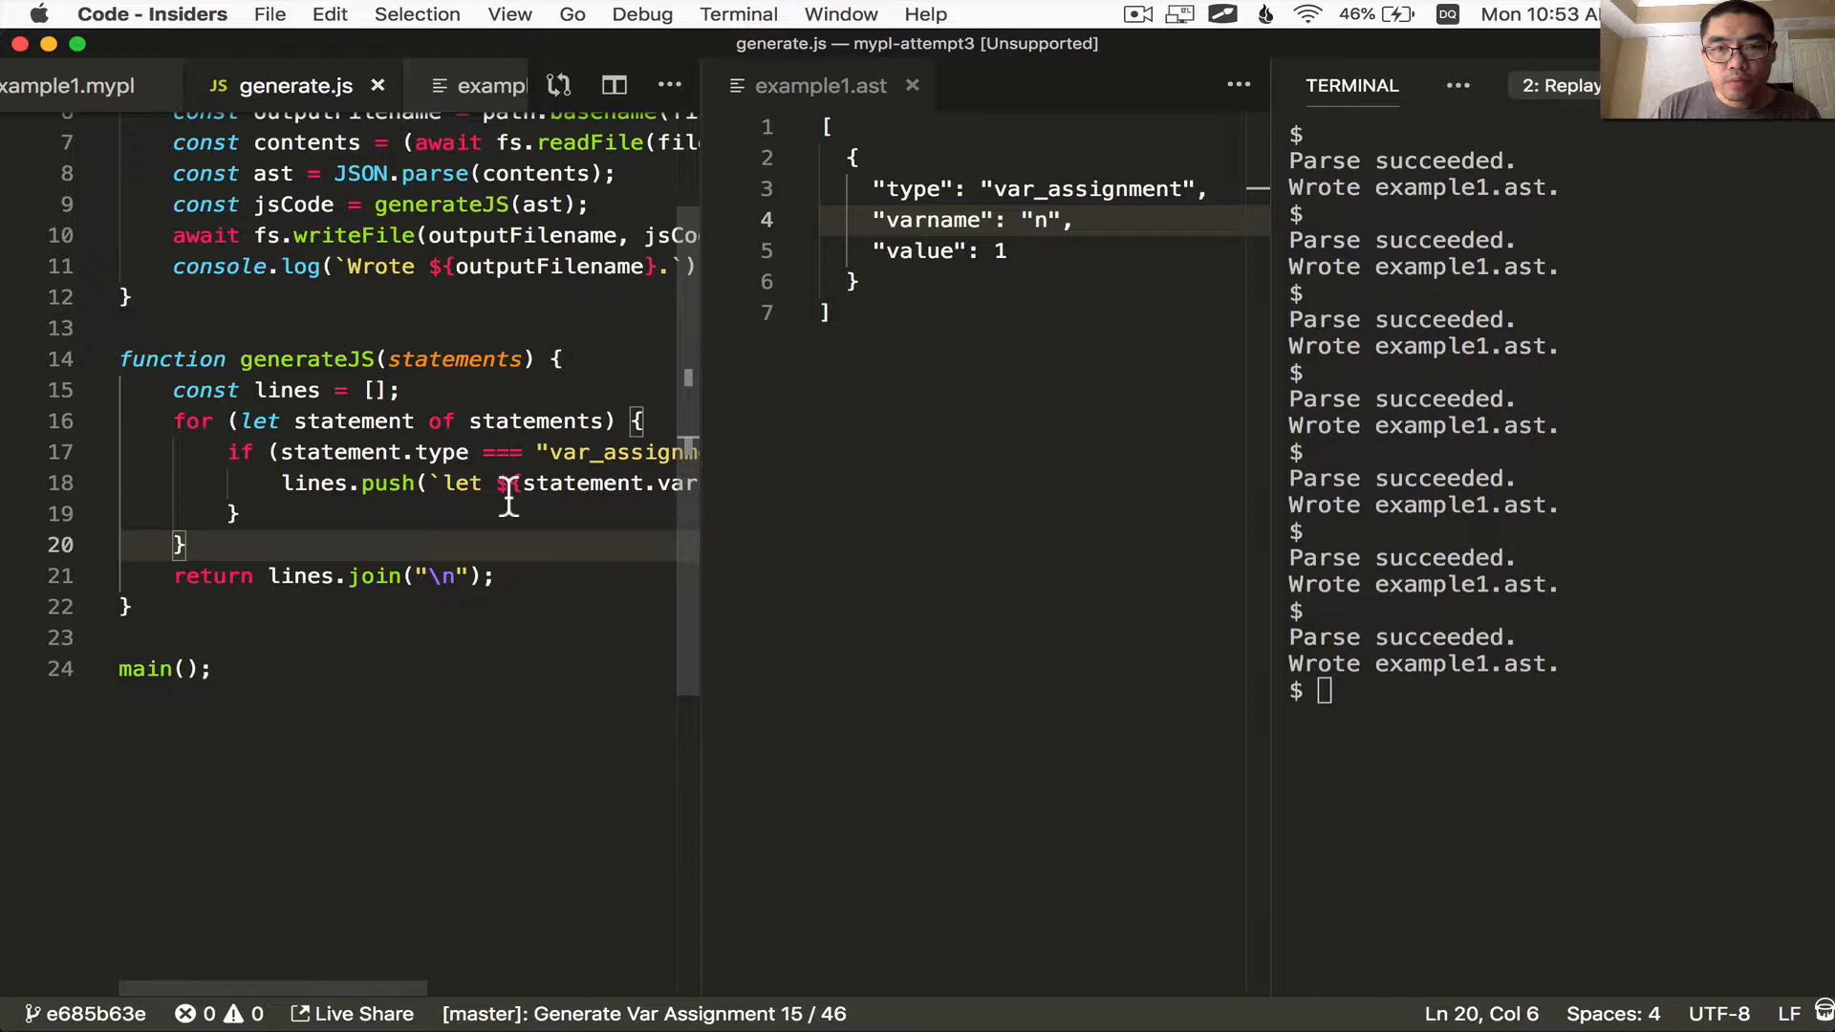
Run node generate.js example1.ast and view the generated example1.js
{"action": "type", "text": "node generate.js example1.ast"}
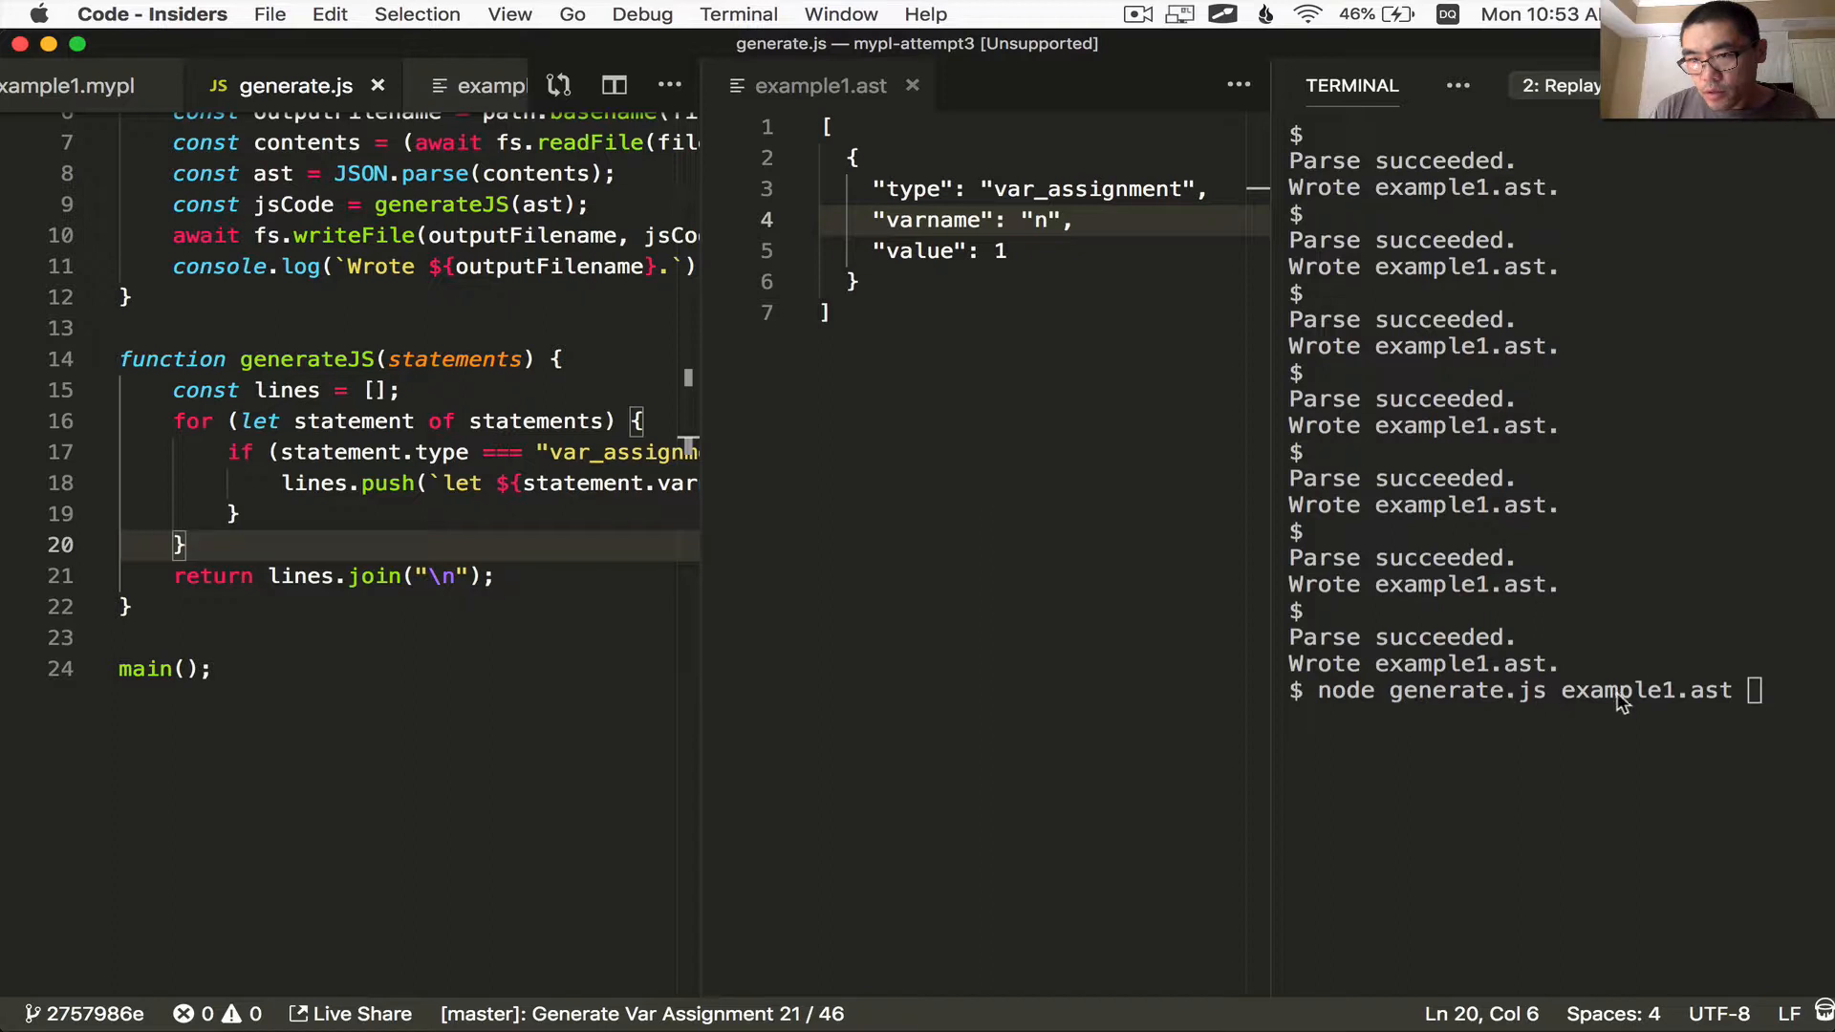
{"action": "left_click", "coordinate": [214, 669]}
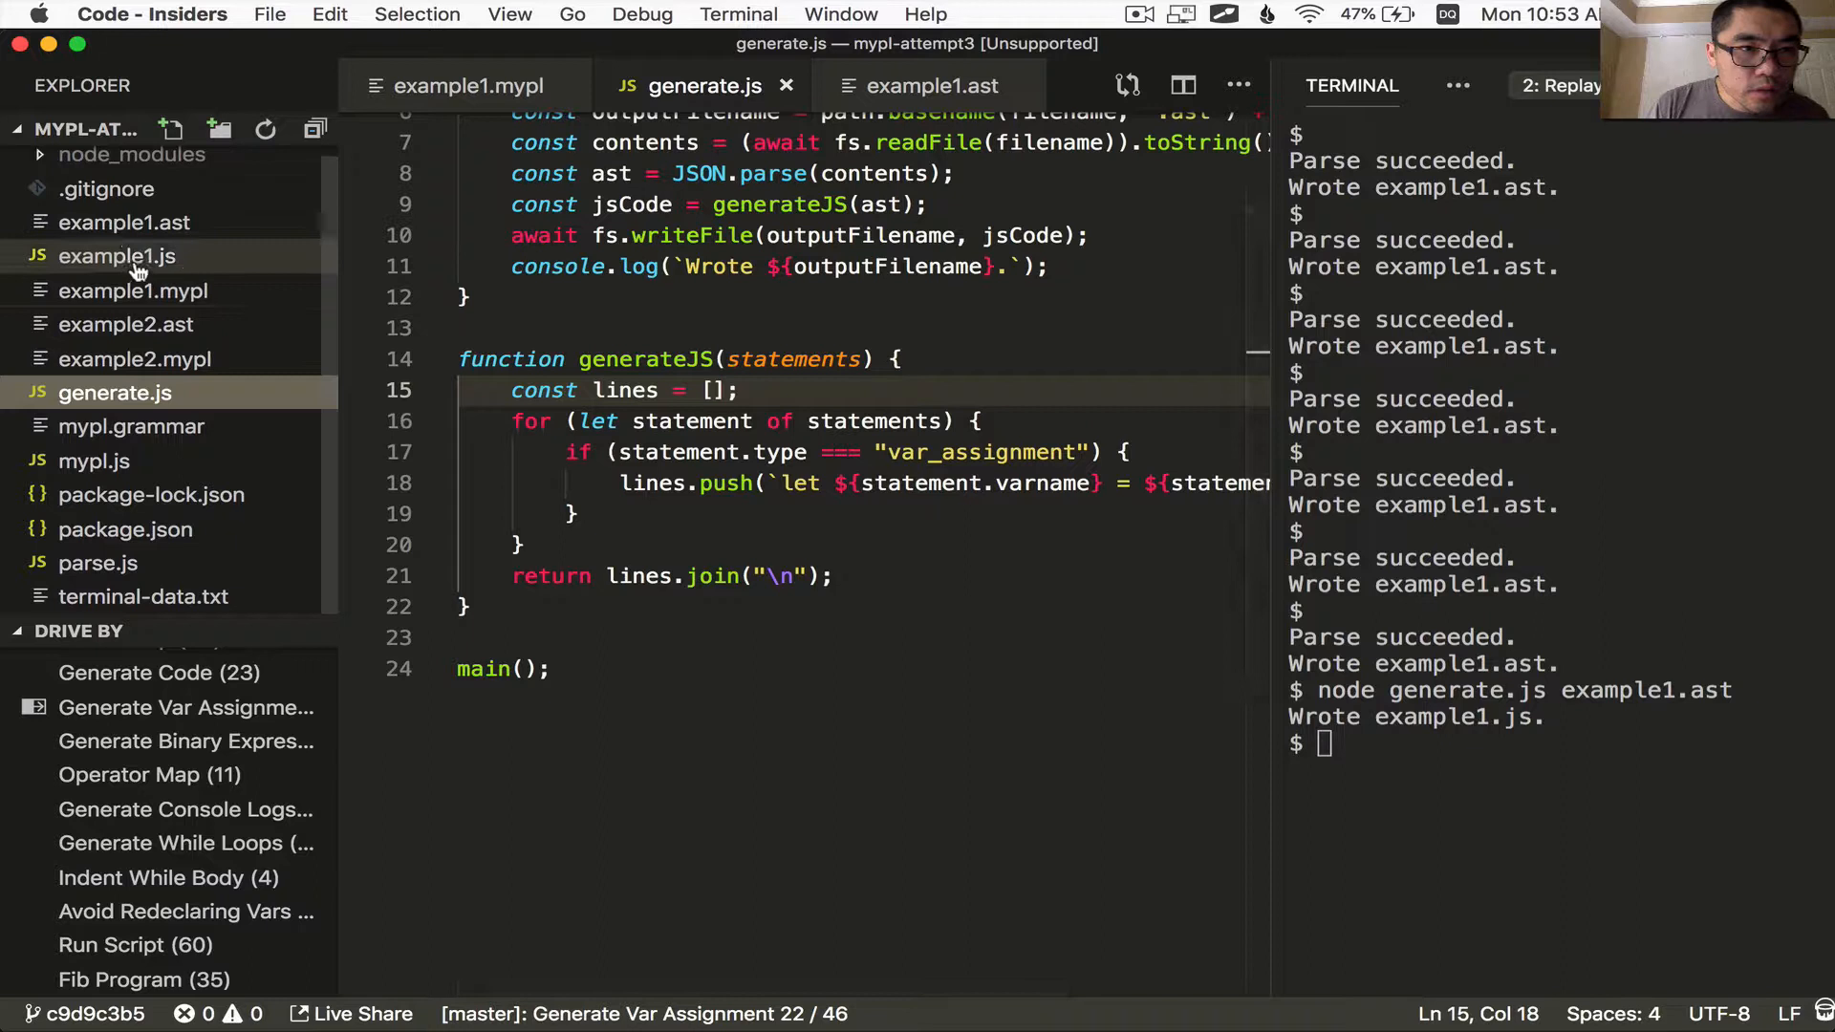
{"action": "left_click", "coordinate": [121, 256]}
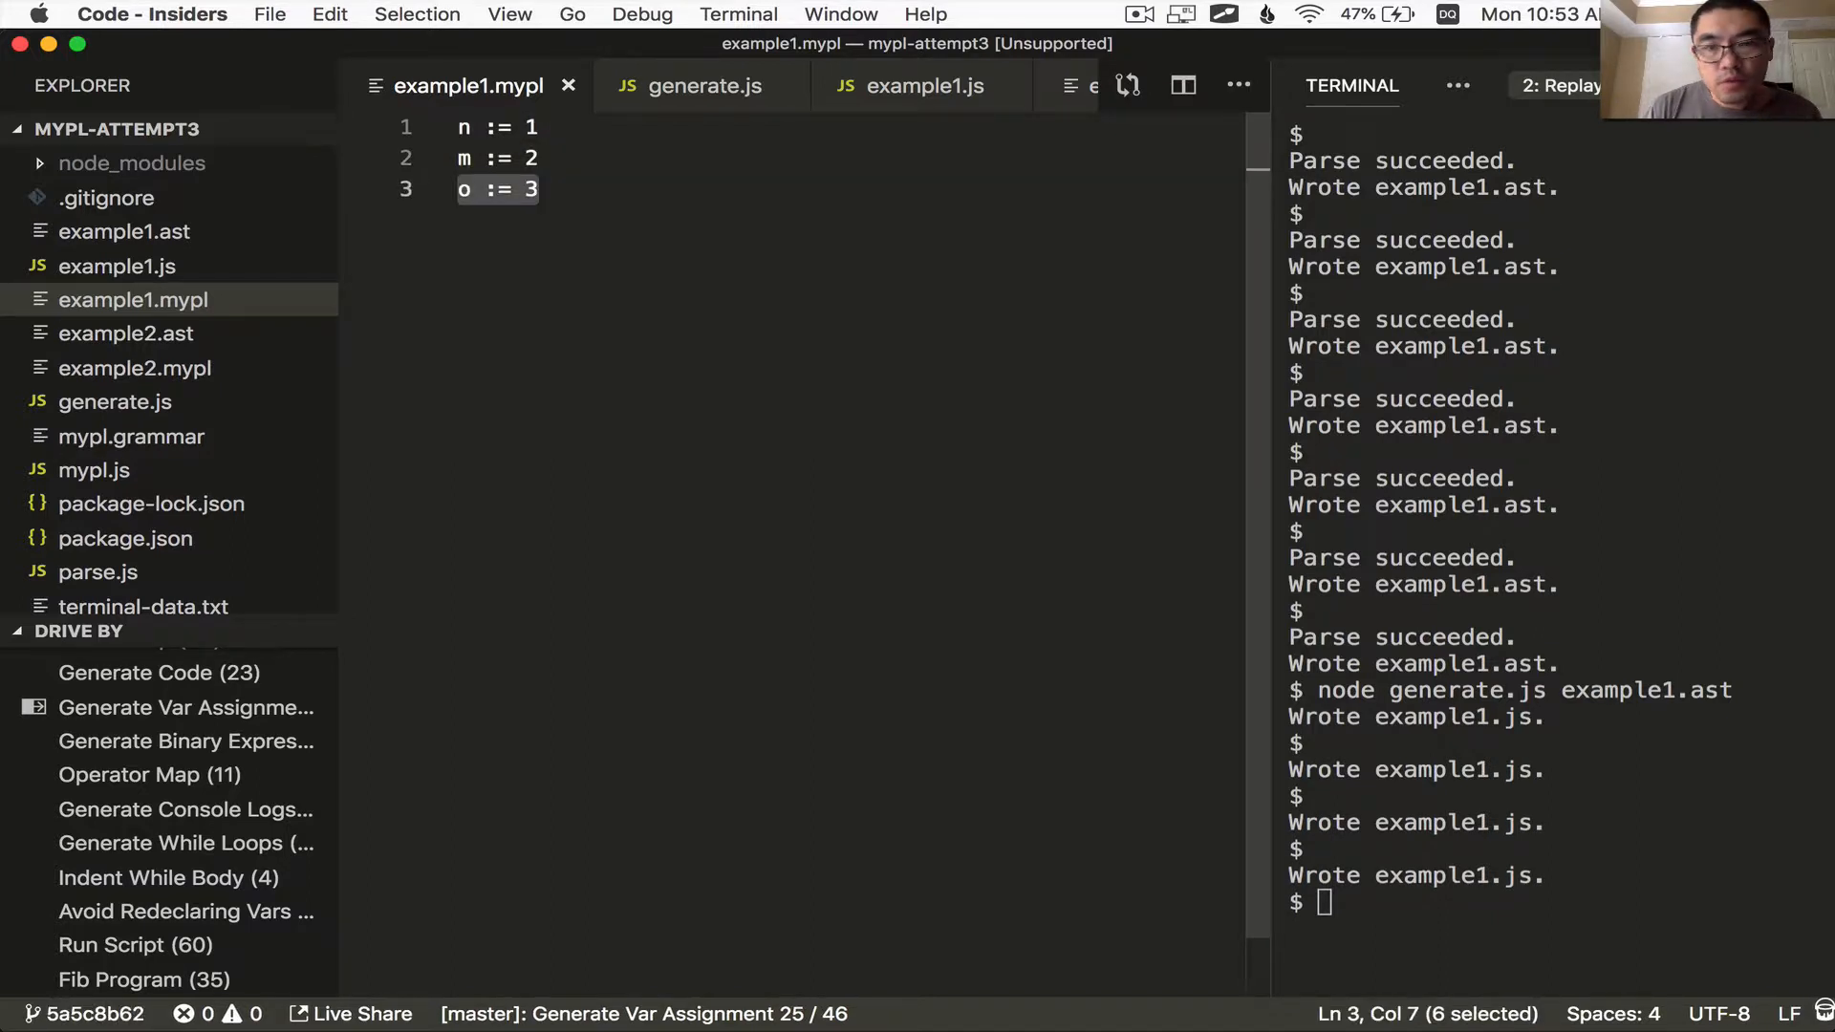
Re-parse and regenerate example1 with m := 2 and o := 3, then run node example1.js
{"action": "type", "text": "node parse.js example1.mypl"}
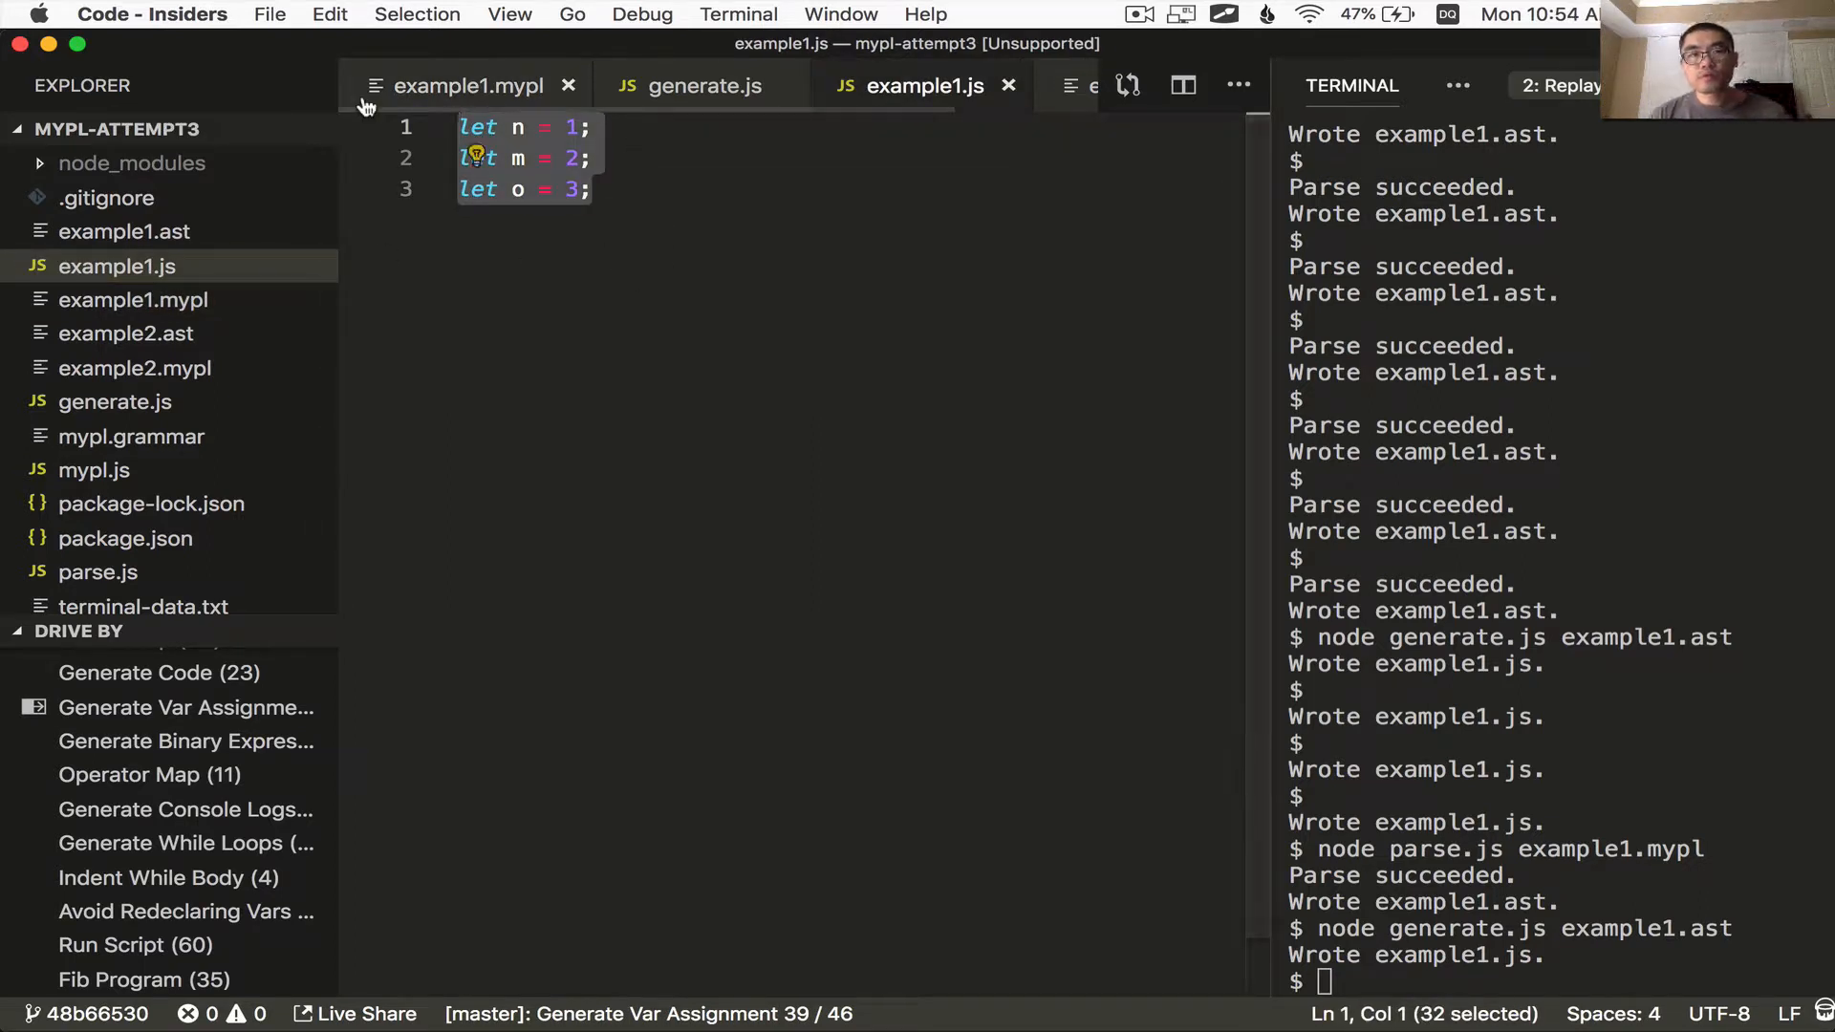
{"action": "left_click", "coordinate": [592, 187]}
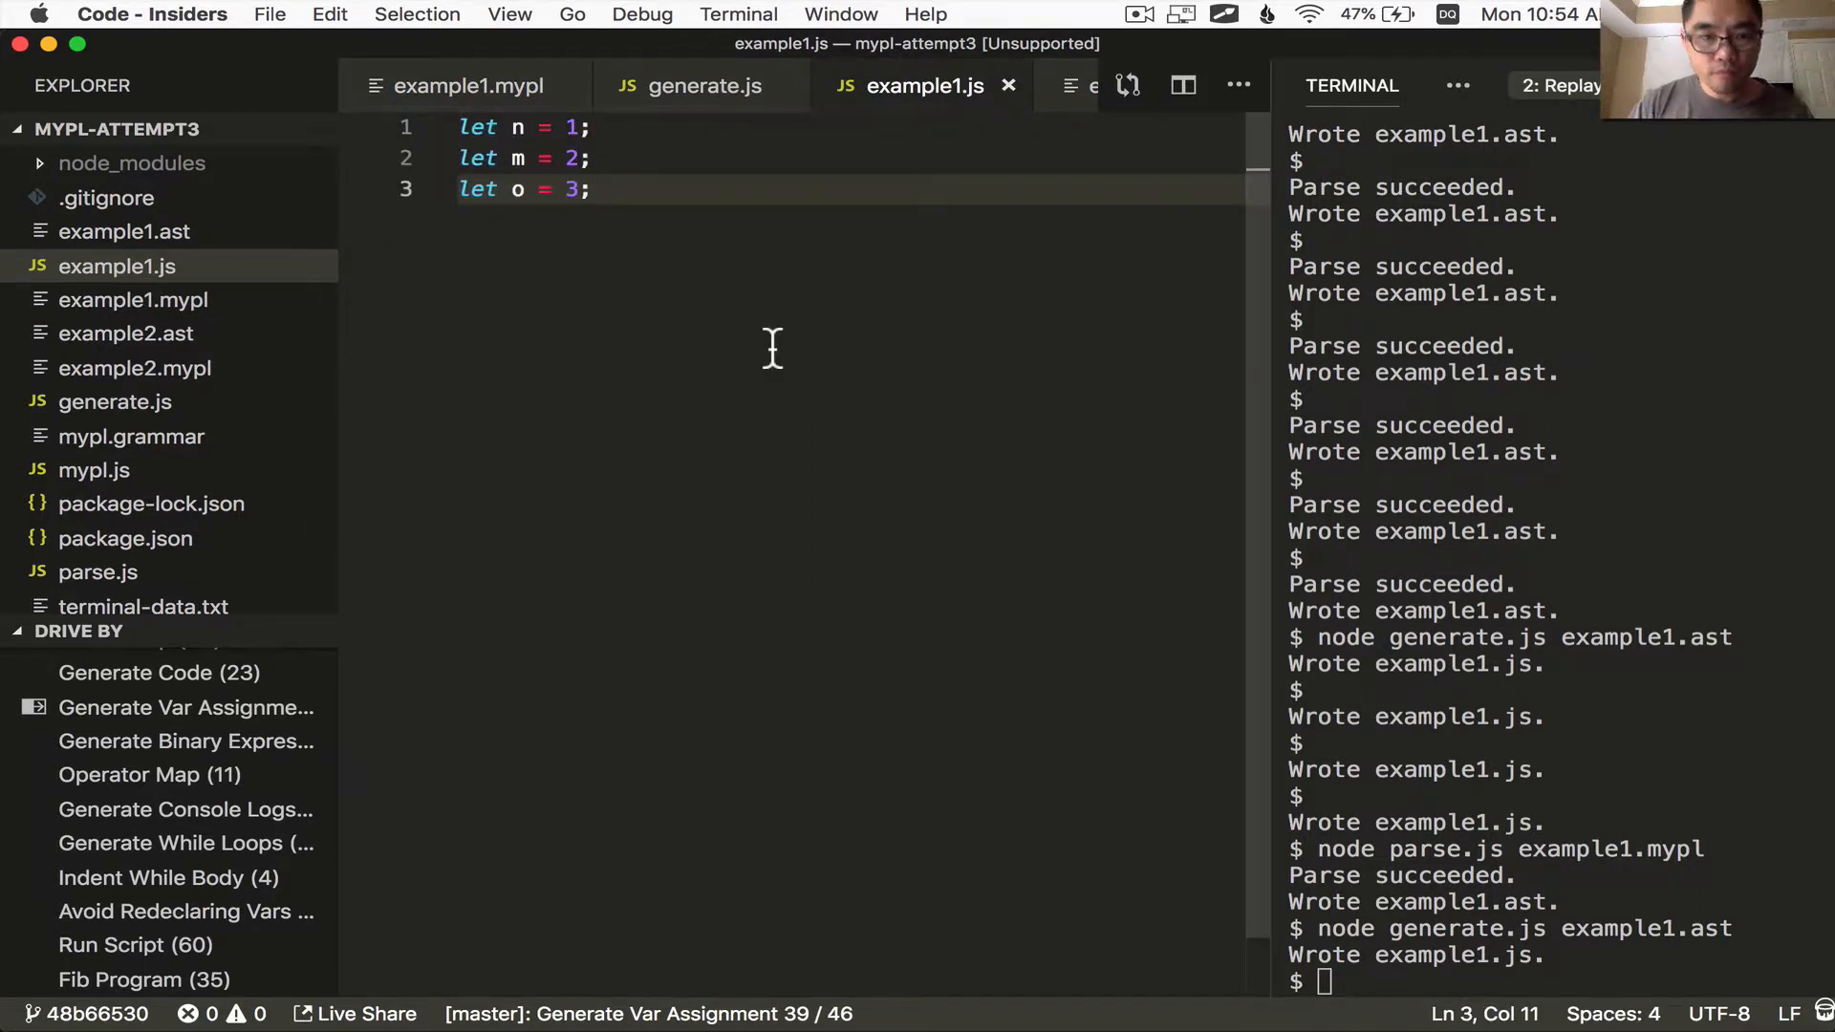
{"action": "type", "text": "node example1.js"}
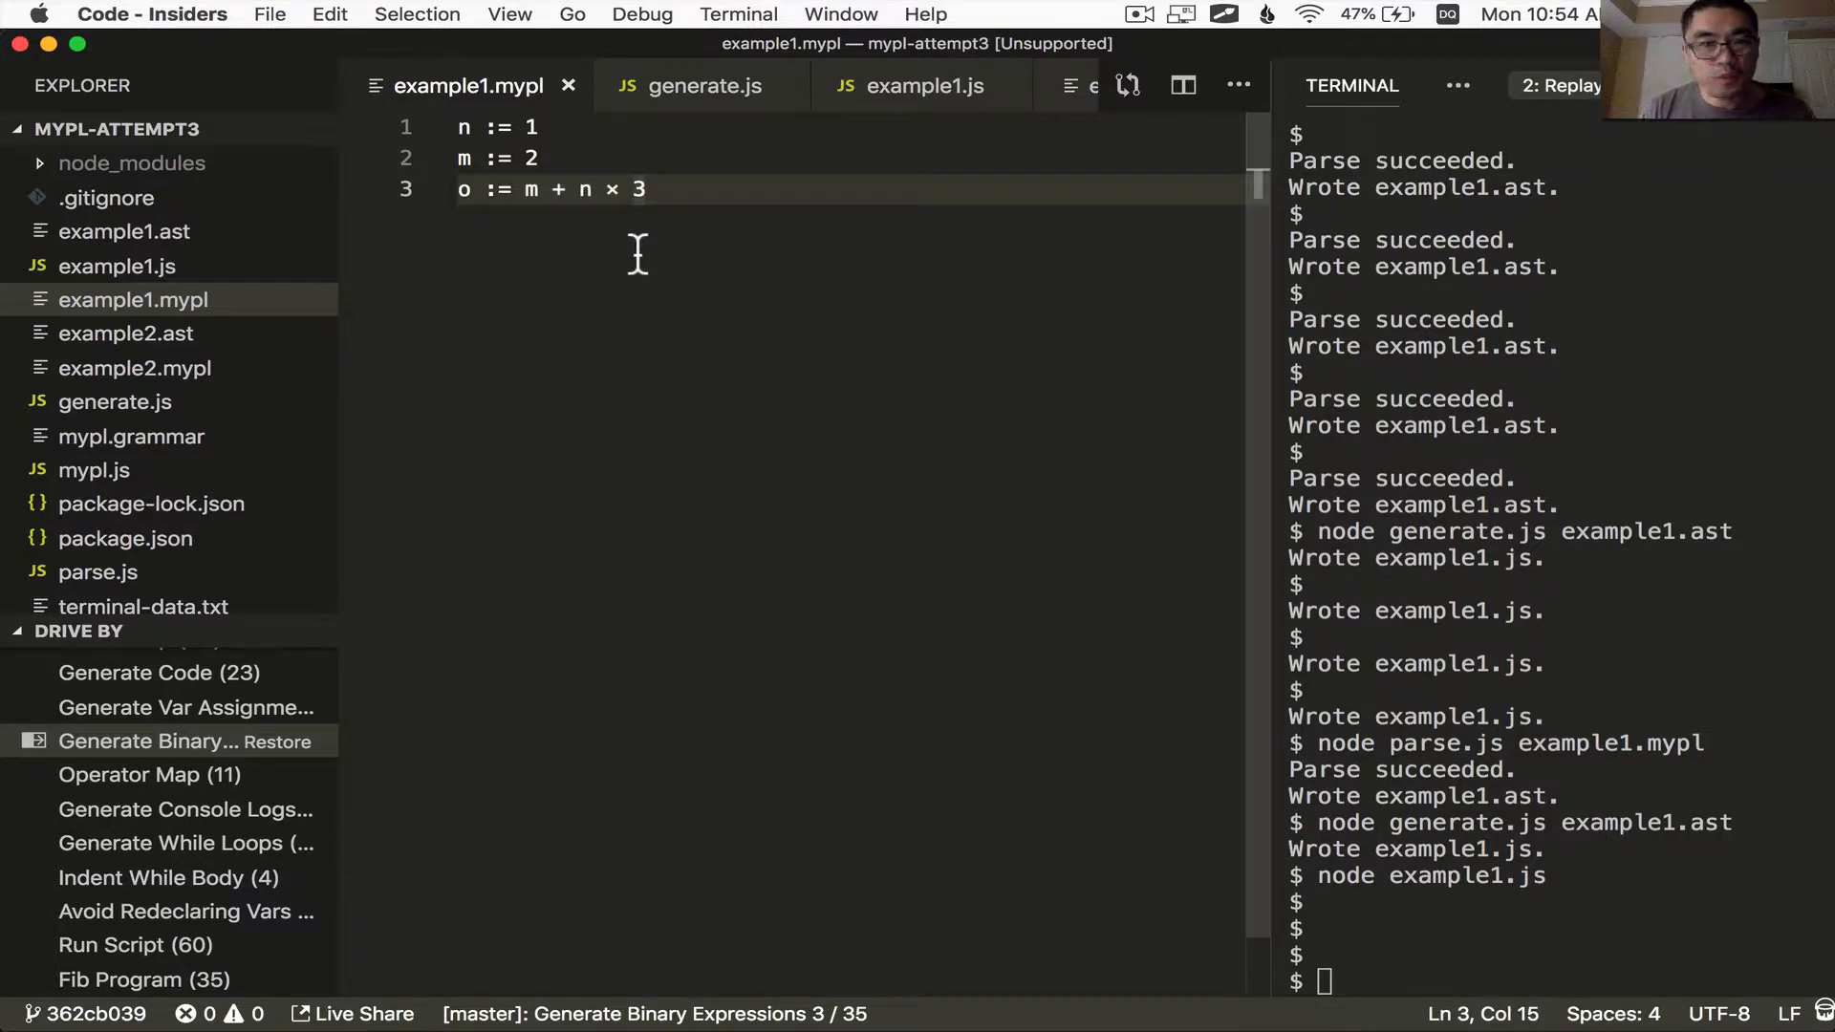
Re-parse o := m + n × 3 and see example1.js emit let o = [object Object]
{"action": "type", "text": "node parse.js example1.mypl"}
{"action": "type", "text": "node generate.js example1.ast"}
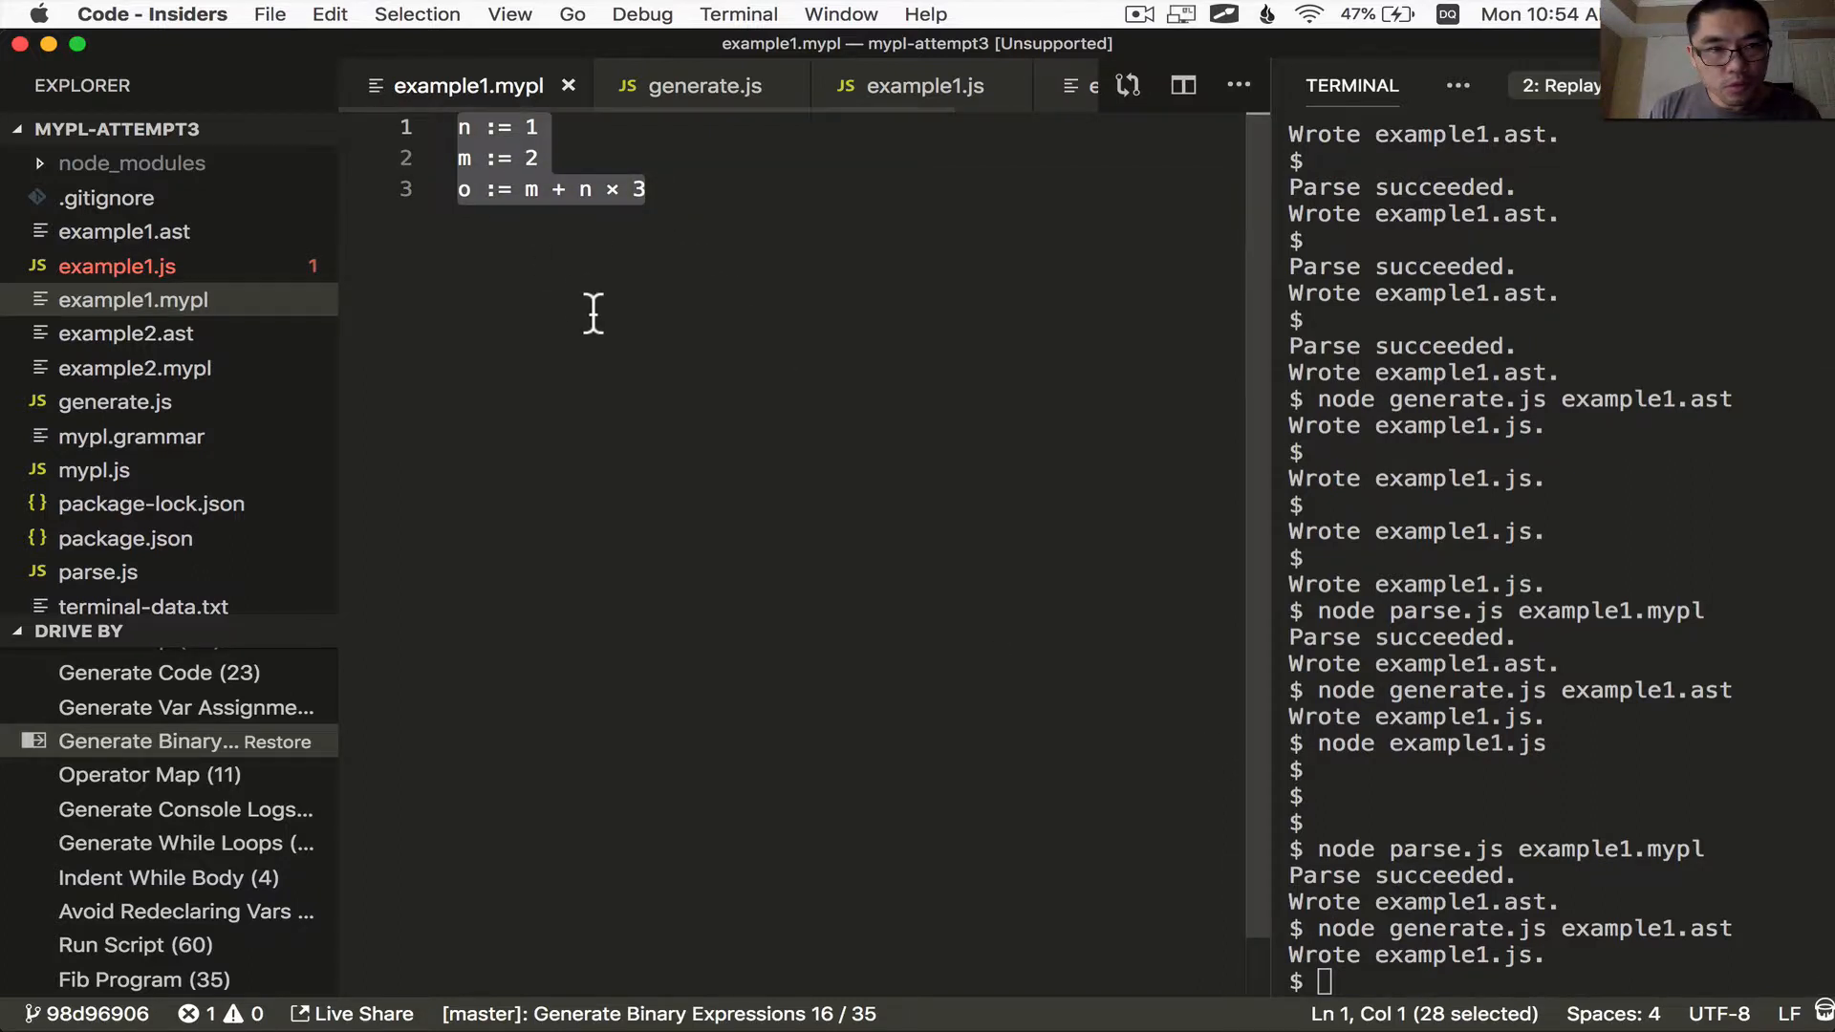
{"action": "left_click", "coordinate": [922, 86]}
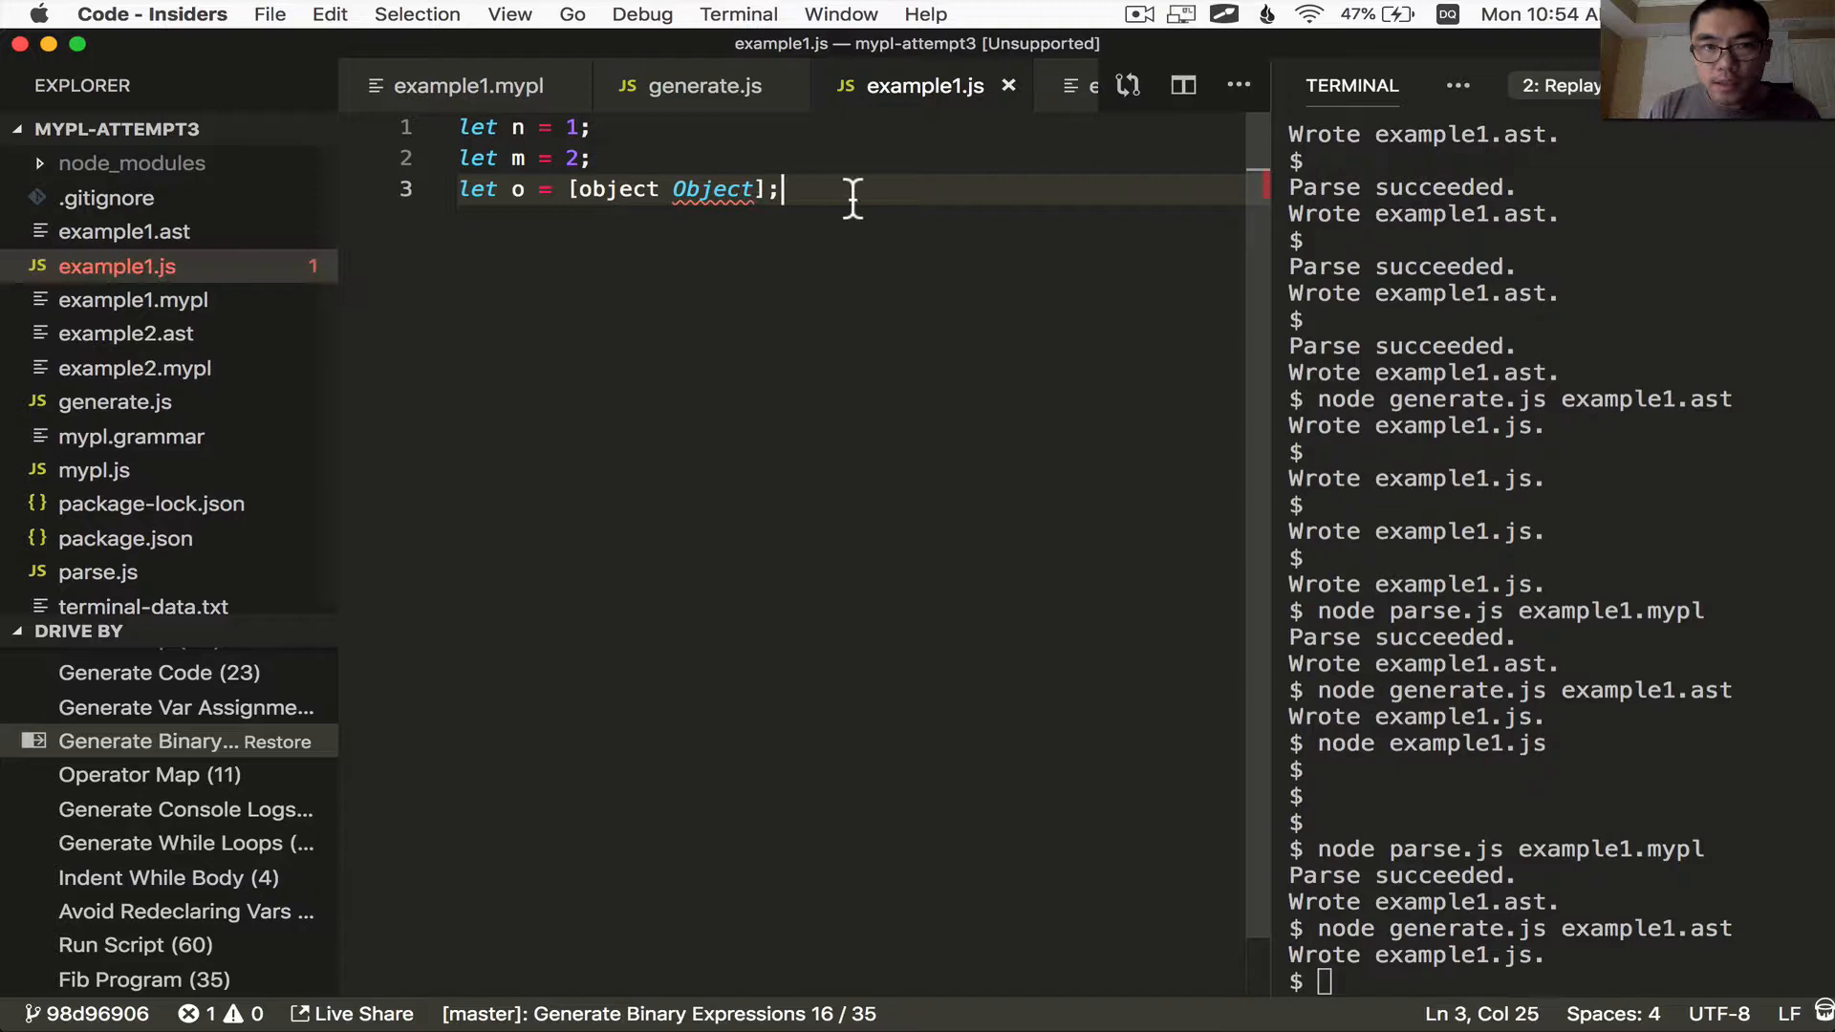
{"action": "mouse_move", "coordinate": [759, 283]}
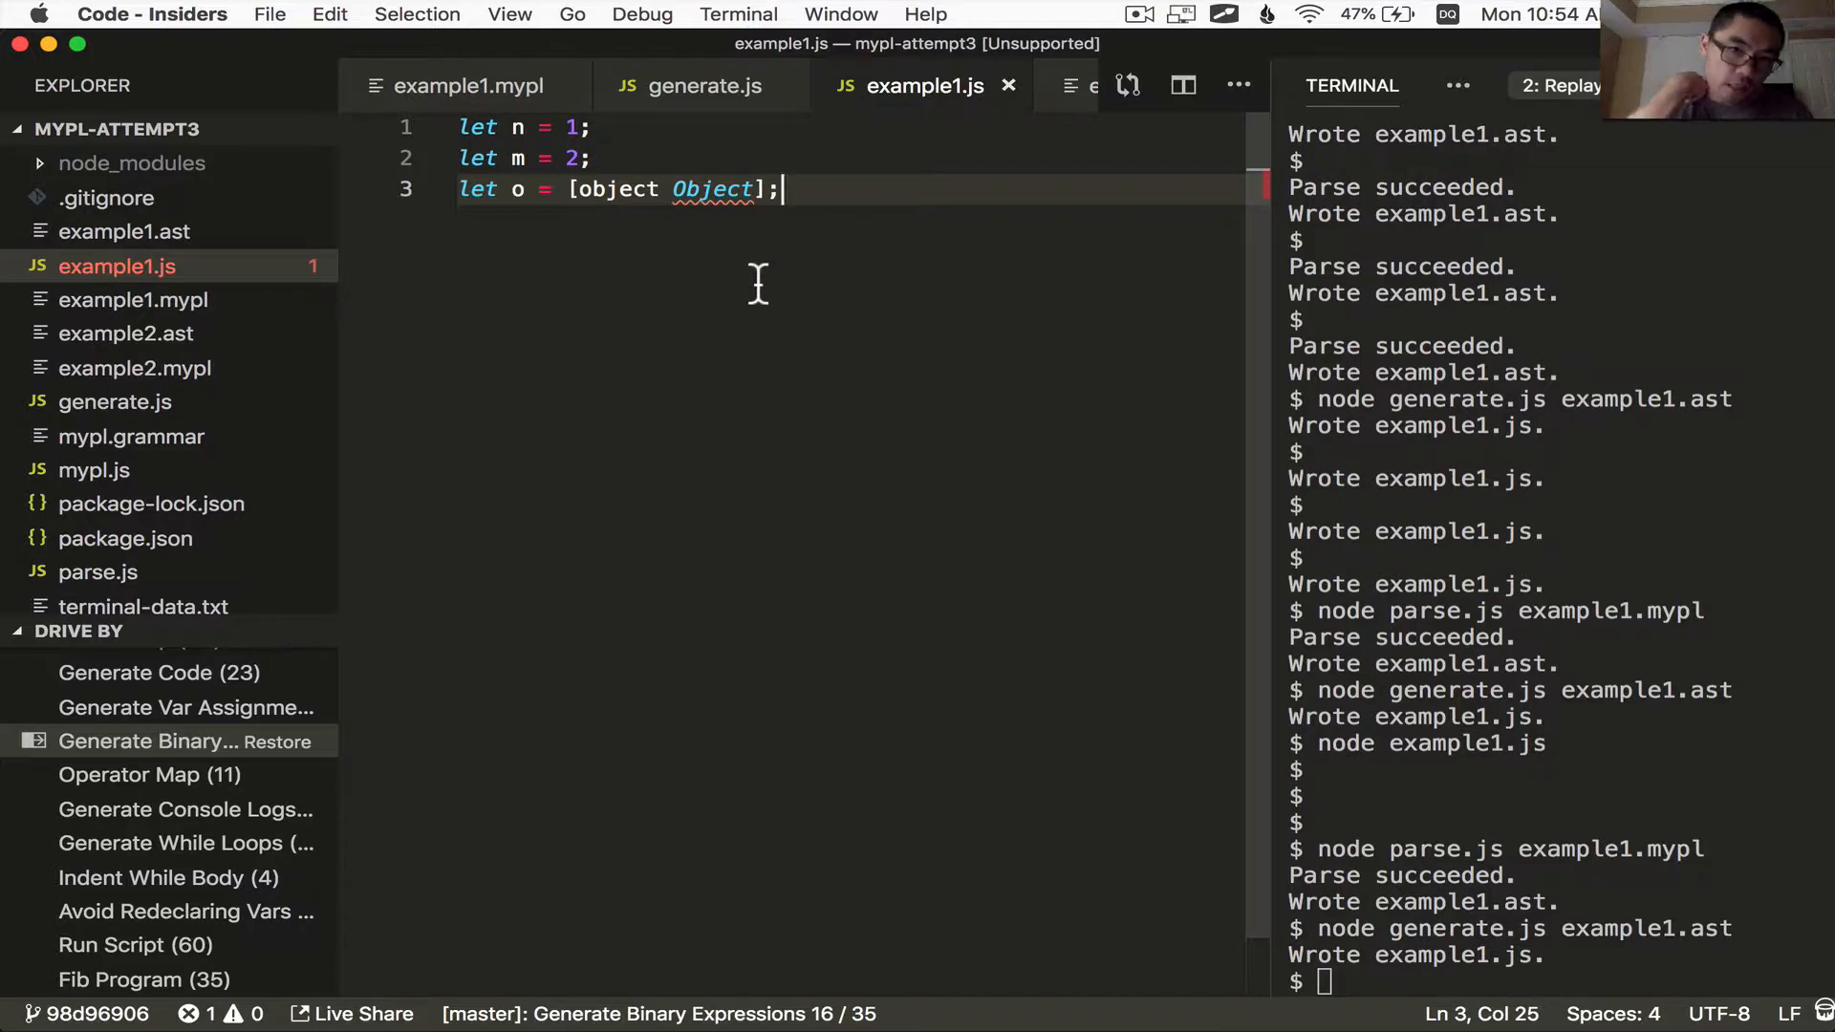
{"action": "left_click", "coordinate": [700, 86]}
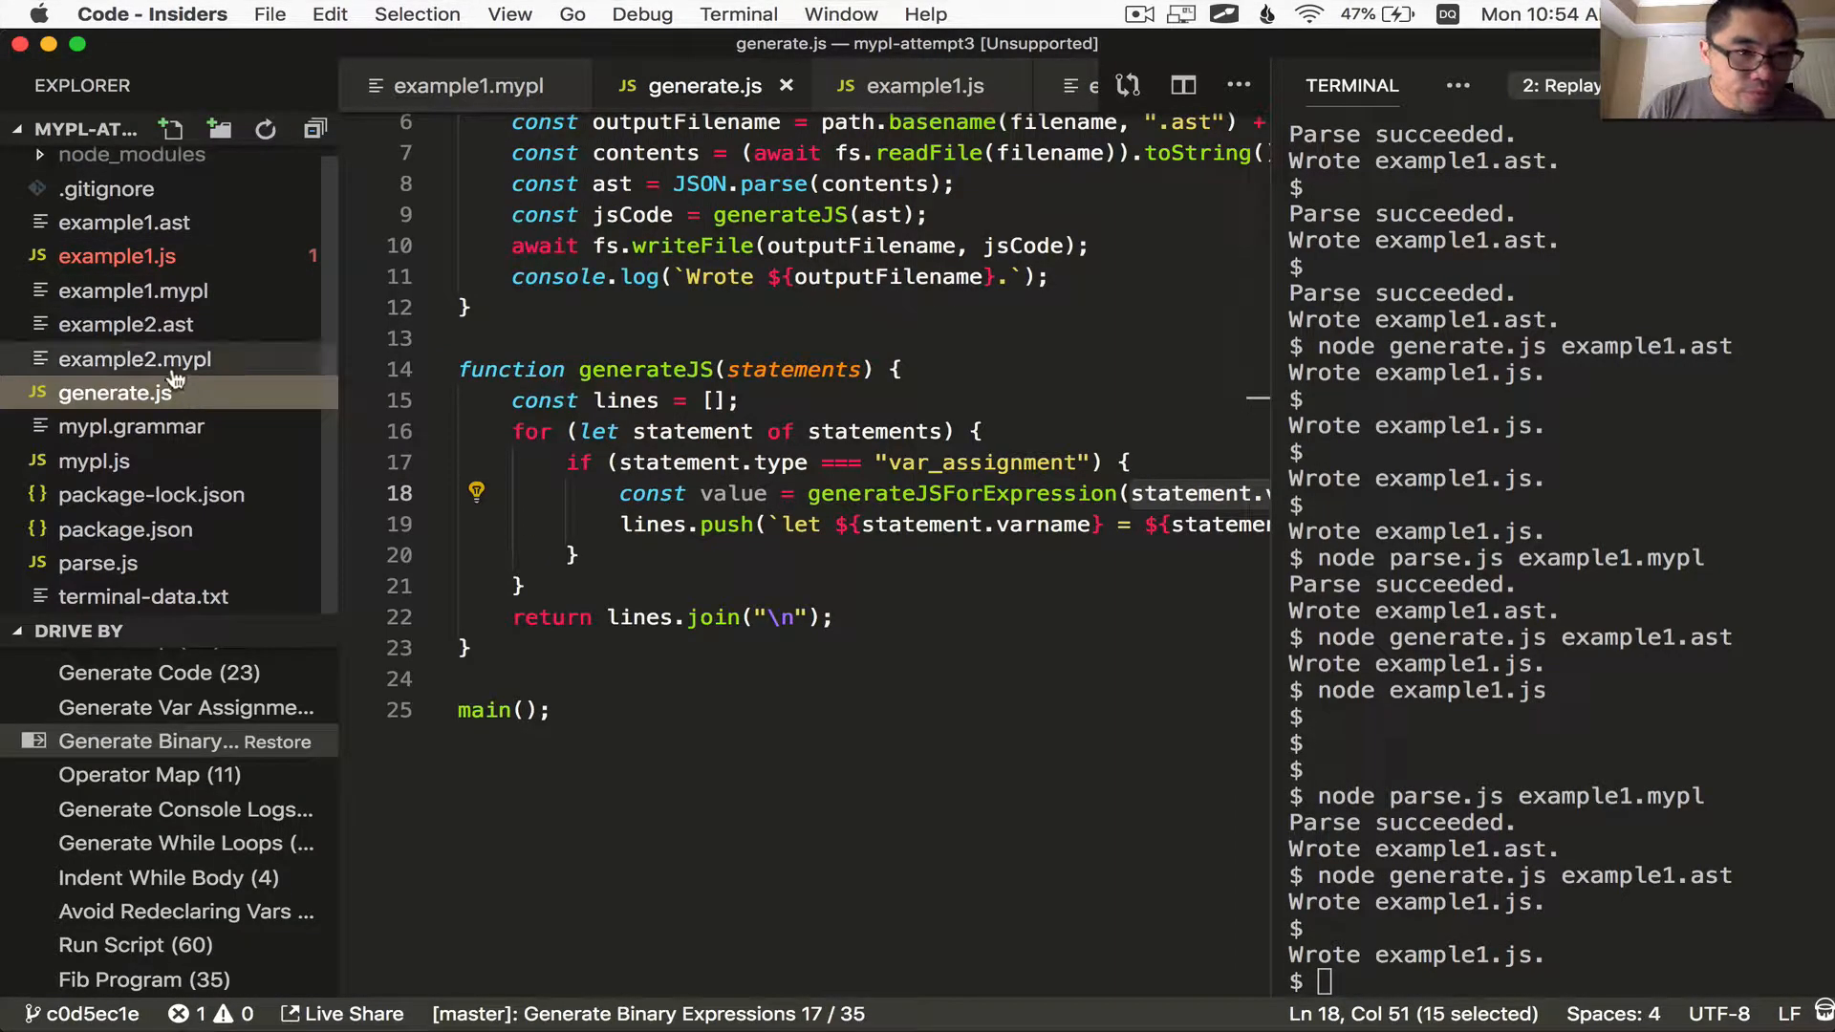
Review the expression, unary_expression and binary_expression rules in mypl.grammar
{"action": "left_click", "coordinate": [130, 426]}
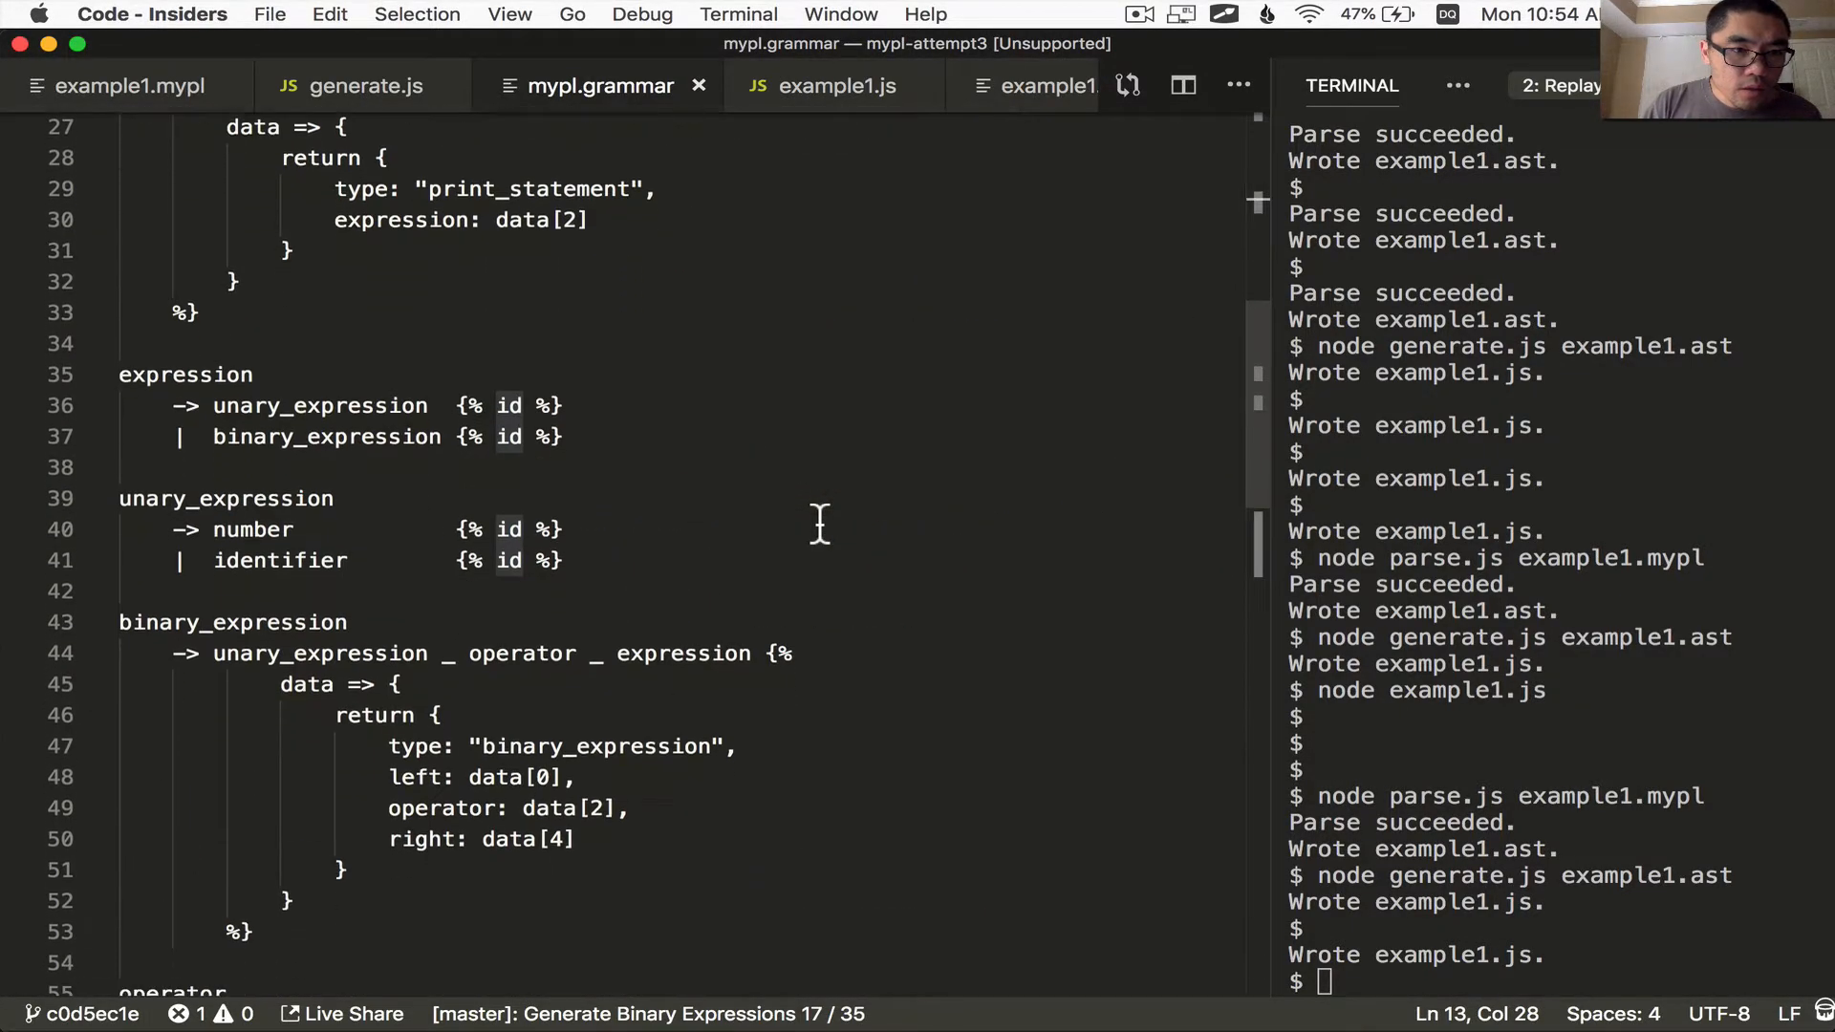
{"action": "scroll", "scroll_direction": "down", "scroll_amount": 3}
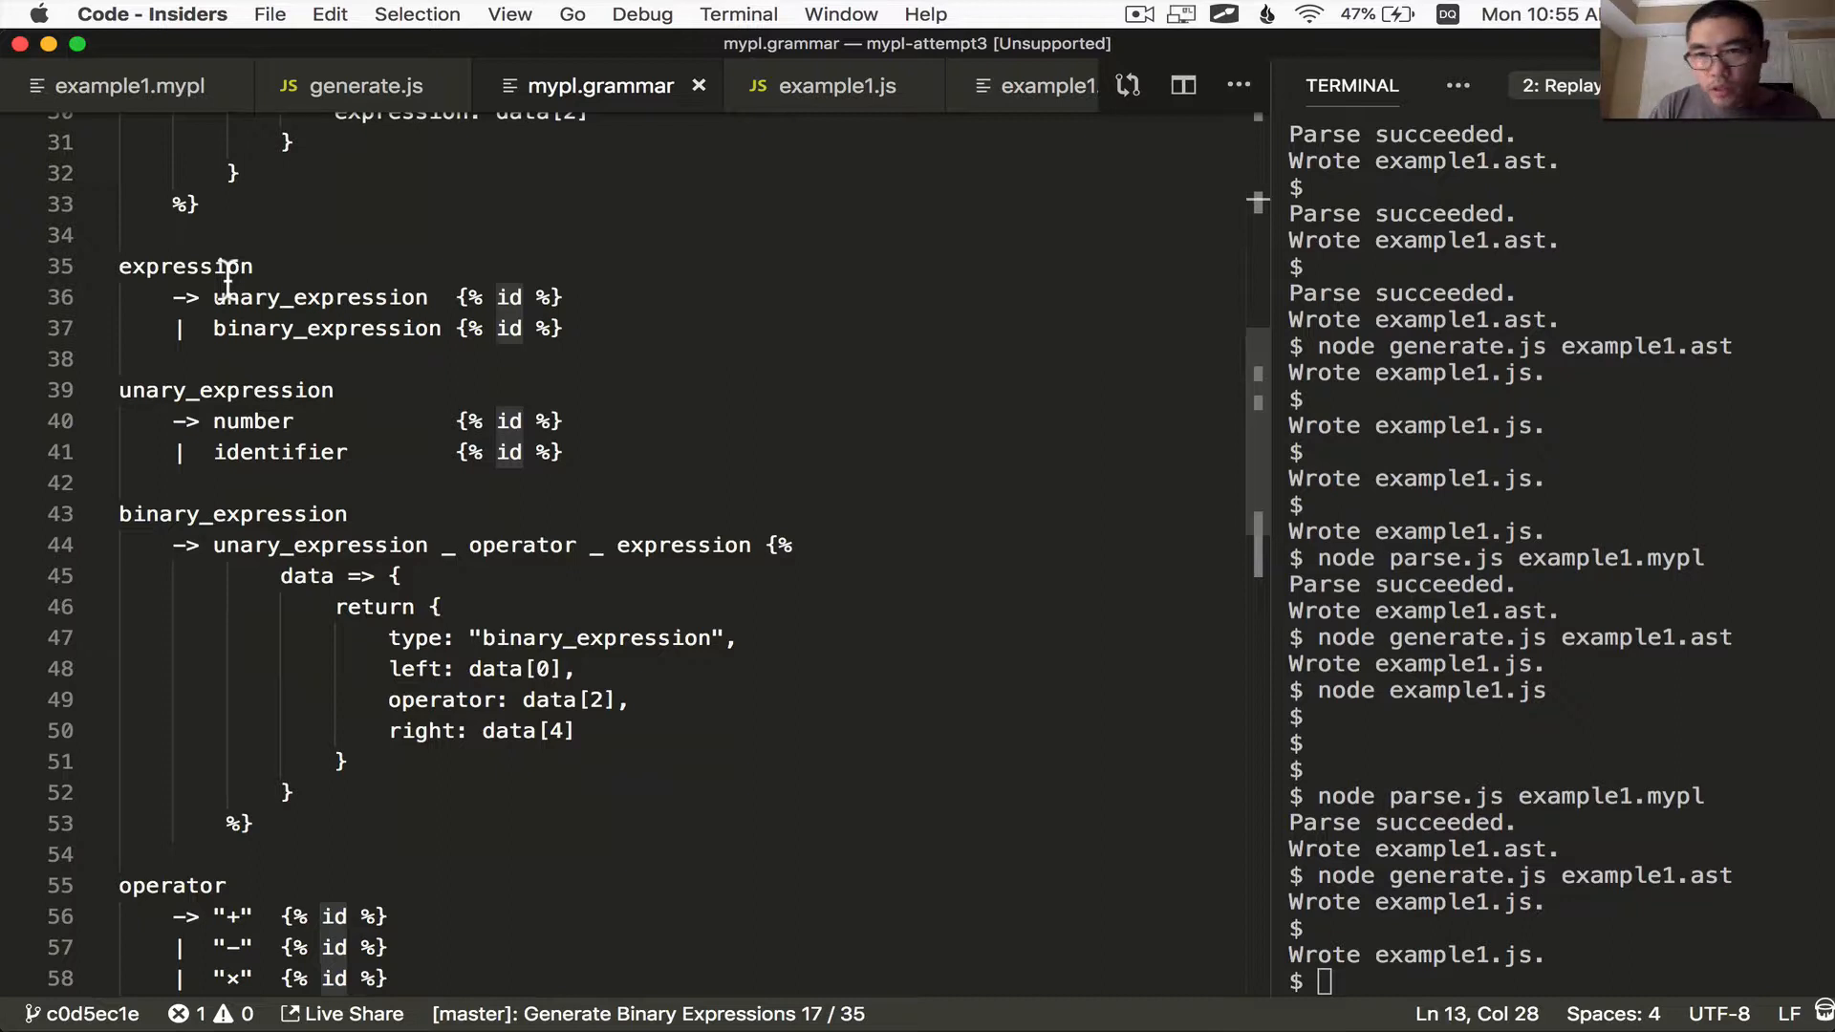
{"action": "left_click", "coordinate": [228, 266]}
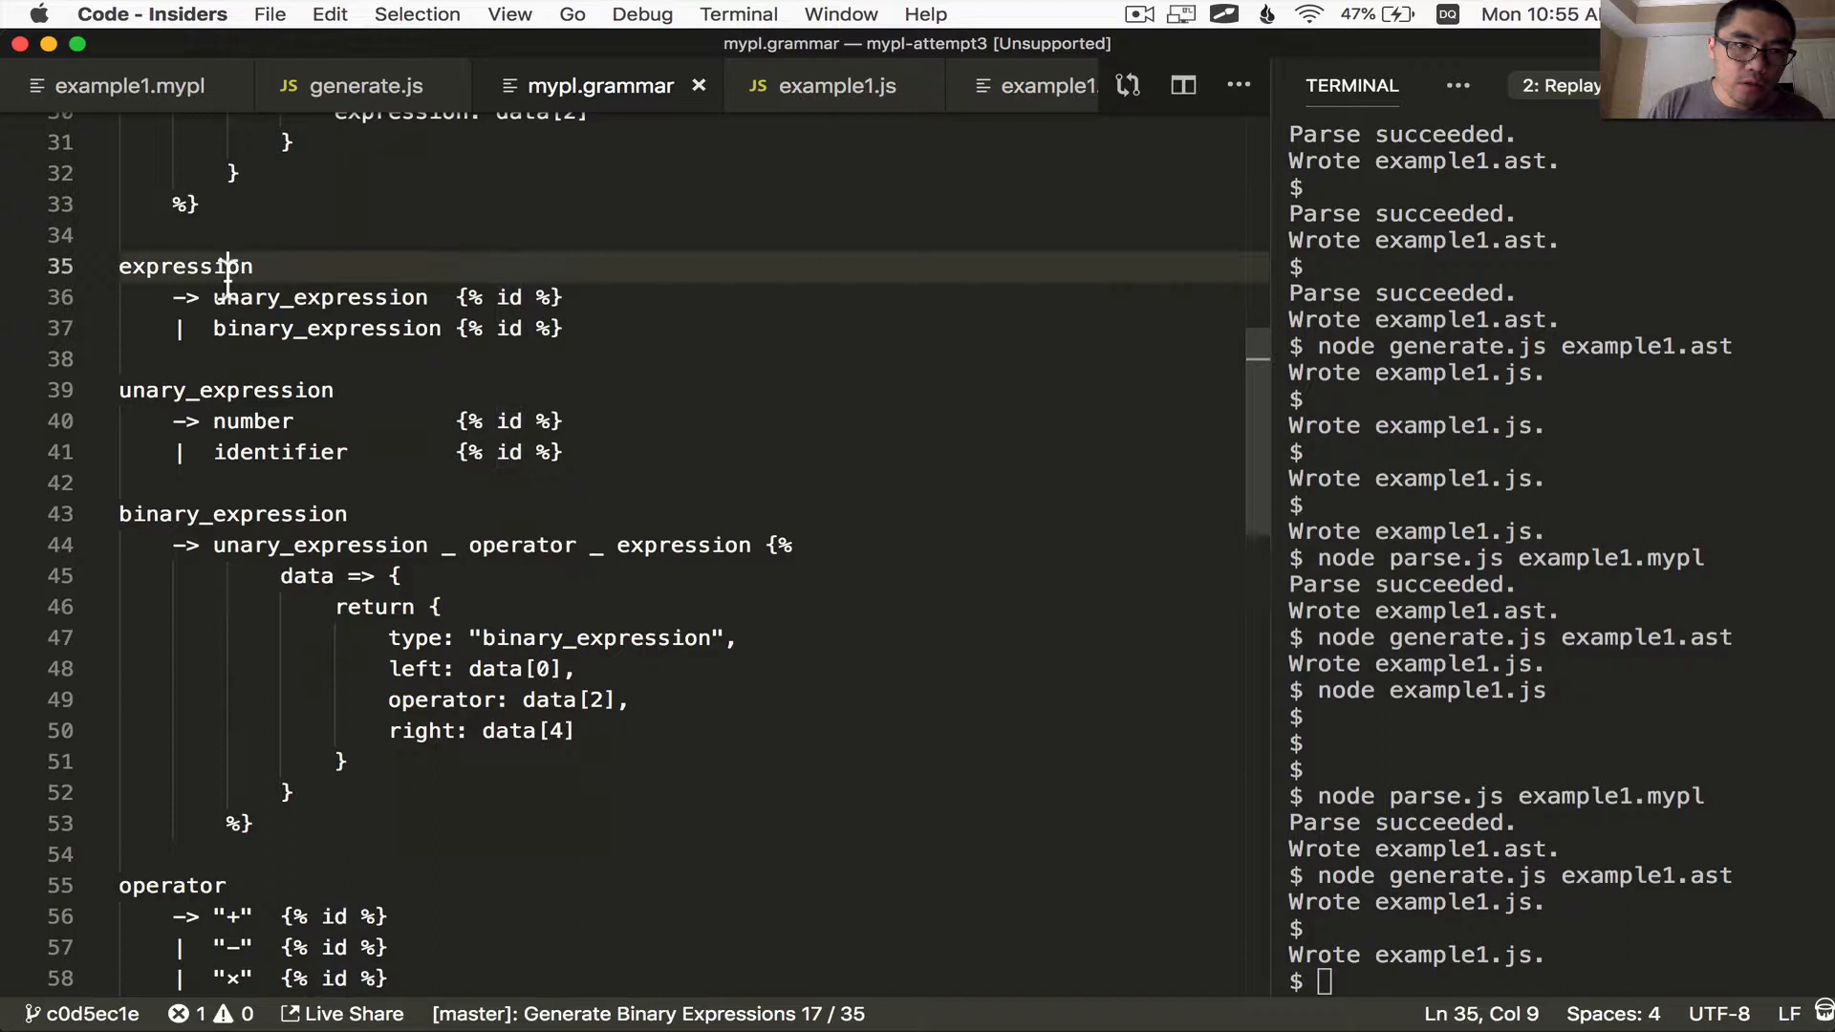
{"action": "double_click", "coordinate": [321, 296]}
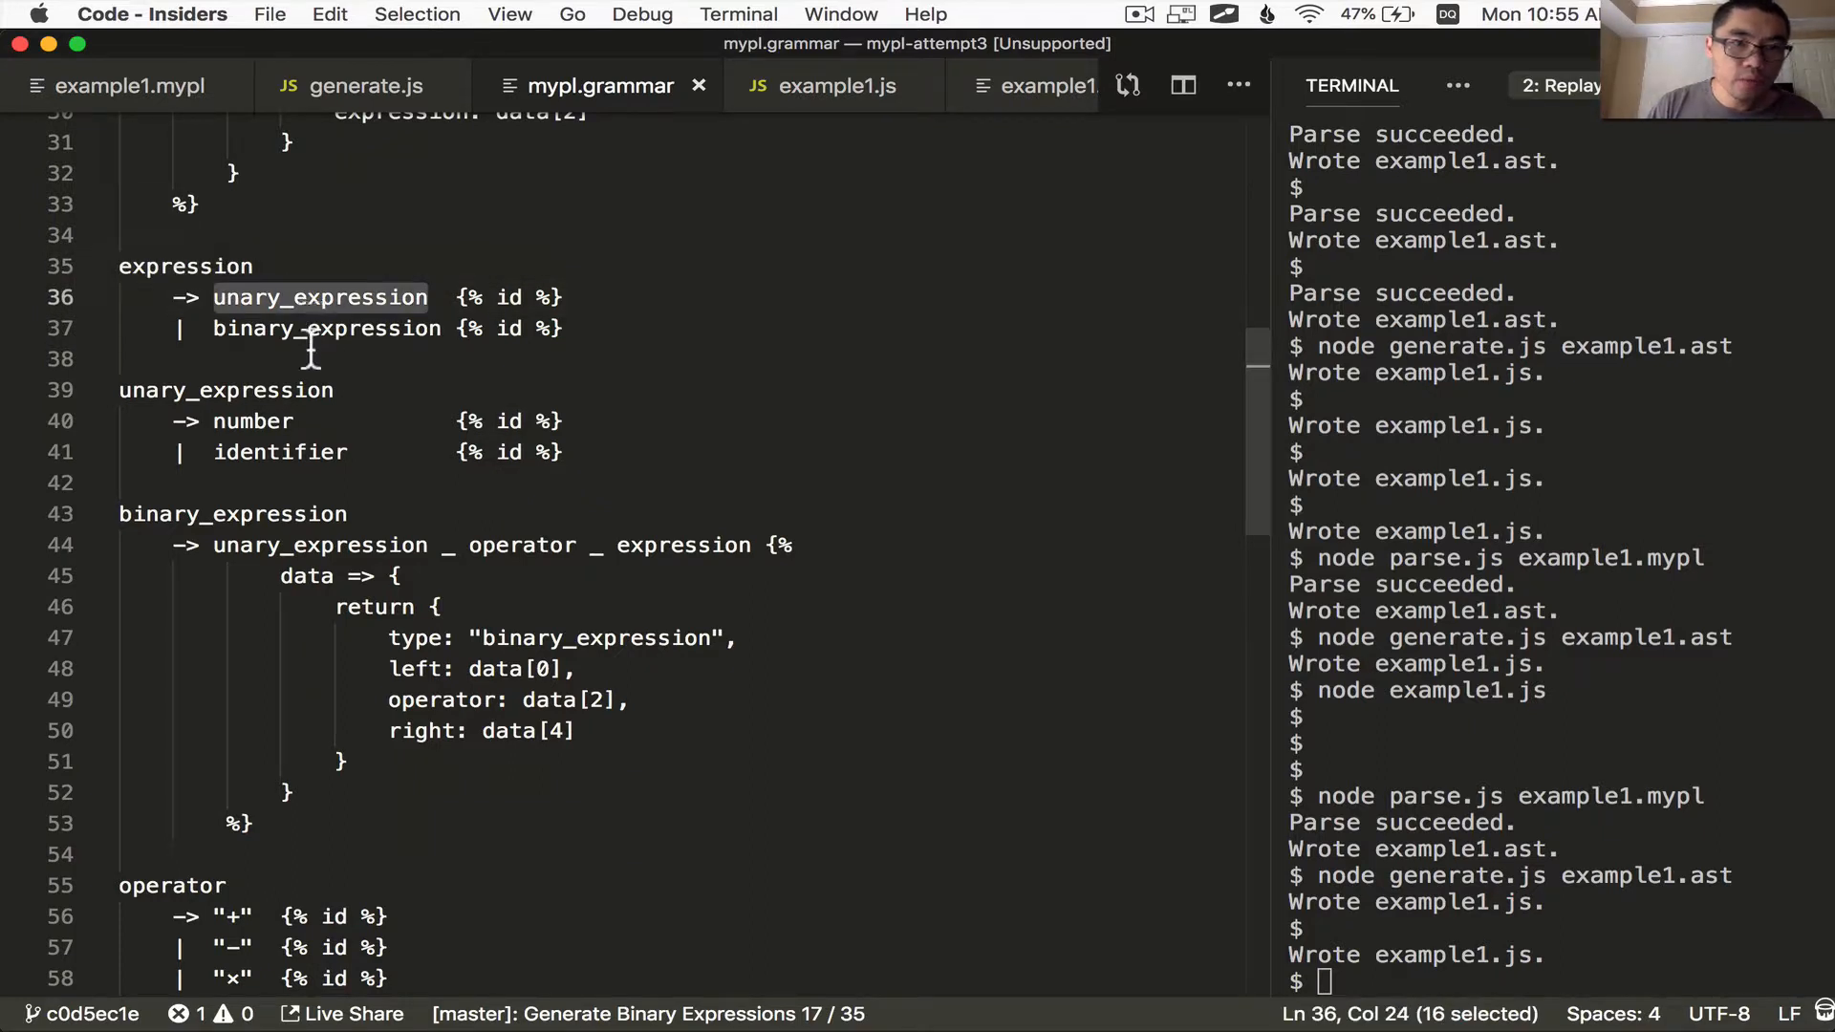
{"action": "double_click", "coordinate": [279, 451]}
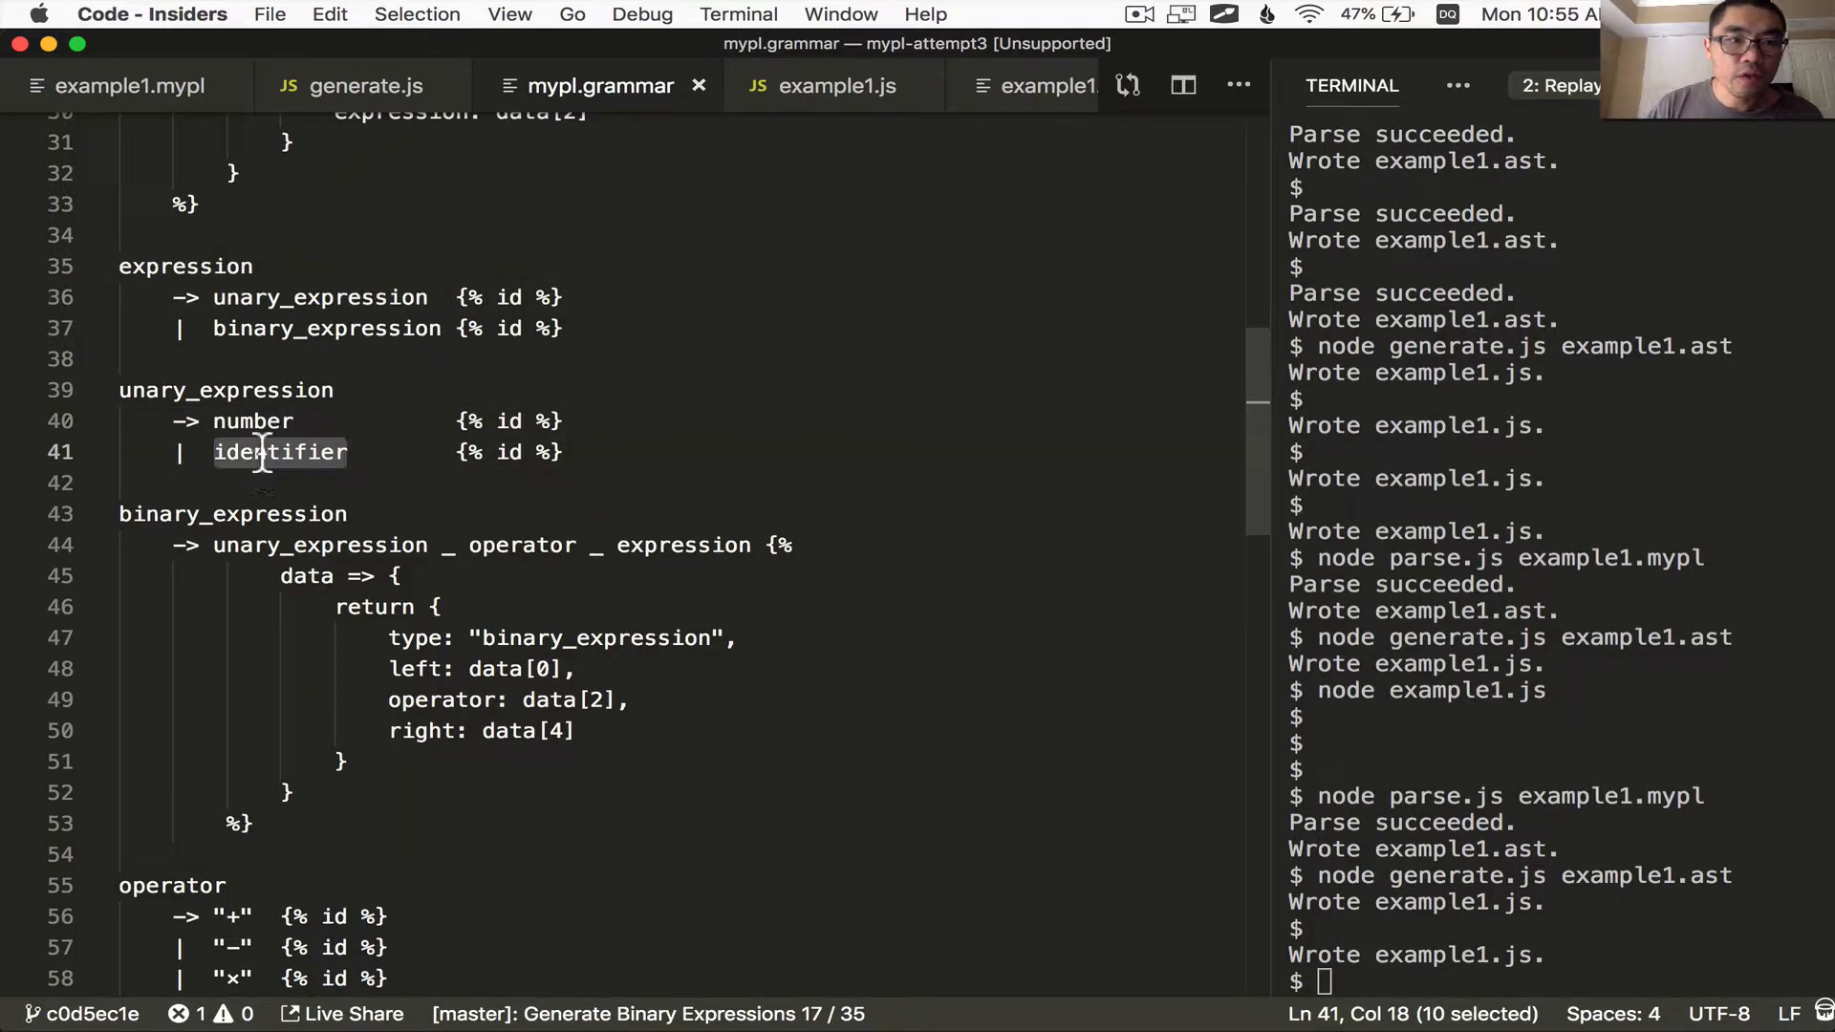
{"action": "double_click", "coordinate": [325, 328]}
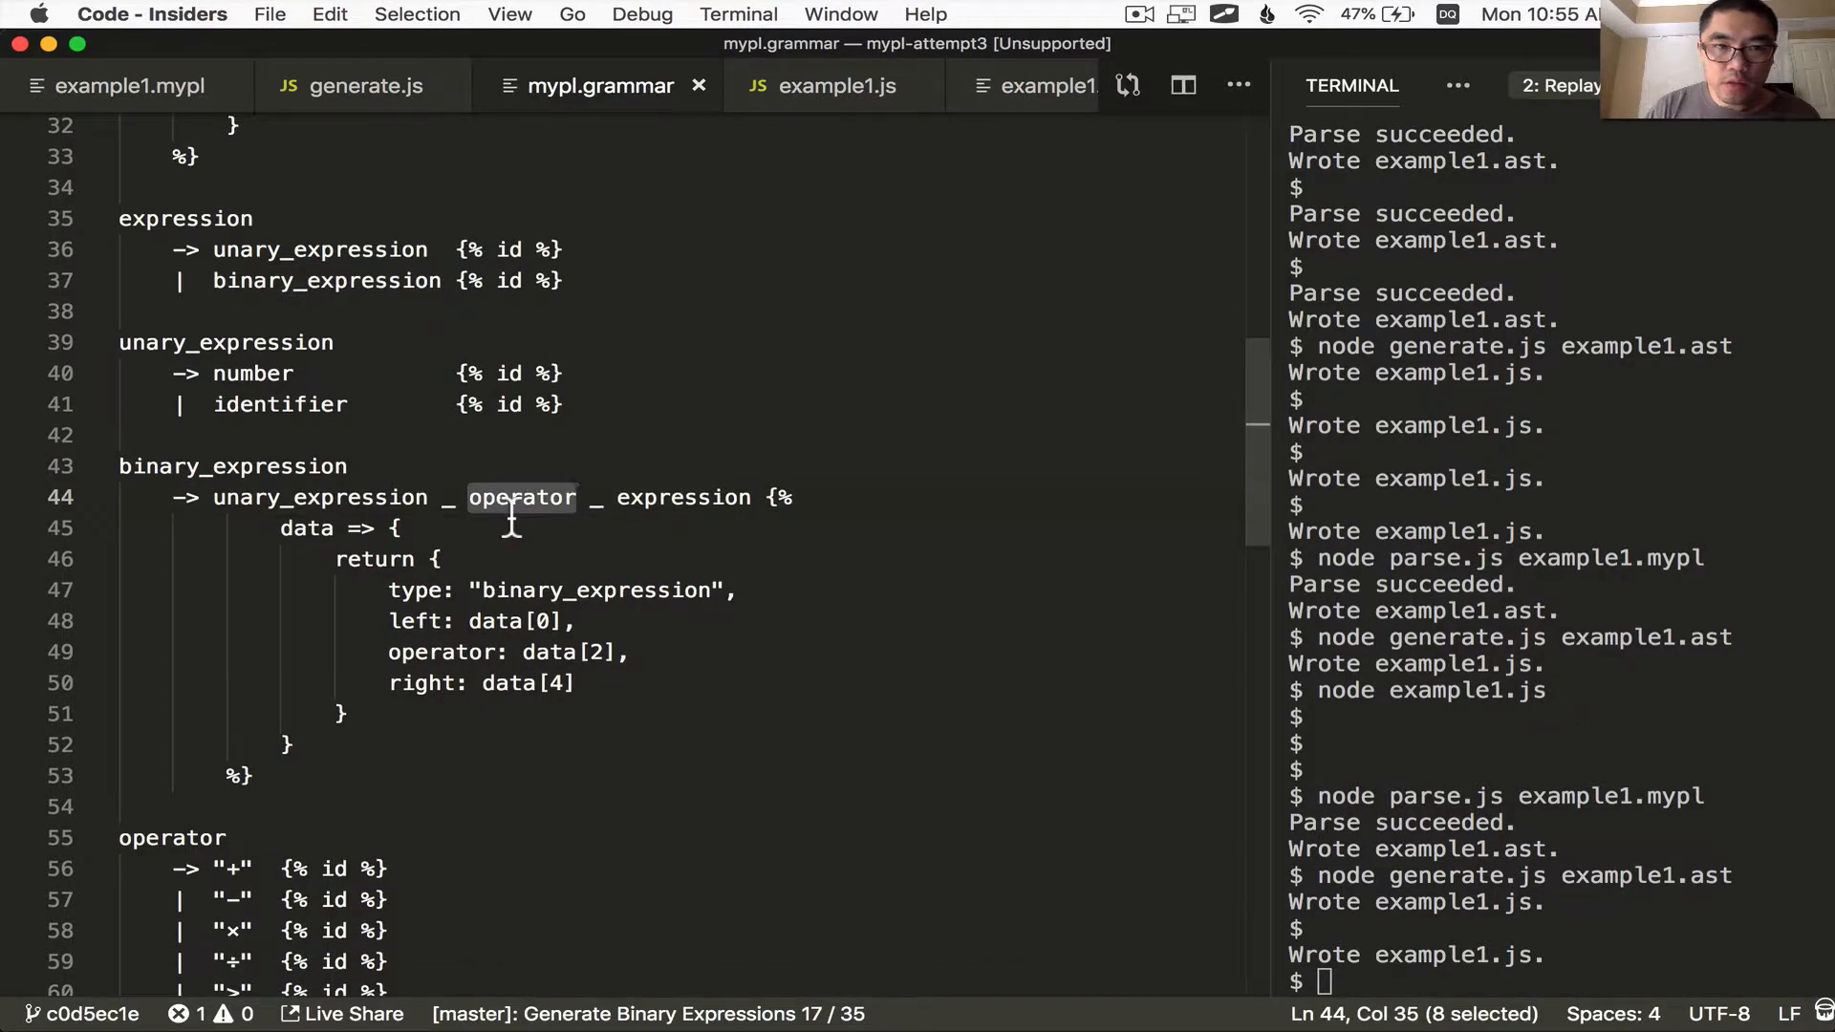
{"action": "left_click", "coordinate": [363, 86]}
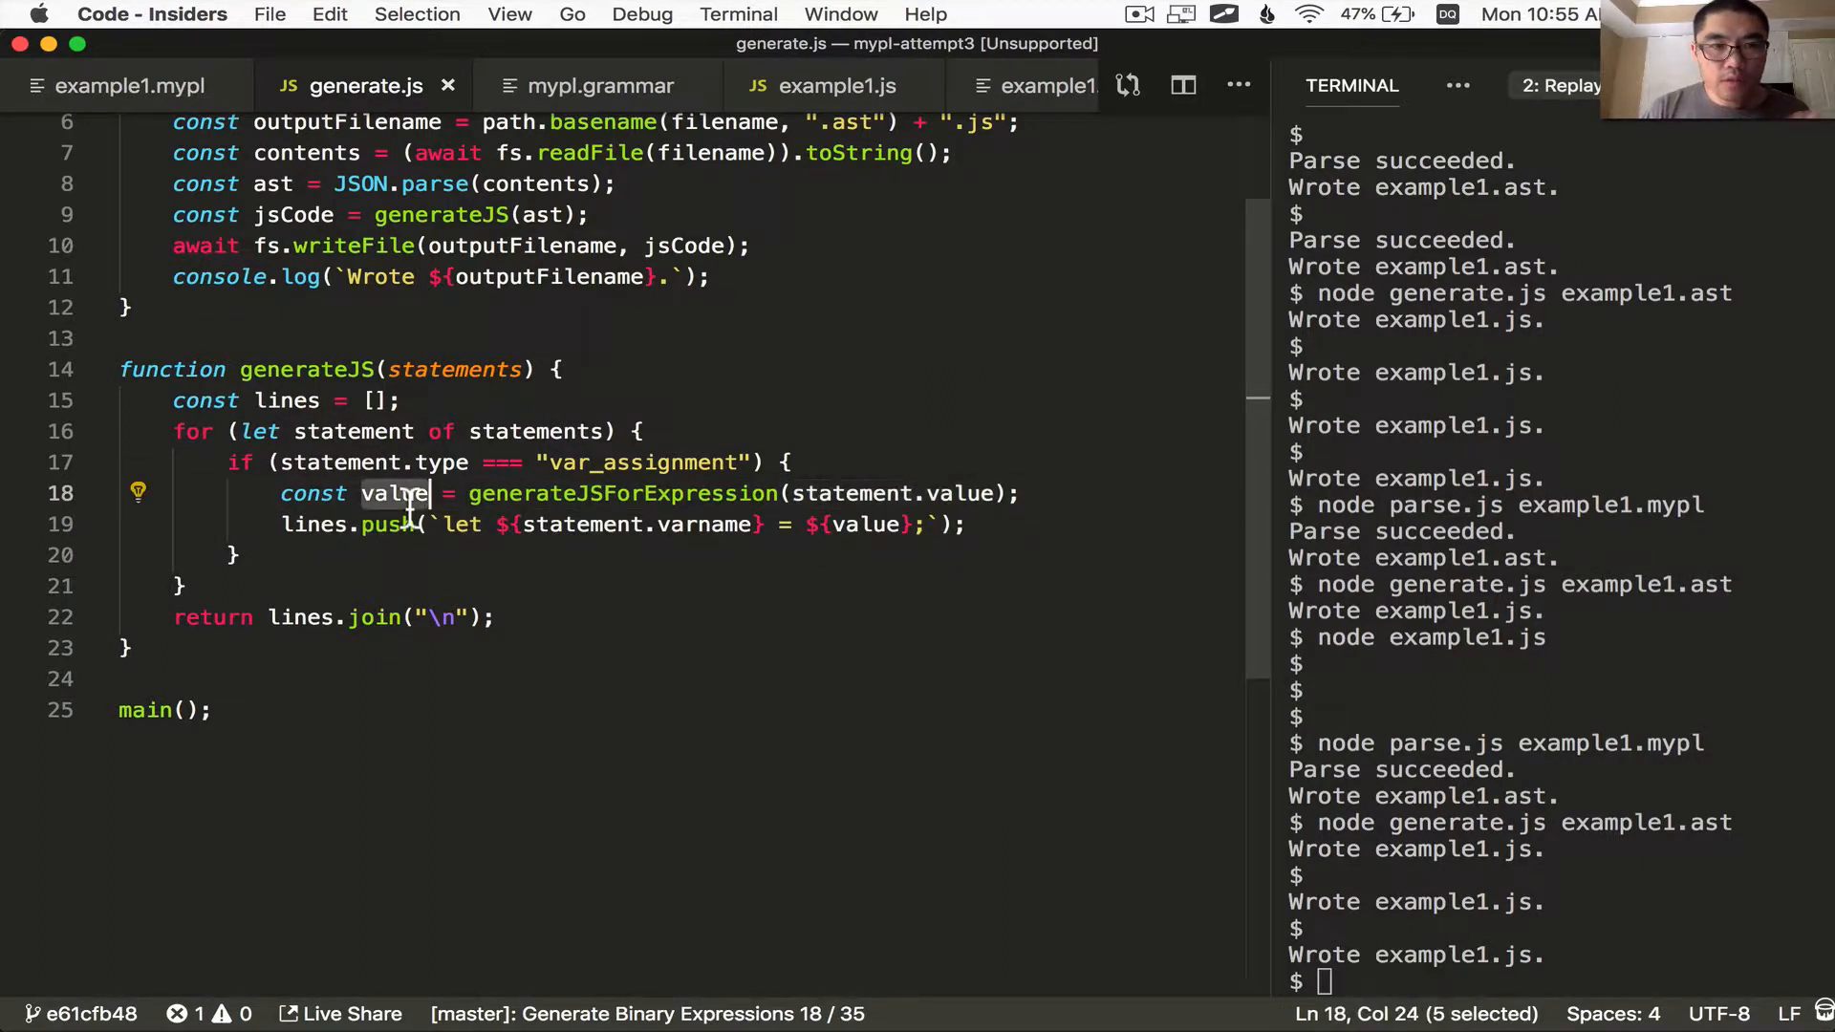
Define generateJSForExpression with a typeof object check and a binary_expression branch
{"action": "left_click", "coordinate": [875, 524]}
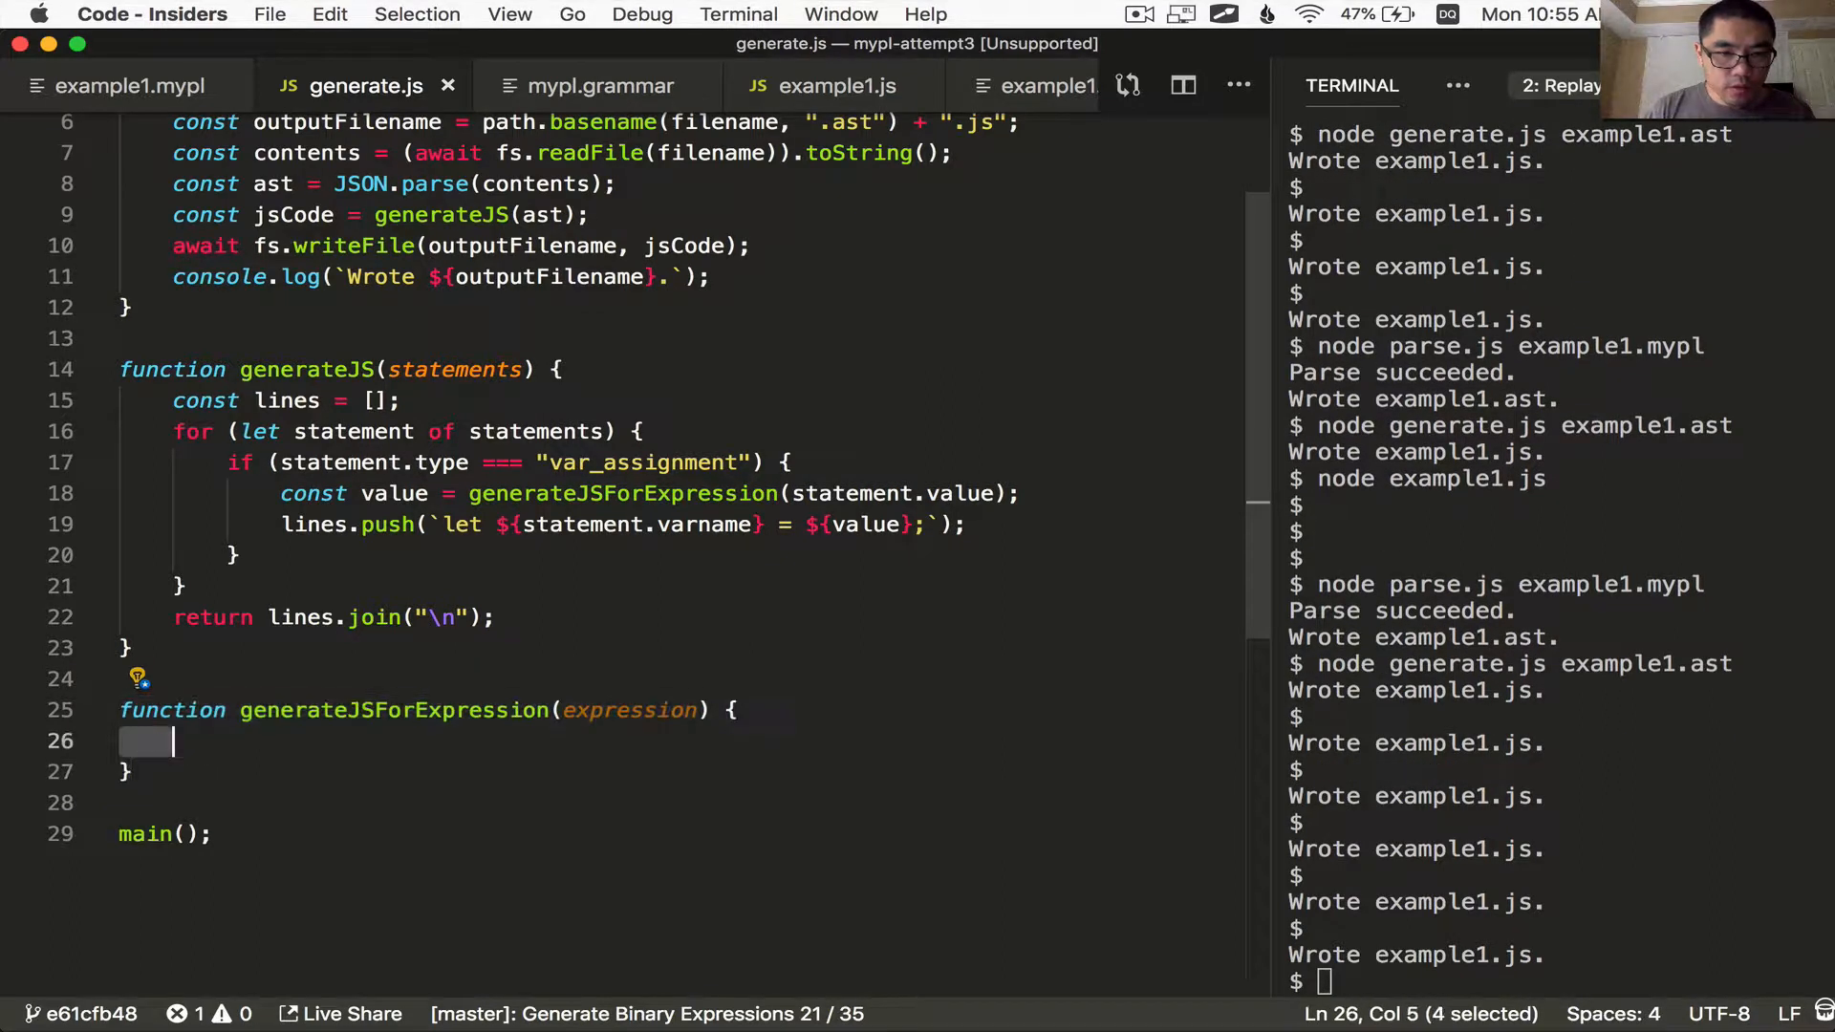
{"action": "type", "text": "if (typeof )"}
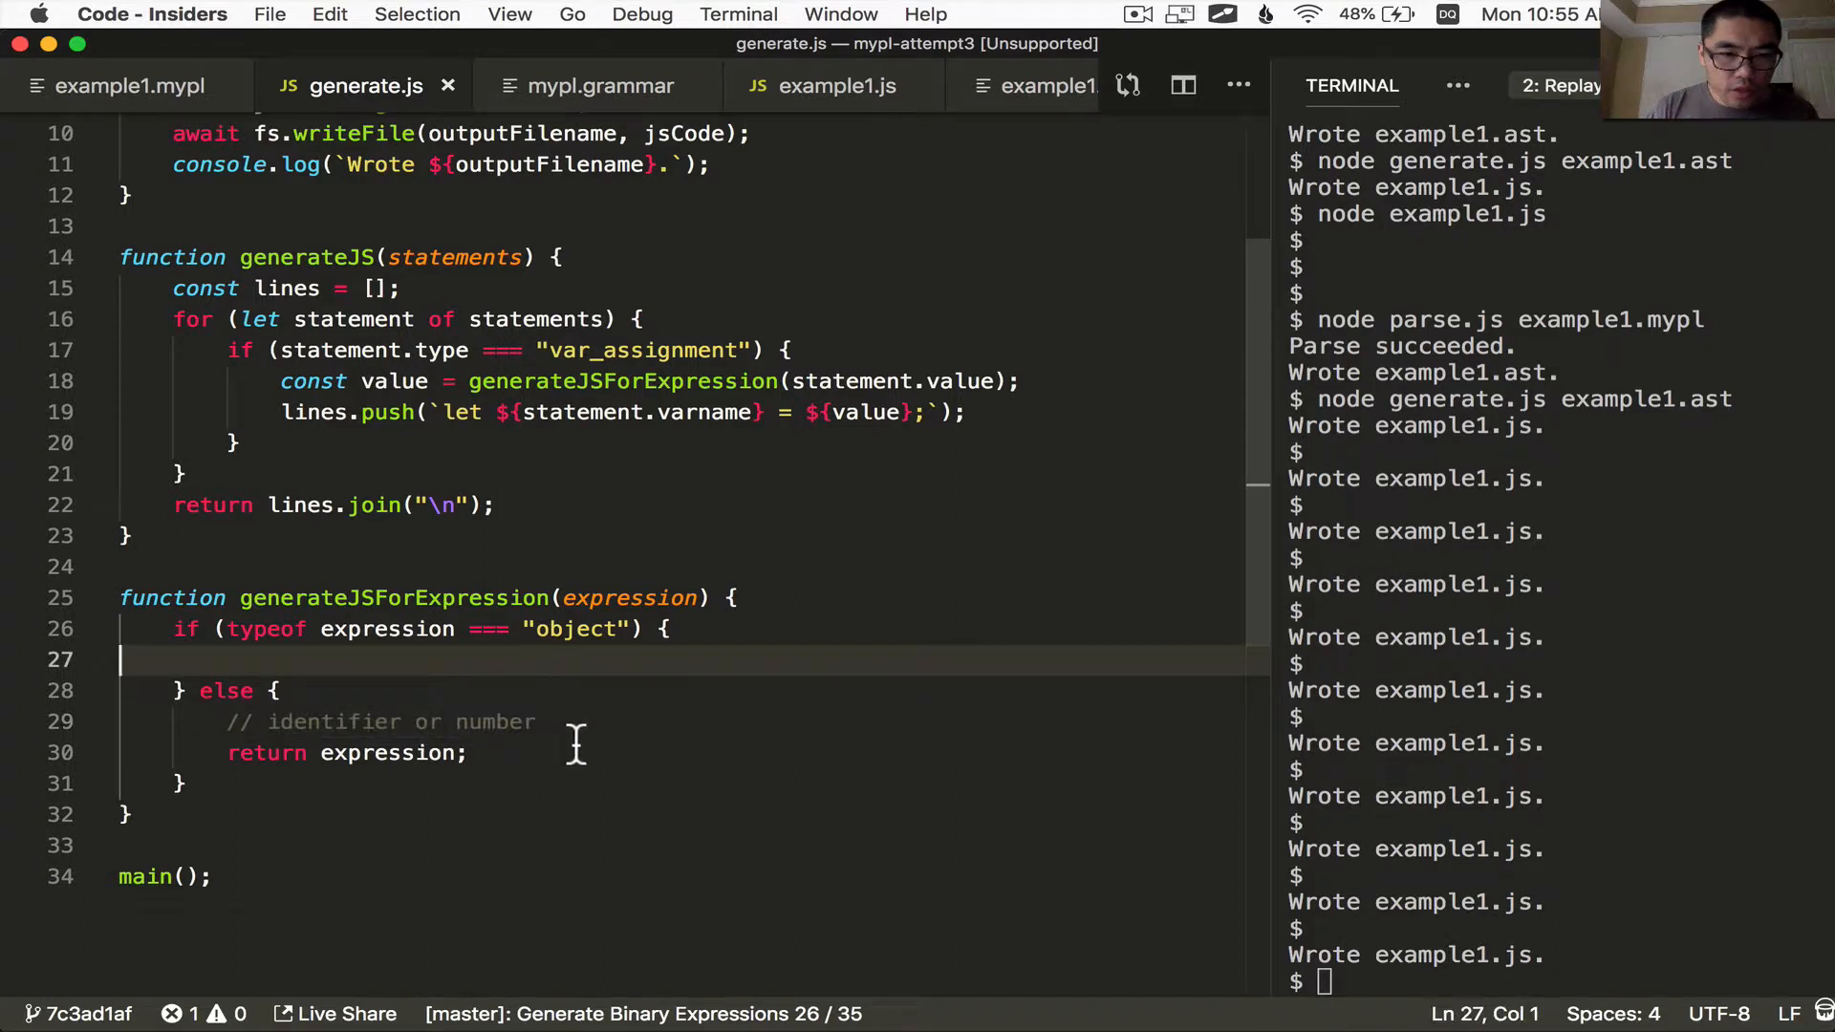
{"action": "left_click", "coordinate": [310, 723]}
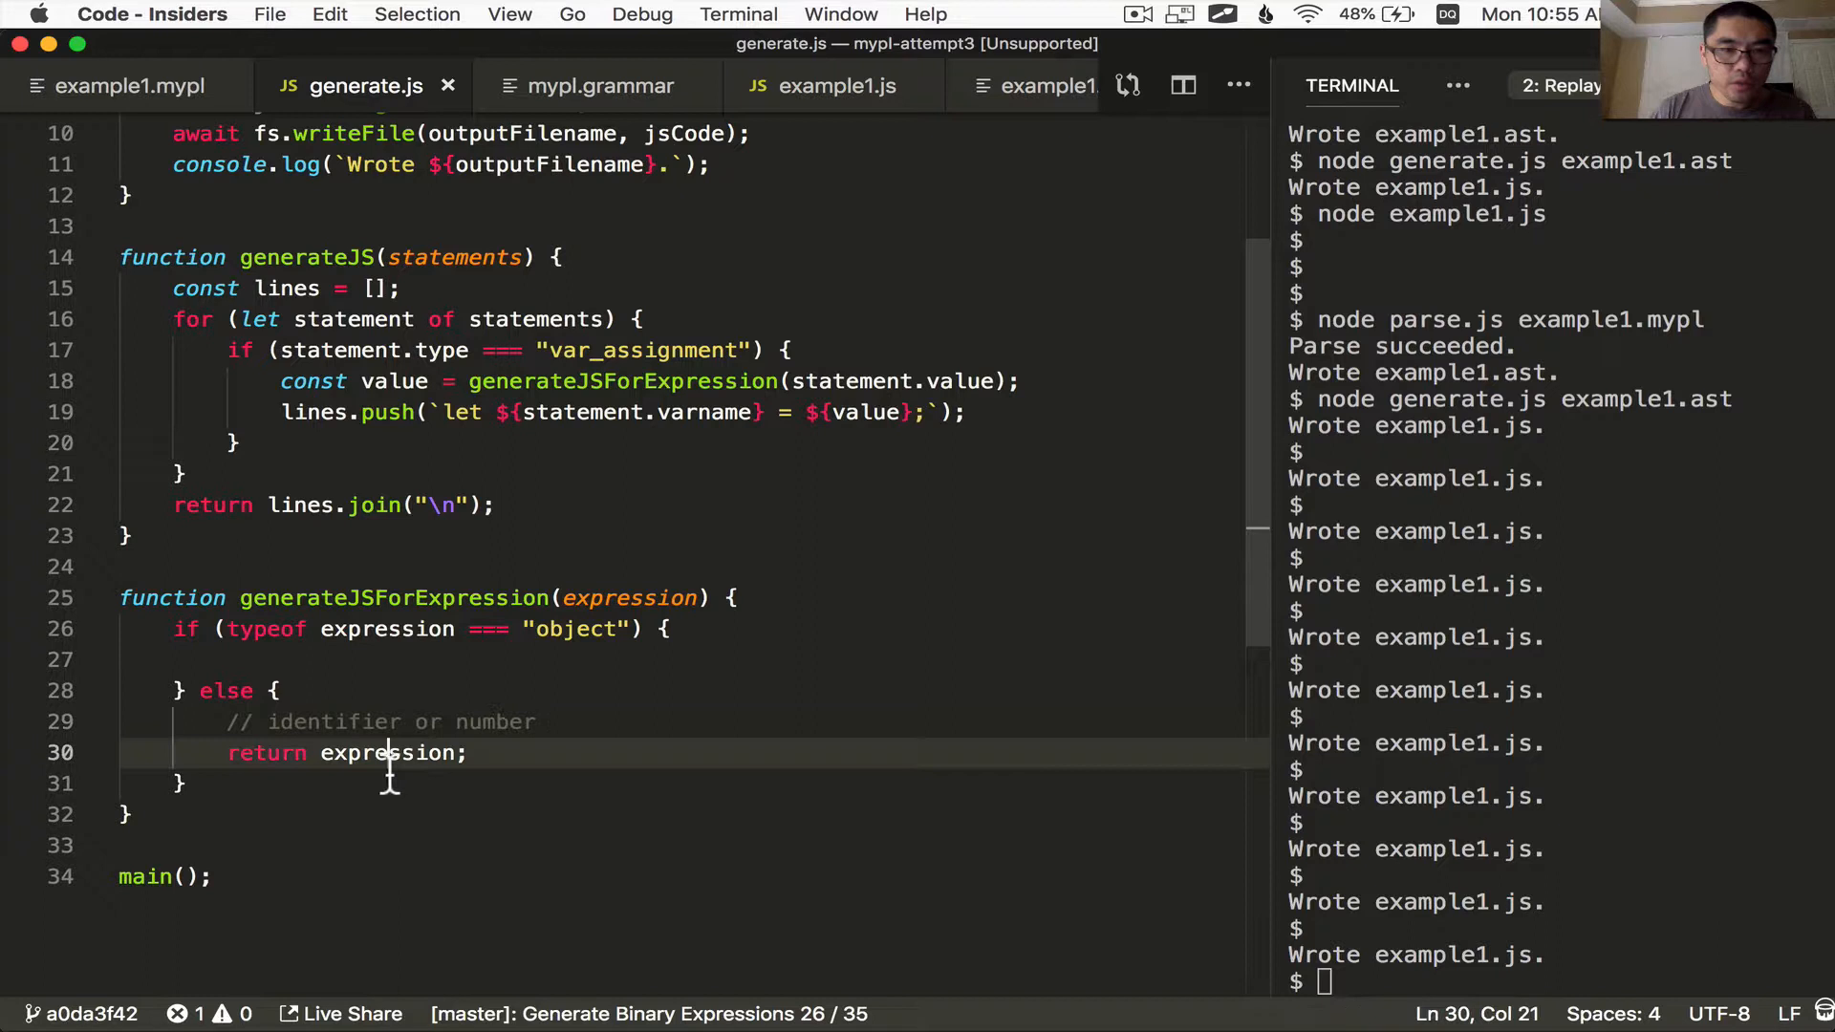
{"action": "double_click", "coordinate": [332, 723]}
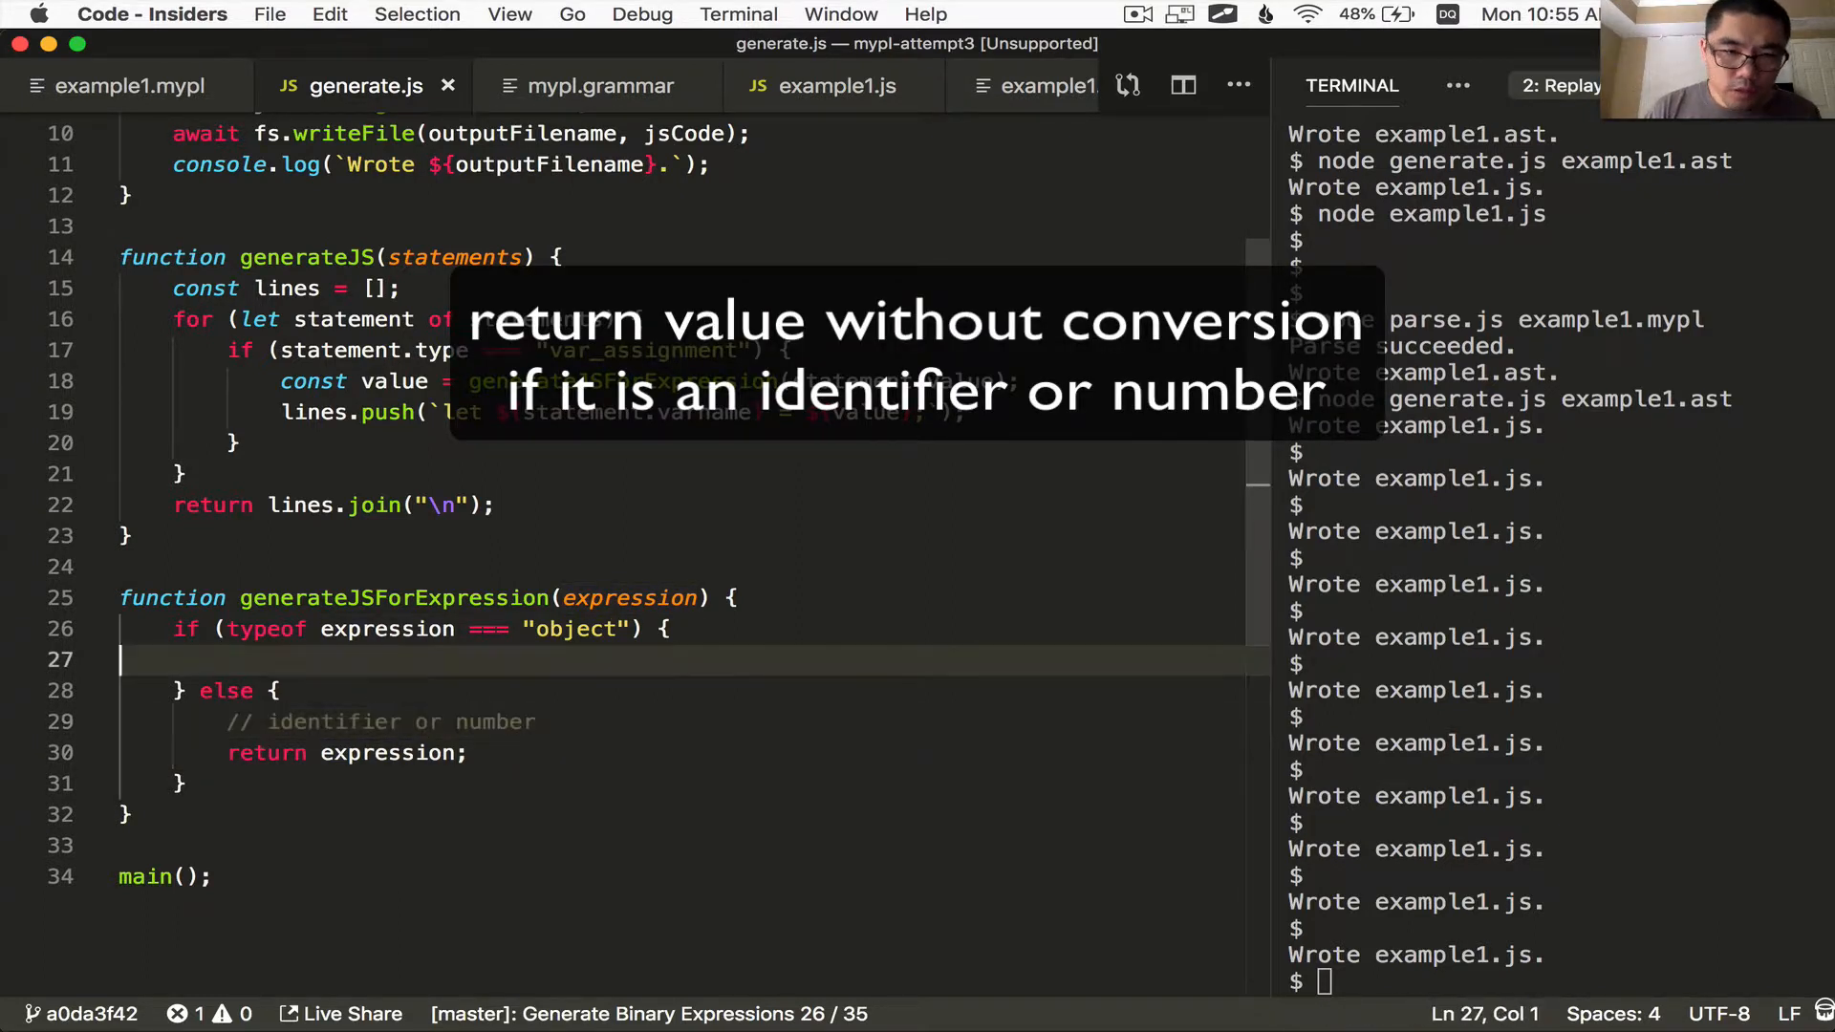
{"action": "type", "text": "if (expression.type === \"binary_expression\") {"}
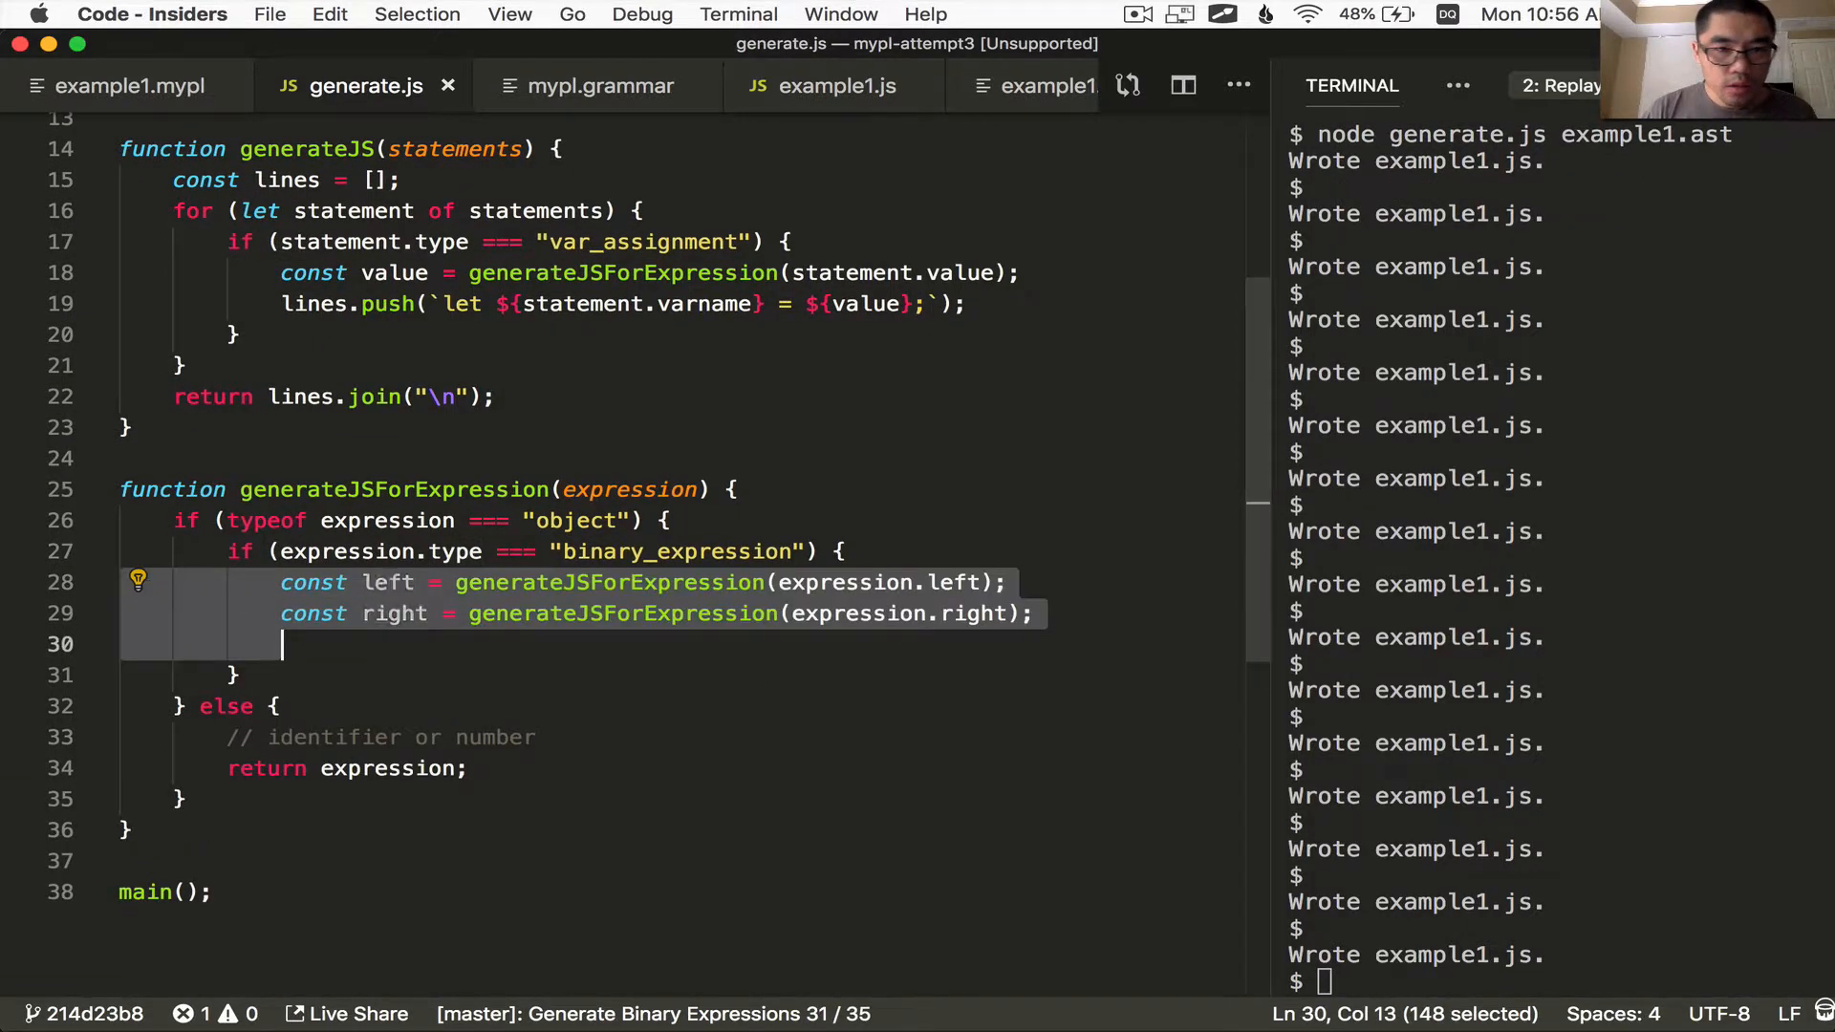
Build left, right and operator from the expression and emit `left operator right`
{"action": "double_click", "coordinate": [608, 581]}
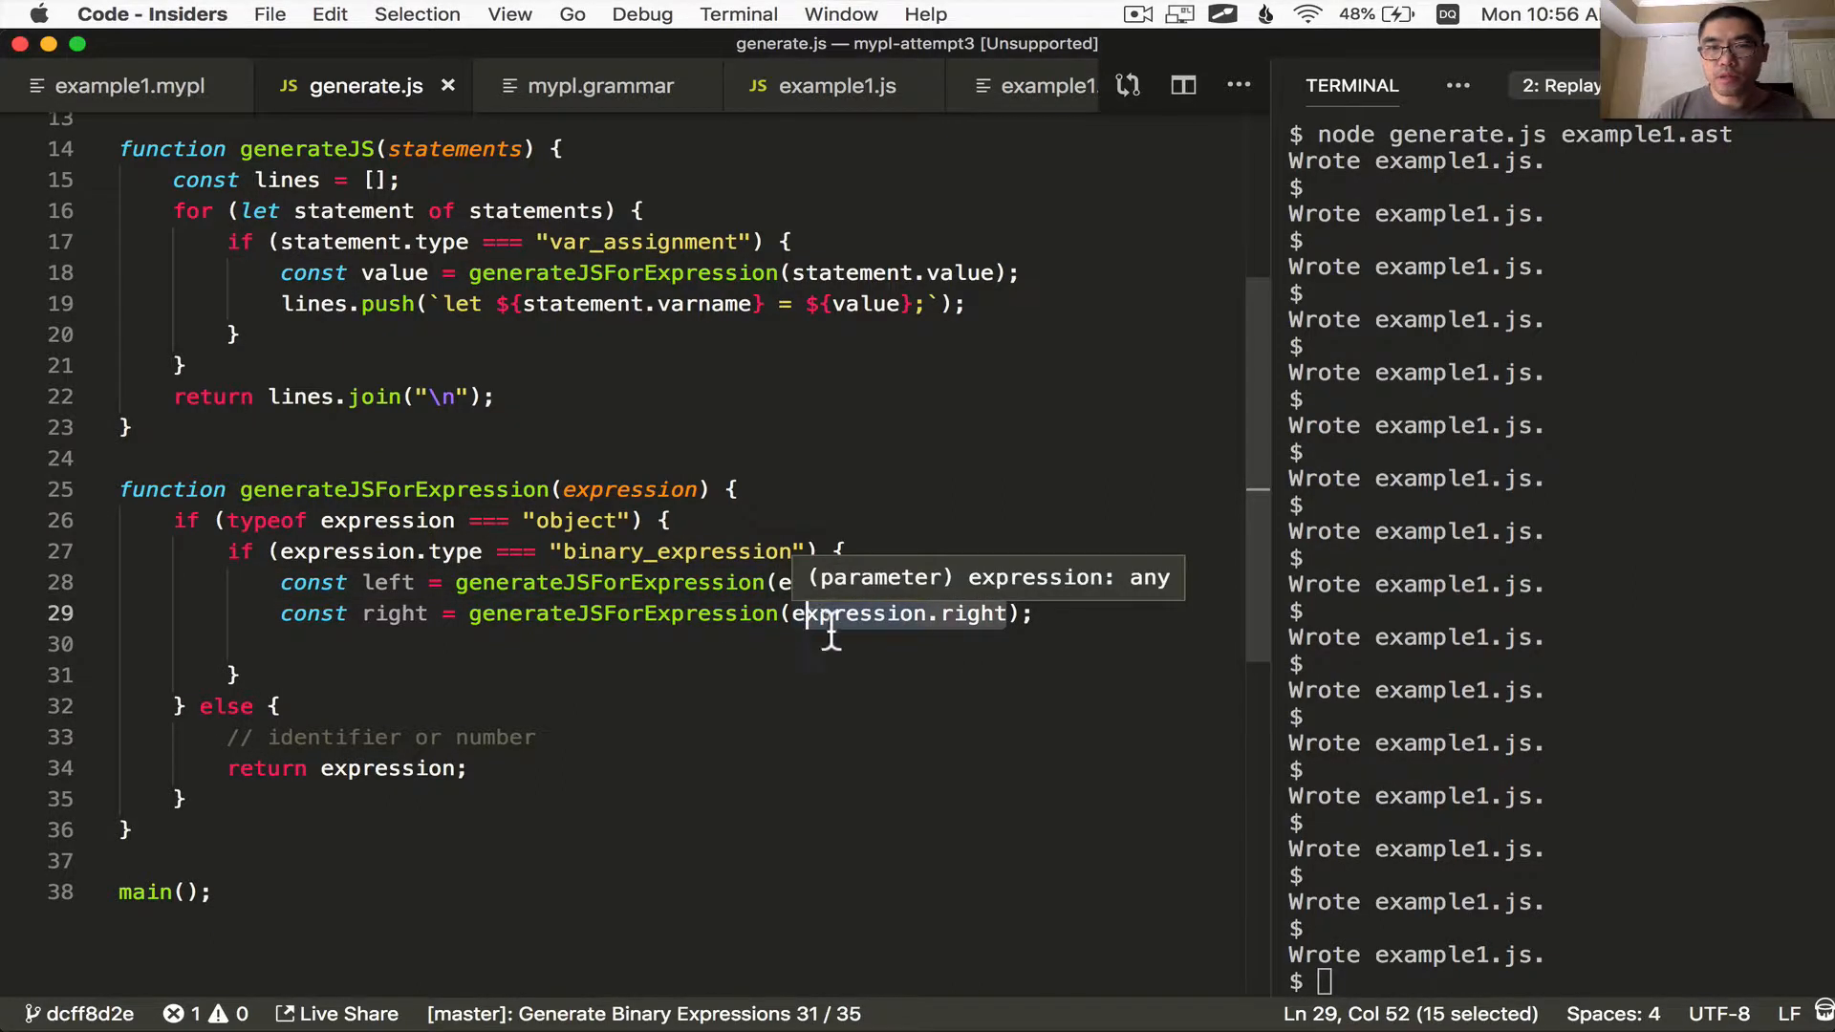
{"action": "mouse_move", "coordinate": [940, 673]}
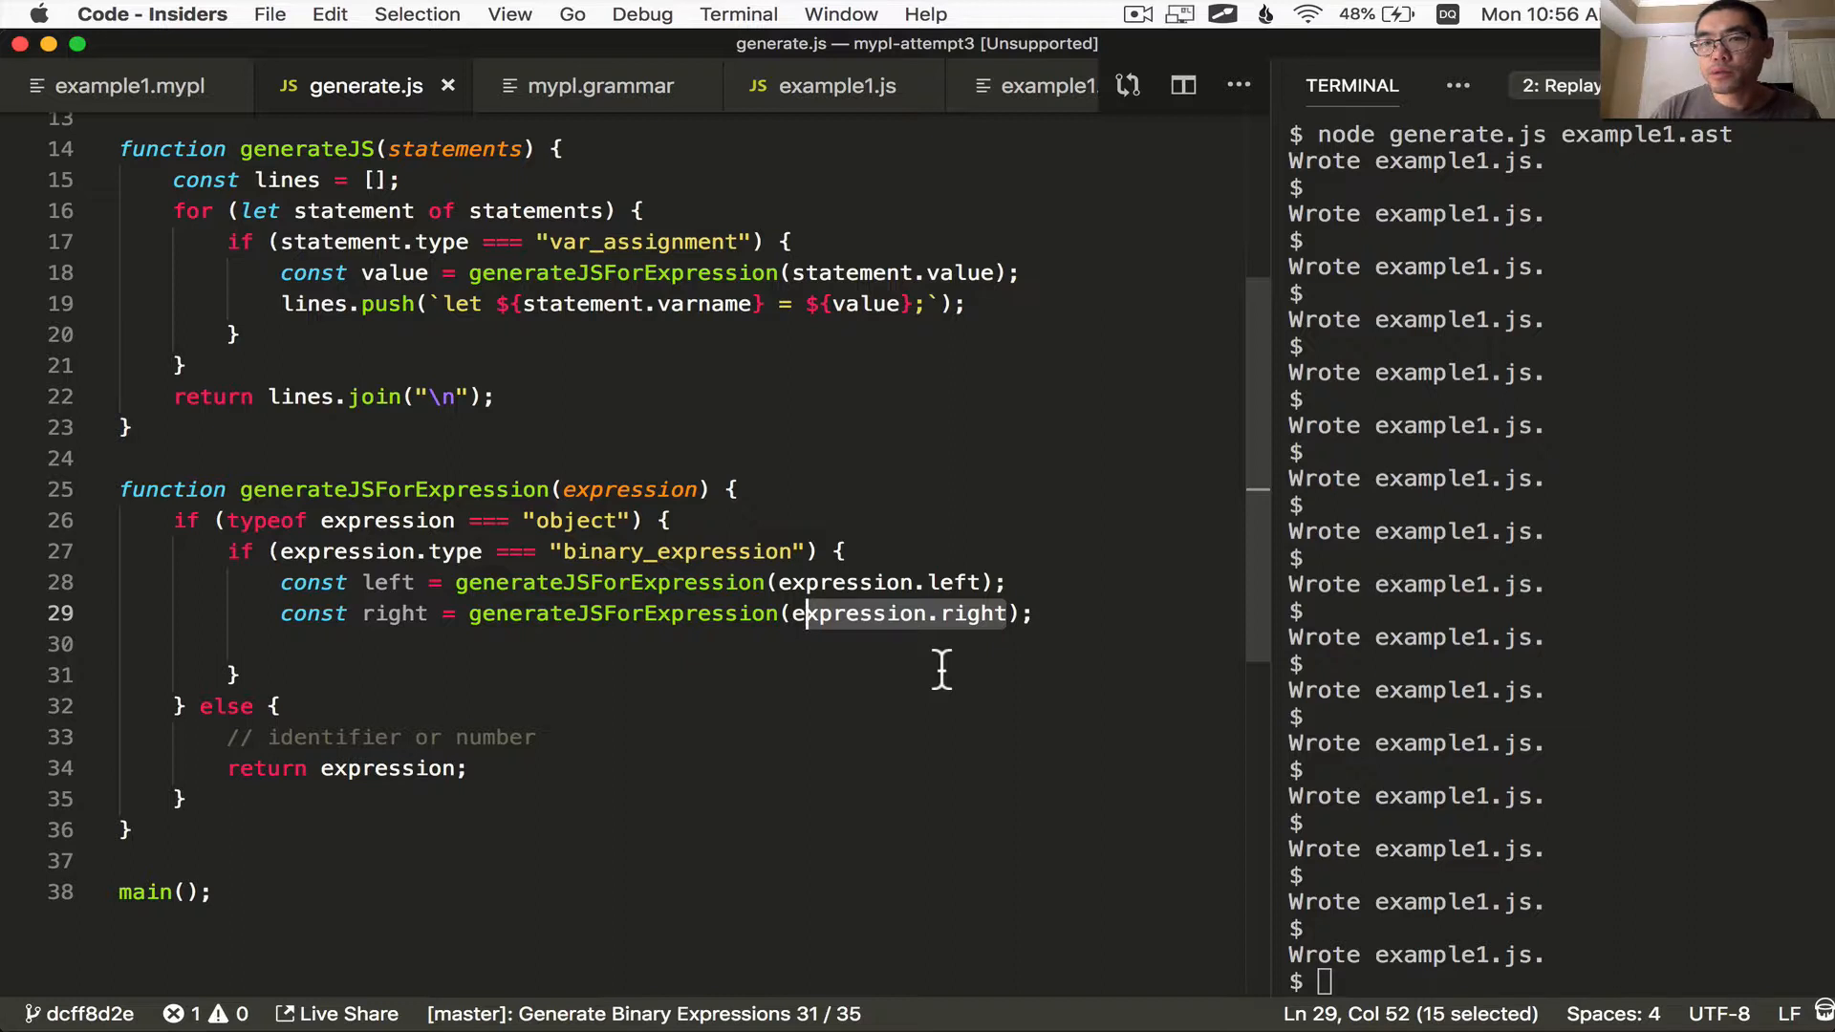
{"action": "mouse_move", "coordinate": [864, 658]}
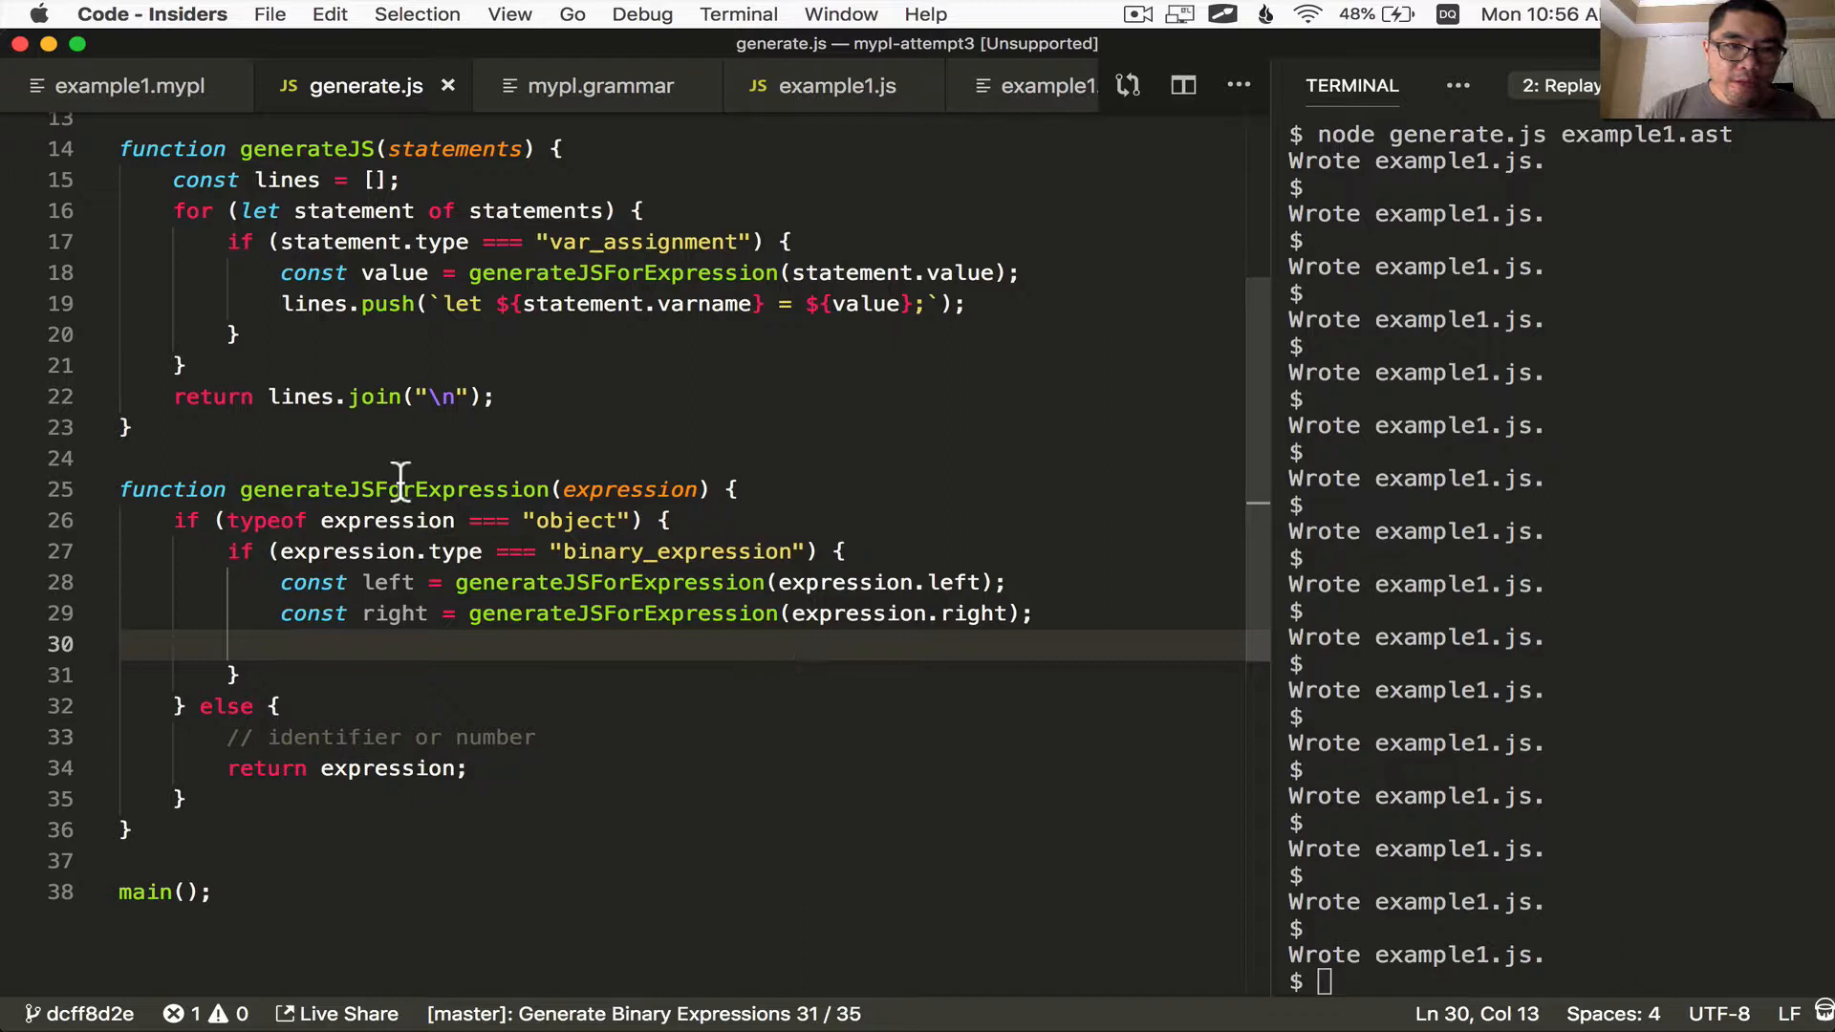
{"action": "double_click", "coordinate": [391, 489]}
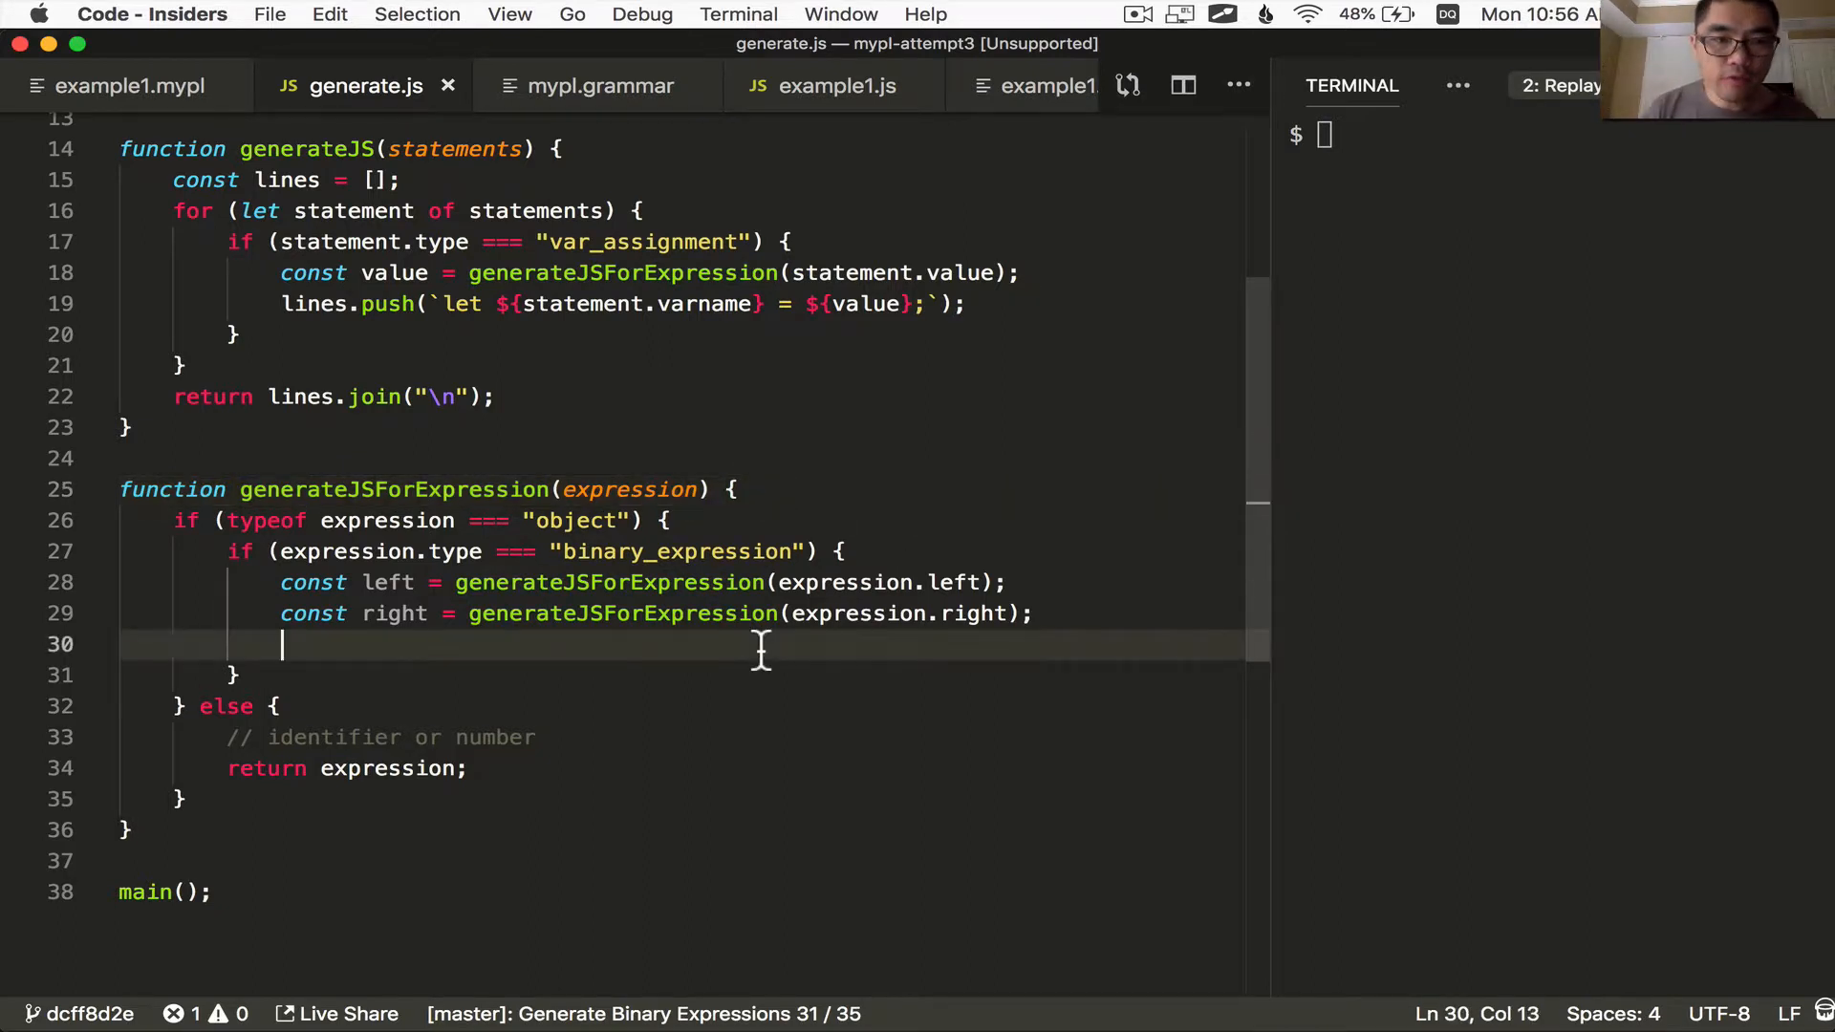
{"action": "type", "text": "const operator = expression.operator;"}
{"action": "left_click", "coordinate": [1554, 133]}
{"action": "type", "text": "node generate.js example1.ast"}
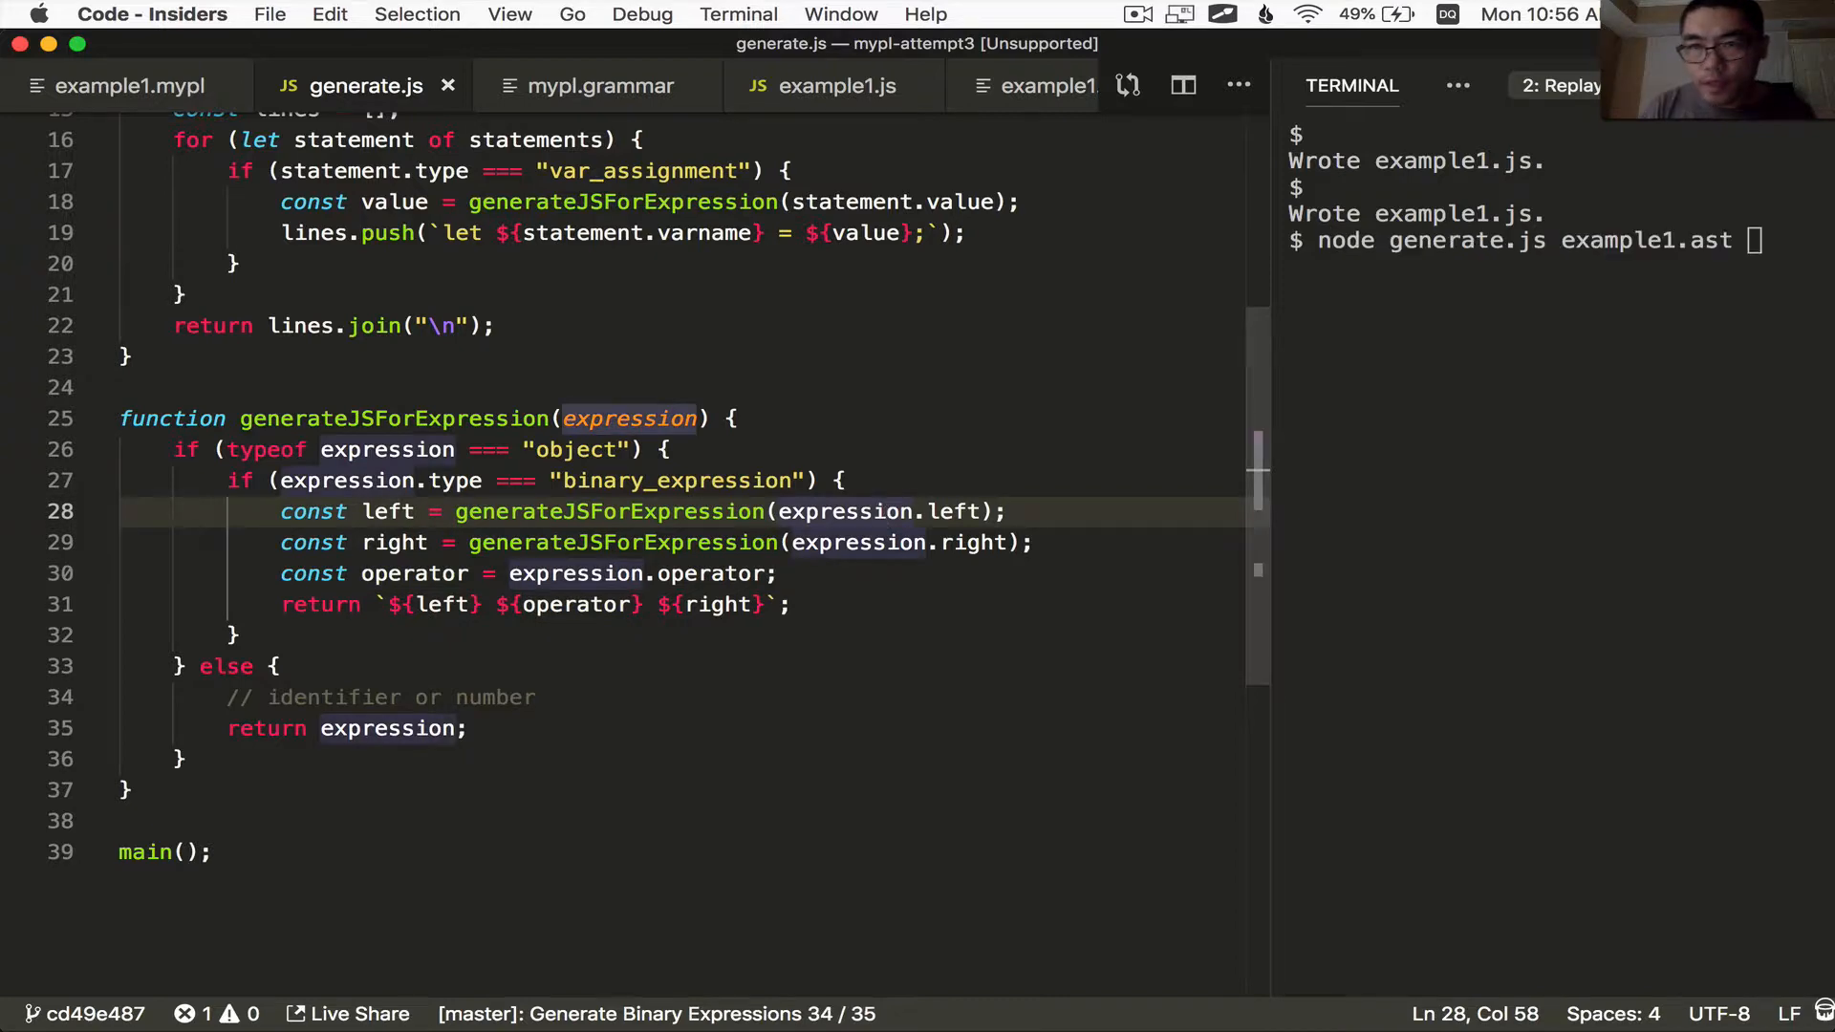
Regenerate example1.js and add an operatorMap translating × to * and = to ===
{"action": "key", "text": "Enter"}
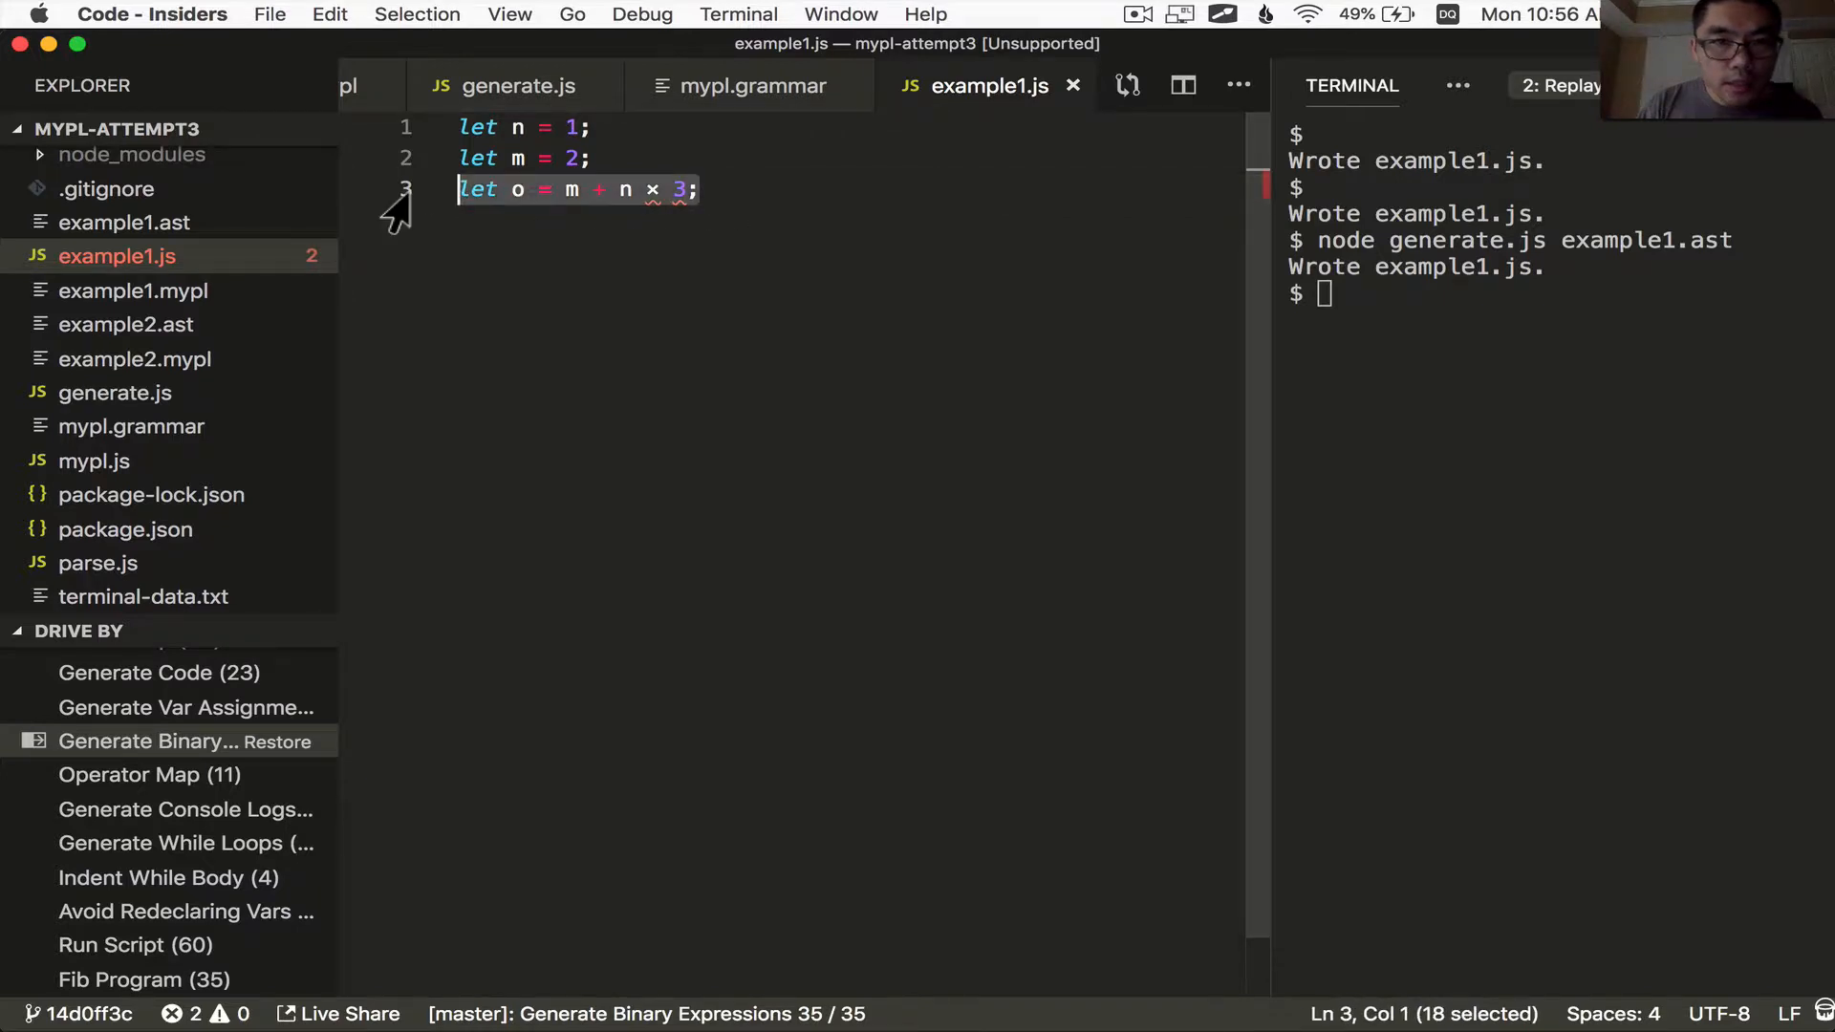
{"action": "left_click", "coordinate": [665, 189]}
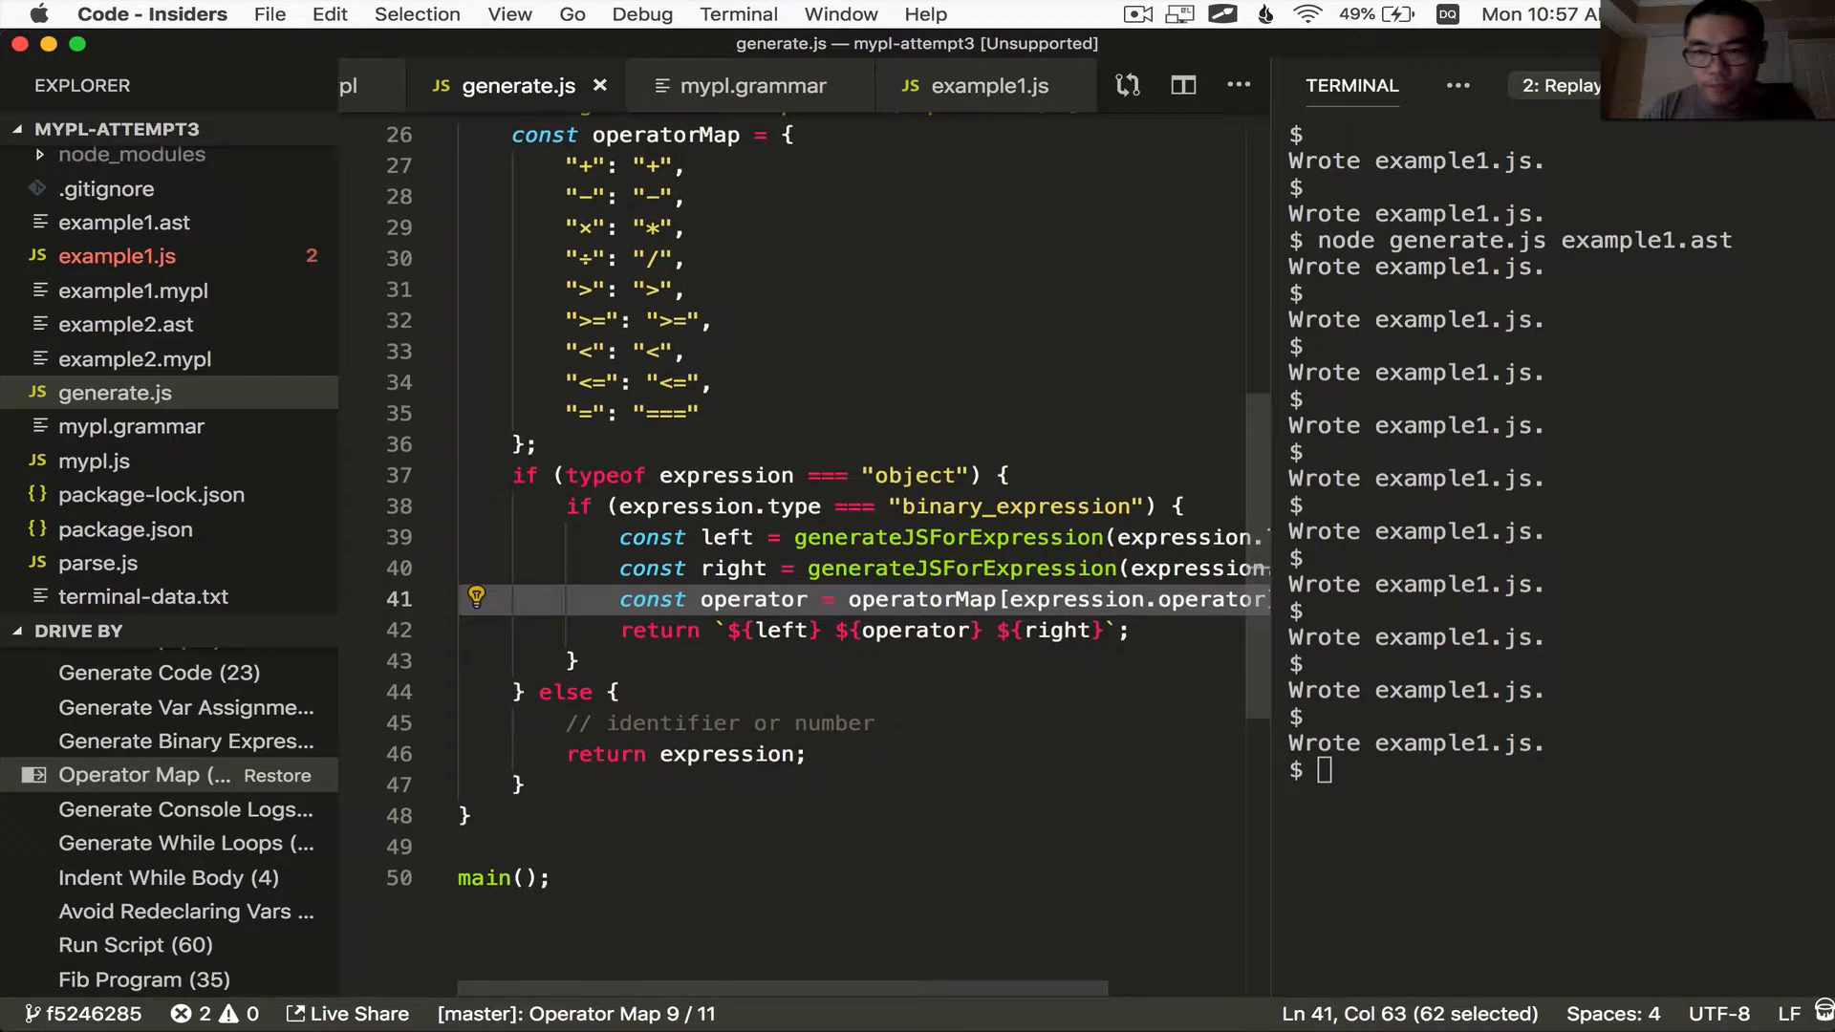
Clear the terminal and bring up example1.mypl with its print-statement revision
{"action": "key", "text": "Enter"}
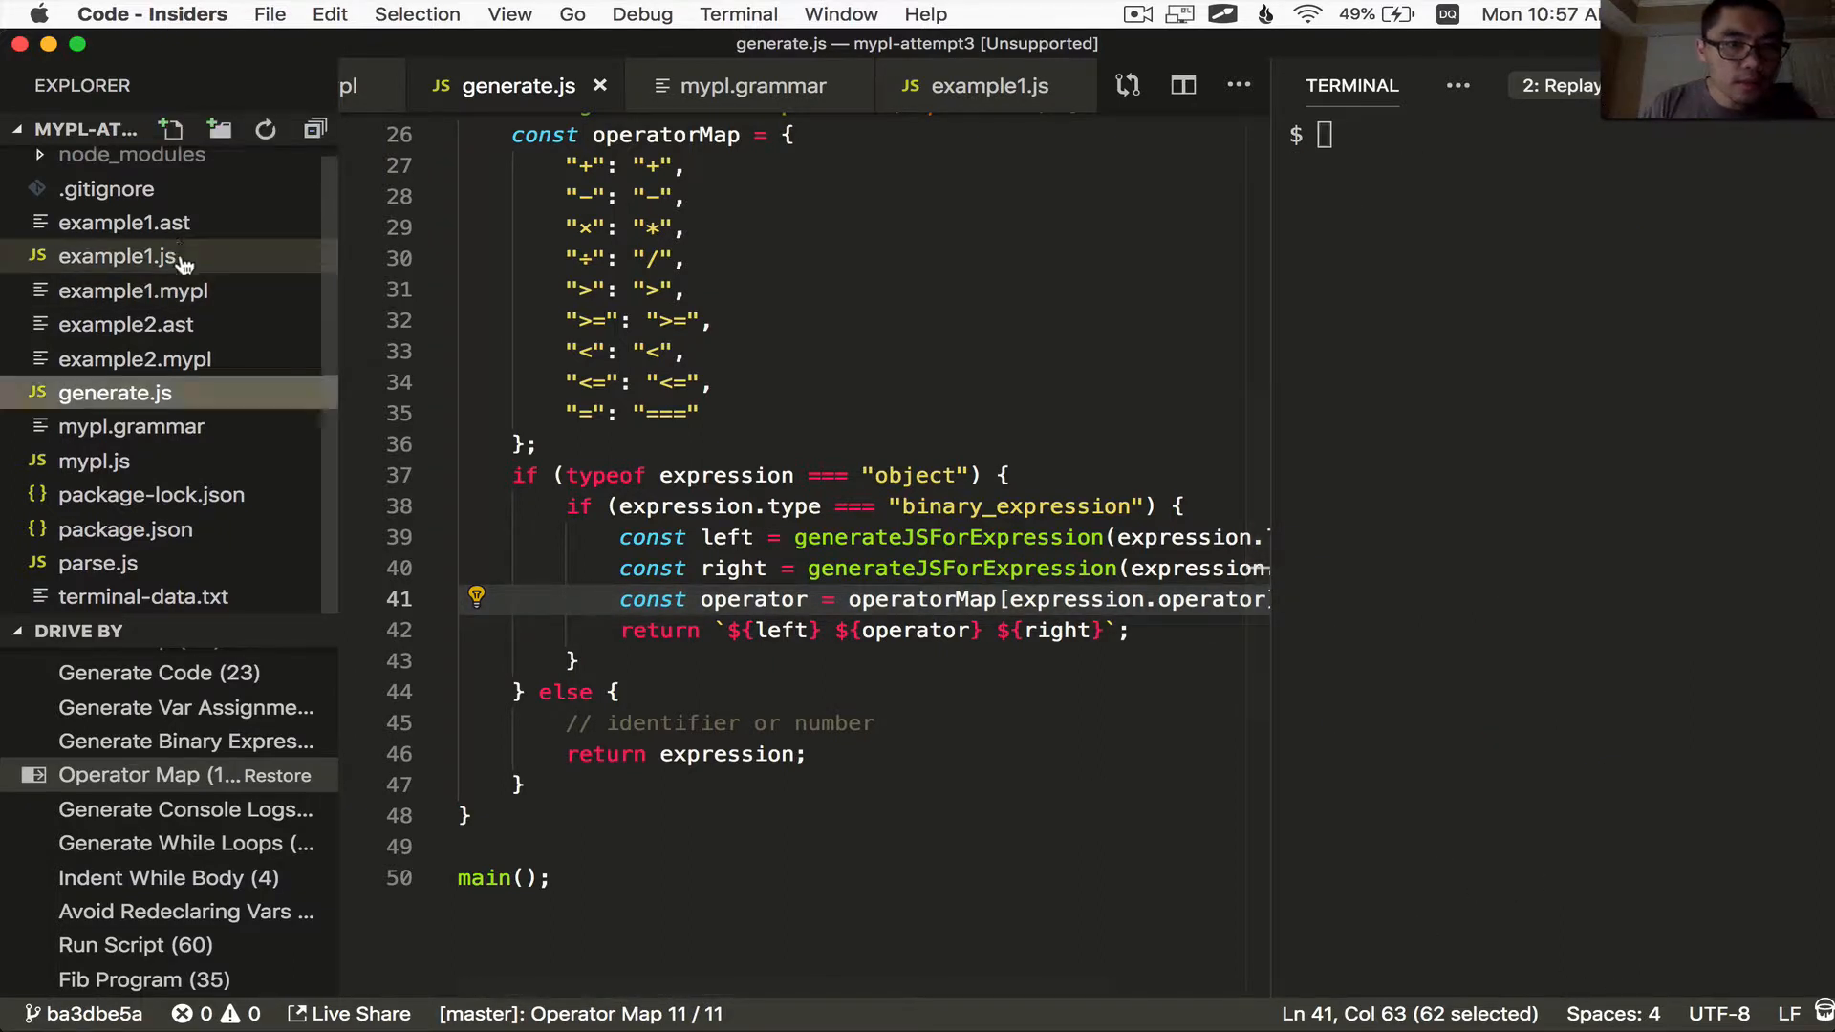
{"action": "left_click", "coordinate": [988, 86]}
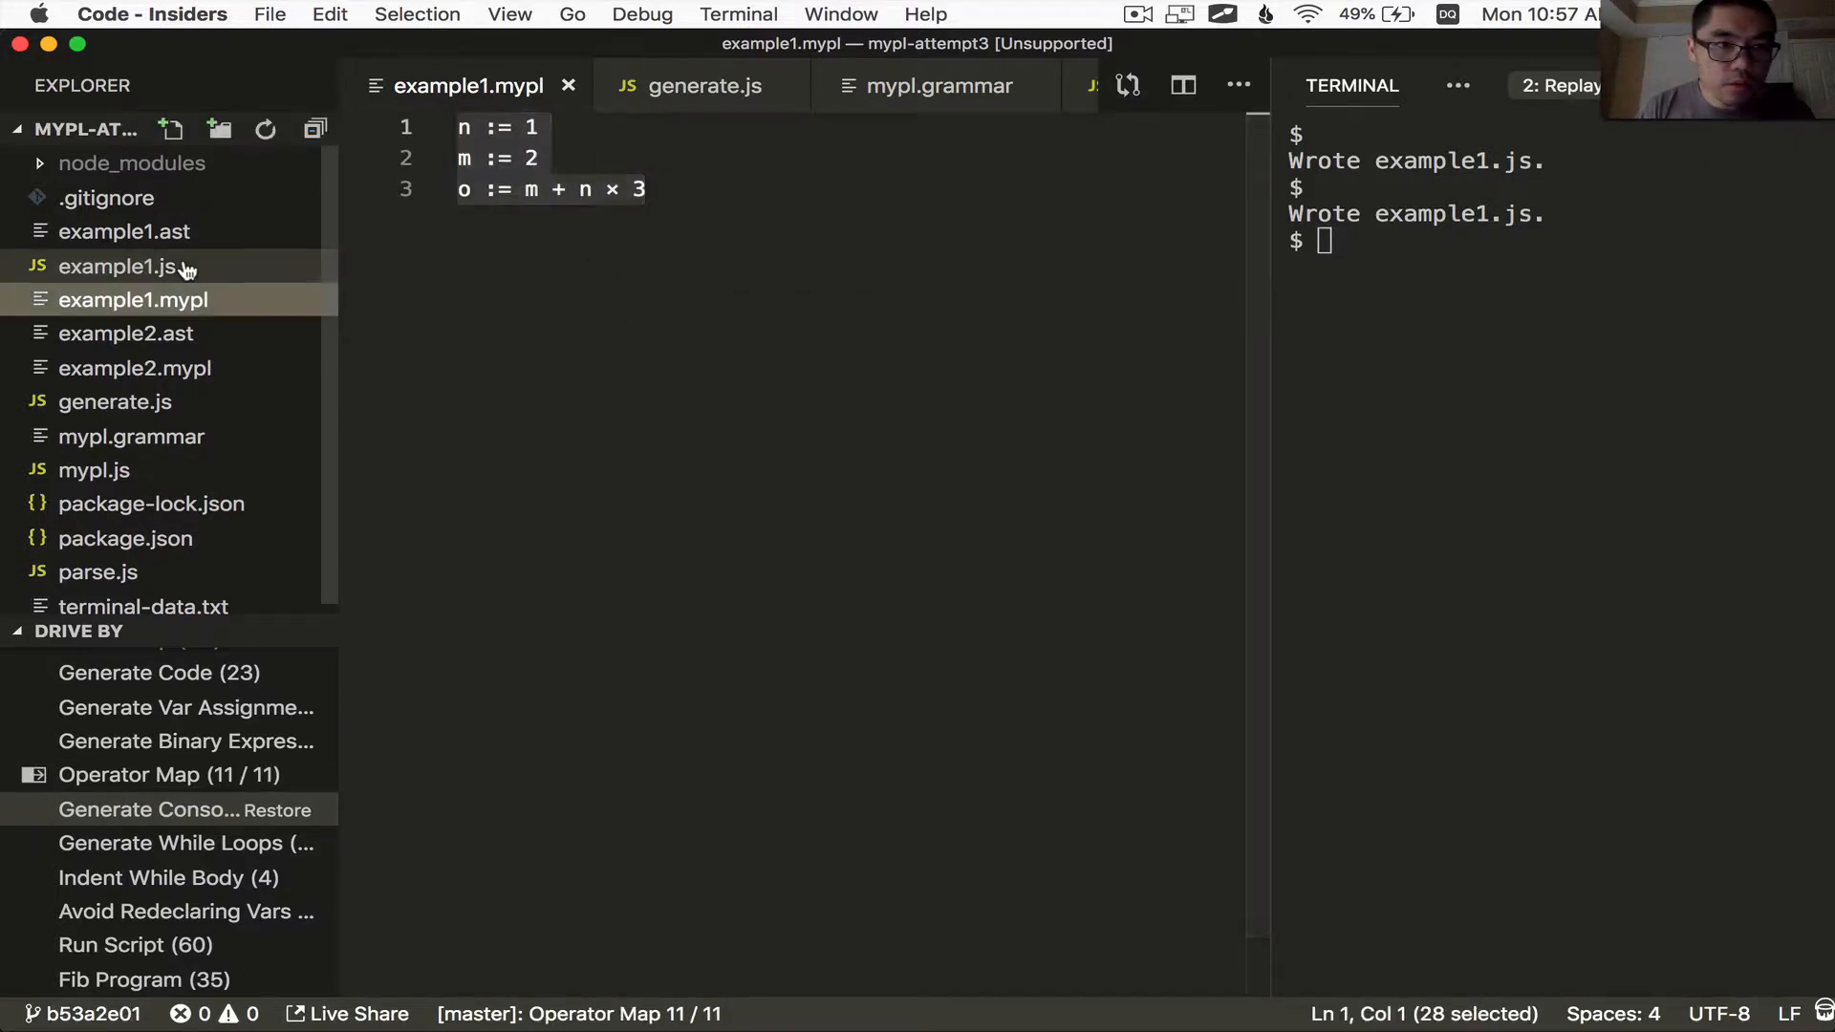
{"action": "left_click", "coordinate": [115, 265]}
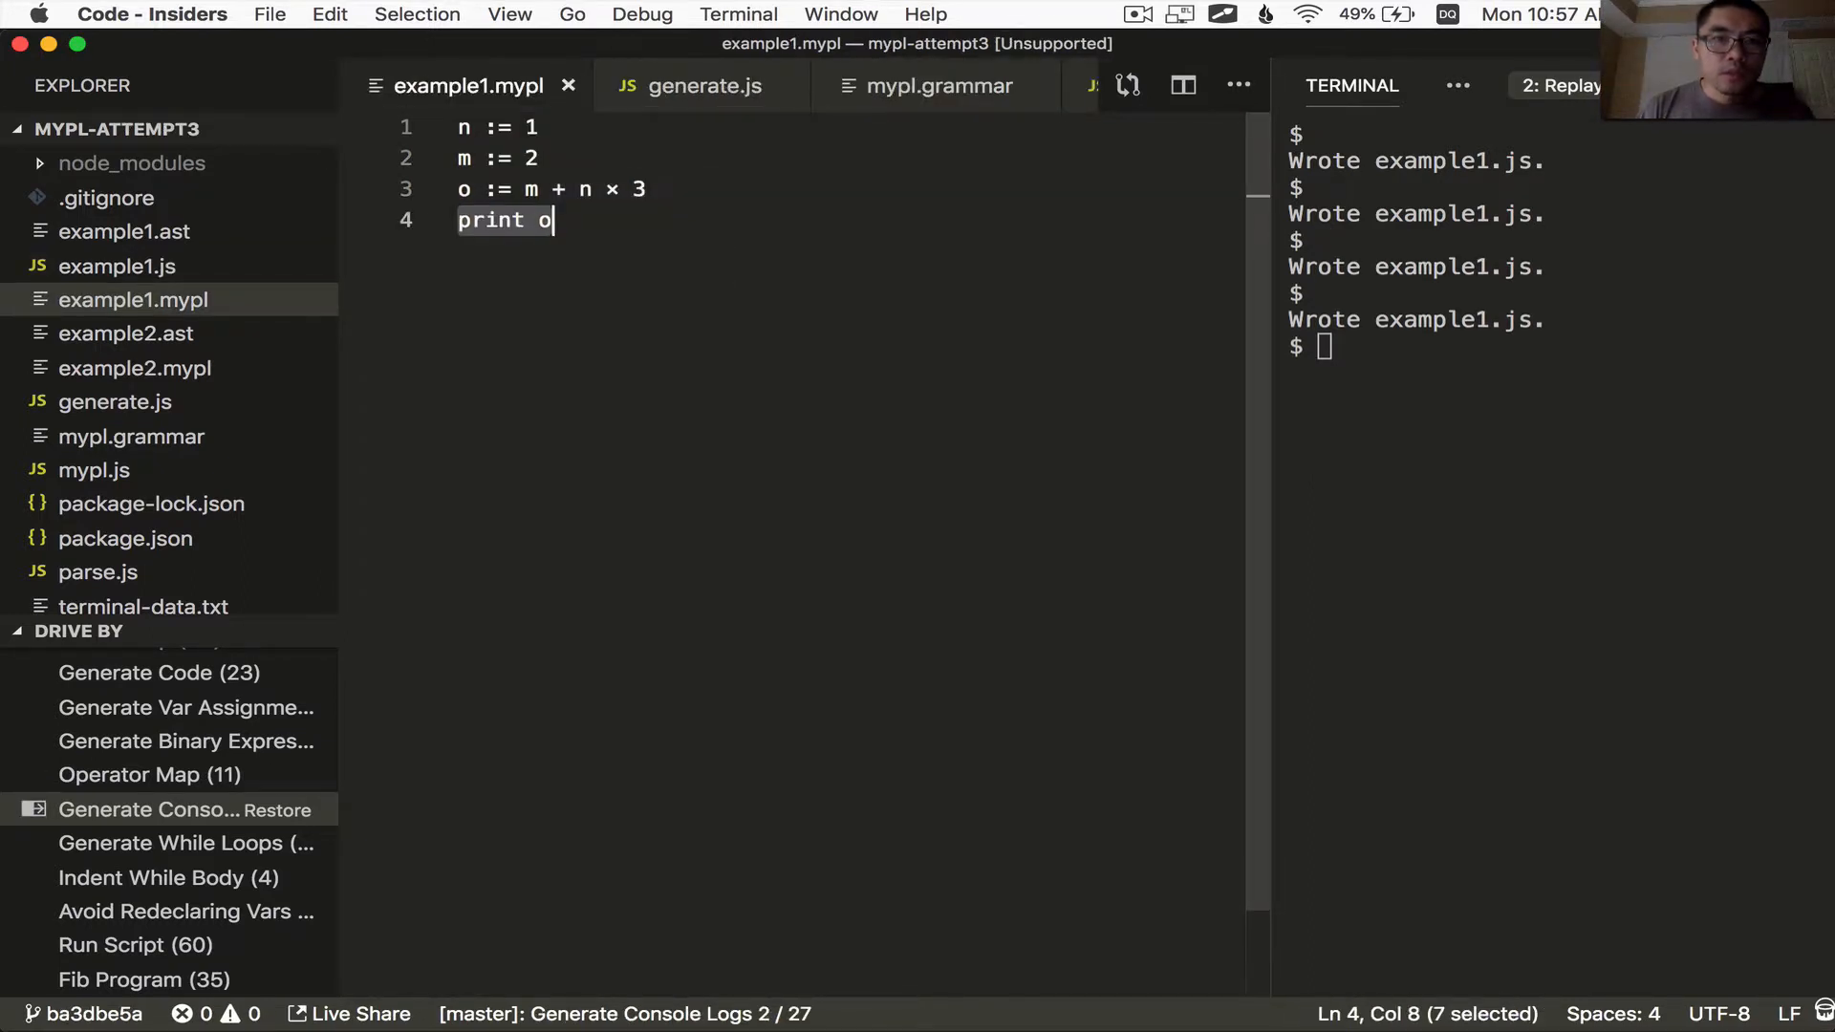
Add print n, m, o to example1.mypl, re-parse it into example1.ast, and return to generate.js
{"action": "type", "text": "print n"}
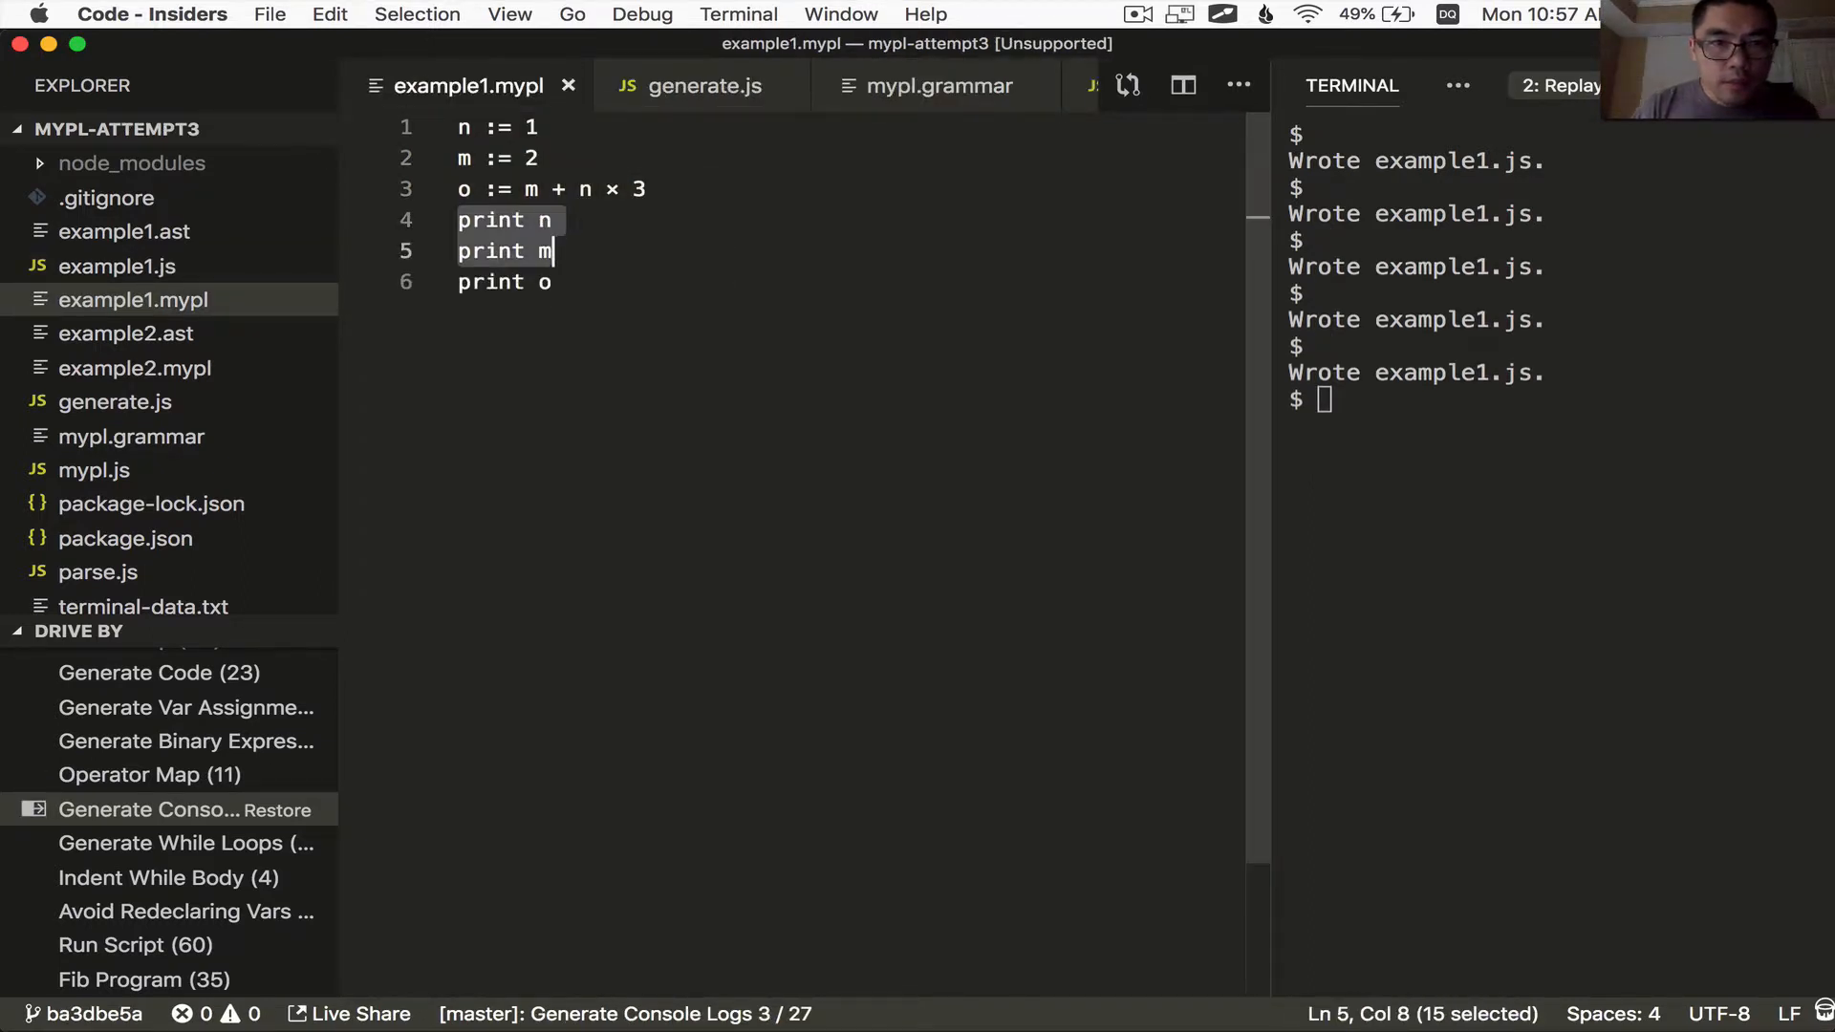
{"action": "type", "text": "node parse.js example1.mypl"}
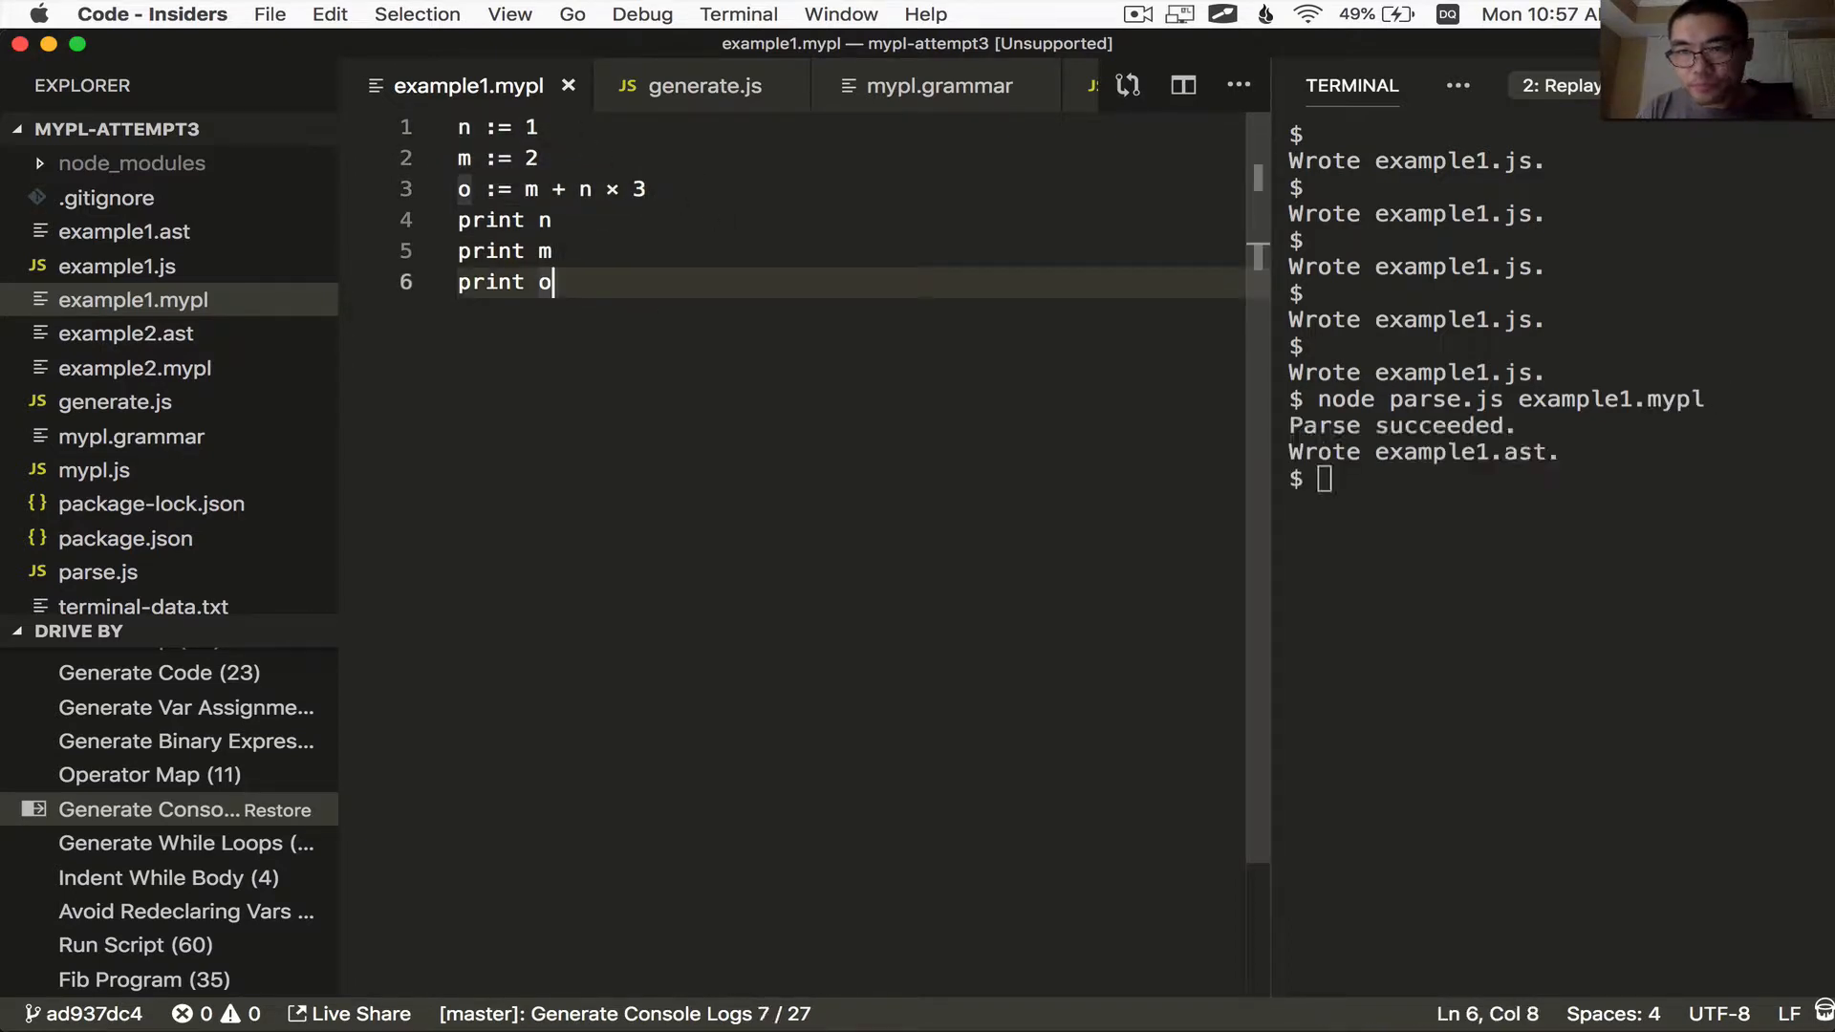
{"action": "type", "text": "node generate.js"}
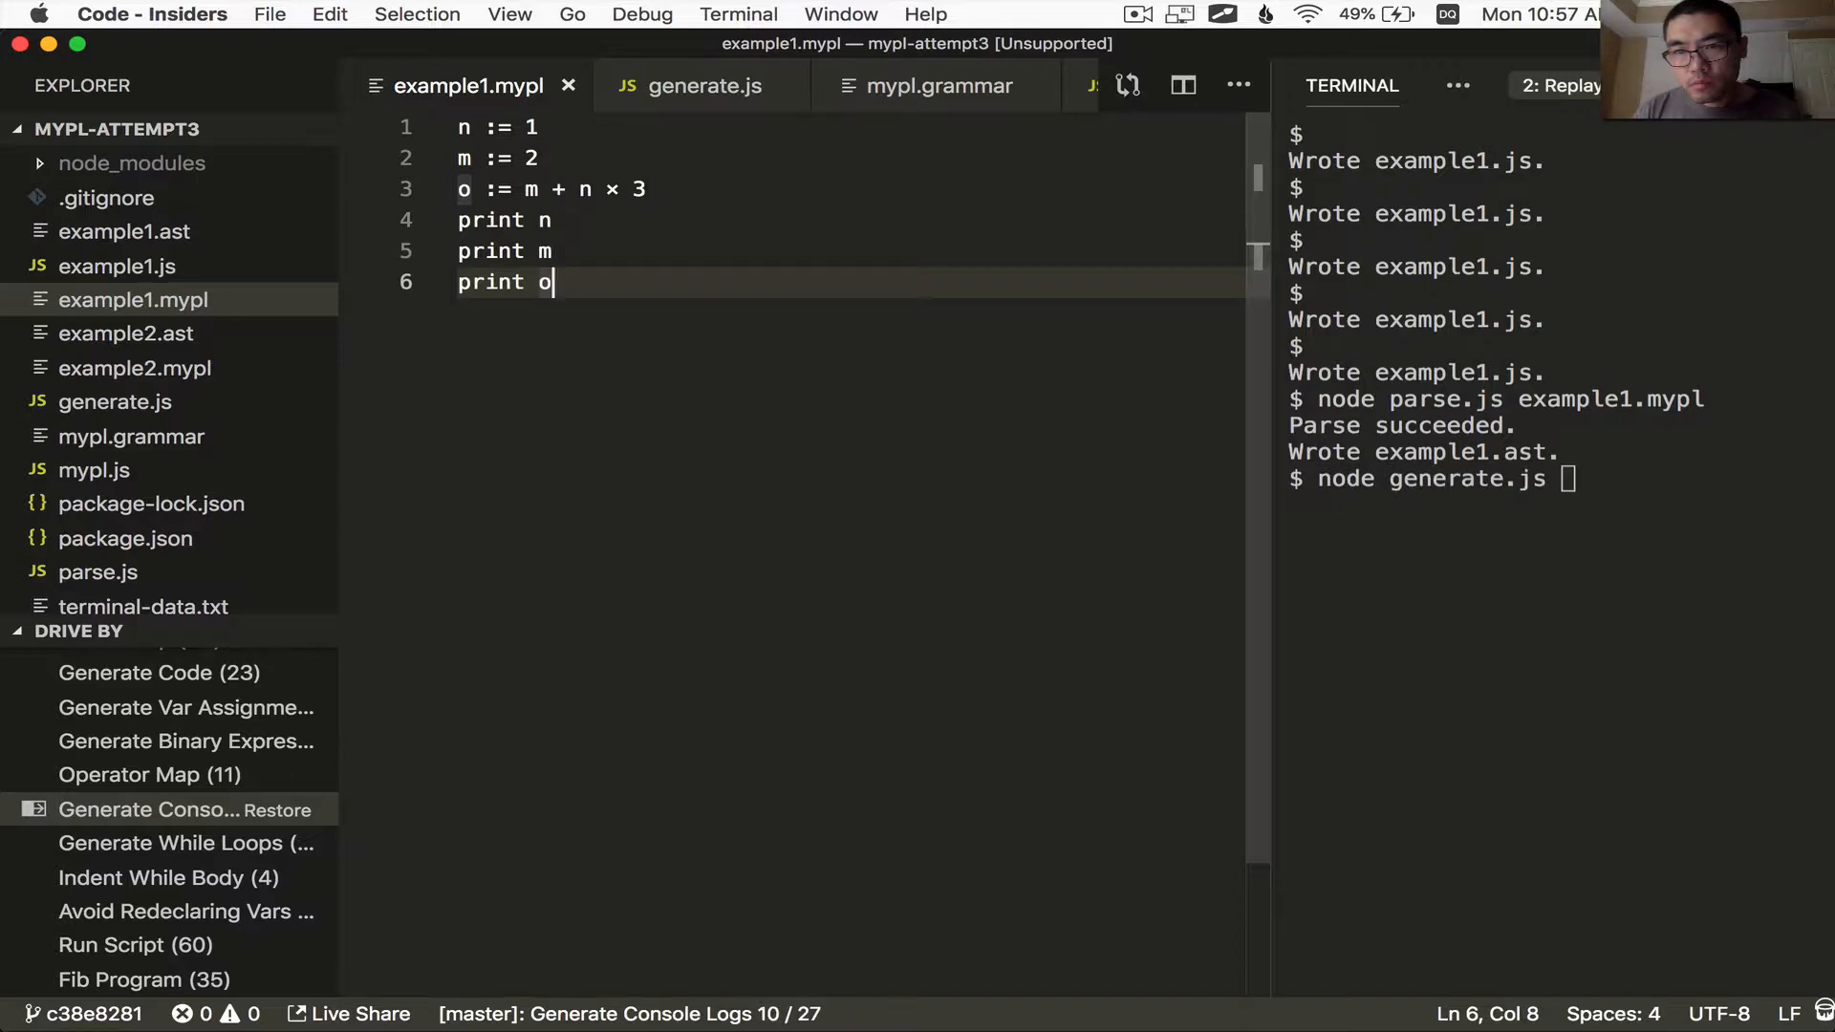
{"action": "left_click", "coordinate": [703, 86]}
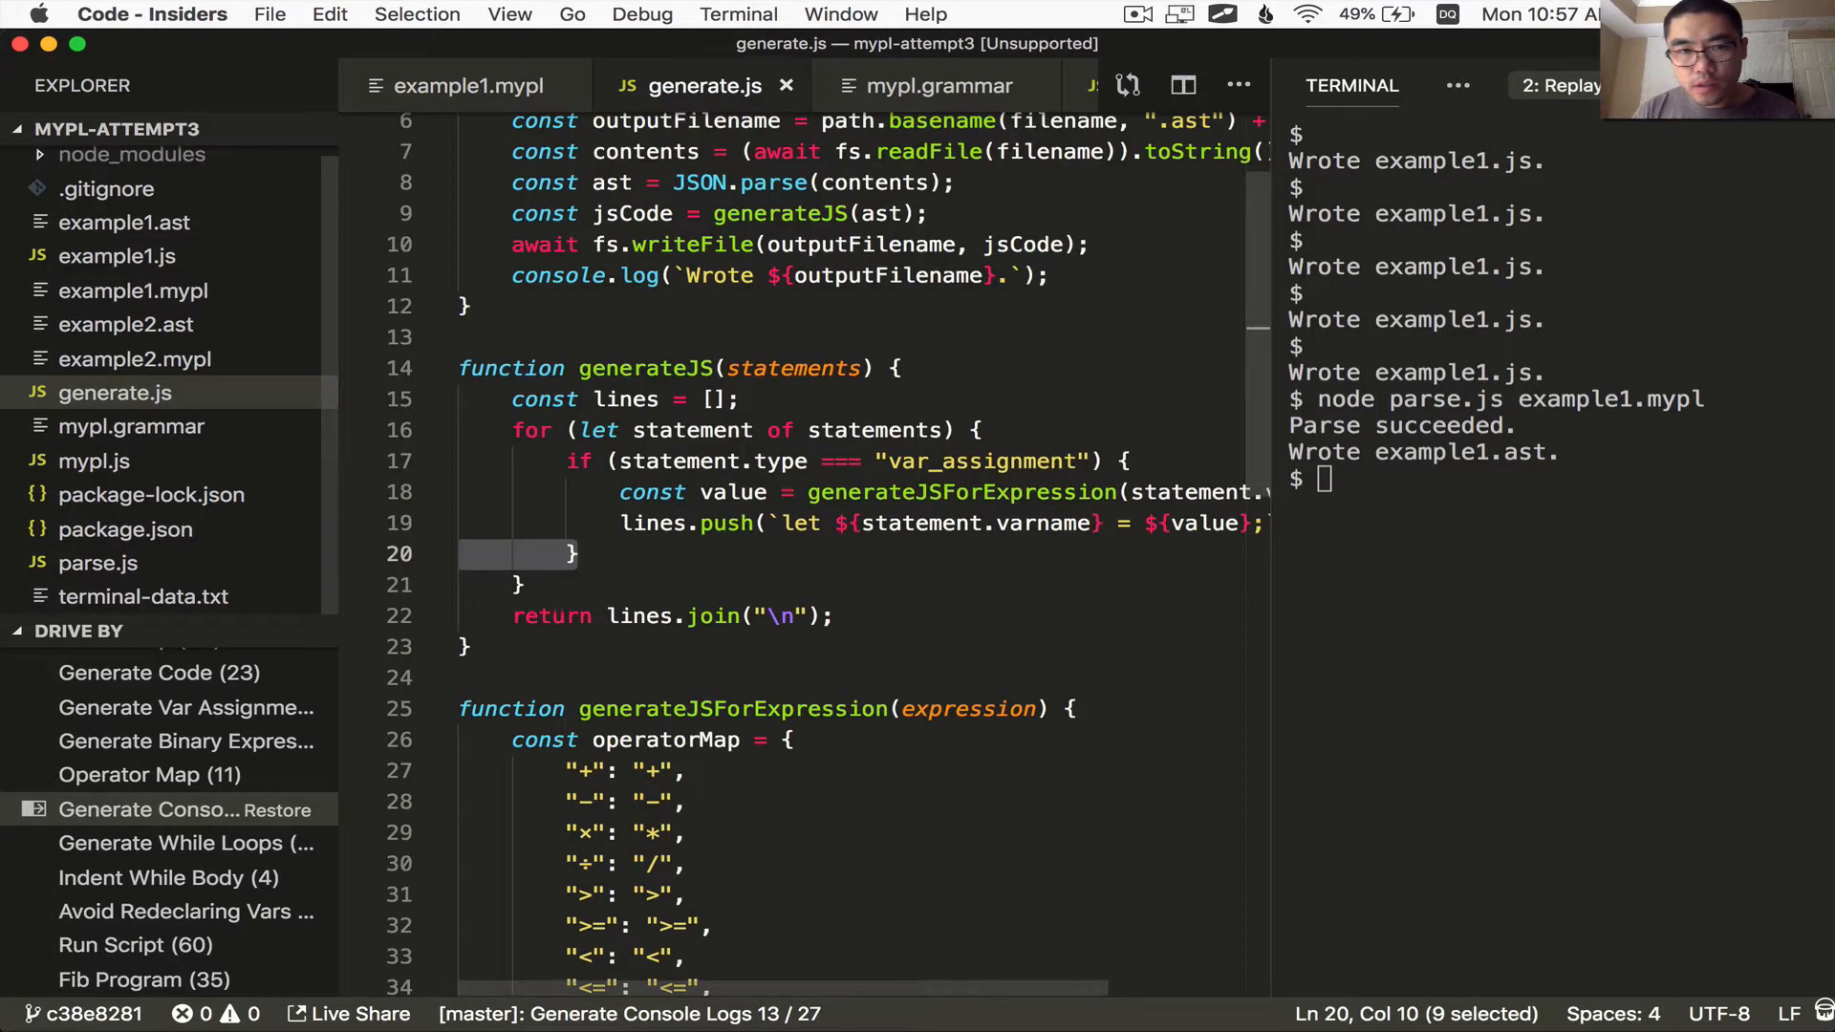
Start a print_statement branch in generate.js and check its node shape in example1.ast
{"action": "type", "text": "else if (statement.type === \"print_statement\") {"}
{"action": "type", "text": "const expression = generateJSForExpression(statement.expression);"}
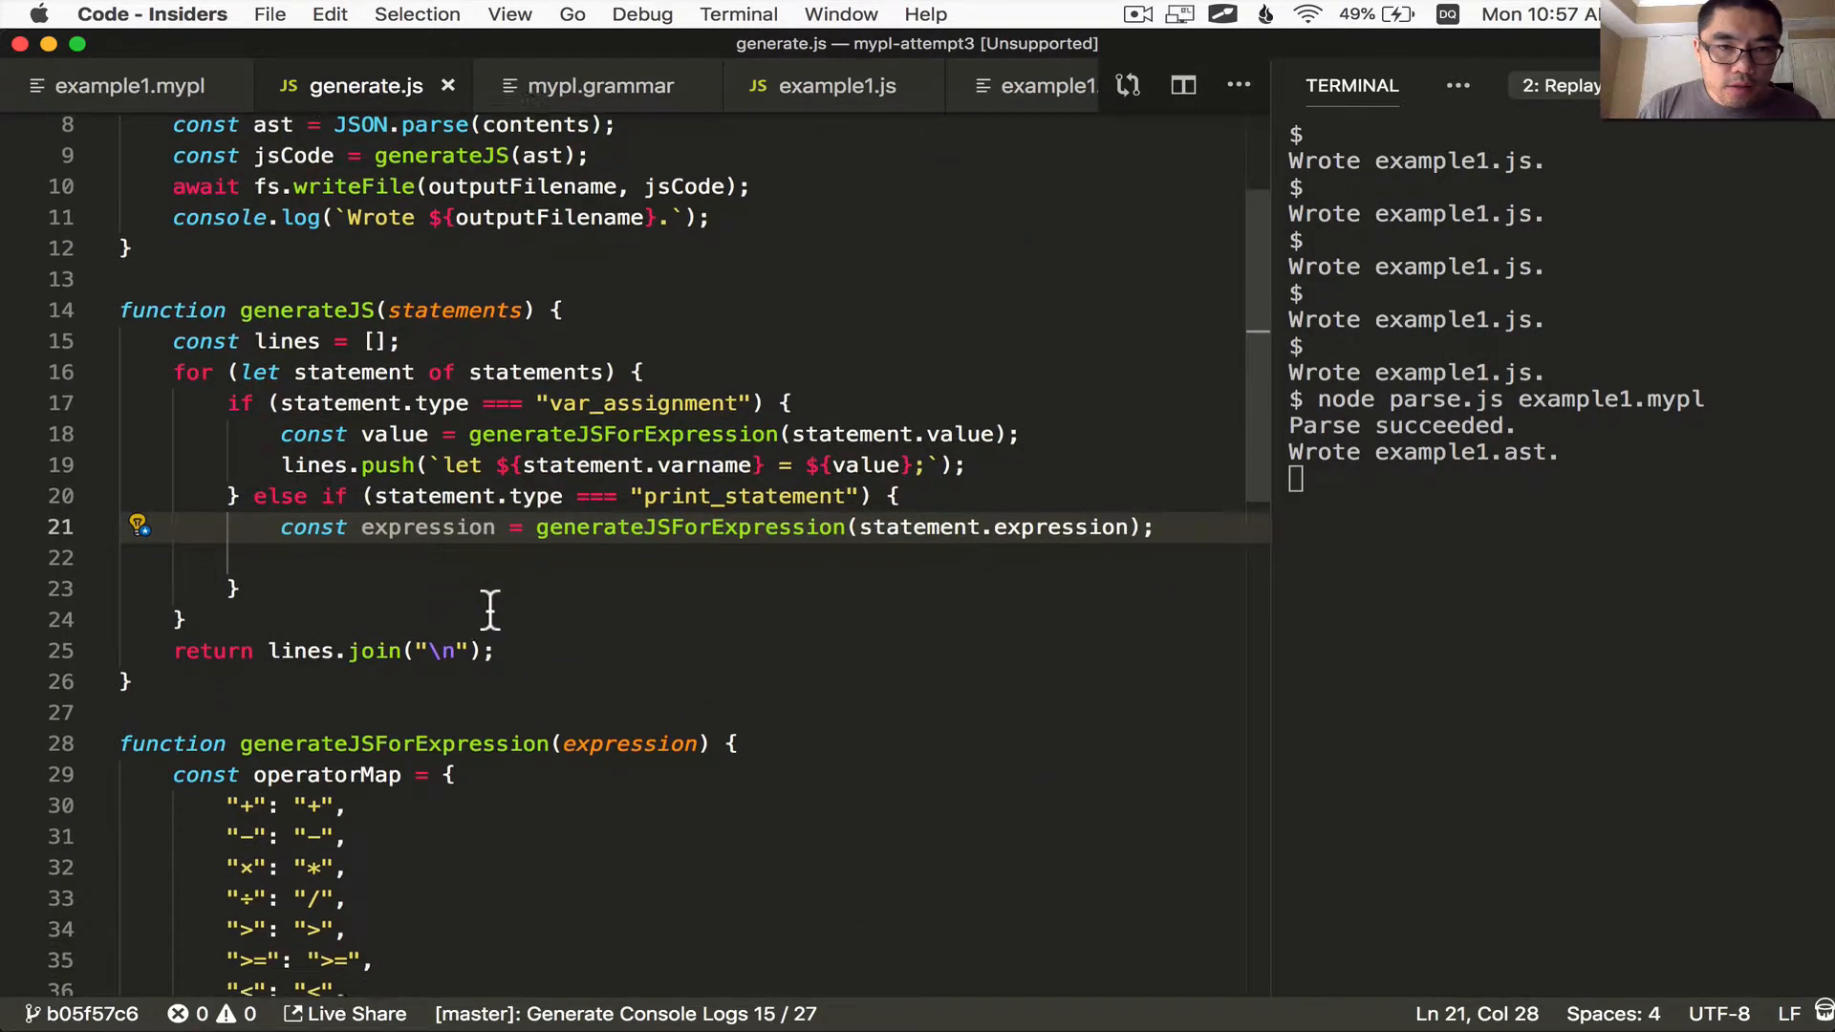
{"action": "double_click", "coordinate": [639, 377]}
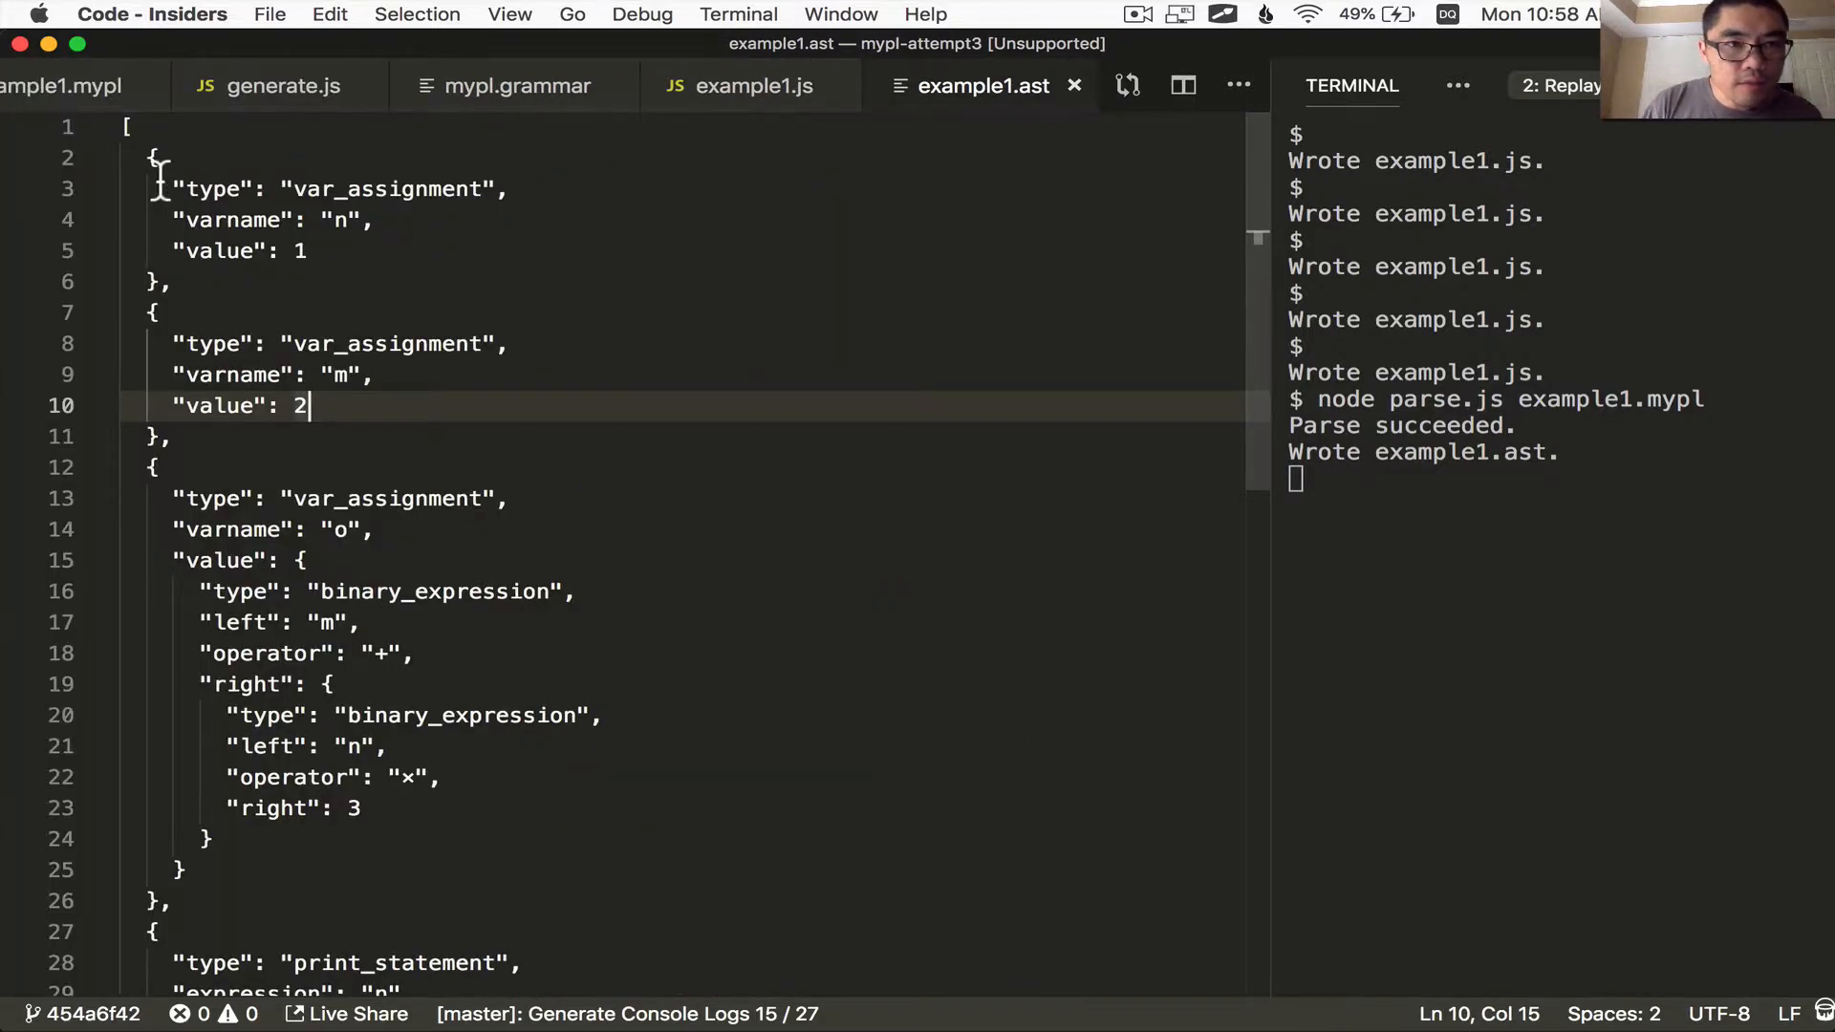
{"action": "scroll", "scroll_direction": "down", "scroll_amount": 3}
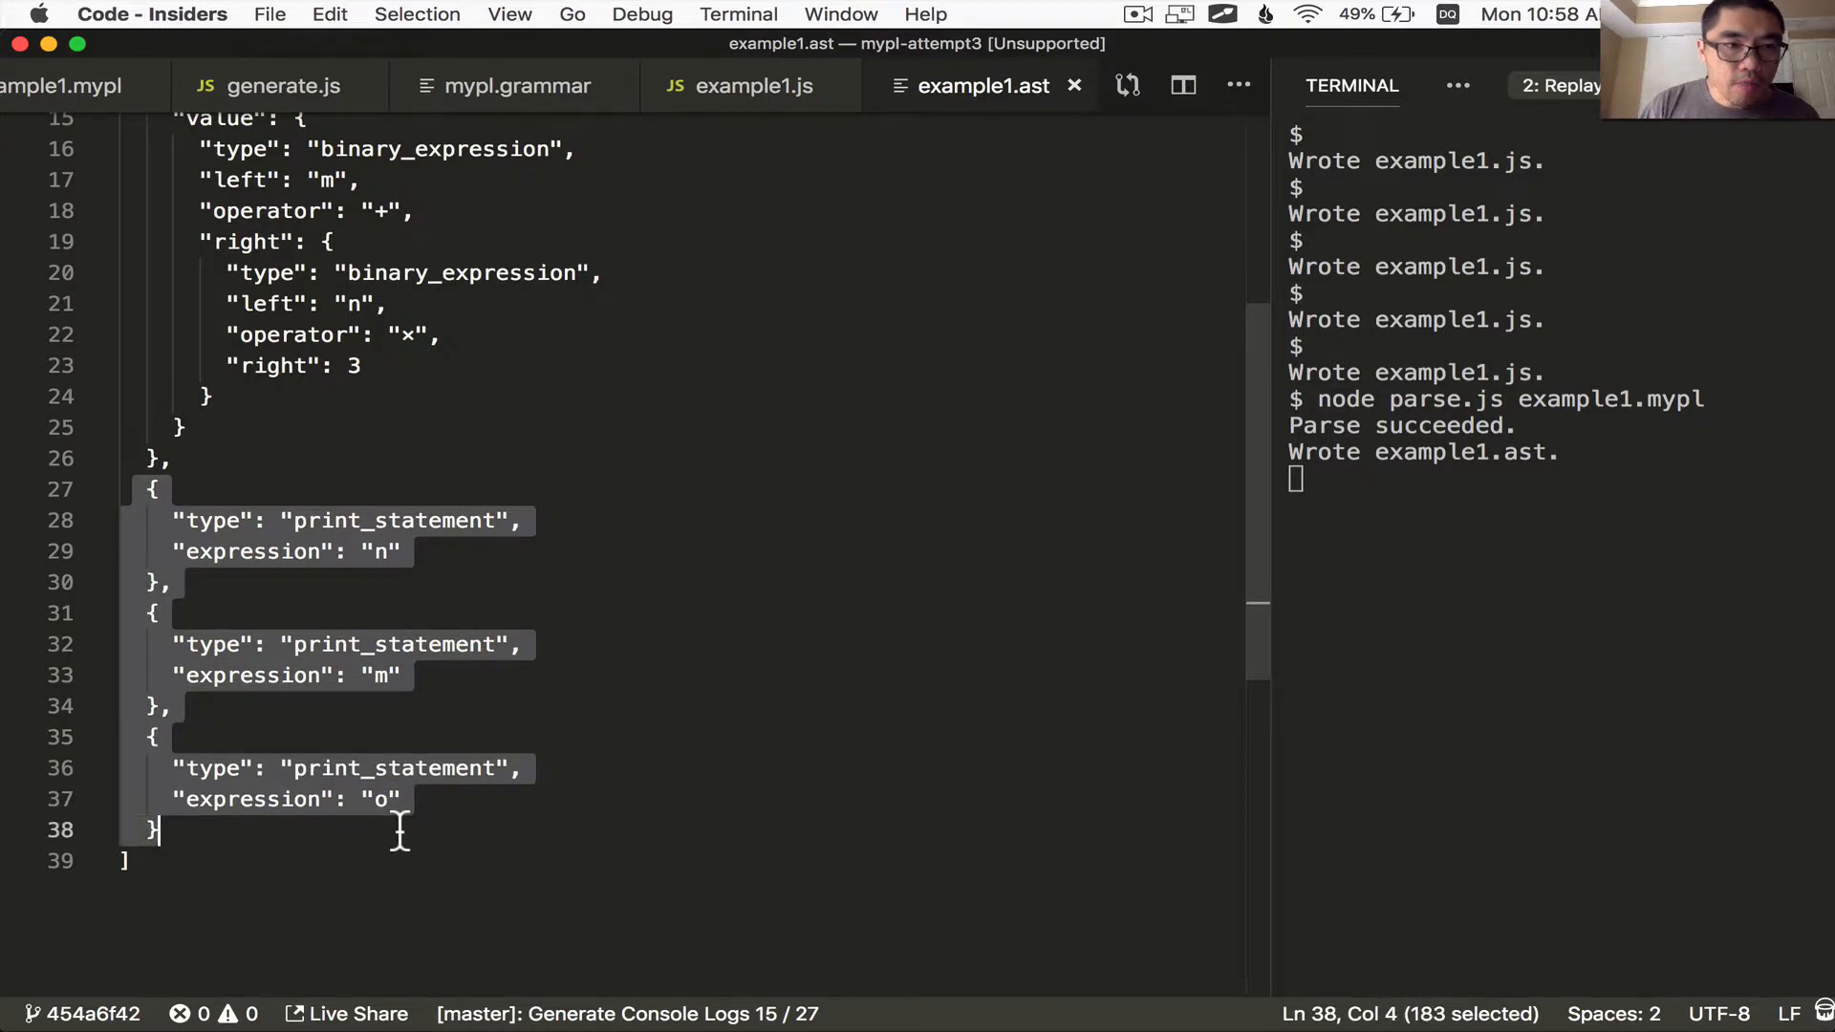
{"action": "mouse_move", "coordinate": [281, 88]}
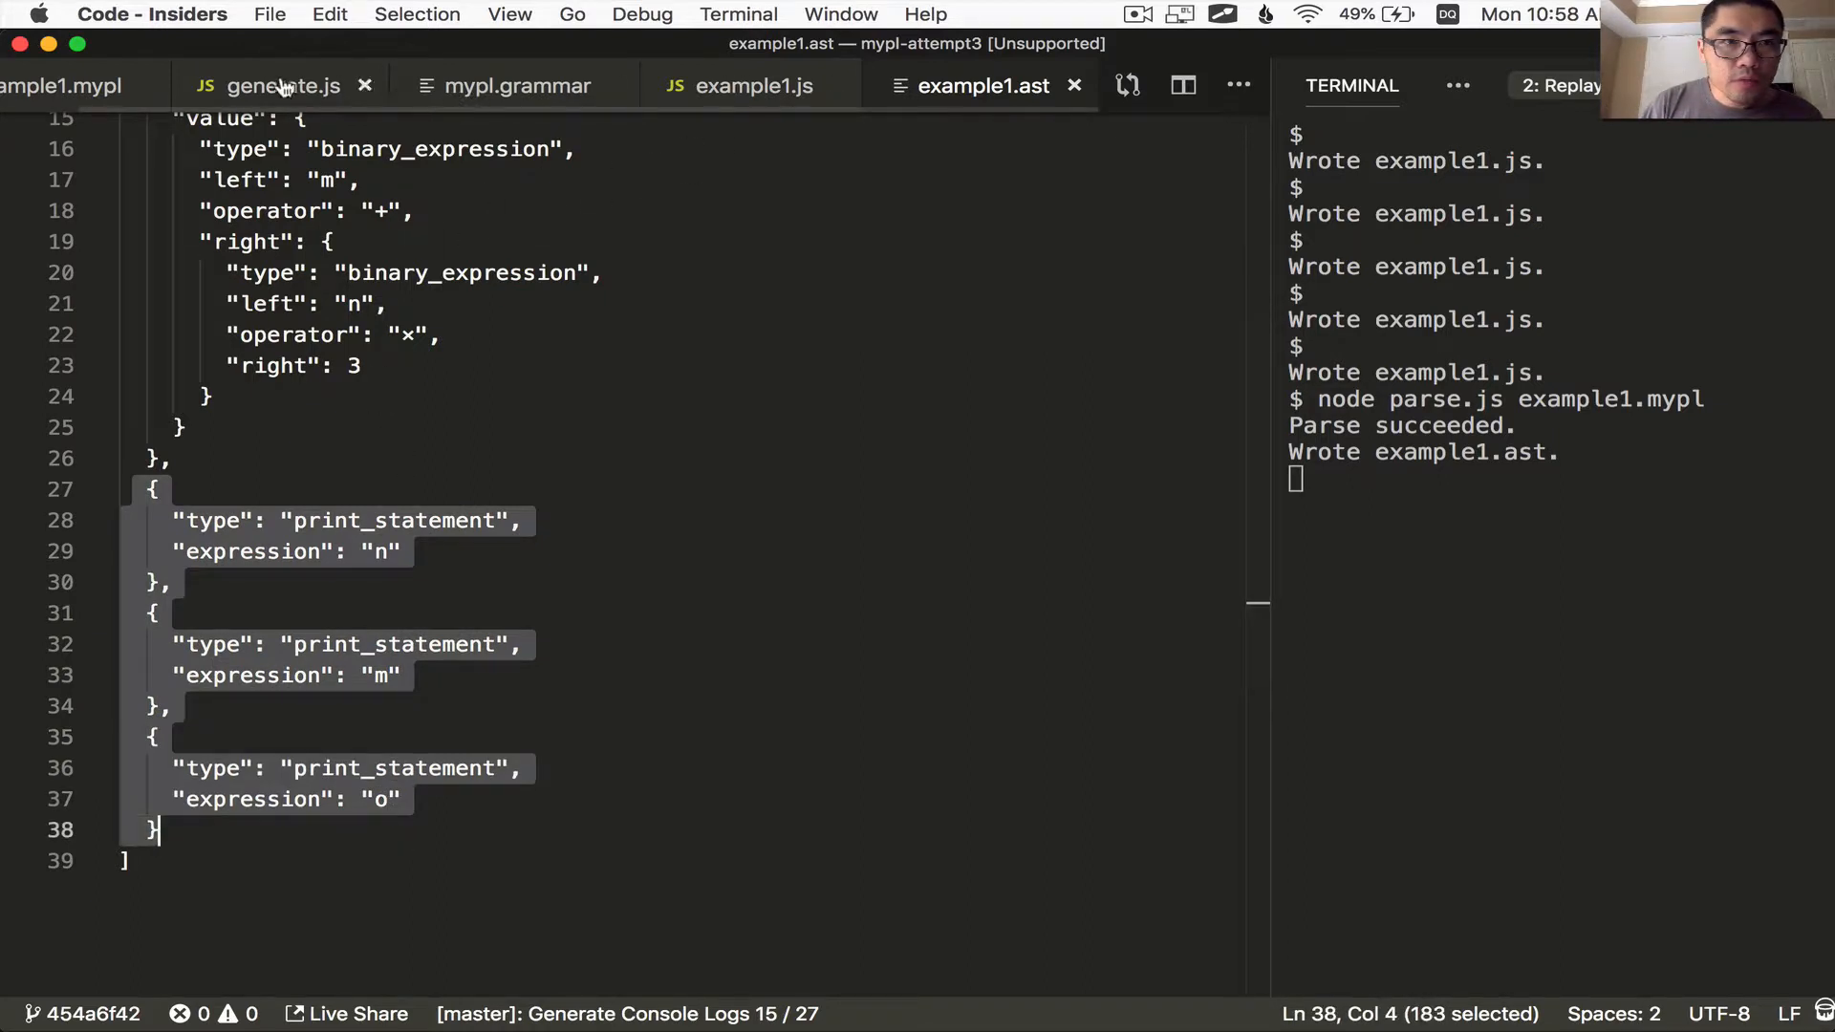
{"action": "left_click", "coordinate": [283, 86]}
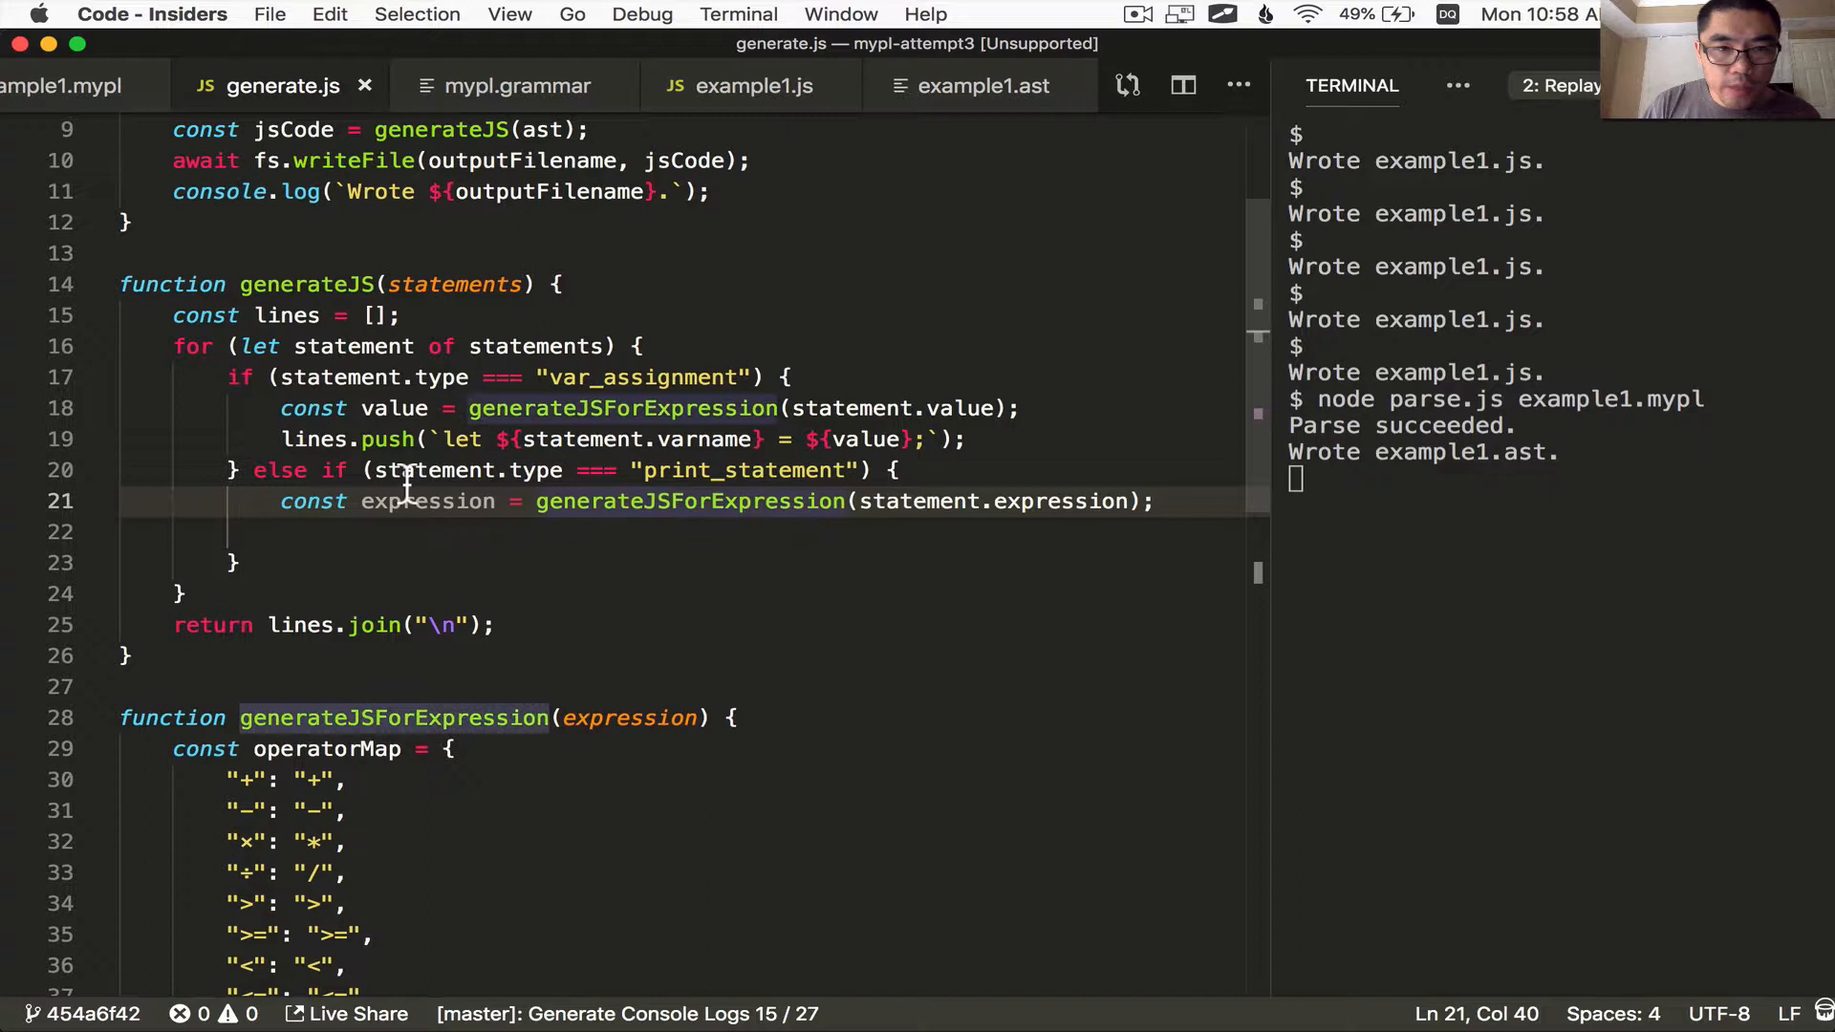
Make the print_statement branch push console.log(${expression}) for the generated expression
{"action": "double_click", "coordinate": [435, 470]}
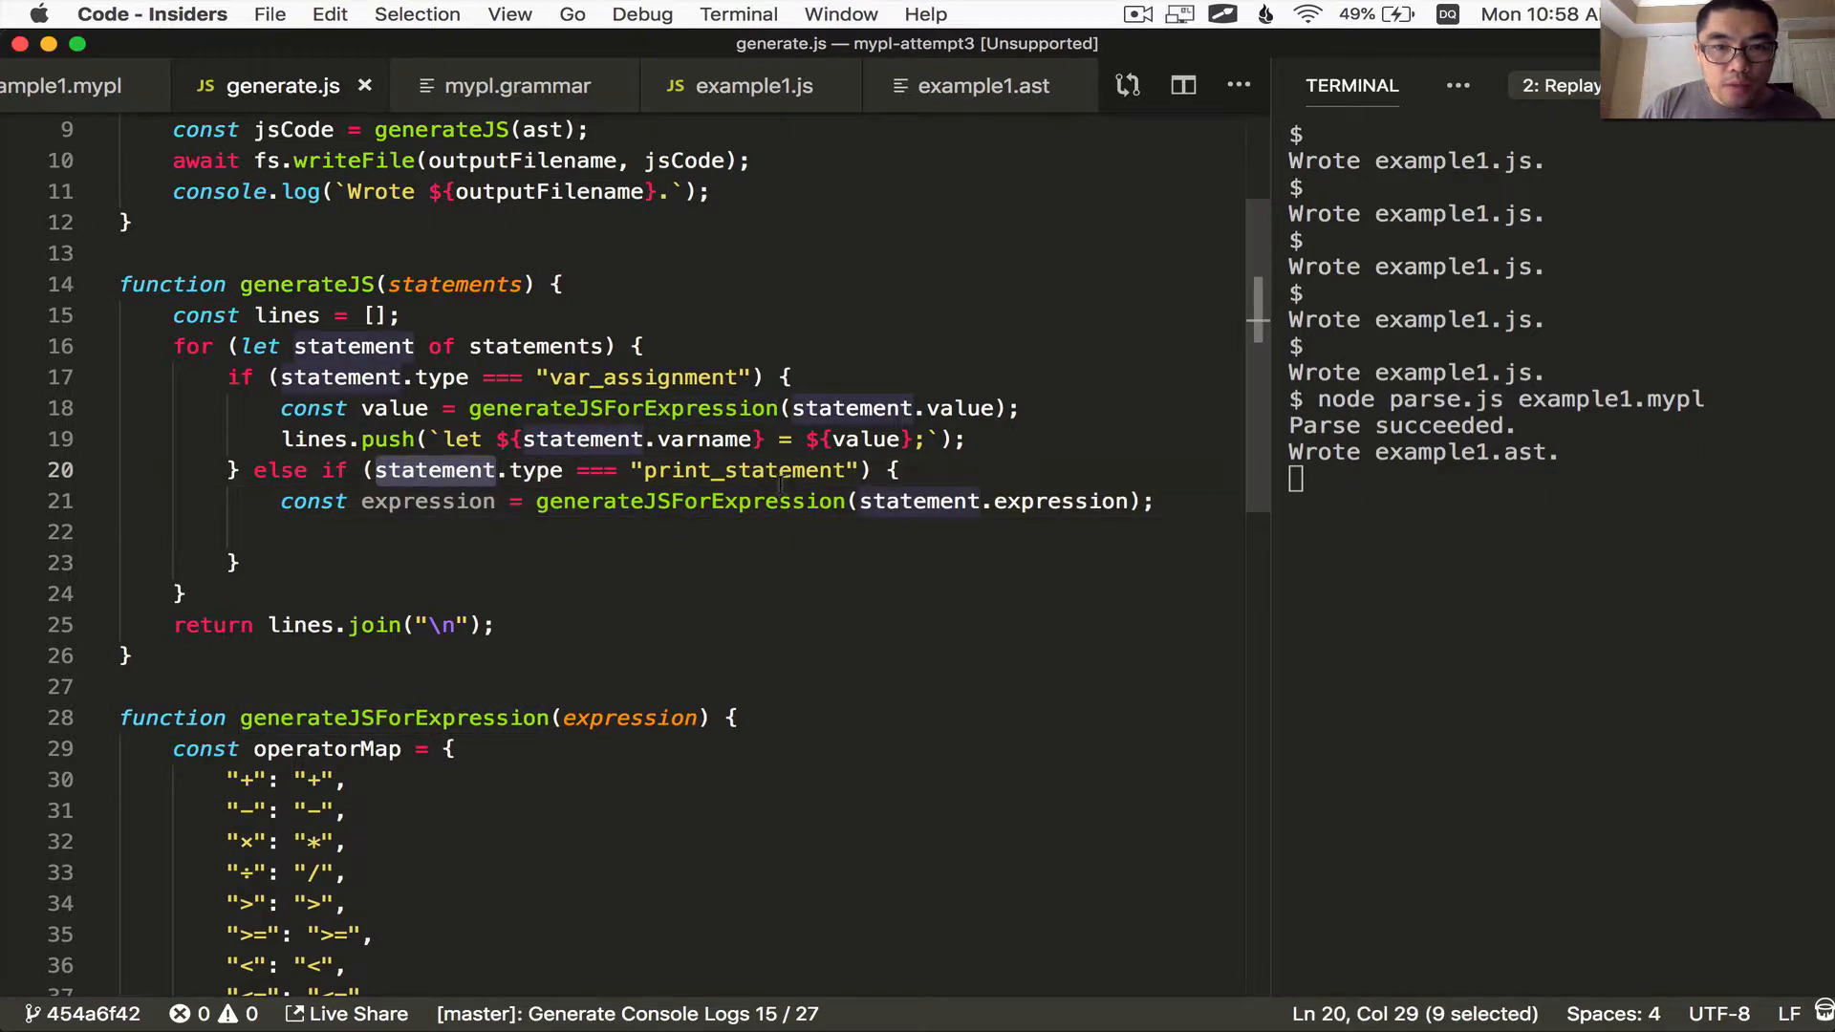
{"action": "double_click", "coordinate": [688, 500]}
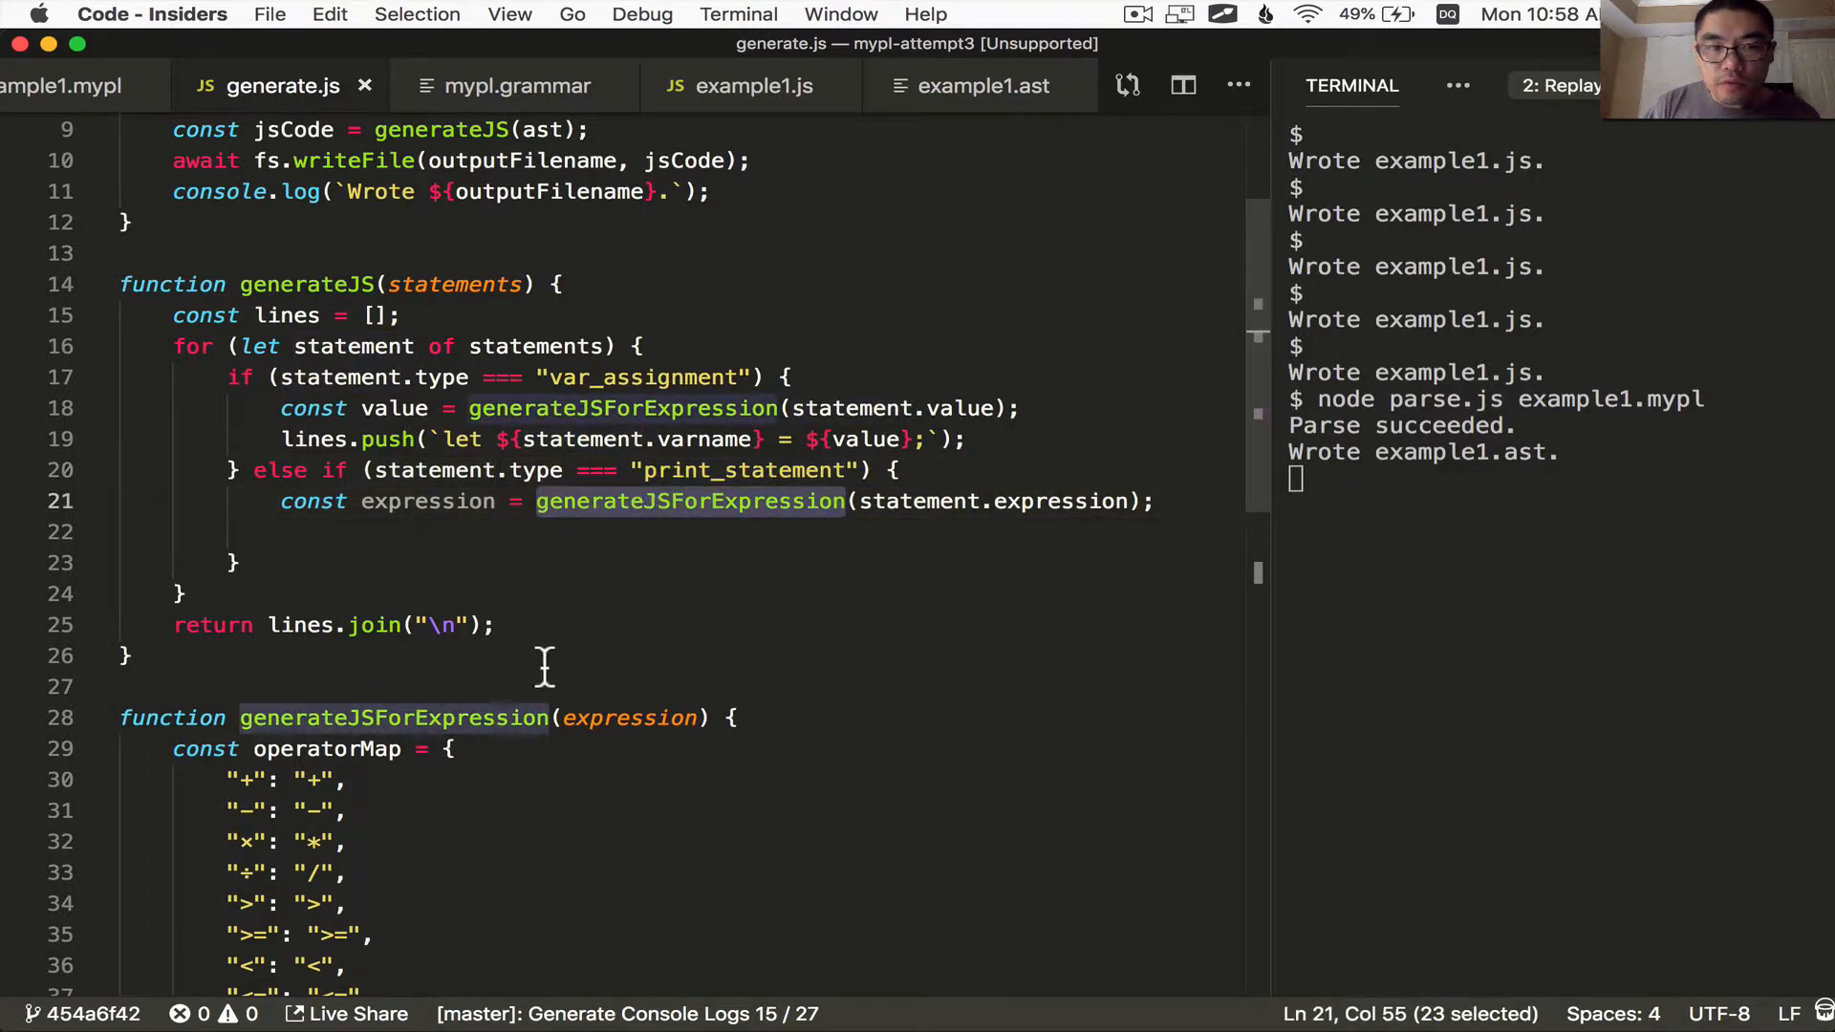
{"action": "mouse_move", "coordinate": [682, 551]}
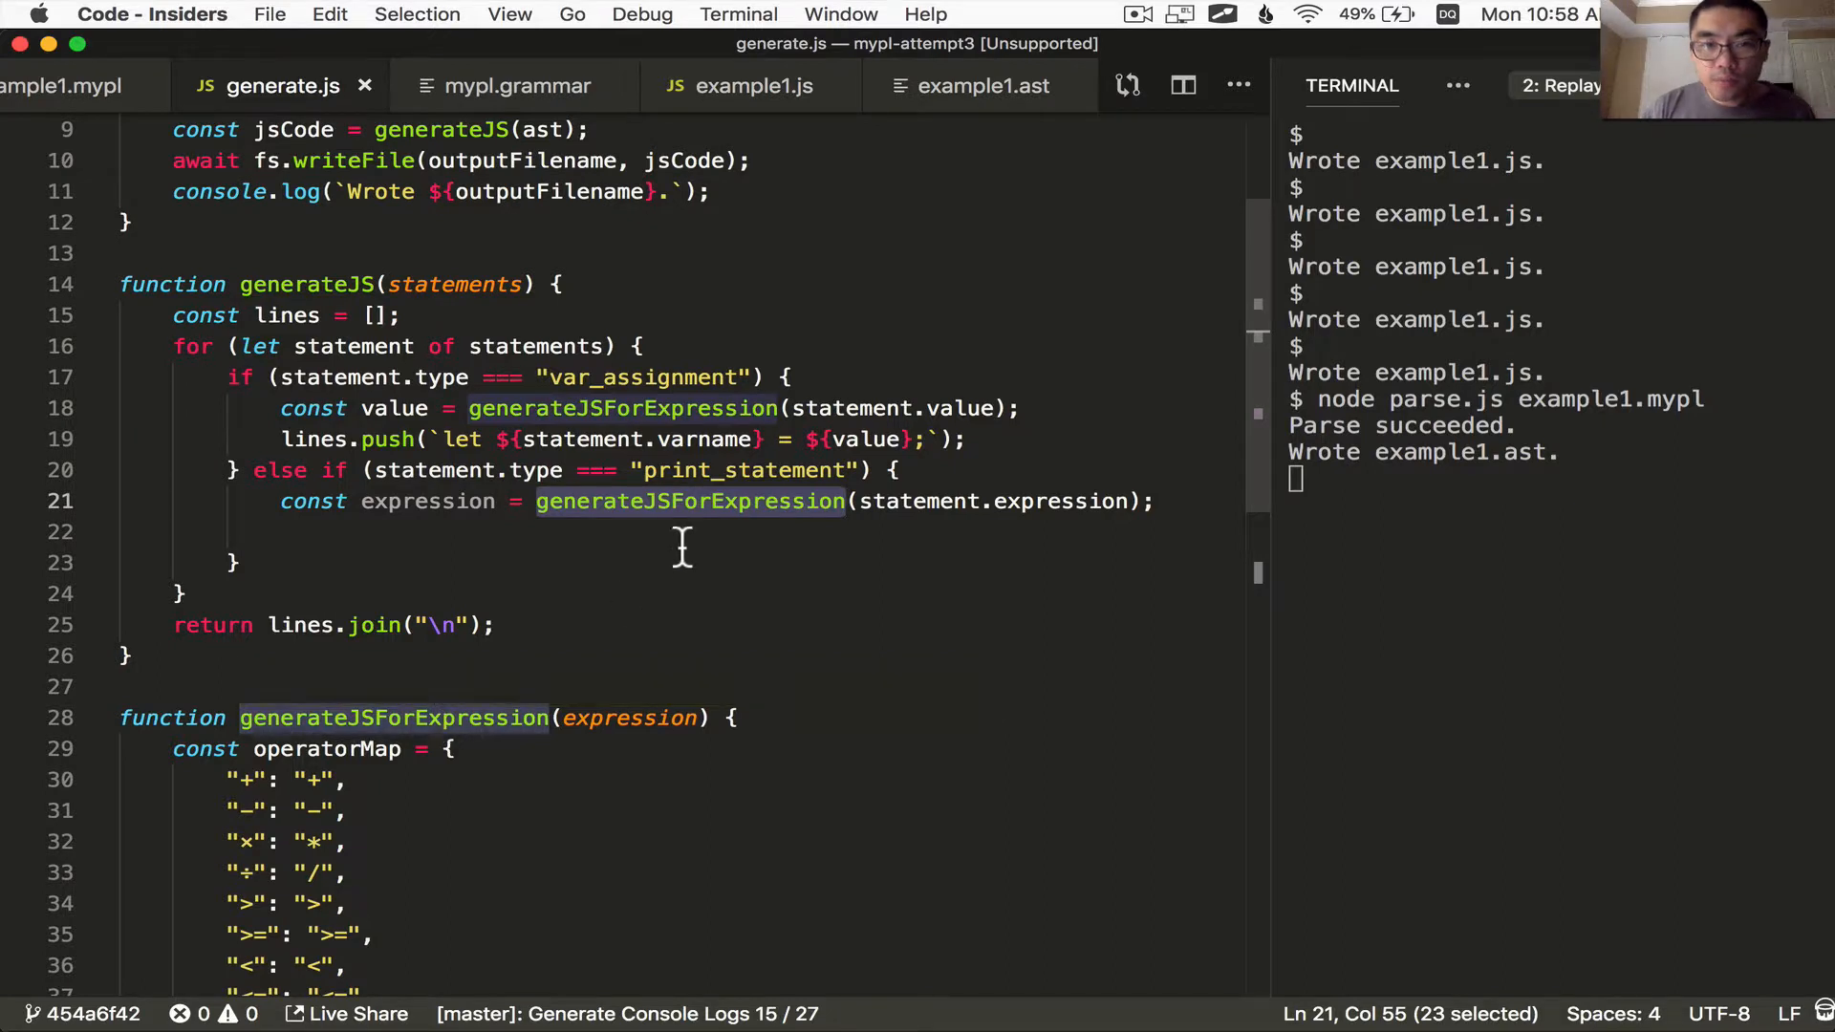
{"action": "double_click", "coordinate": [325, 750]}
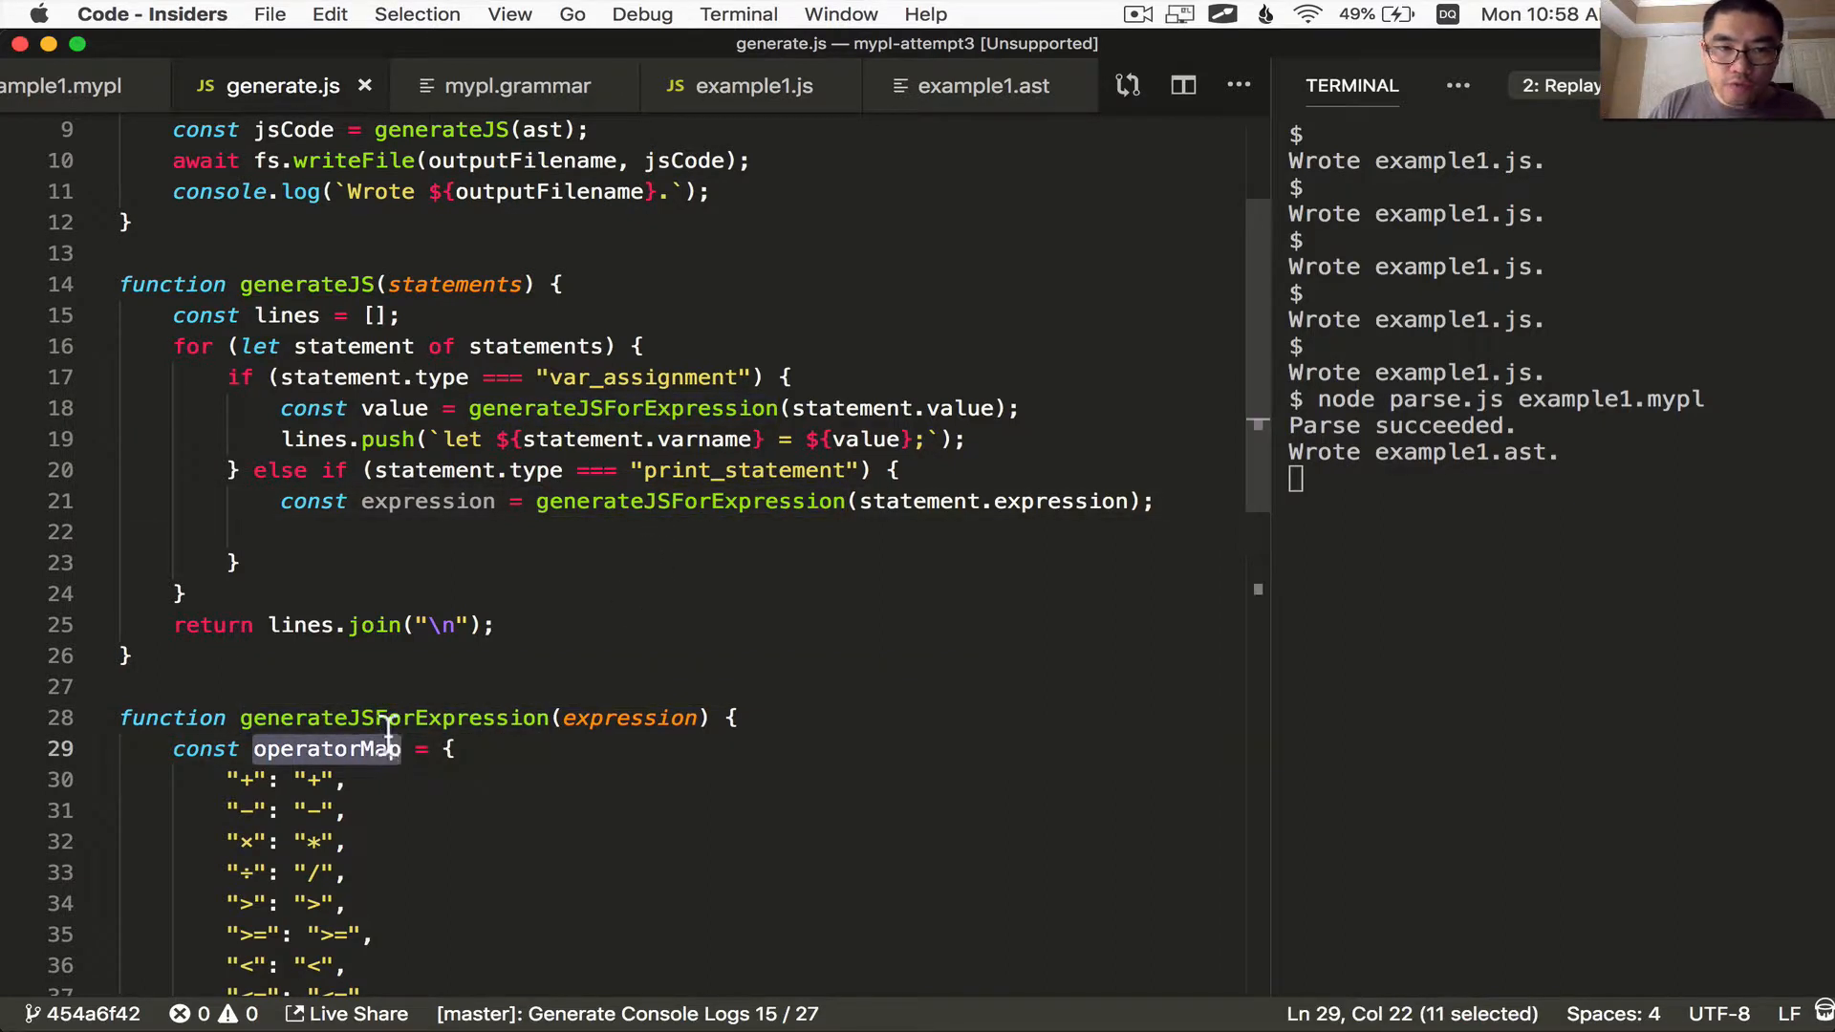
{"action": "left_click", "coordinate": [657, 501]}
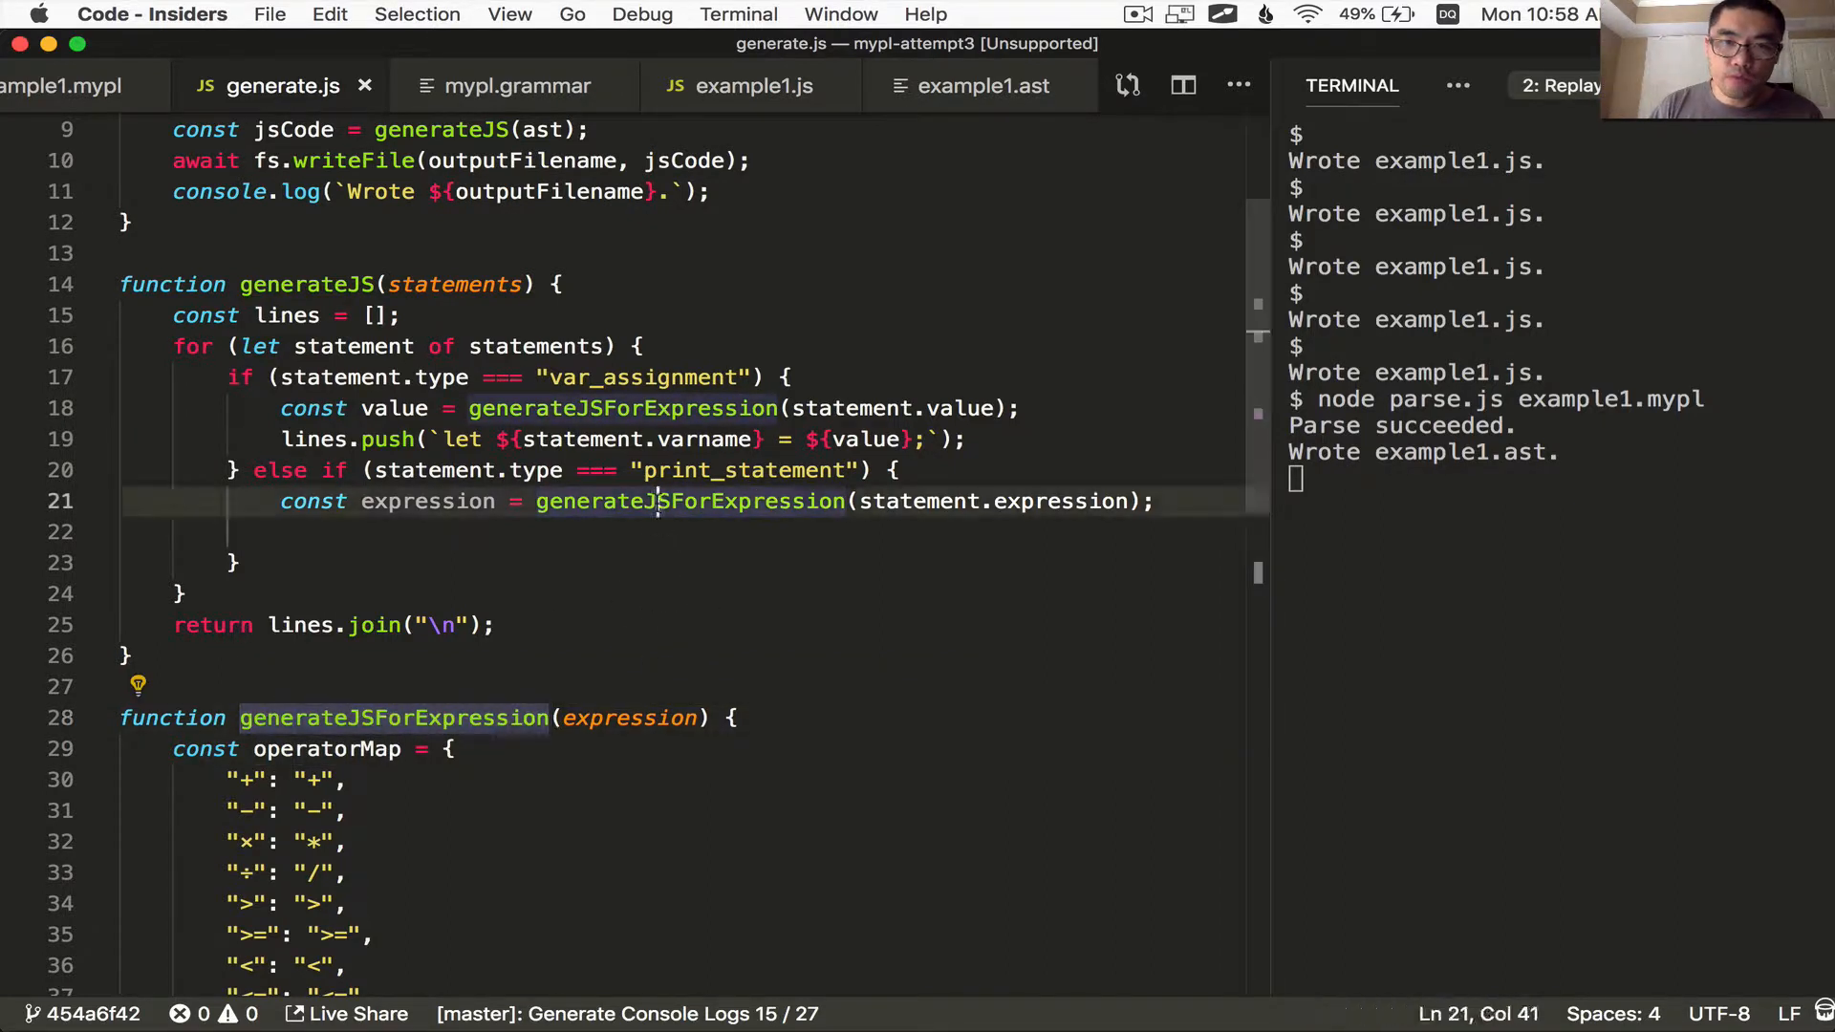
{"action": "double_click", "coordinate": [688, 500]}
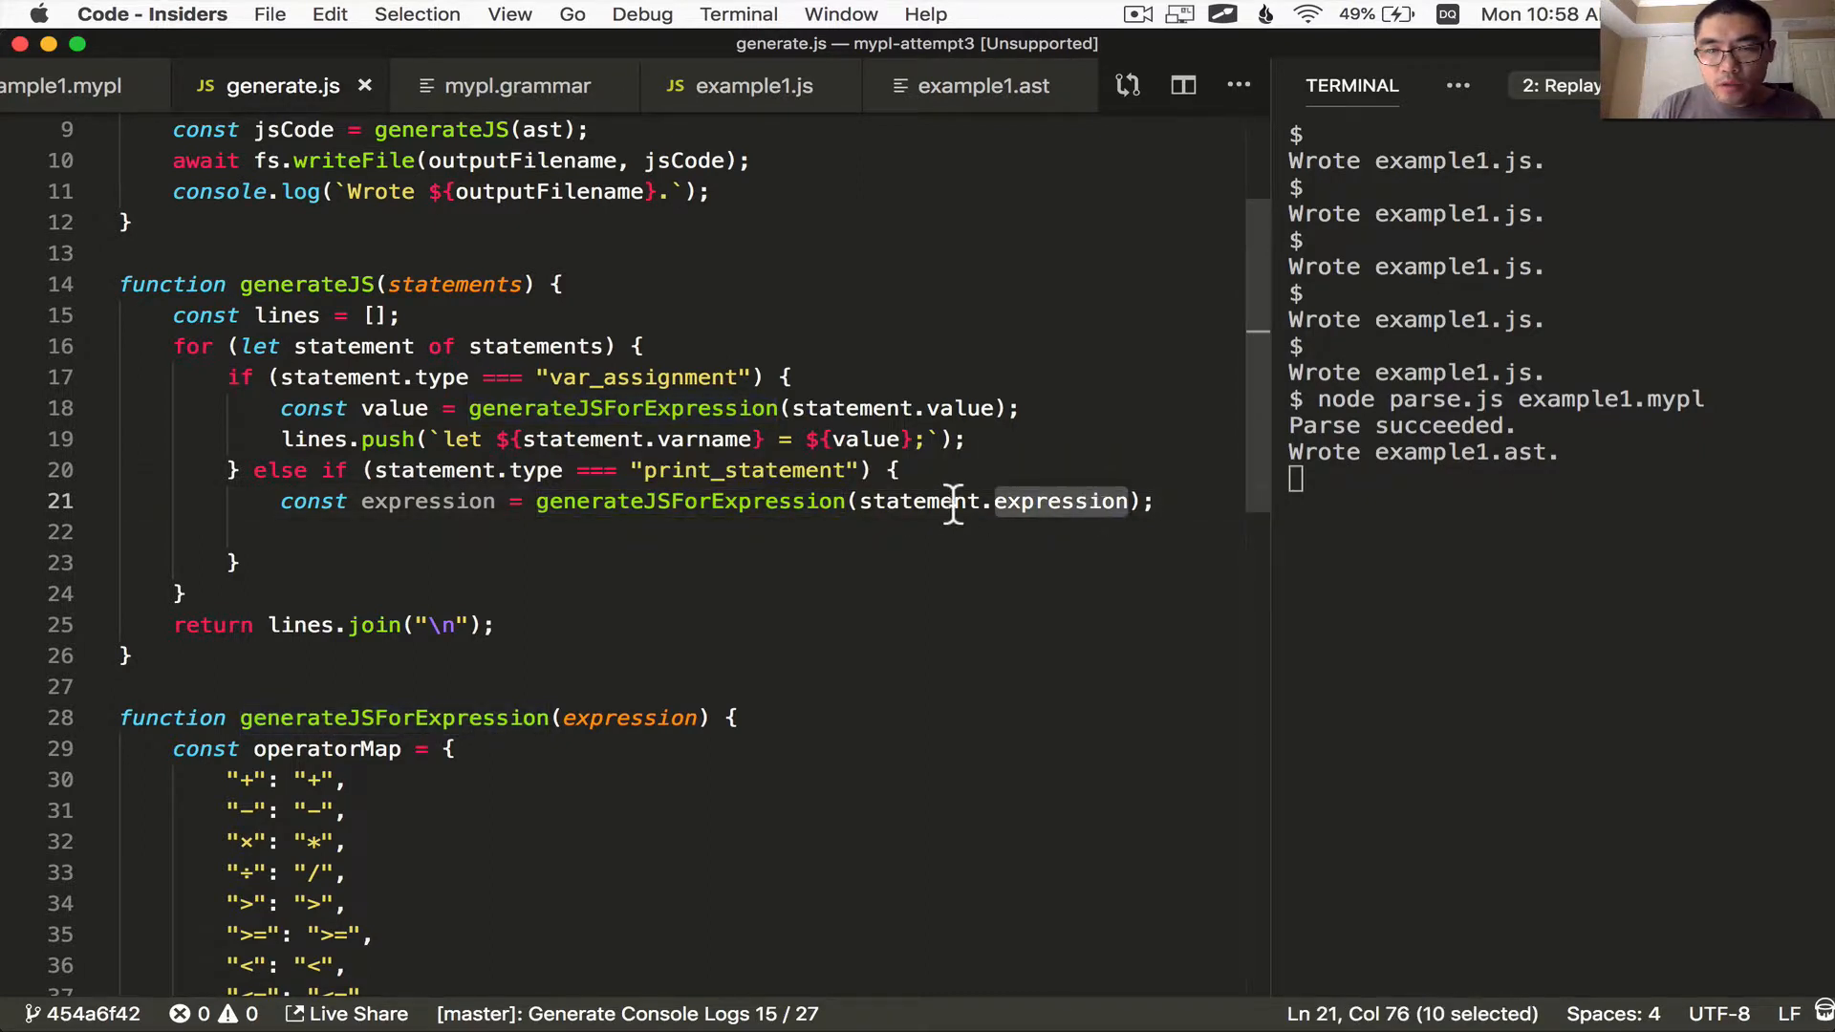
{"action": "left_click", "coordinate": [699, 500]}
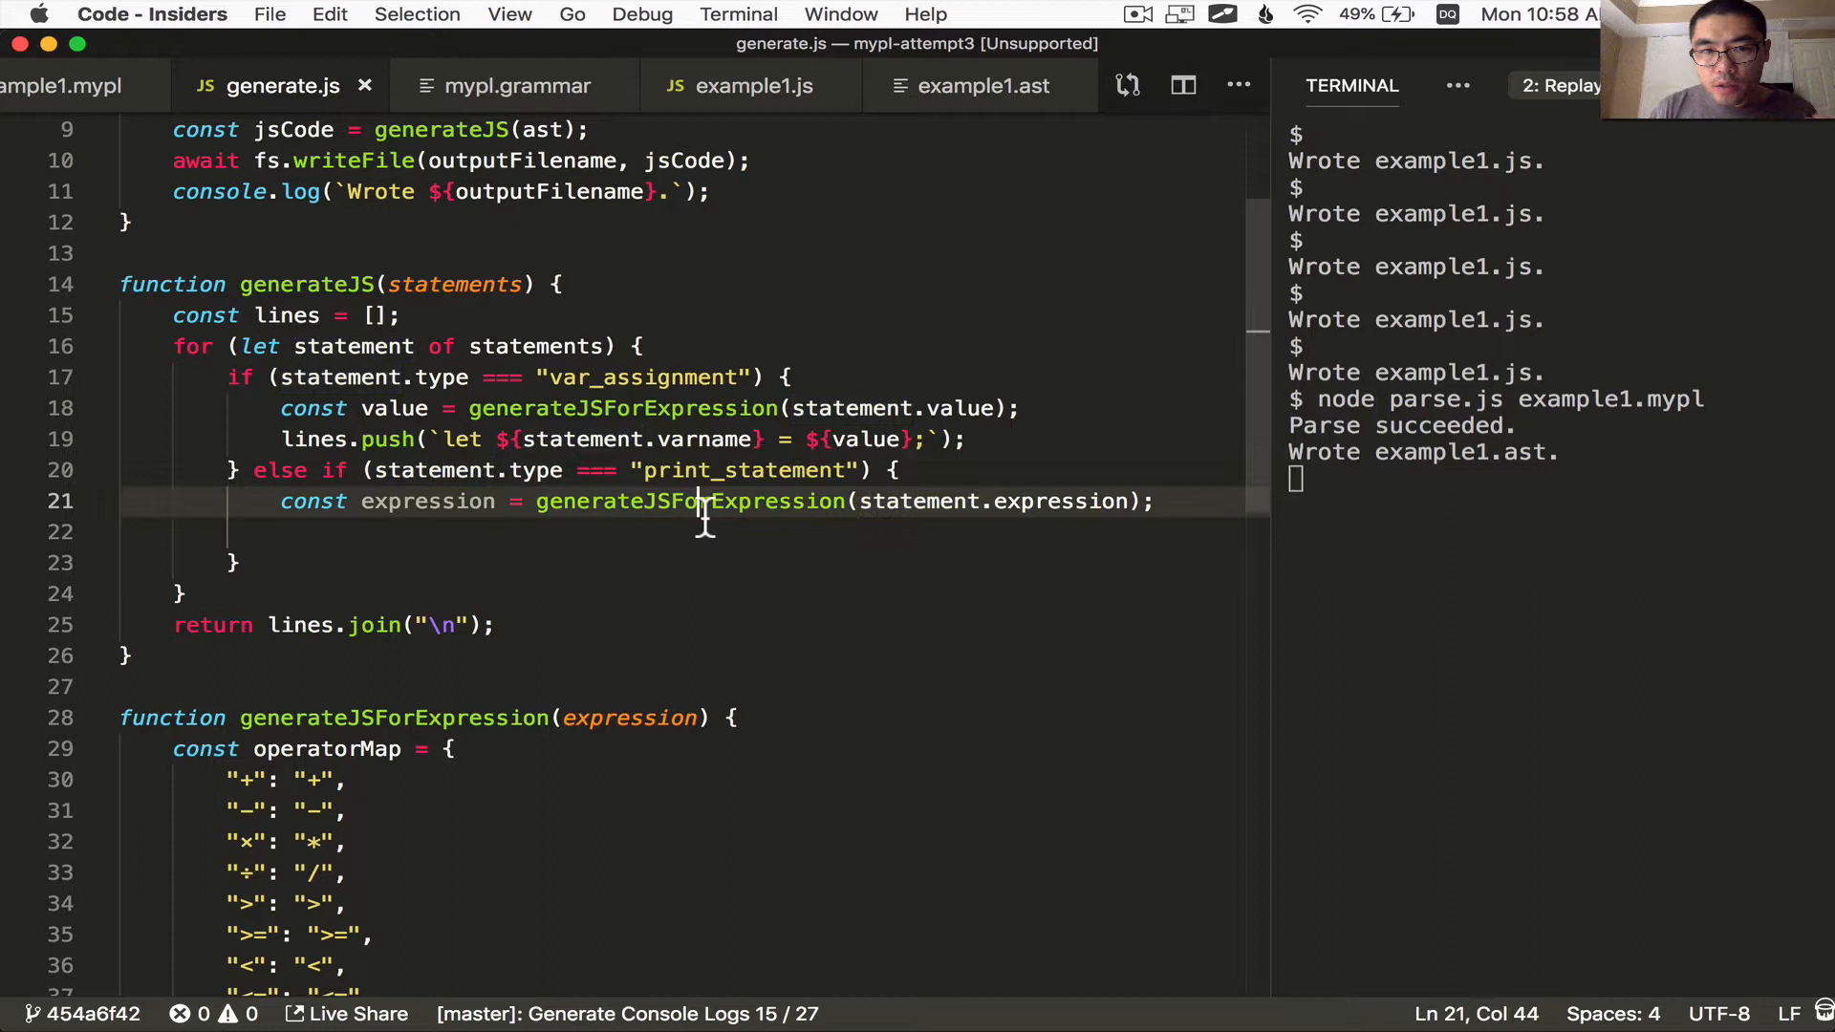
{"action": "double_click", "coordinate": [688, 501]}
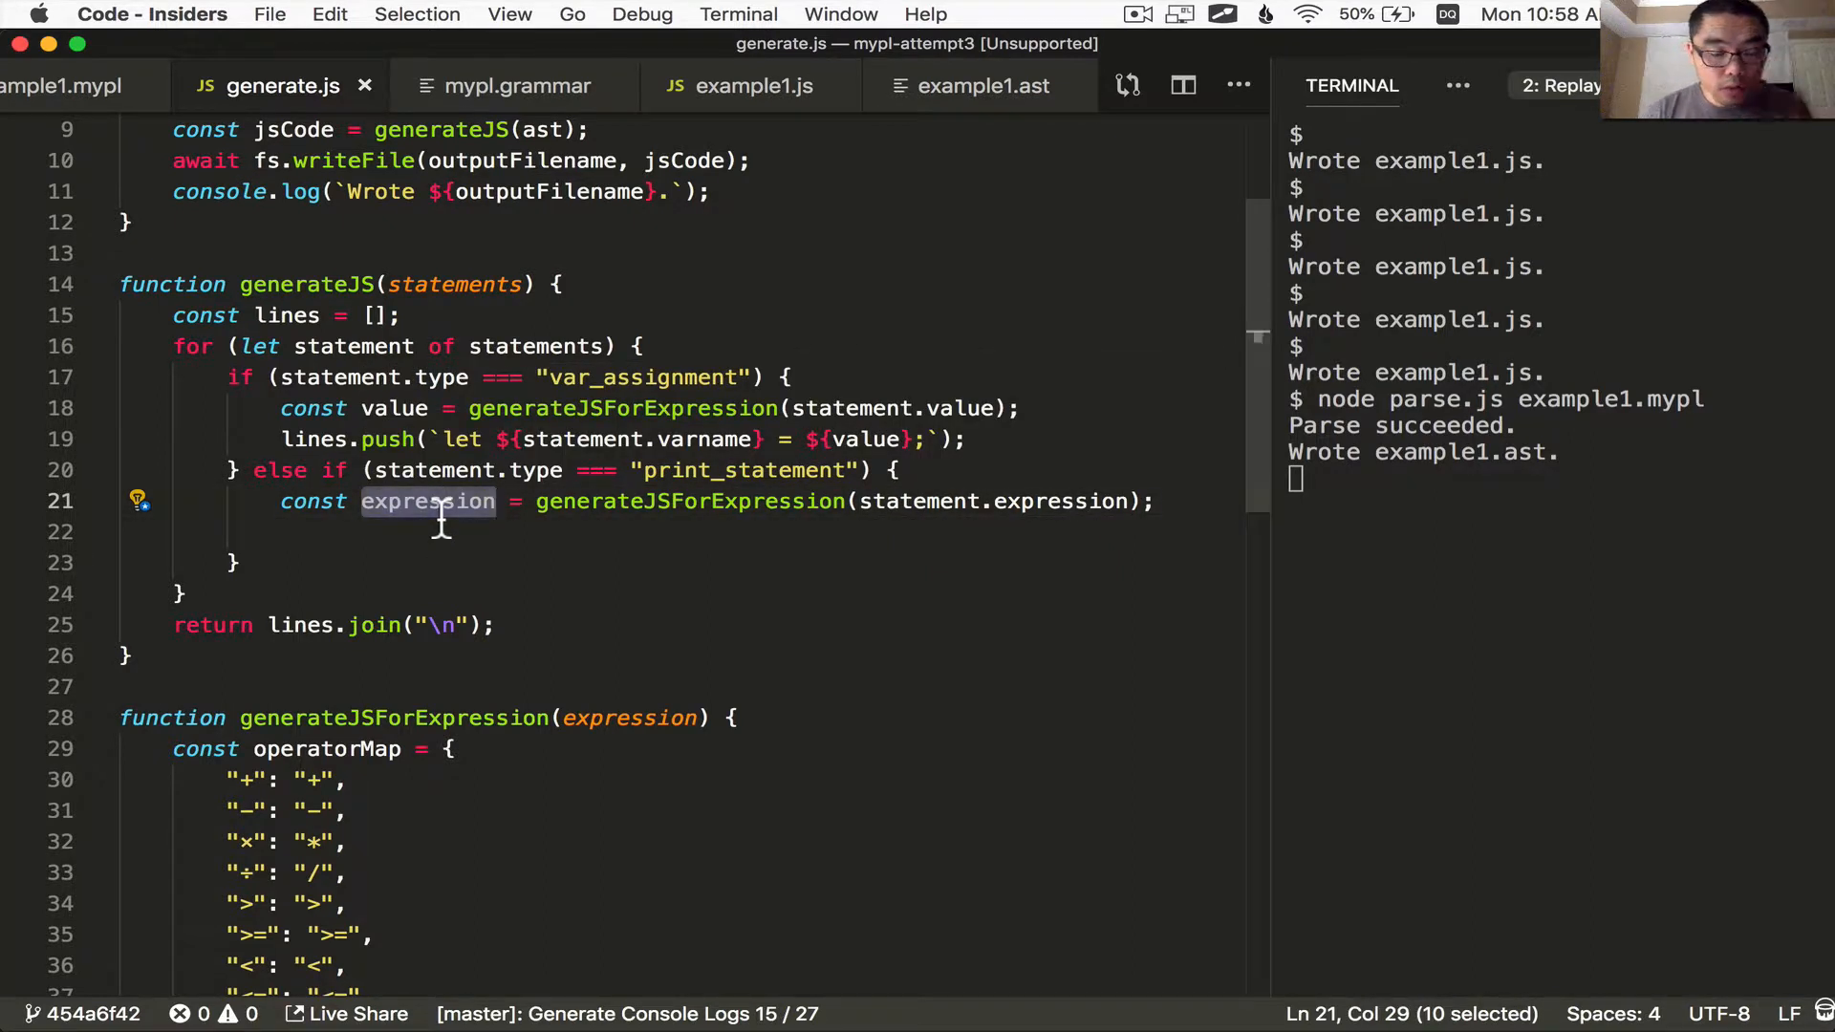
{"action": "type", "text": "lines.push(`console.log(${expression})`);"}
{"action": "left_click", "coordinate": [1560, 478]}
{"action": "type", "text": "node generate.js example1."}
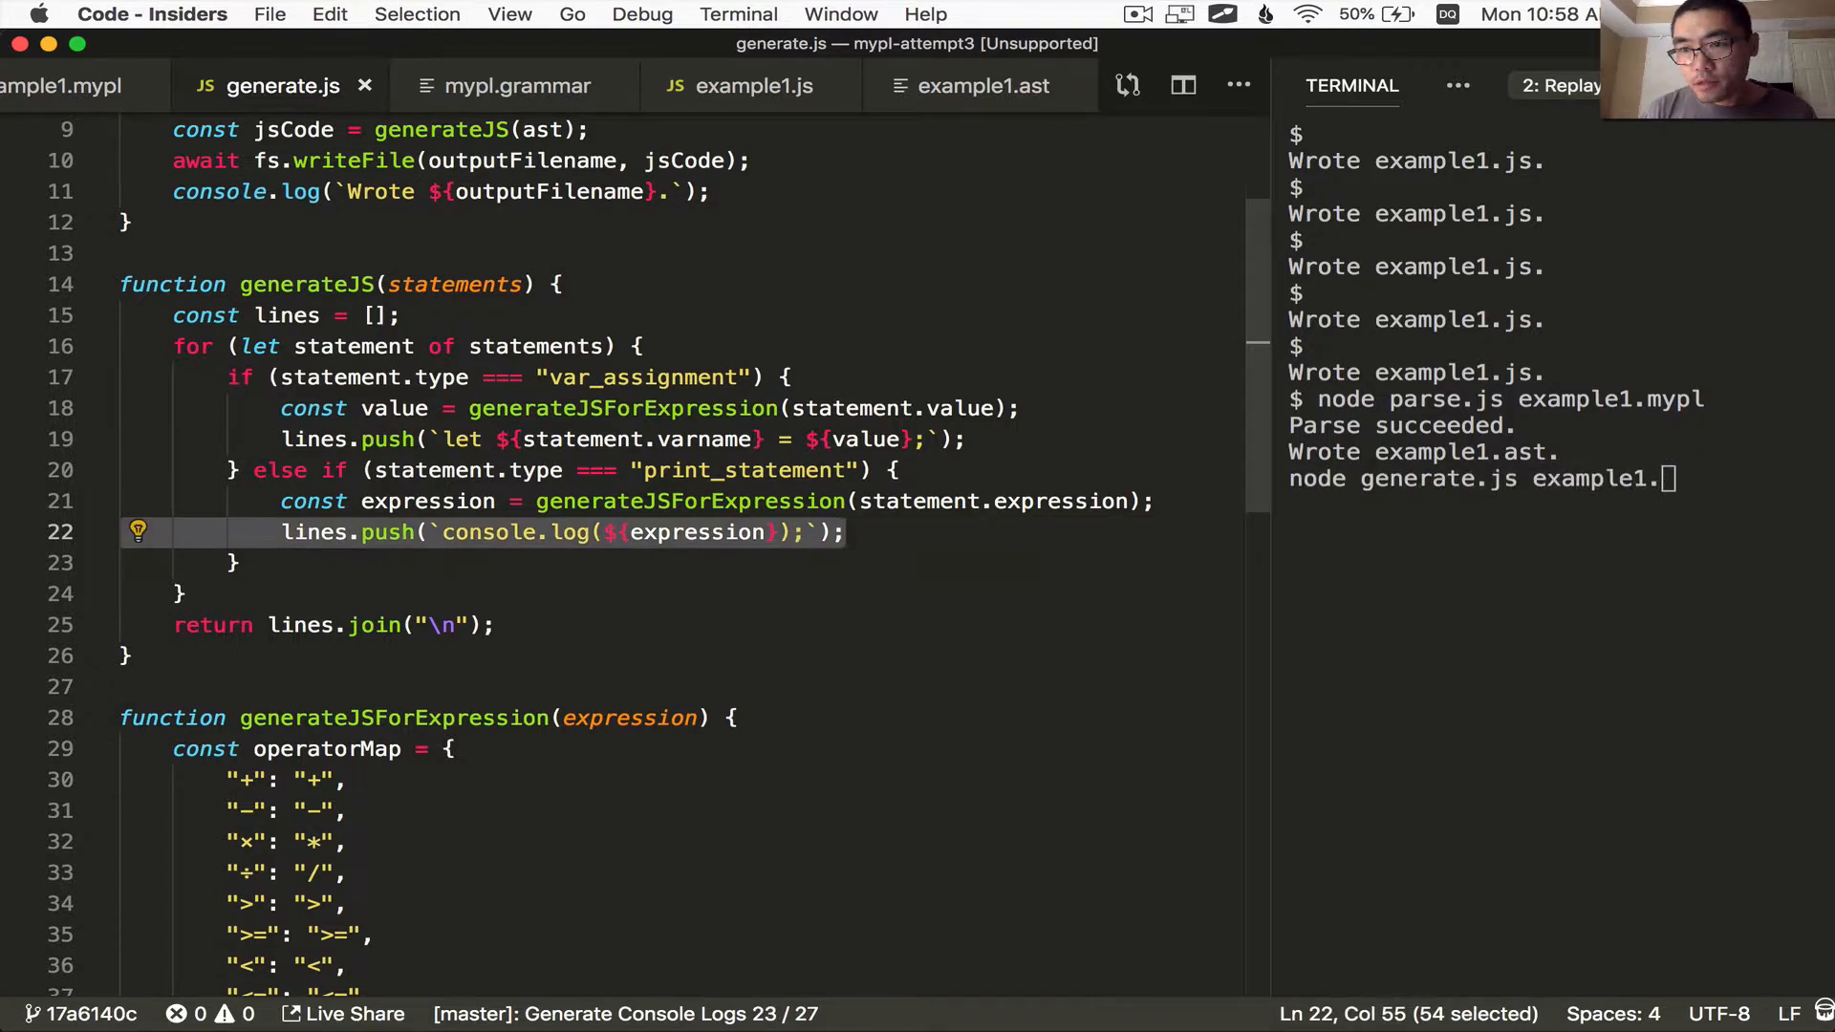
Regenerate example1.js from example1.ast and view the console.log lines
{"action": "type", "text": "ast"}
{"action": "key", "text": "Enter"}
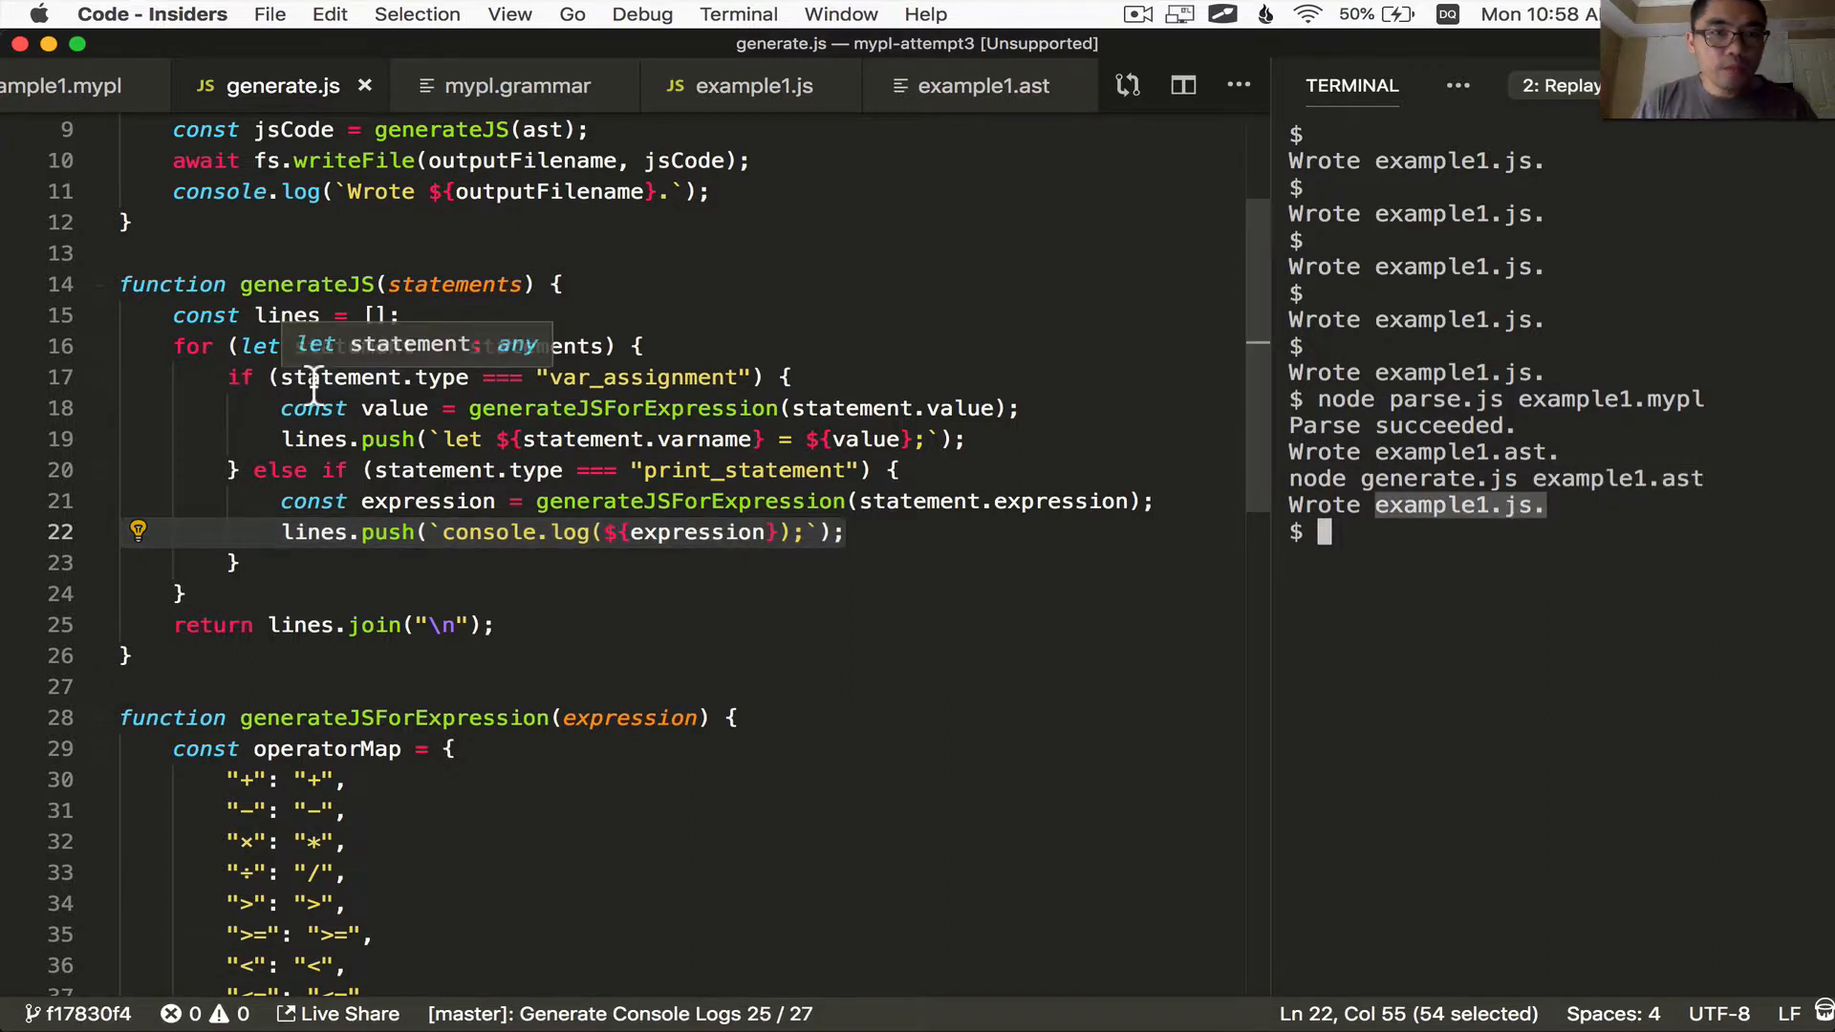
{"action": "left_click", "coordinate": [753, 86]}
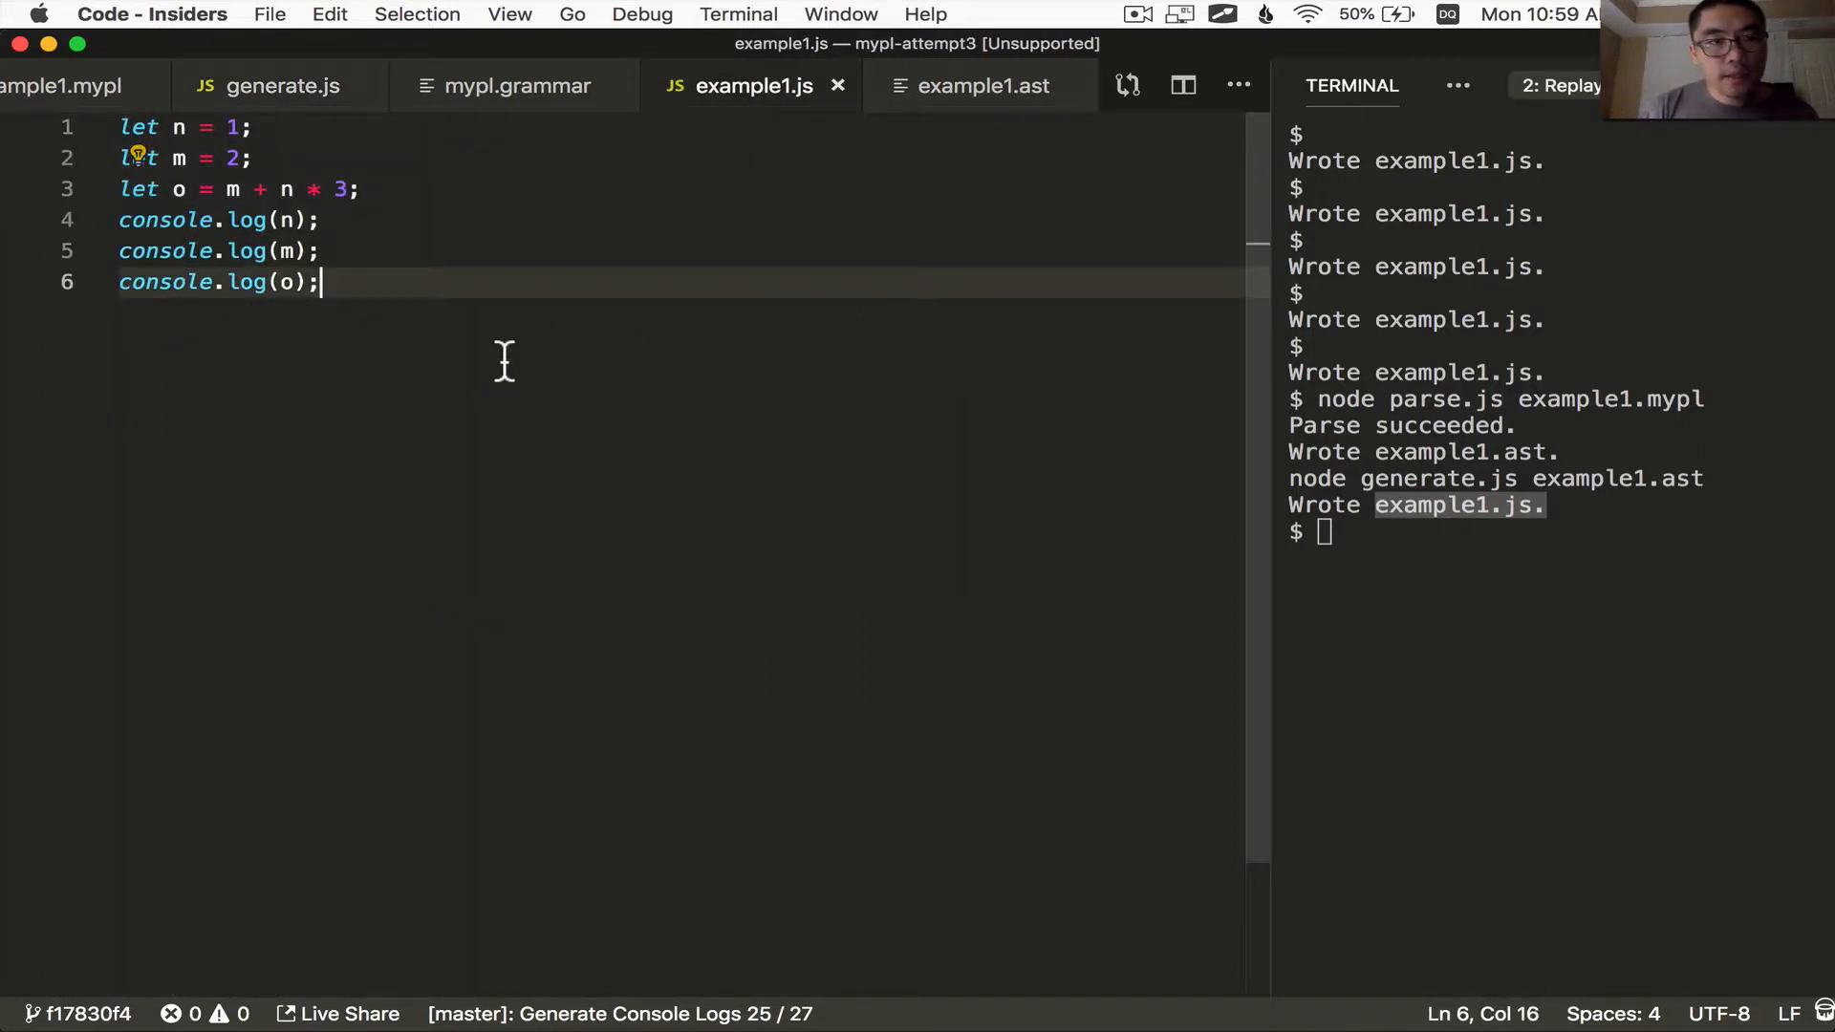
{"action": "mouse_move", "coordinate": [388, 413]}
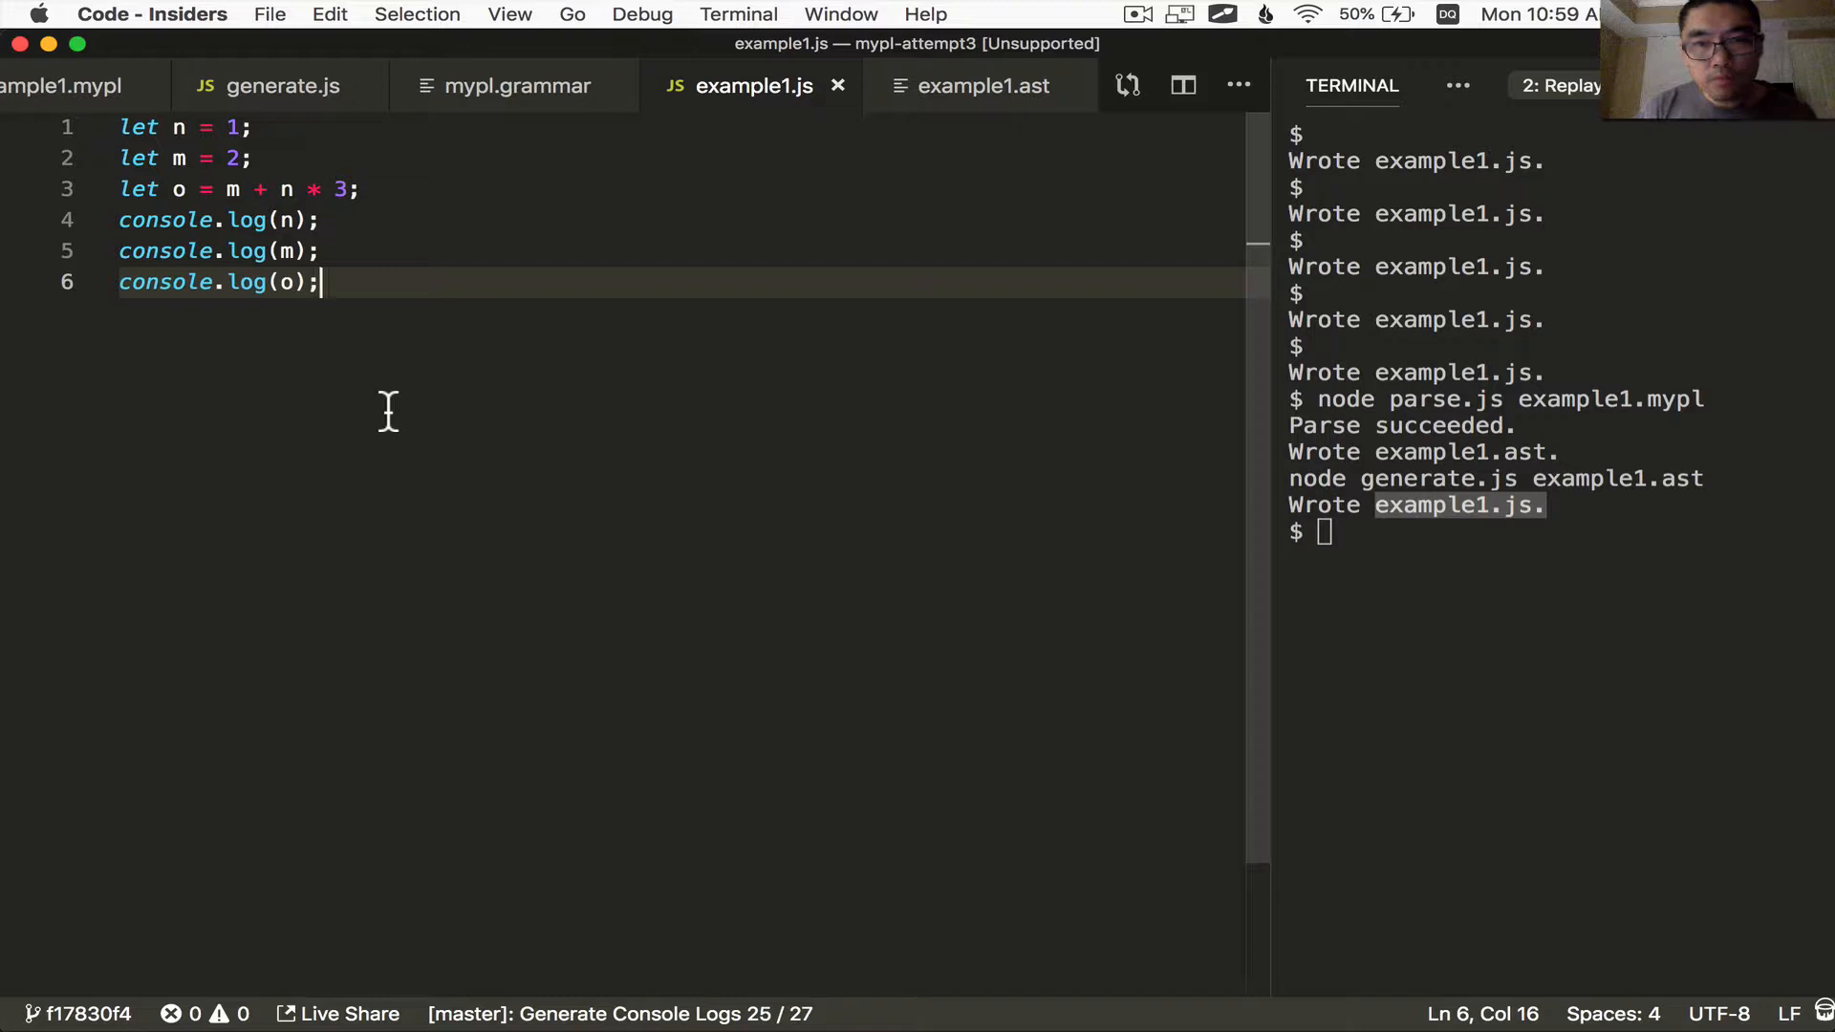
Run node example1.js (prints 1, 2, 5), then parse example2.mypl into example2.ast
{"action": "type", "text": "node example1.js"}
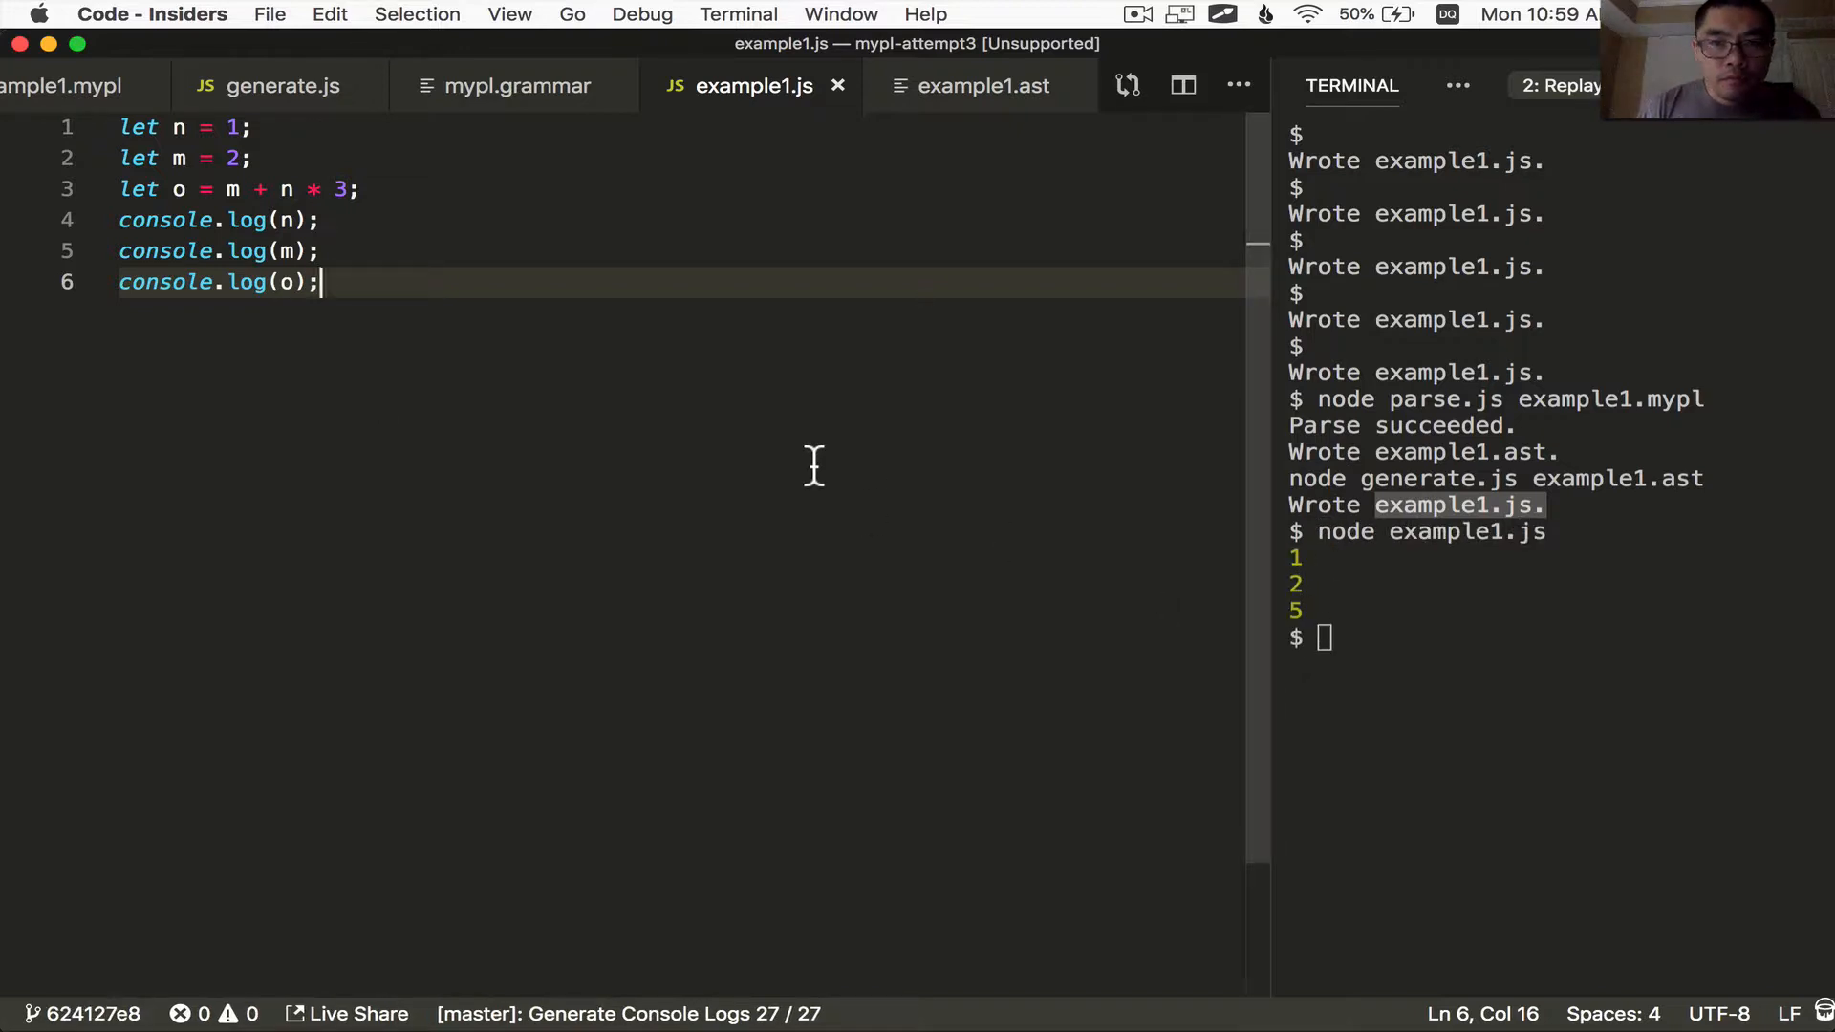
{"action": "type", "text": "node parse.js example2.mypl"}
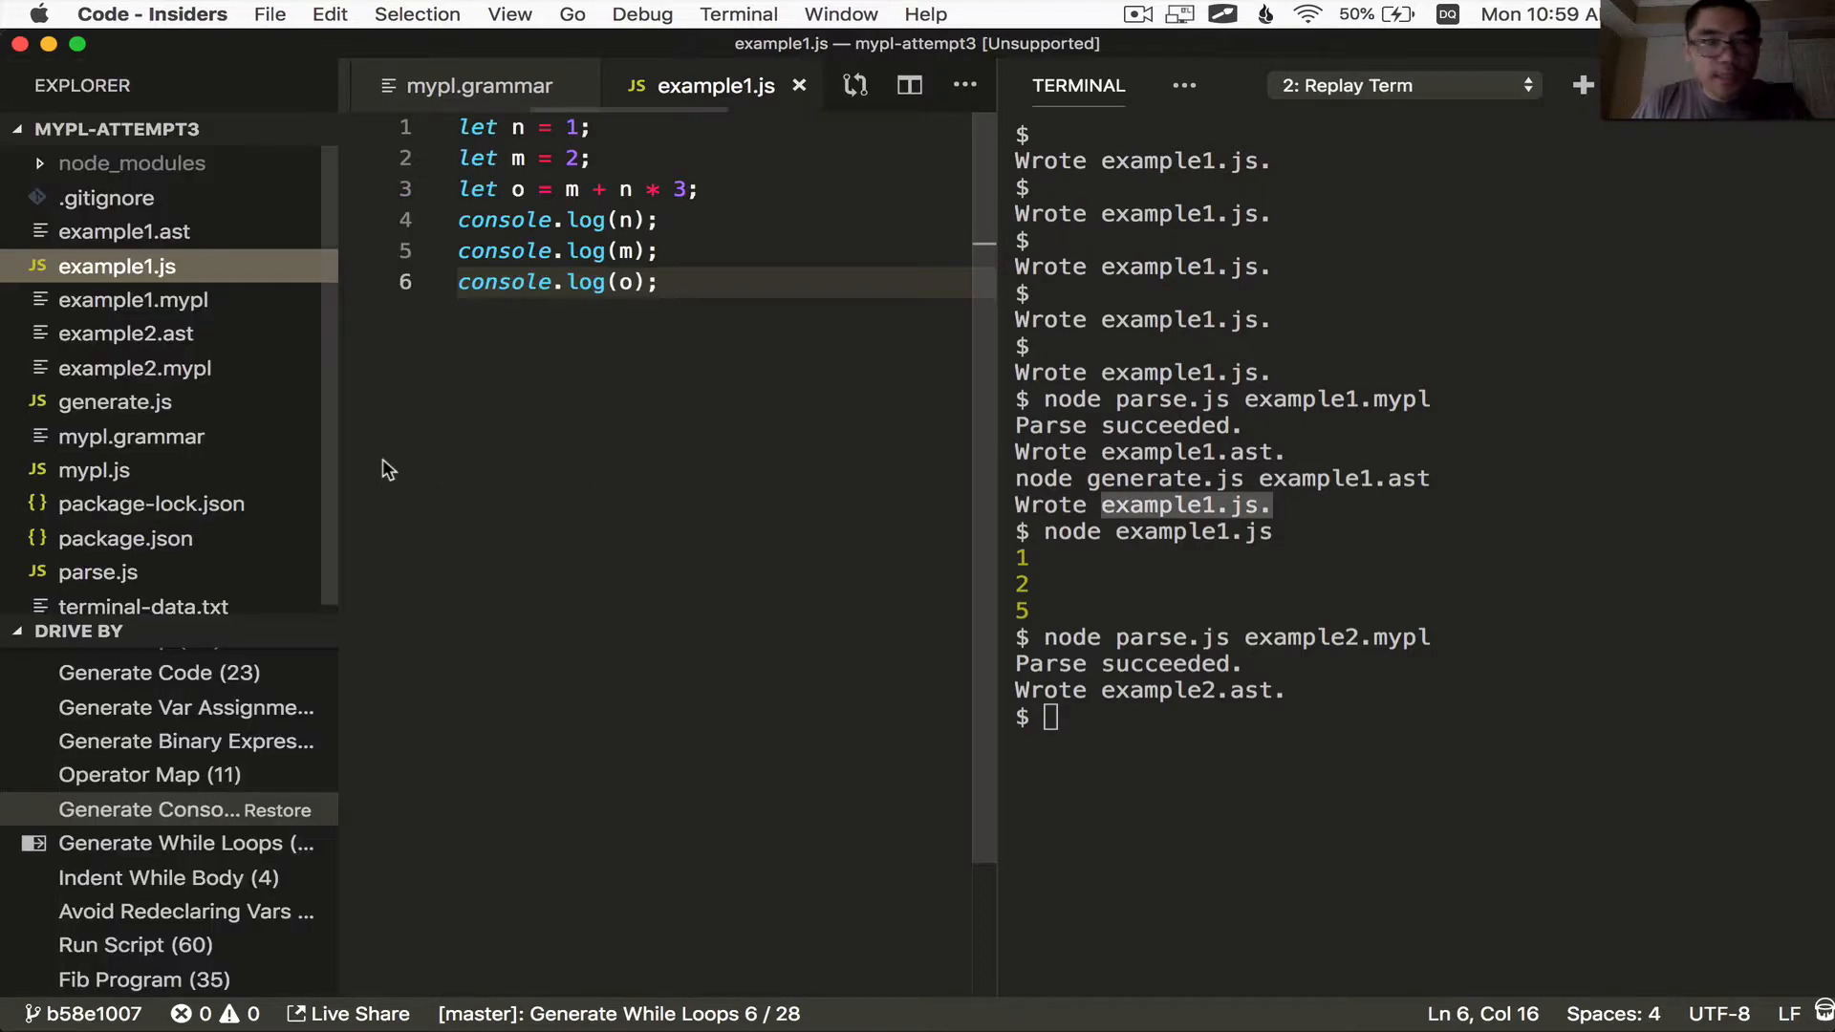
Review example2.mypl's while loop and its example2.ast tree, then open generate.js for the while_loop branch
{"action": "left_click", "coordinate": [134, 369]}
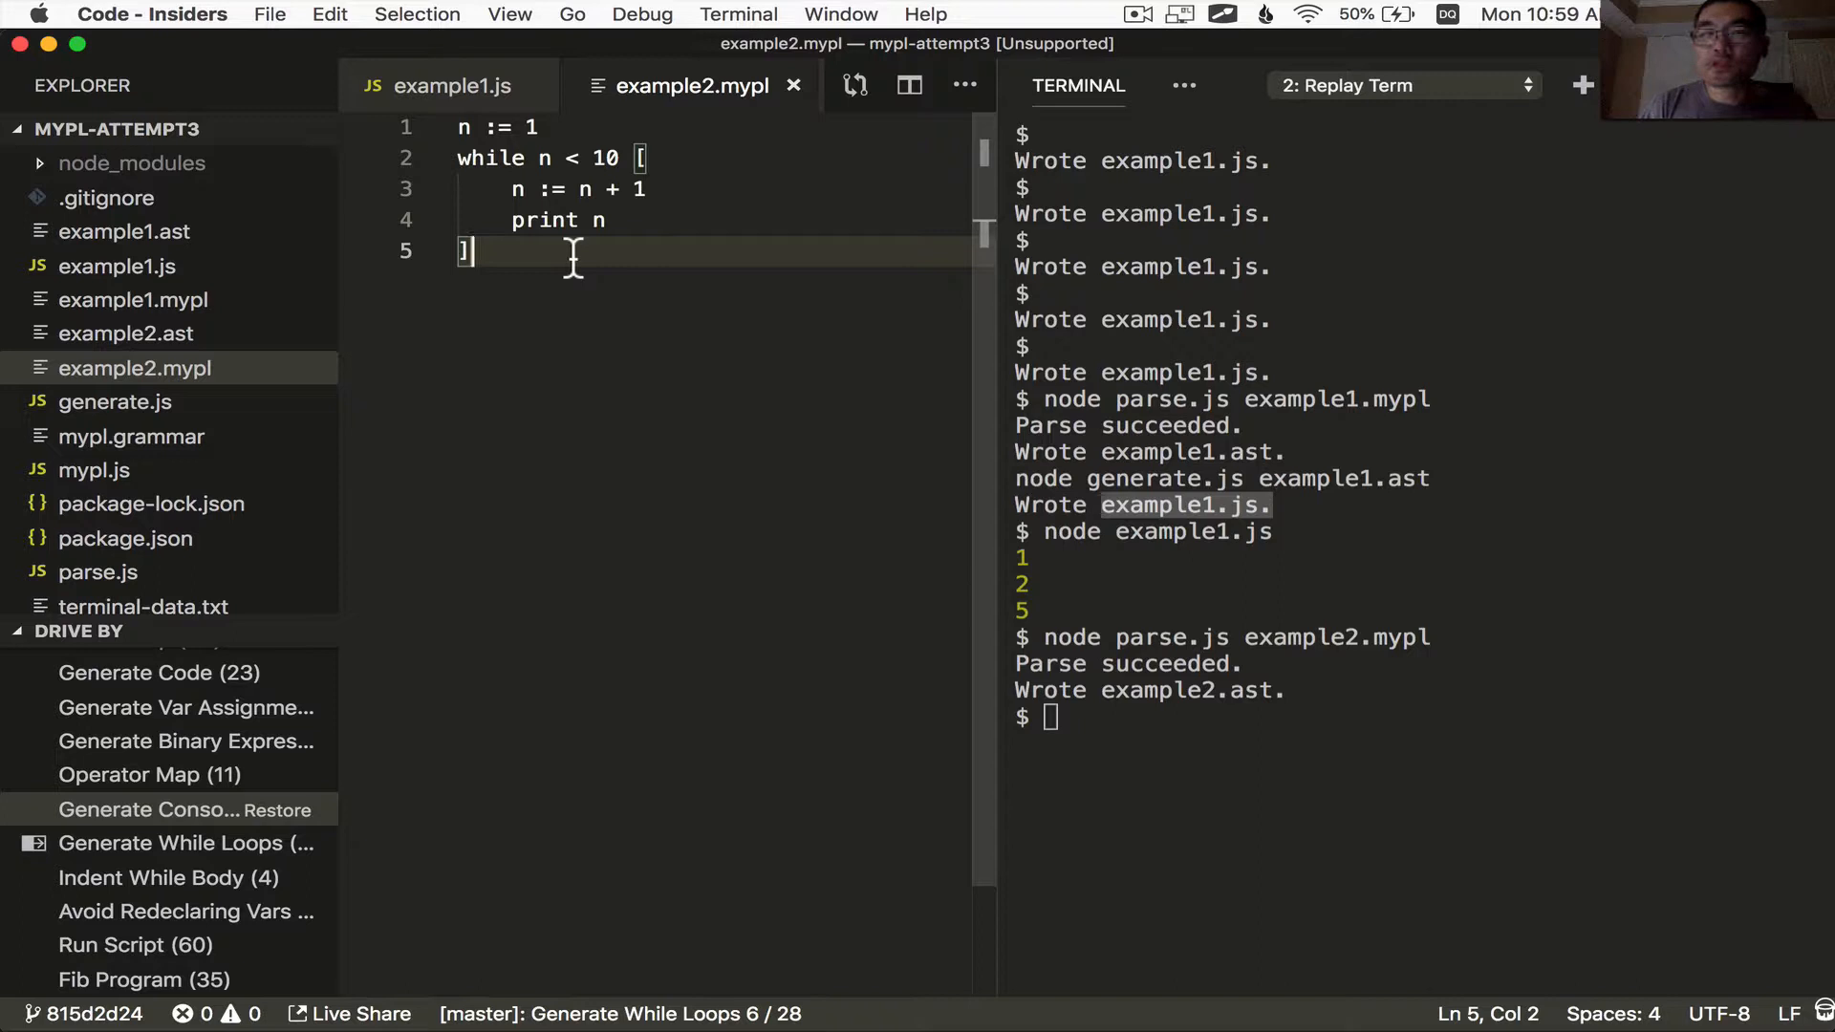
{"action": "left_click", "coordinate": [126, 332]}
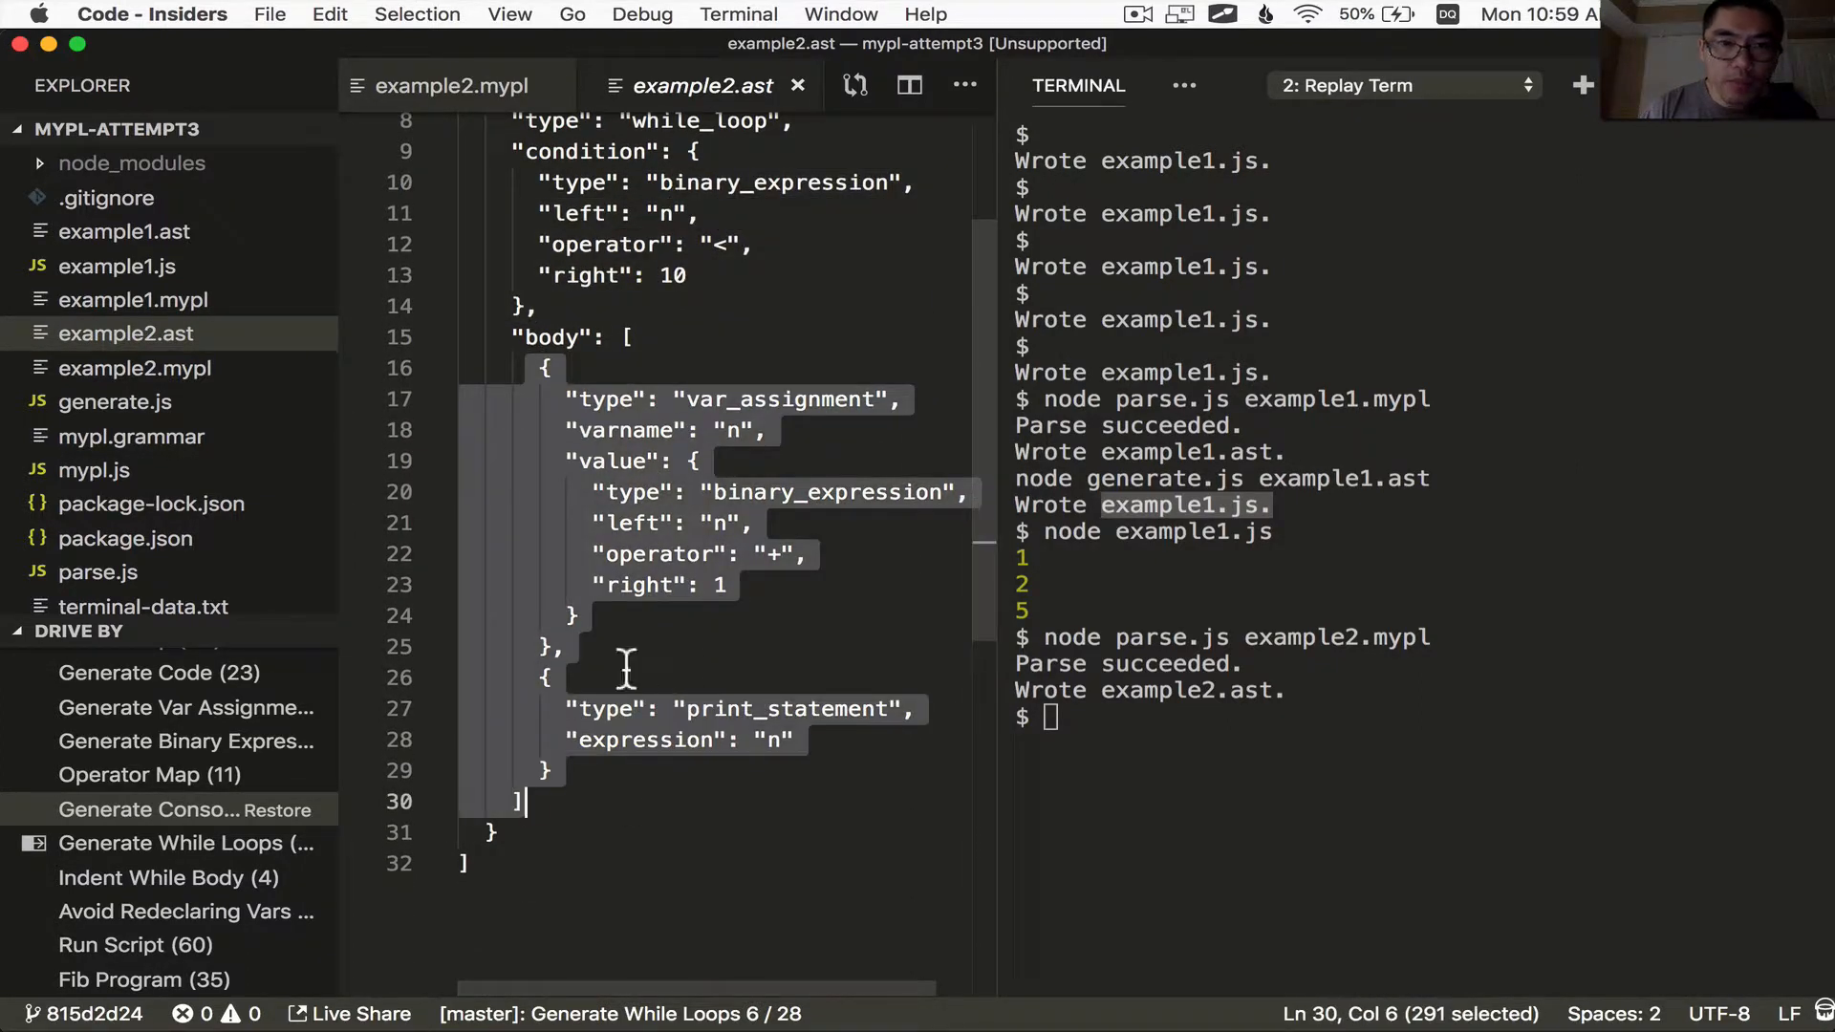
{"action": "left_click", "coordinate": [451, 86]}
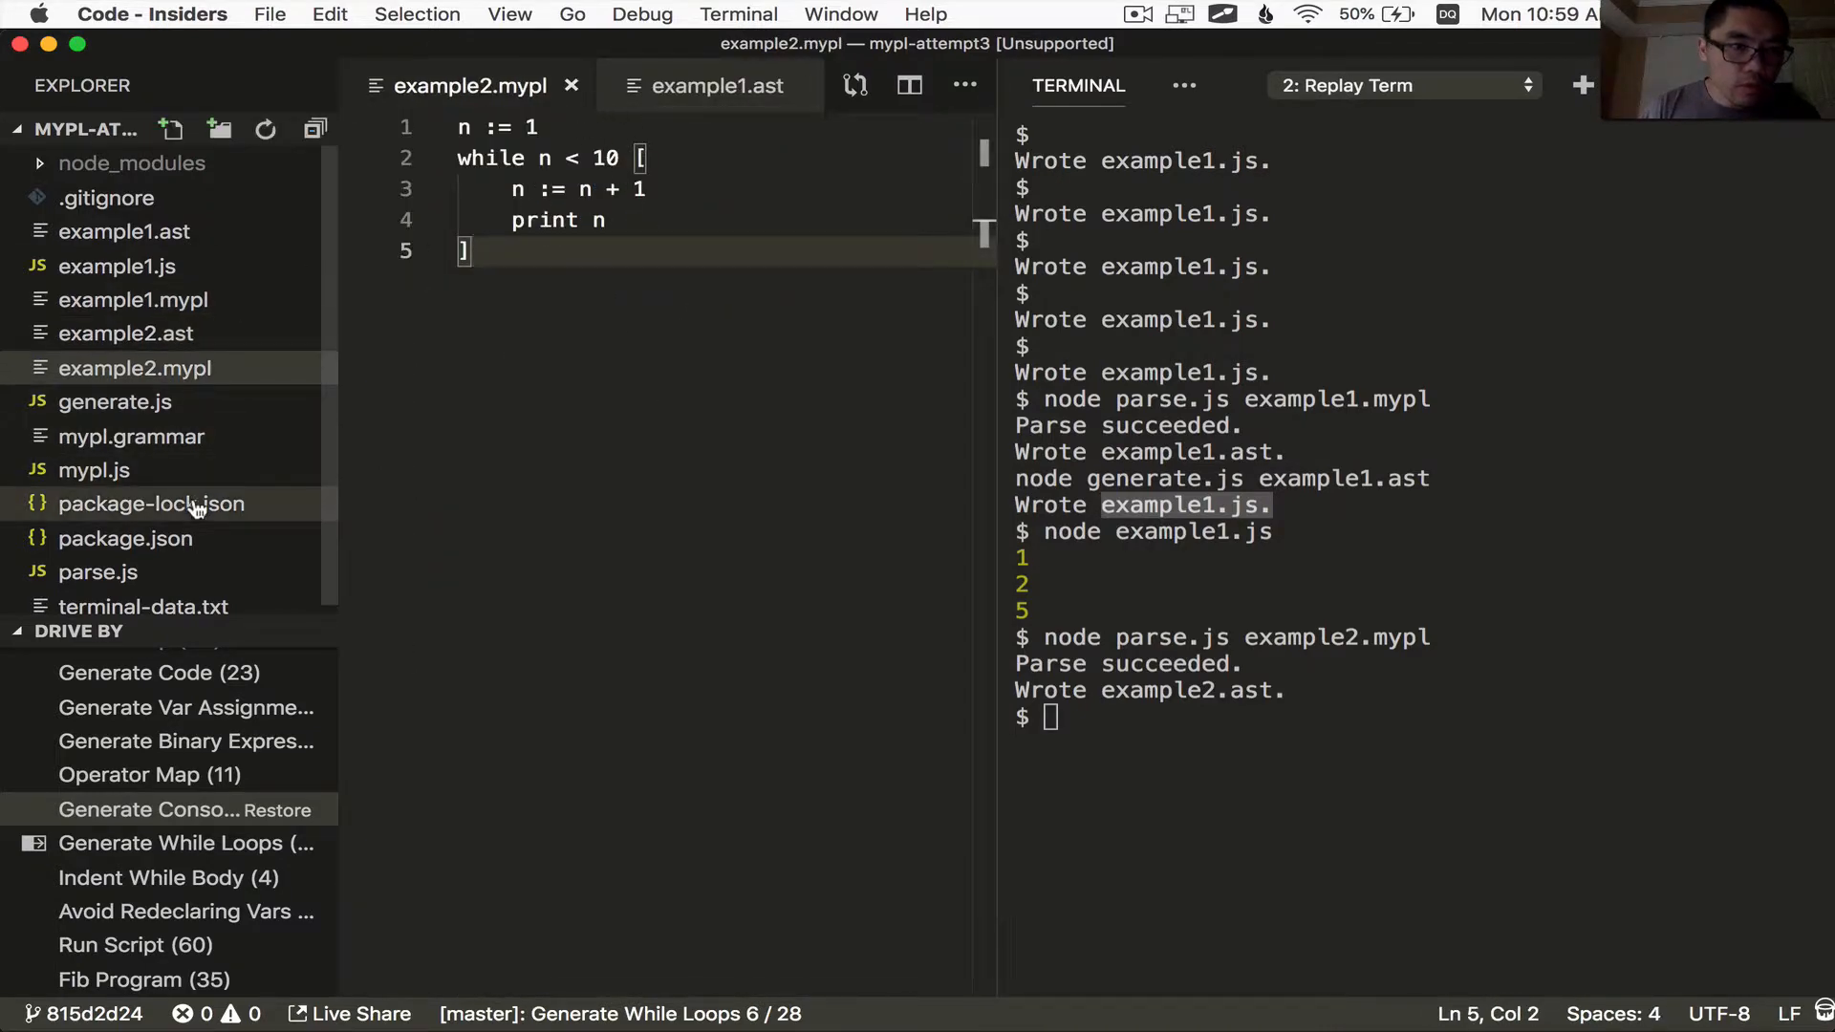
{"action": "left_click", "coordinate": [115, 401]}
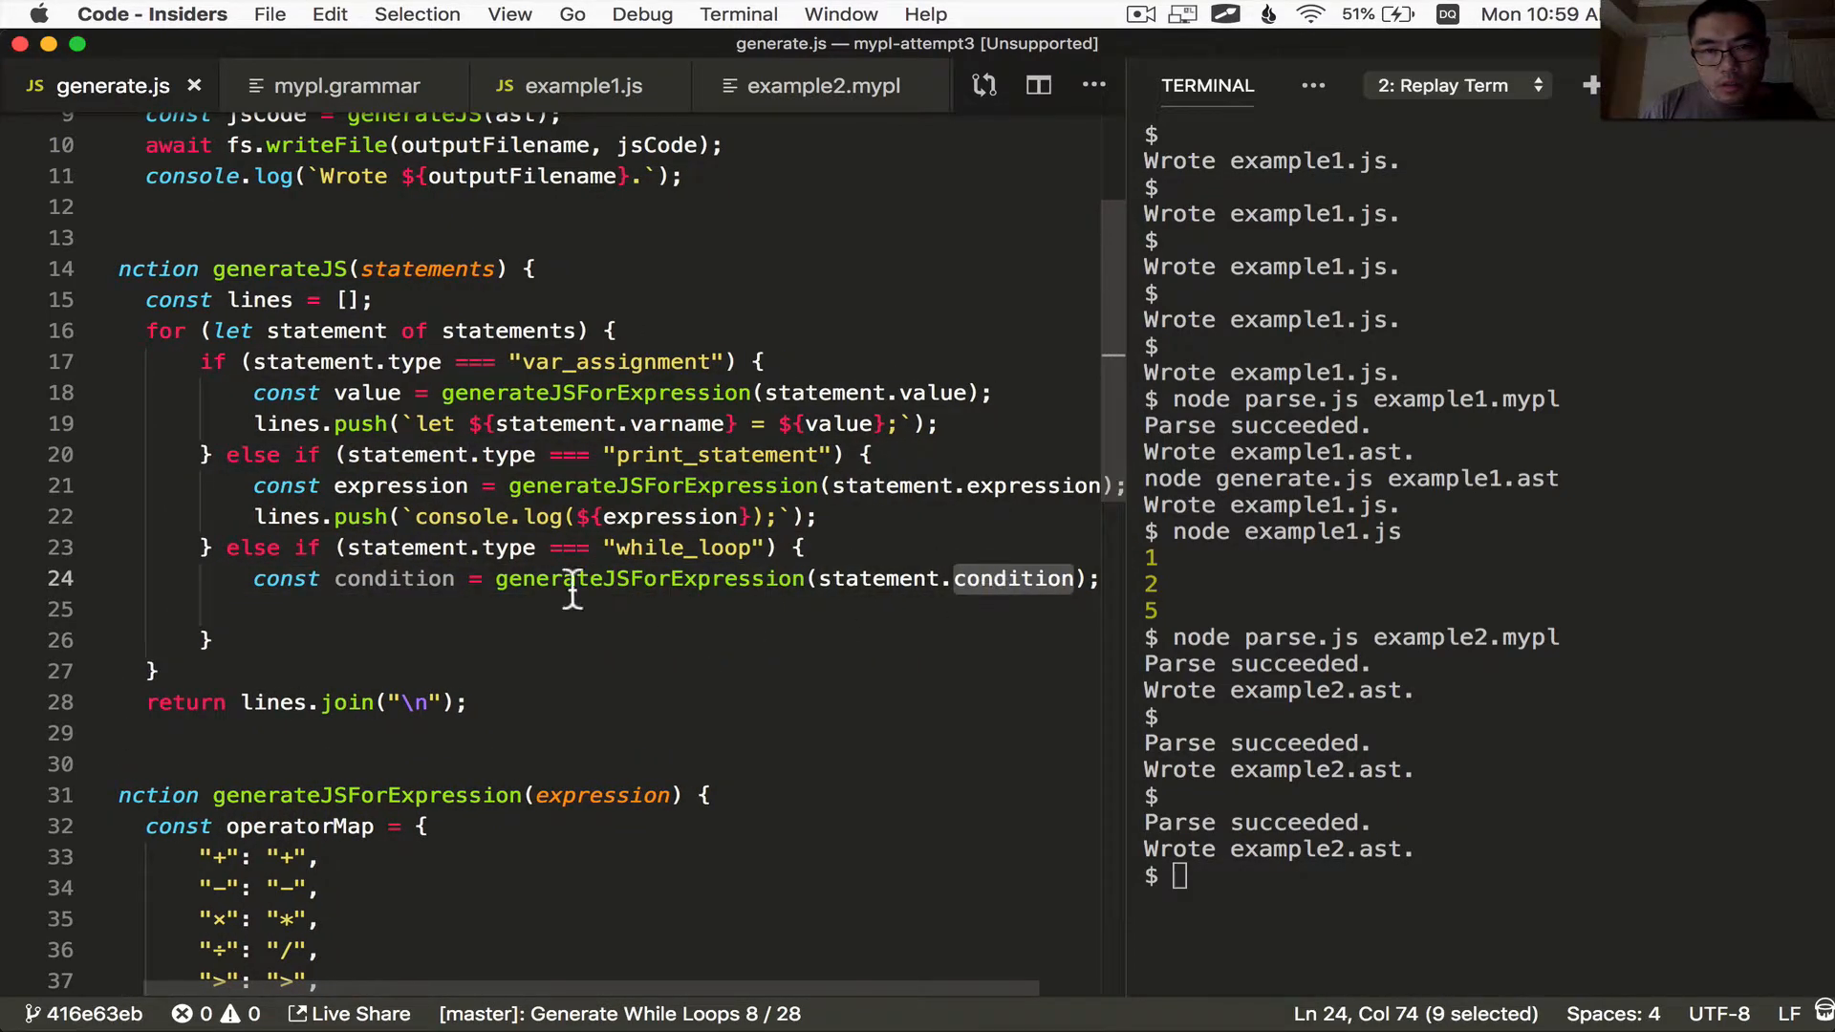
In the while_loop branch, build body with a recursive generateJS(statement.body) call
{"action": "double_click", "coordinate": [620, 577]}
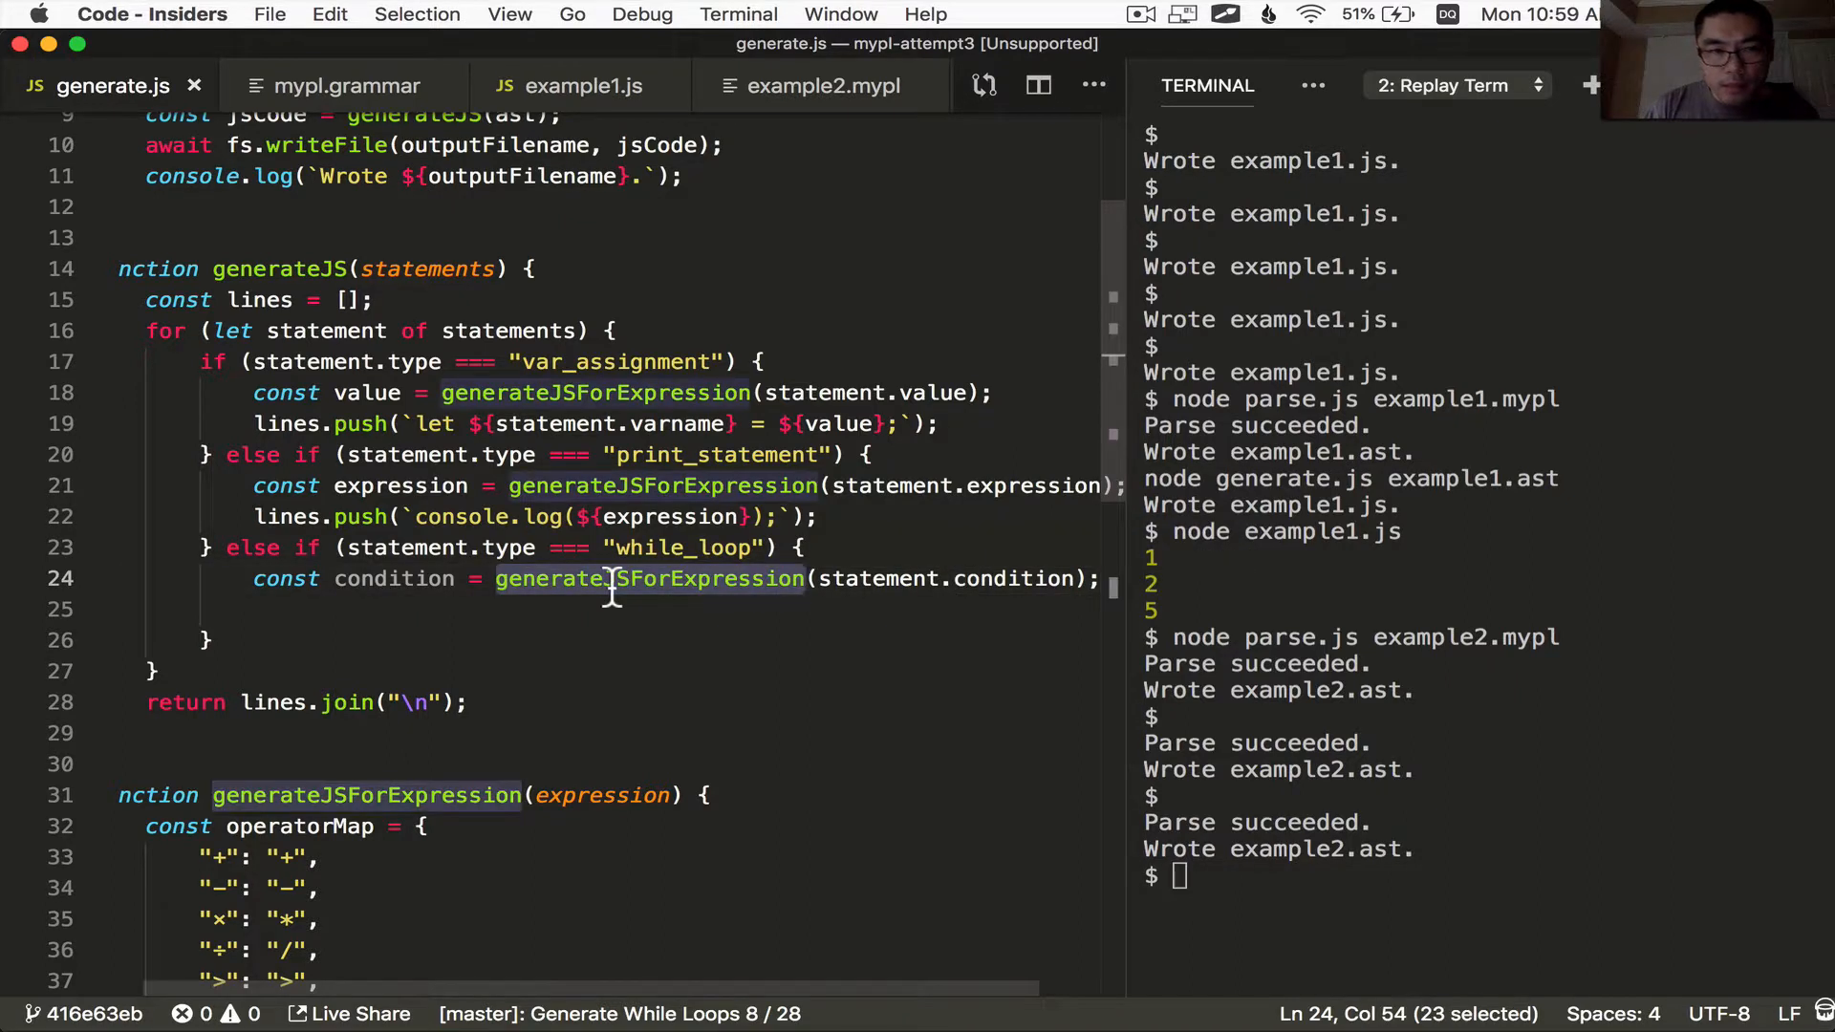
{"action": "left_click", "coordinate": [723, 577]}
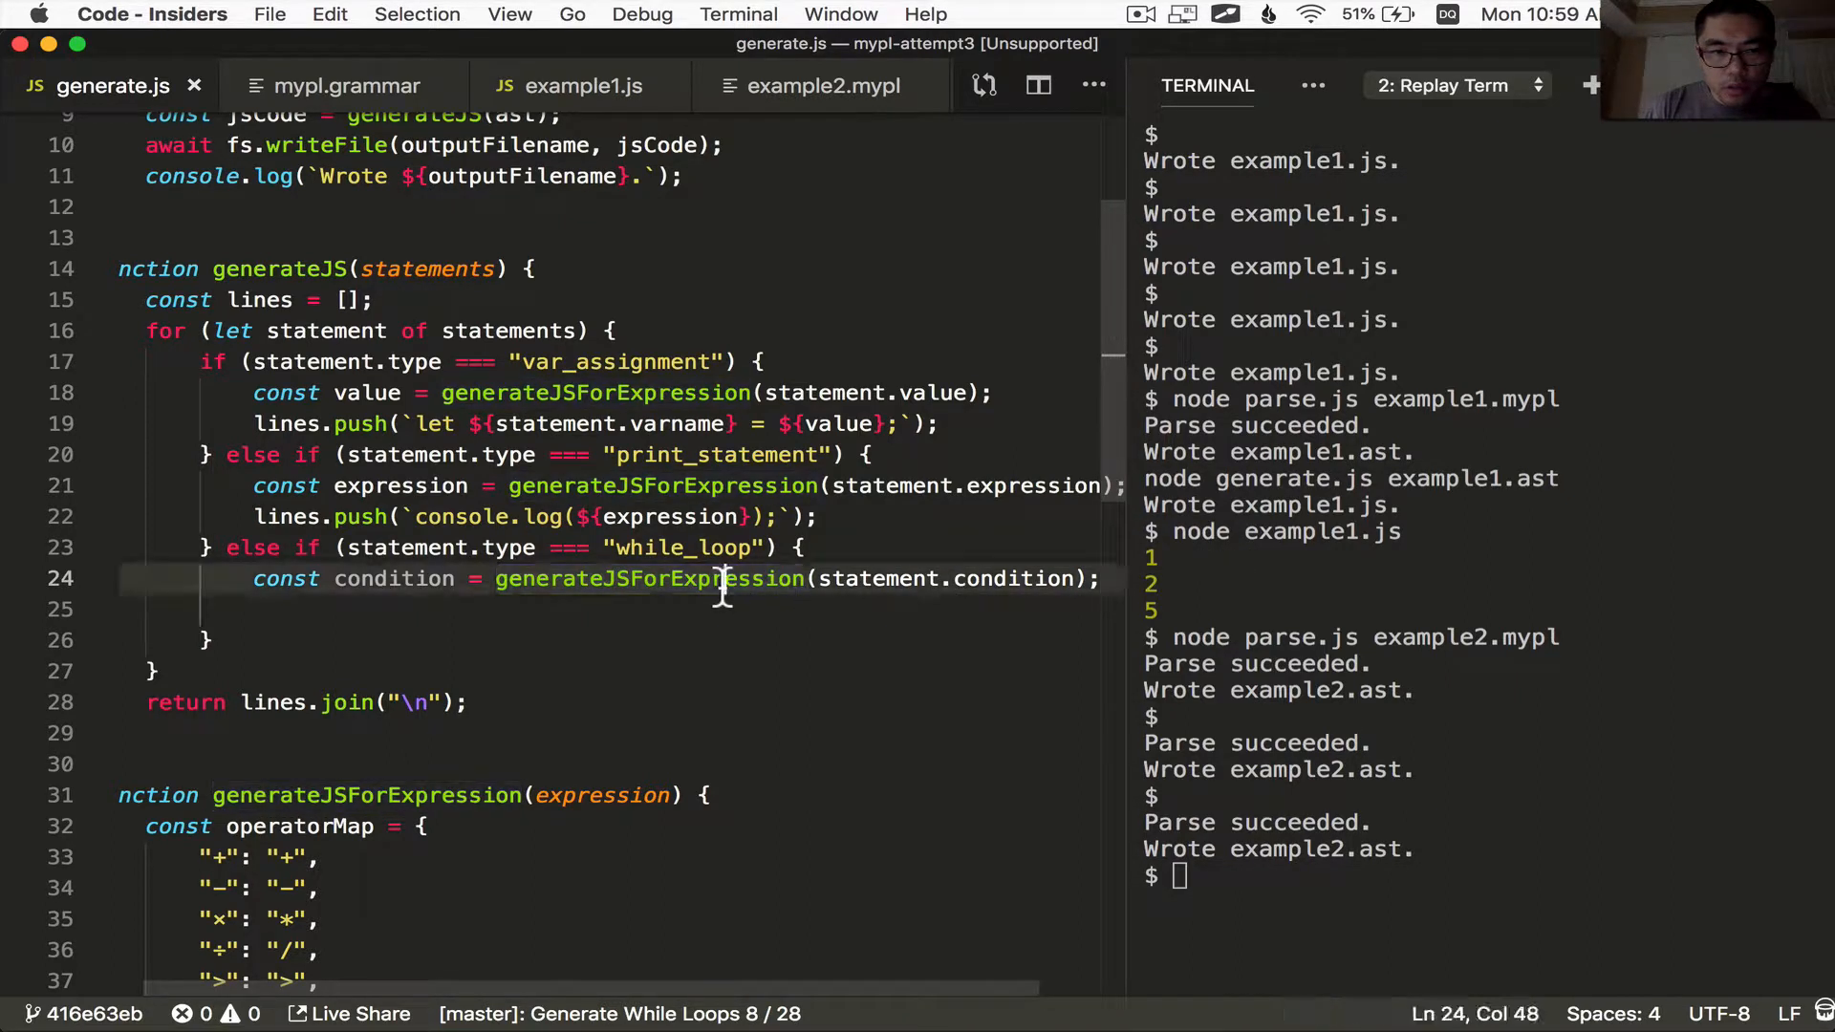
{"action": "double_click", "coordinate": [648, 578]}
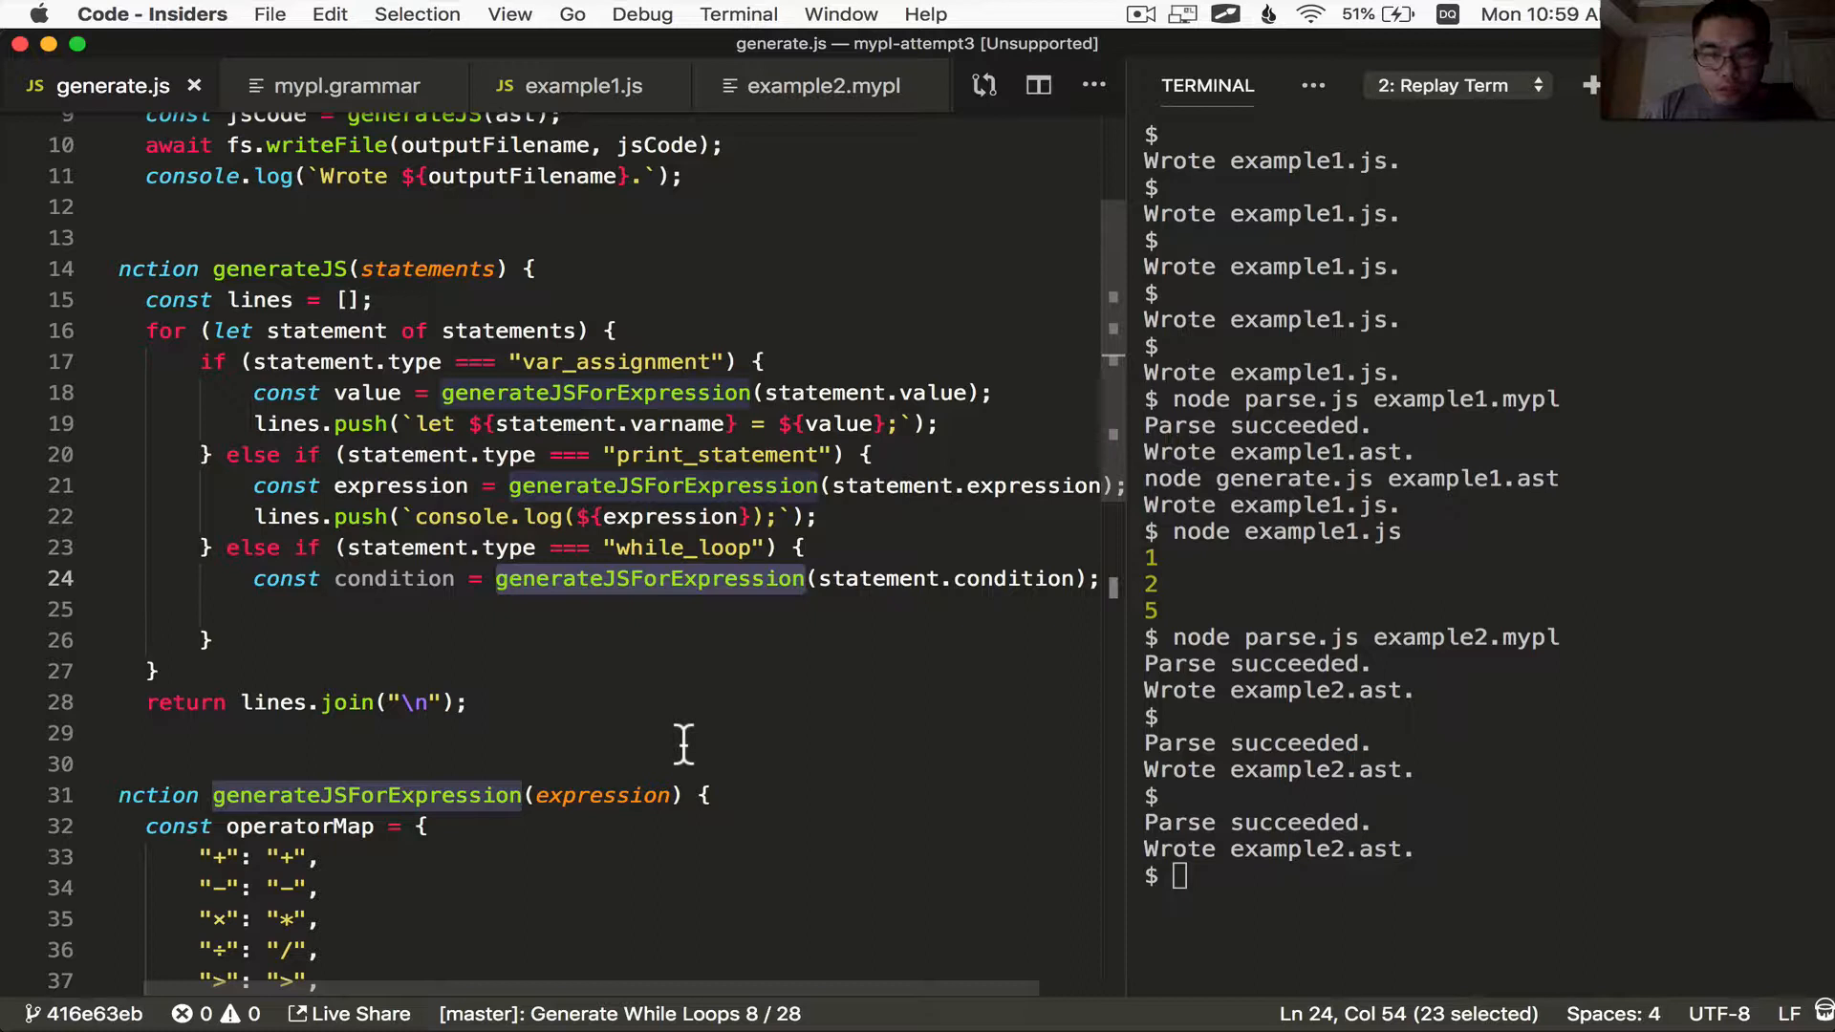
{"action": "mouse_move", "coordinate": [562, 669]}
{"action": "type", "text": "const"}
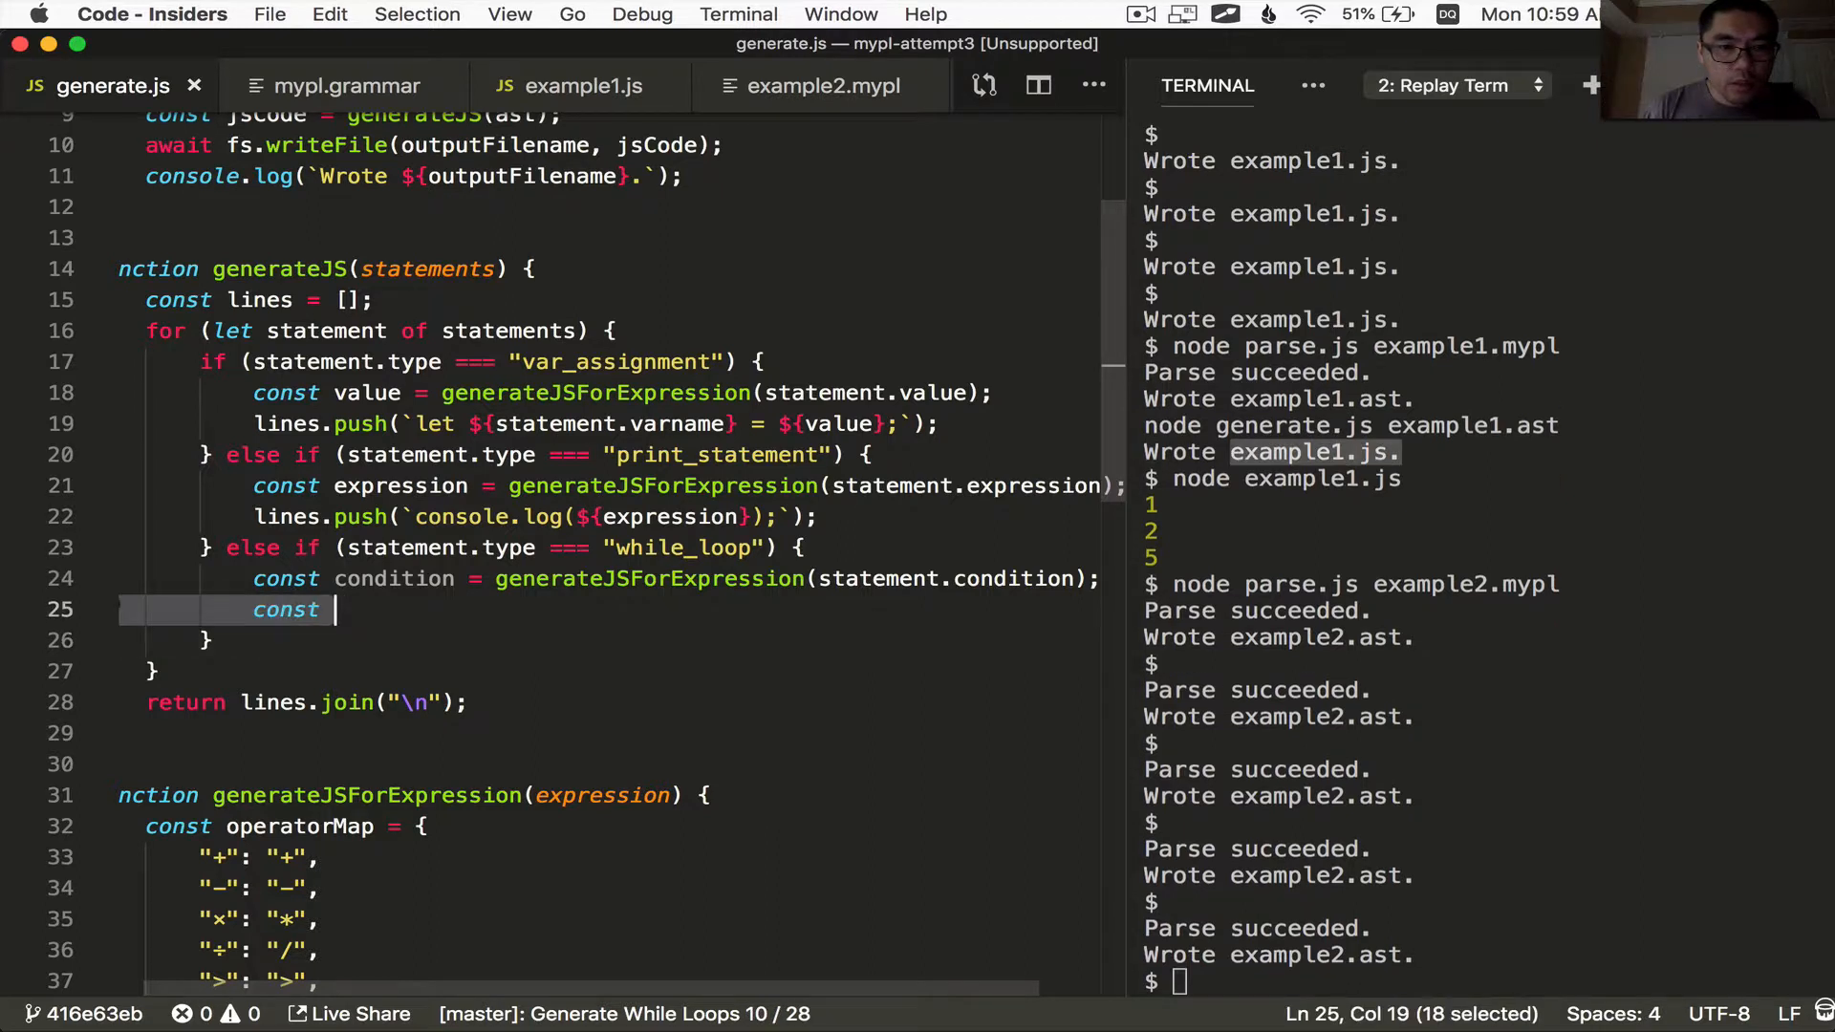
{"action": "type", "text": "body = generateJS()"}
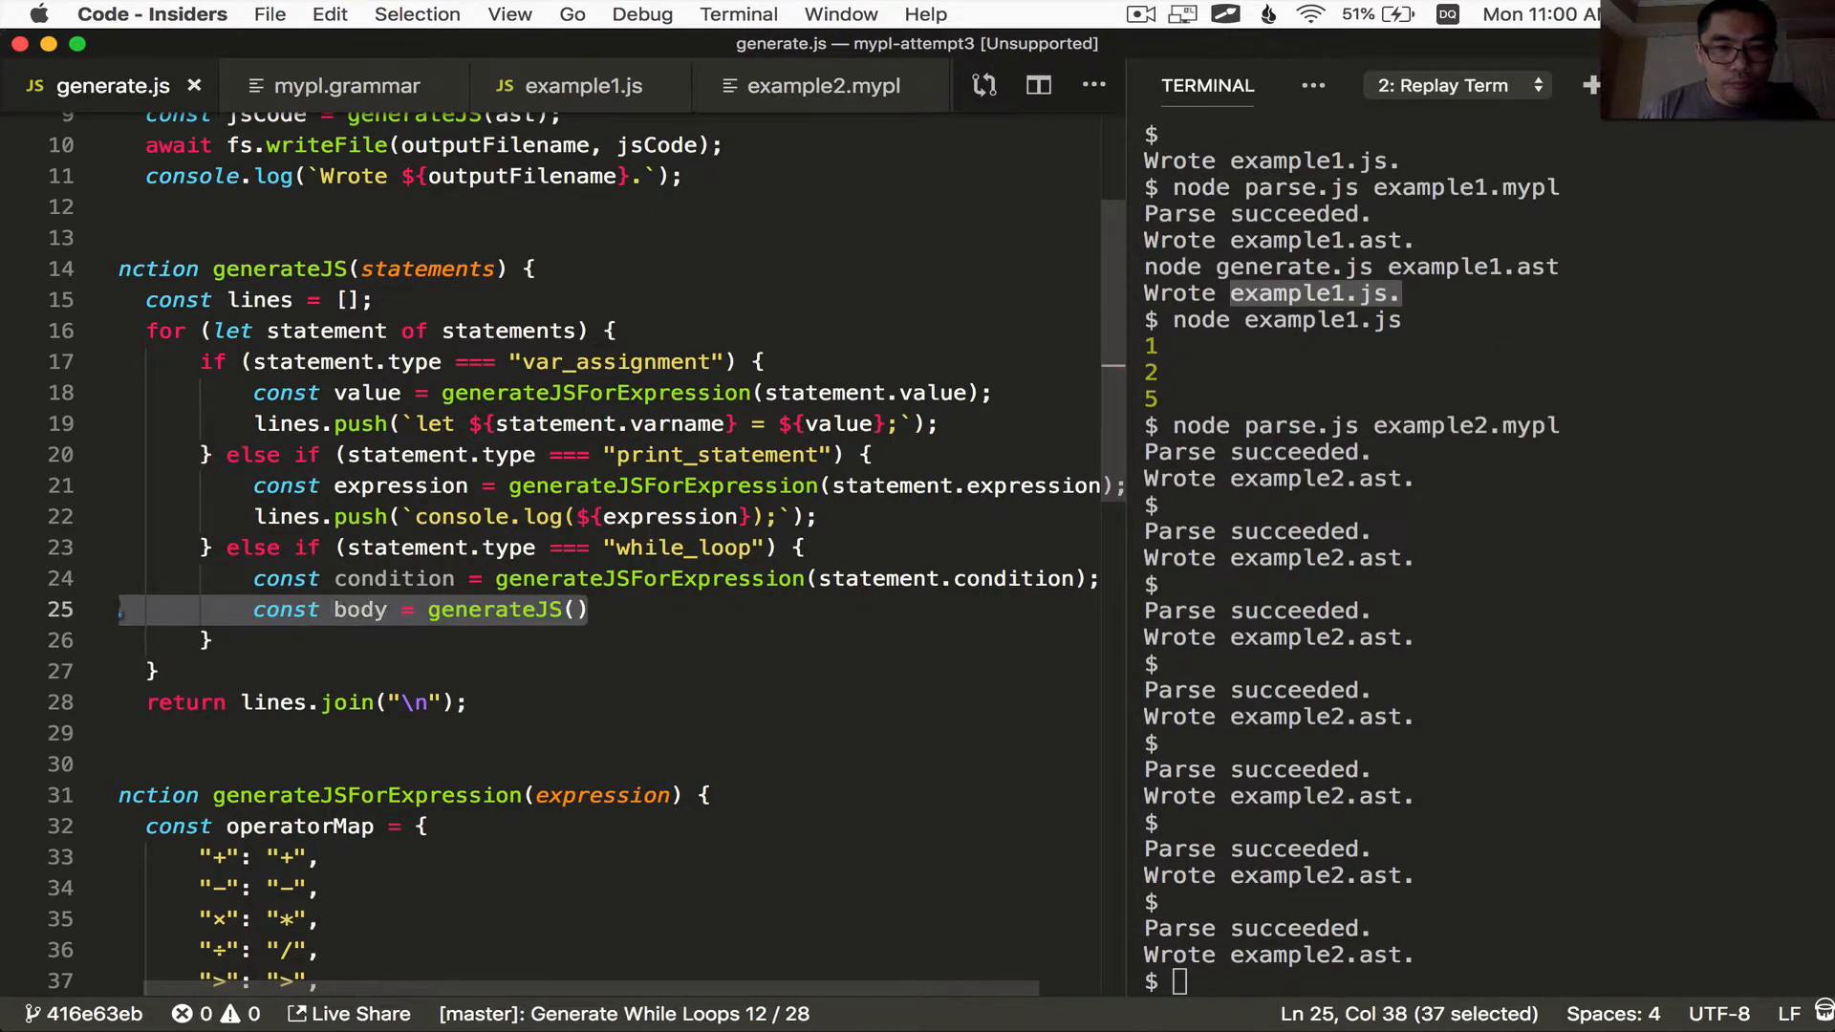
{"action": "type", "text": "statement.body);"}
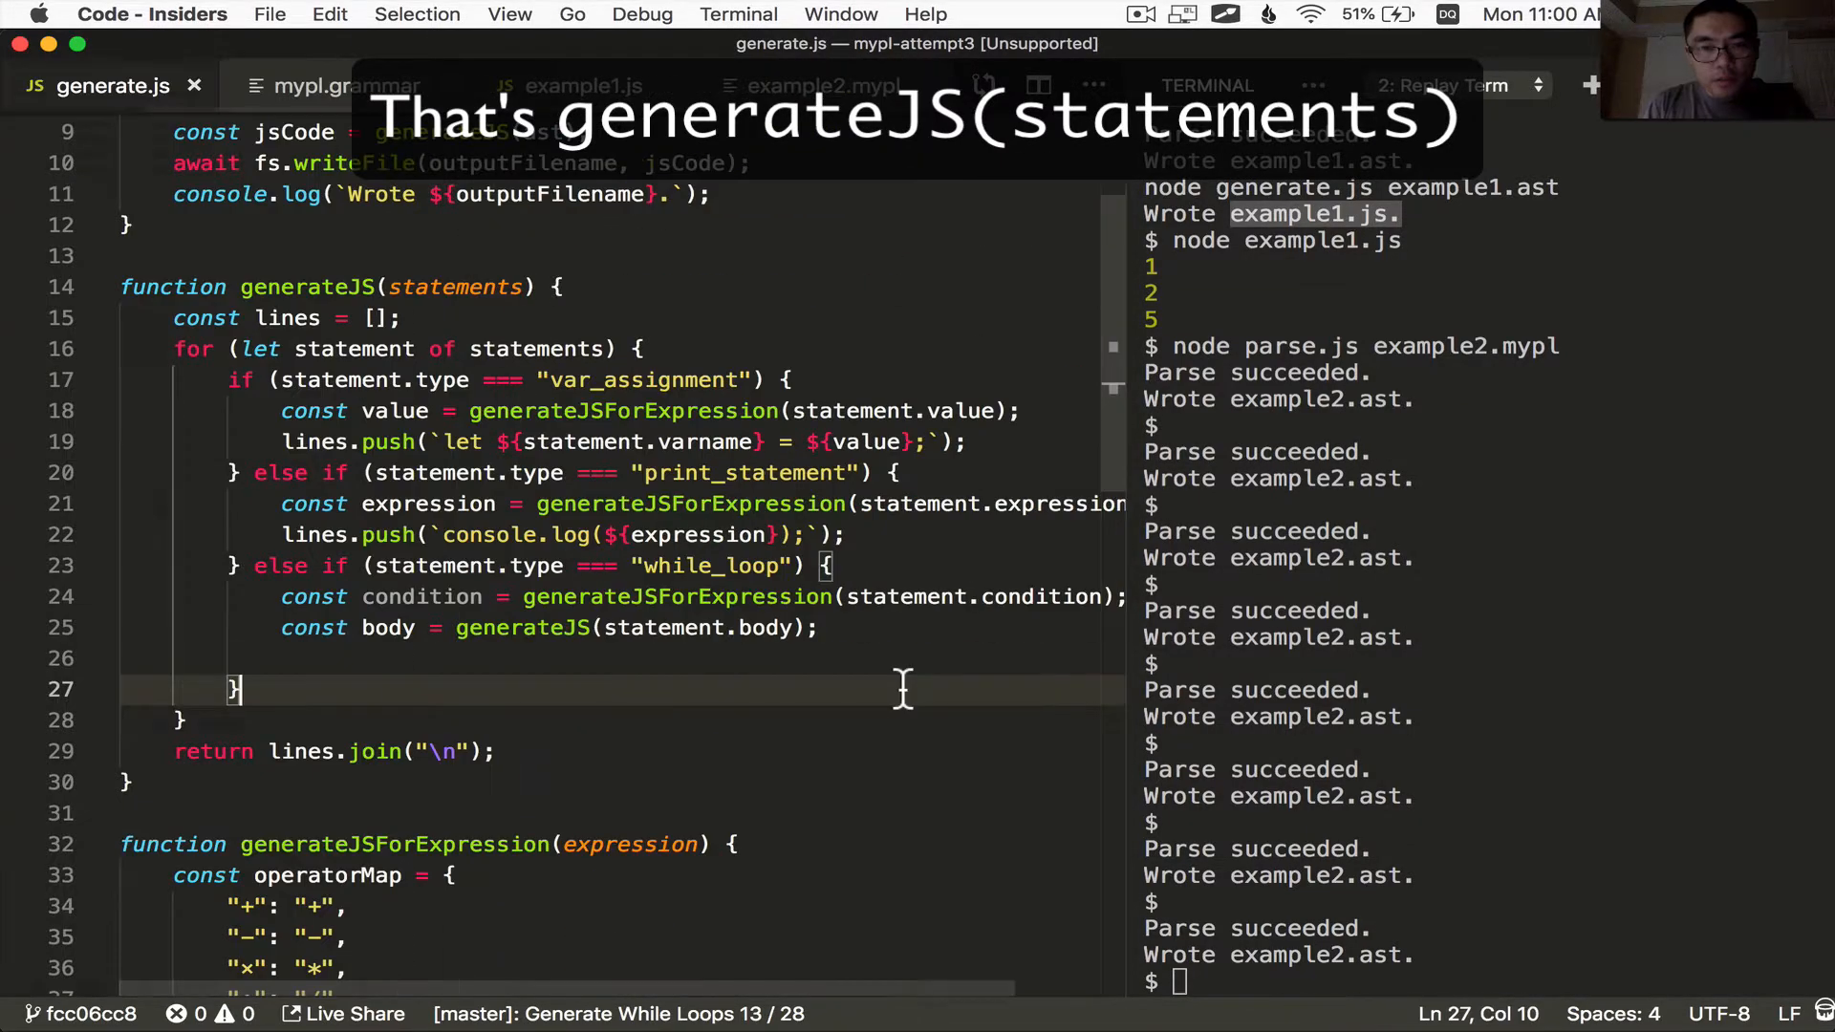
Push the `while (${condition}) {\n${body}\n}` template so generated code contains the loop
{"action": "double_click", "coordinate": [308, 287]}
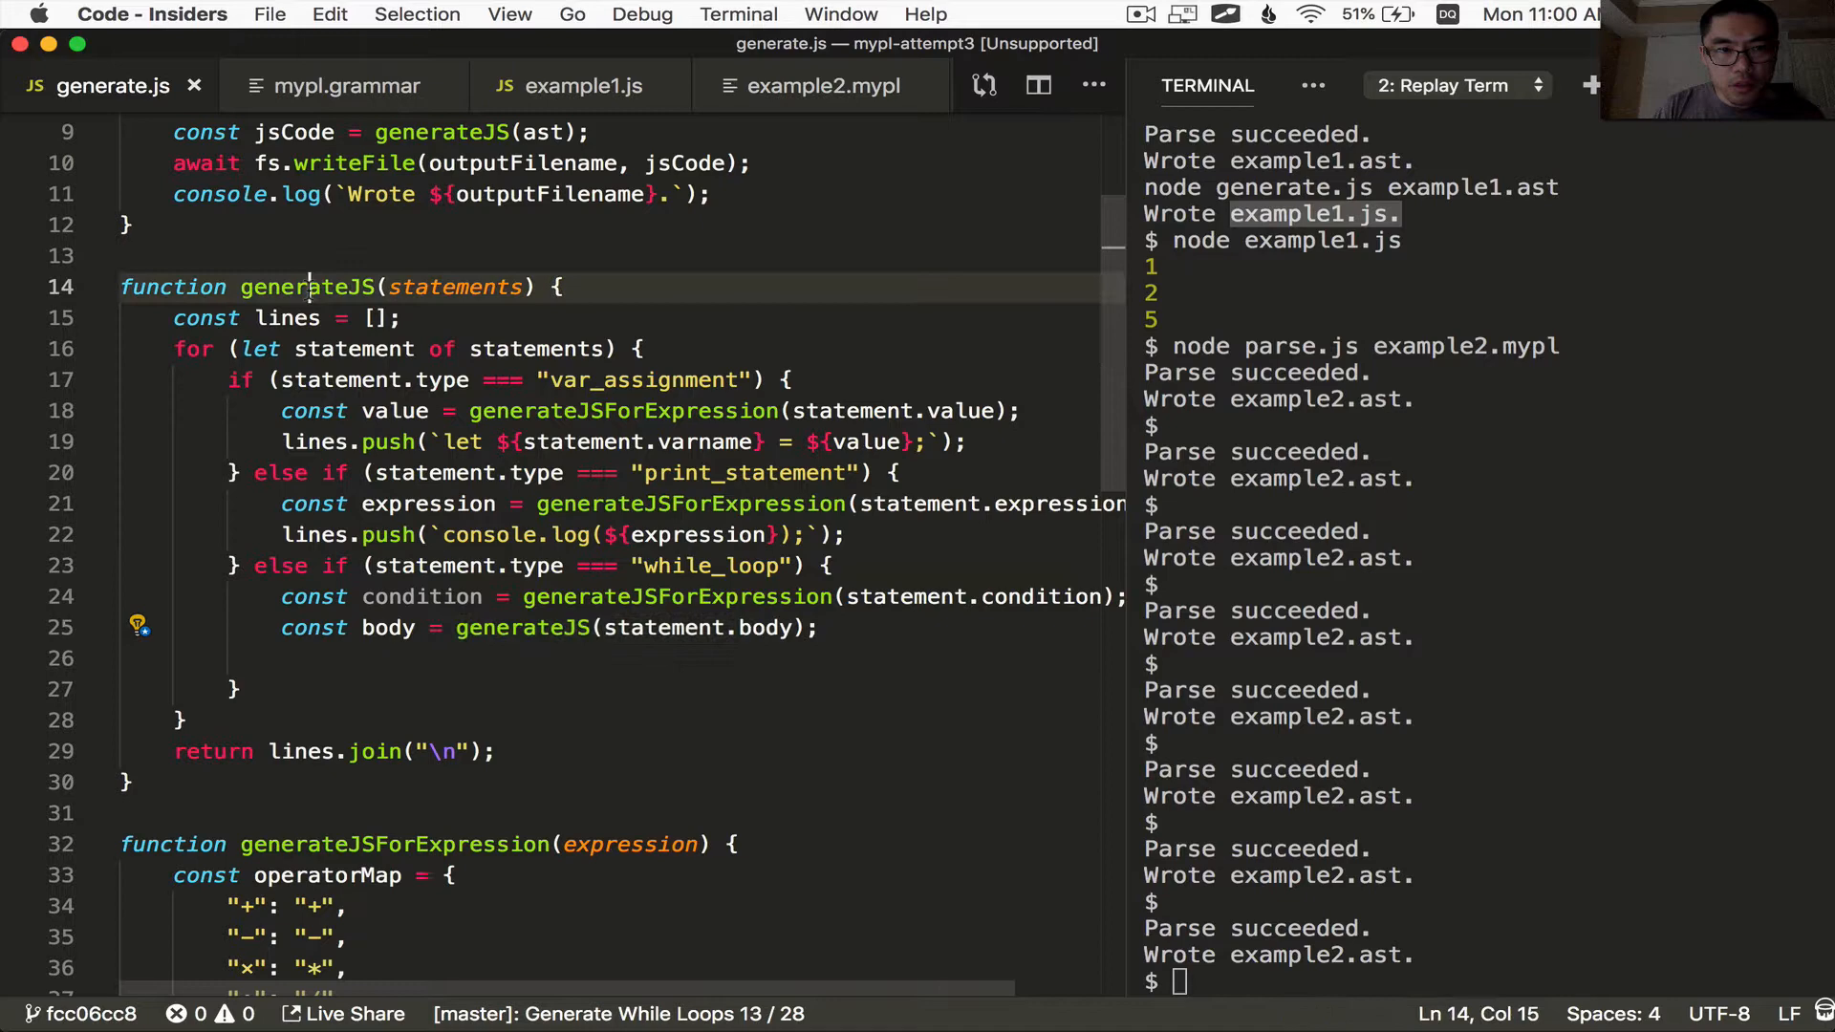
{"action": "double_click", "coordinate": [522, 626]}
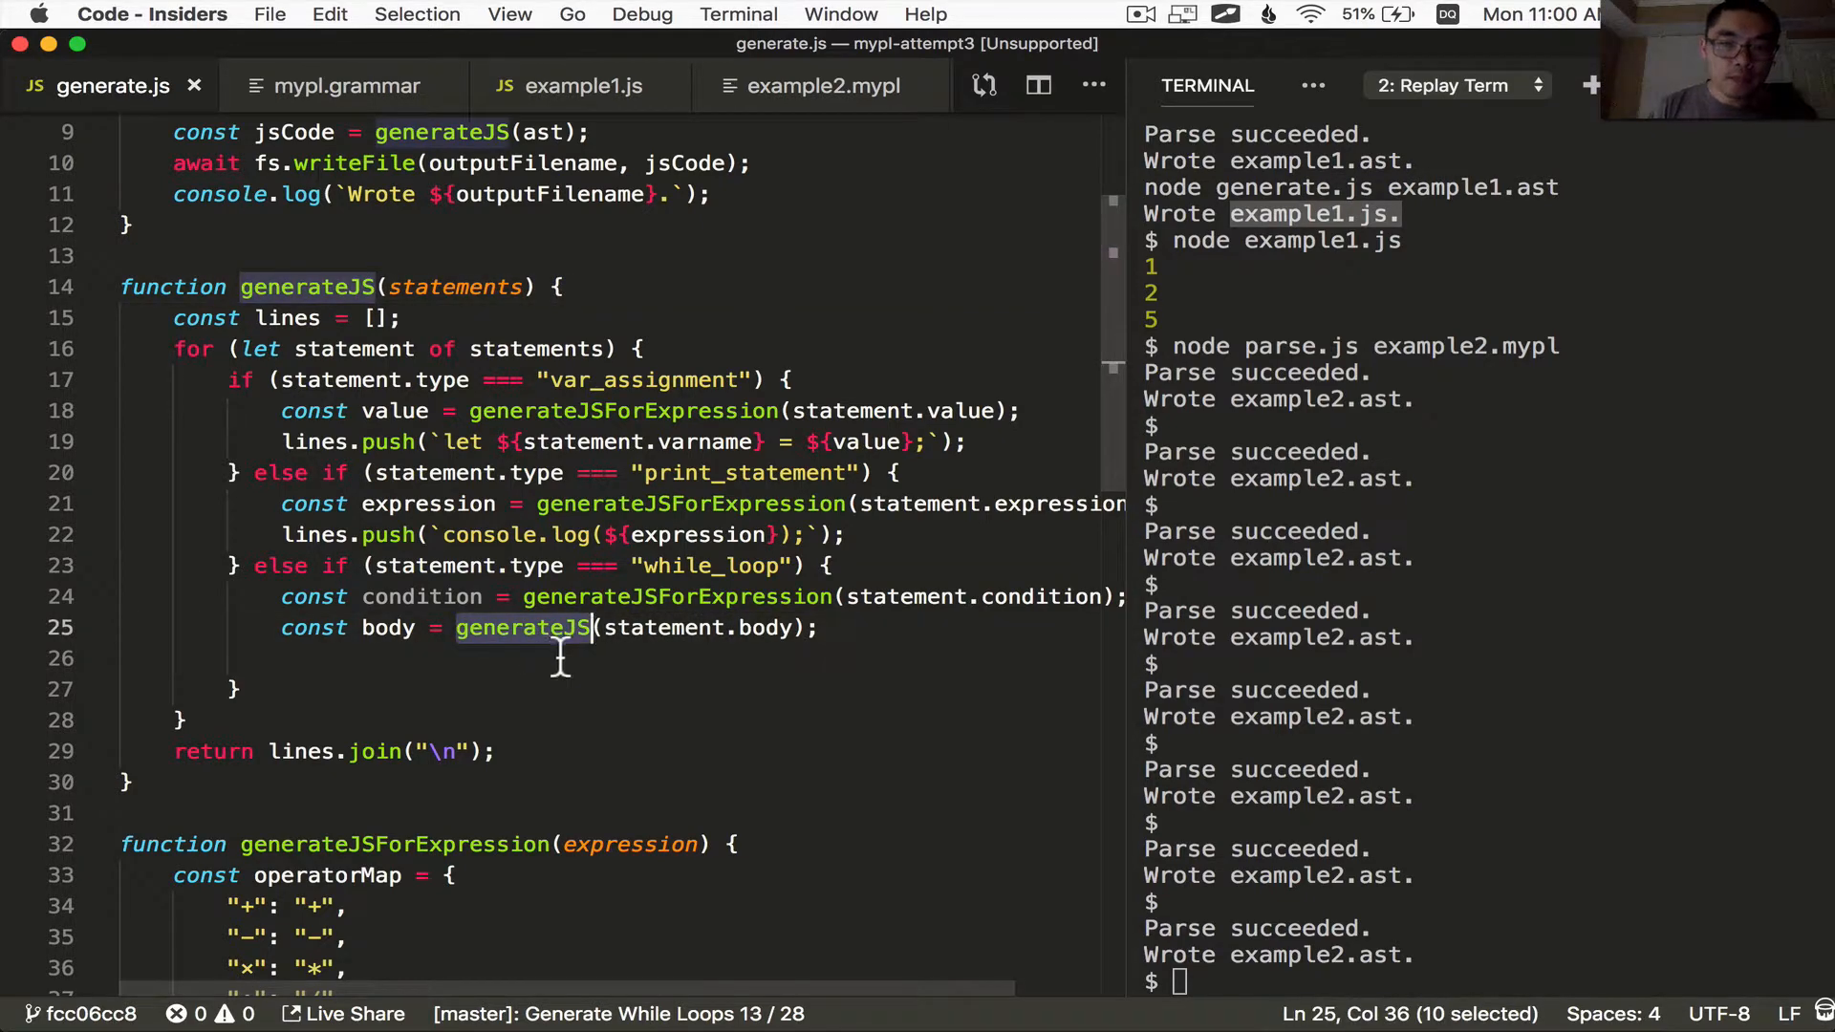
{"action": "mouse_move", "coordinate": [772, 653]}
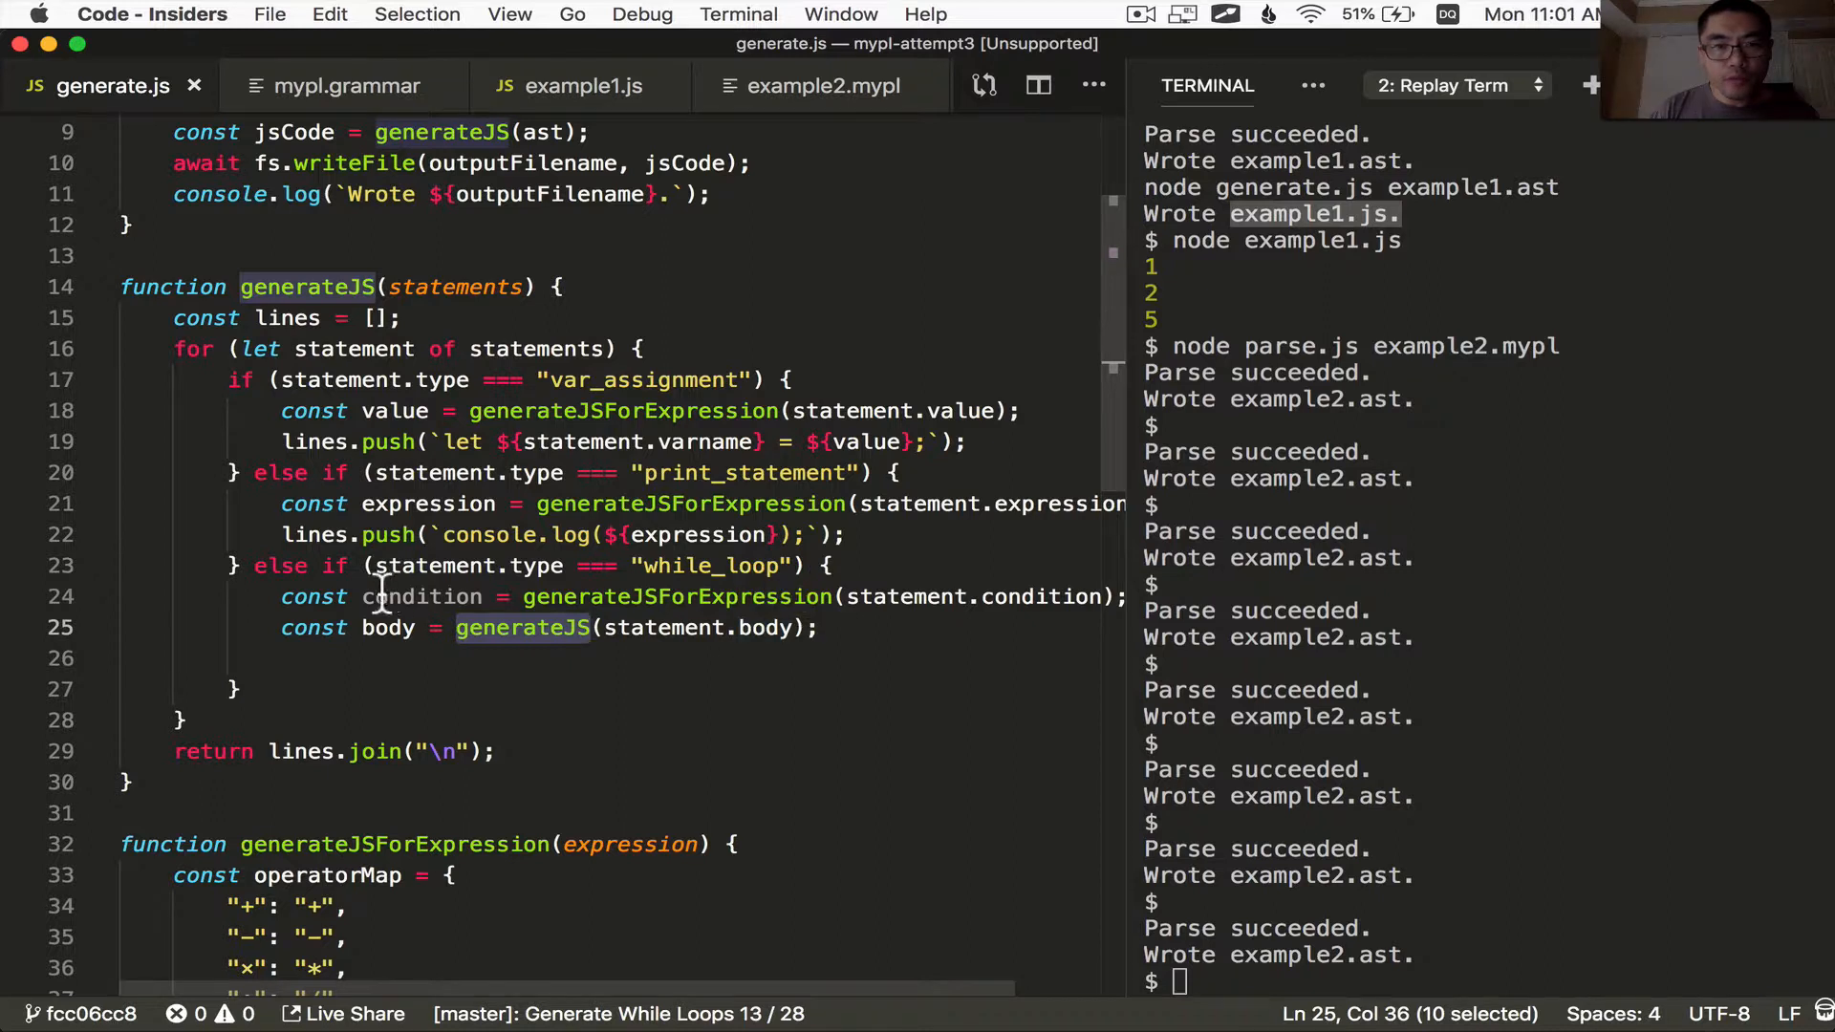
{"action": "double_click", "coordinate": [388, 627]}
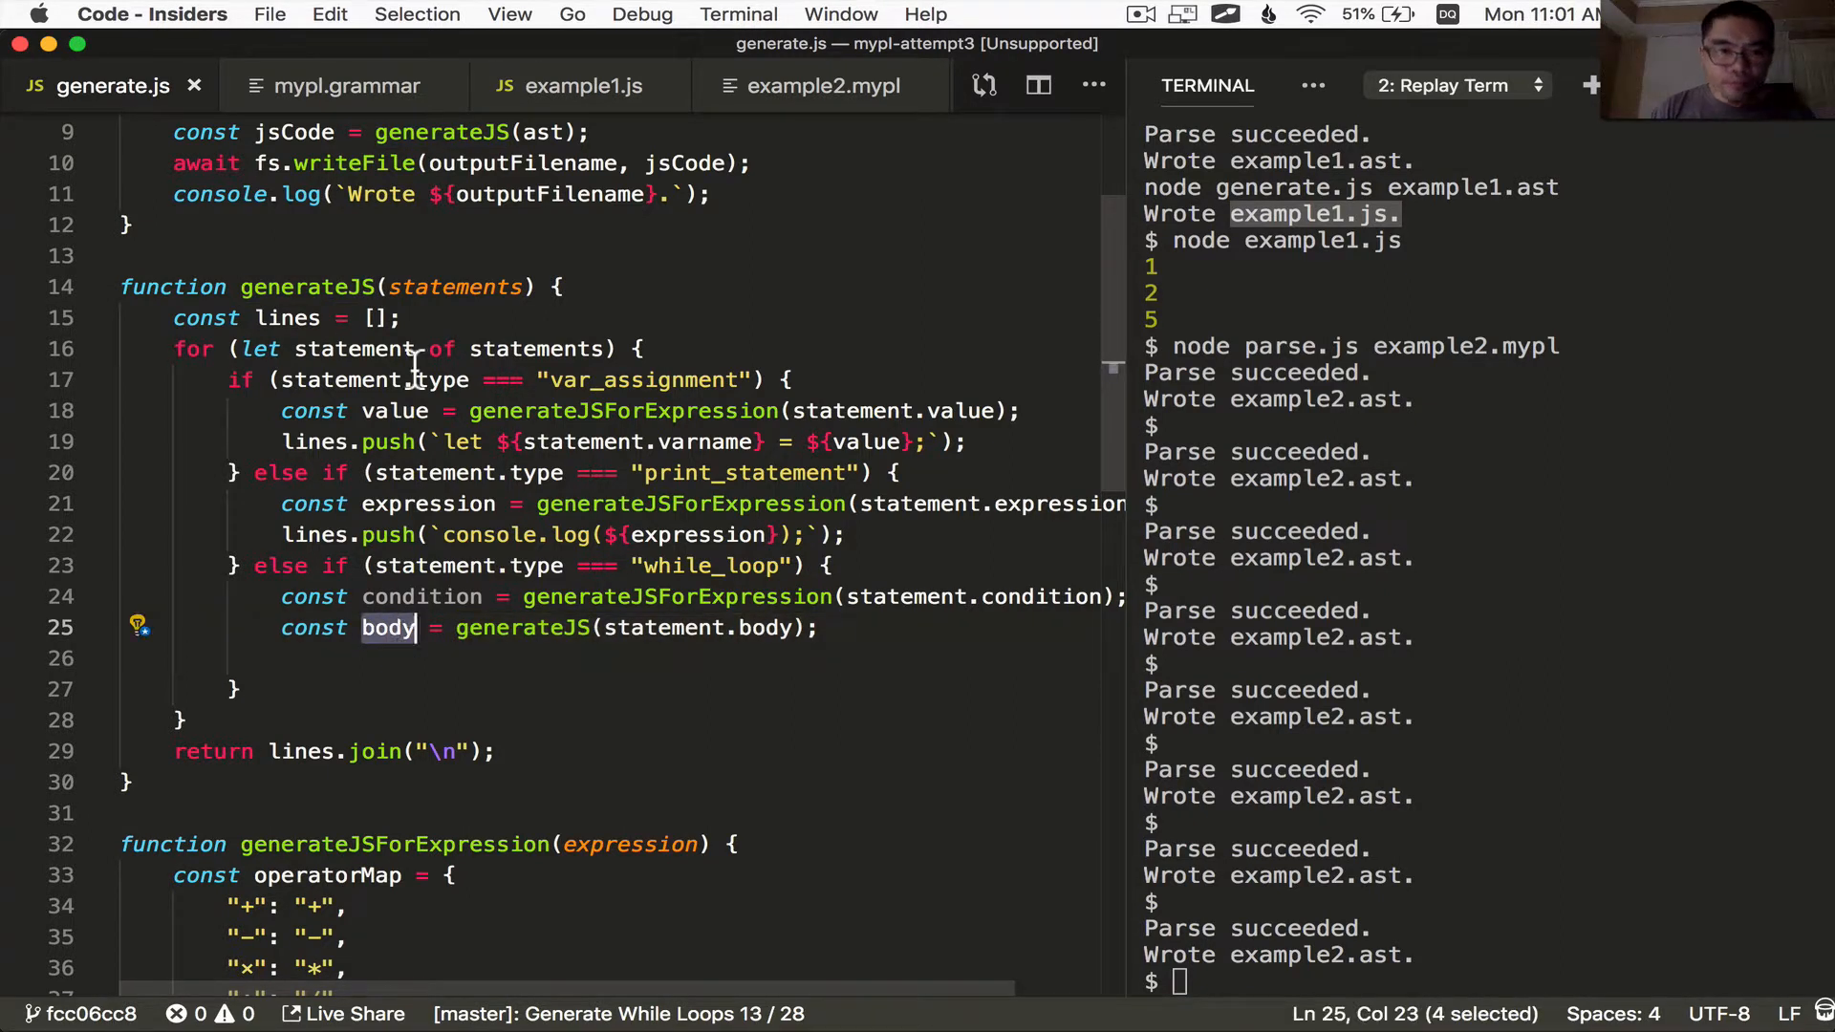
{"action": "type", "text": "lines.push(`while (${condition}) {\\n}`)"}
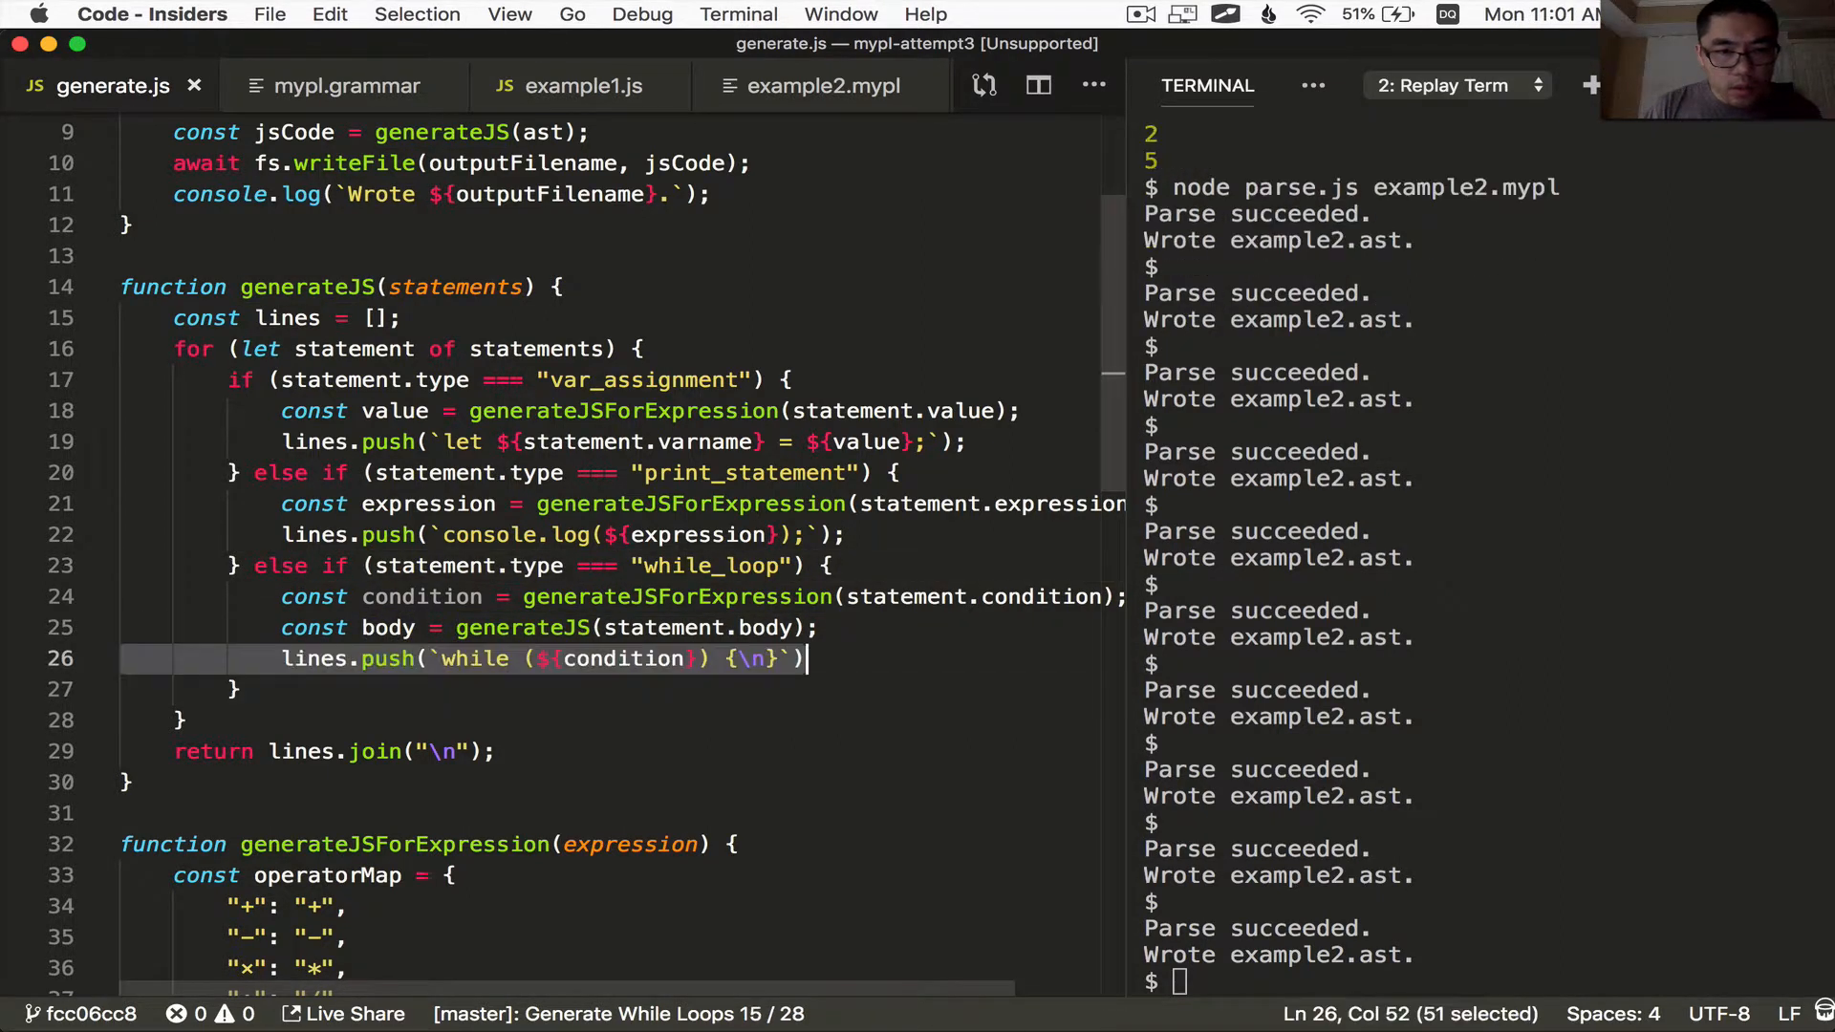
{"action": "type", "text": "\\n"}
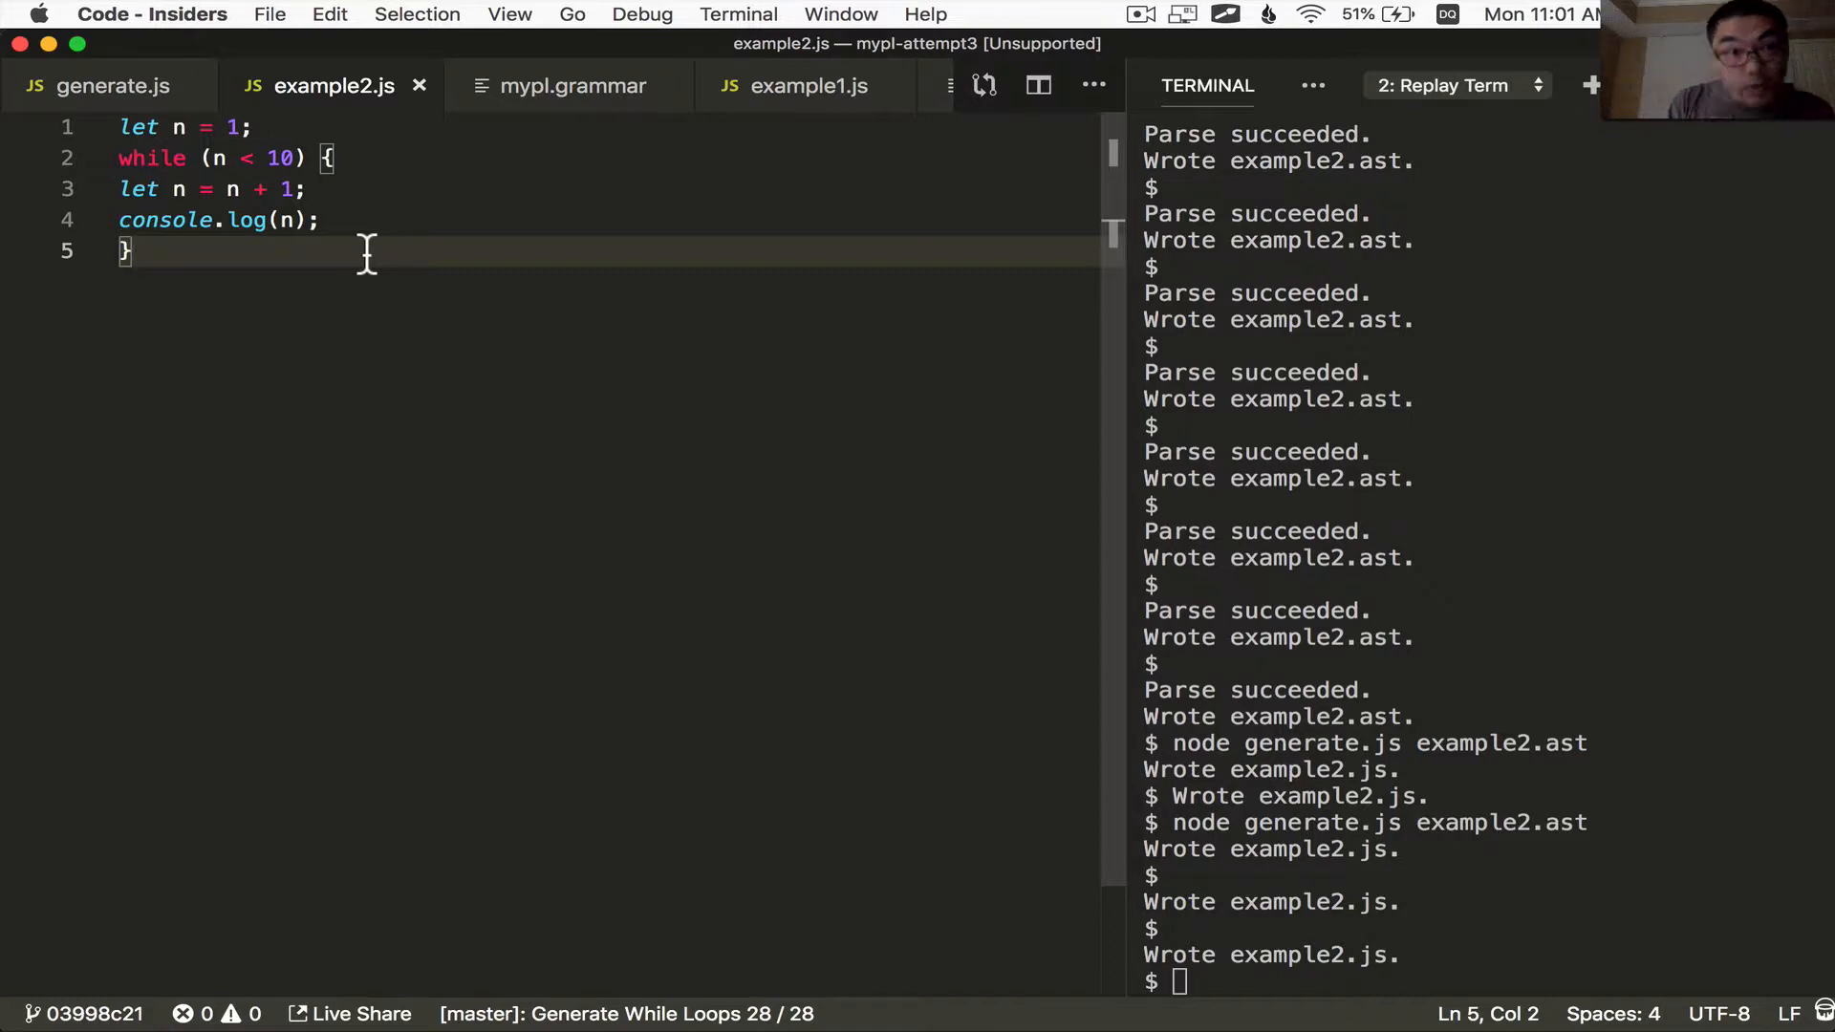
Inspect example2.js's unindented body and repeated let n, returning to generate.js to fix declarations
{"action": "left_click", "coordinate": [314, 220]}
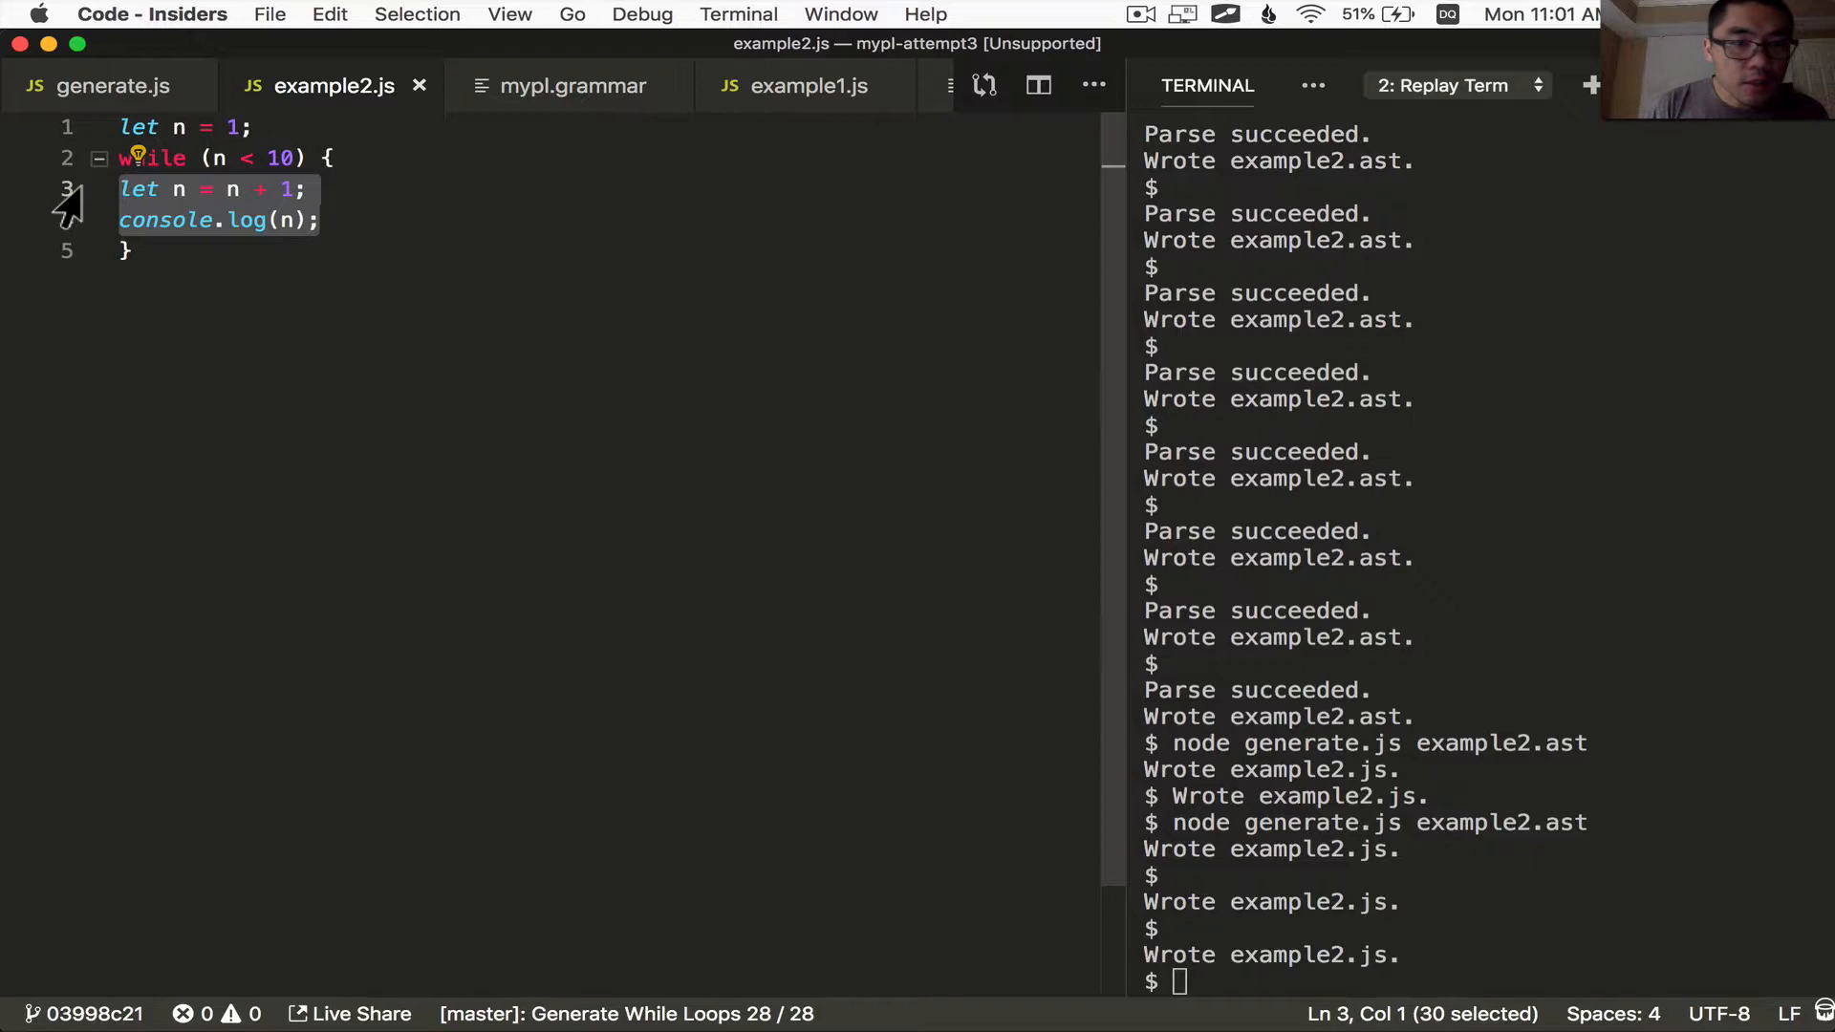
{"action": "left_click", "coordinate": [95, 86]}
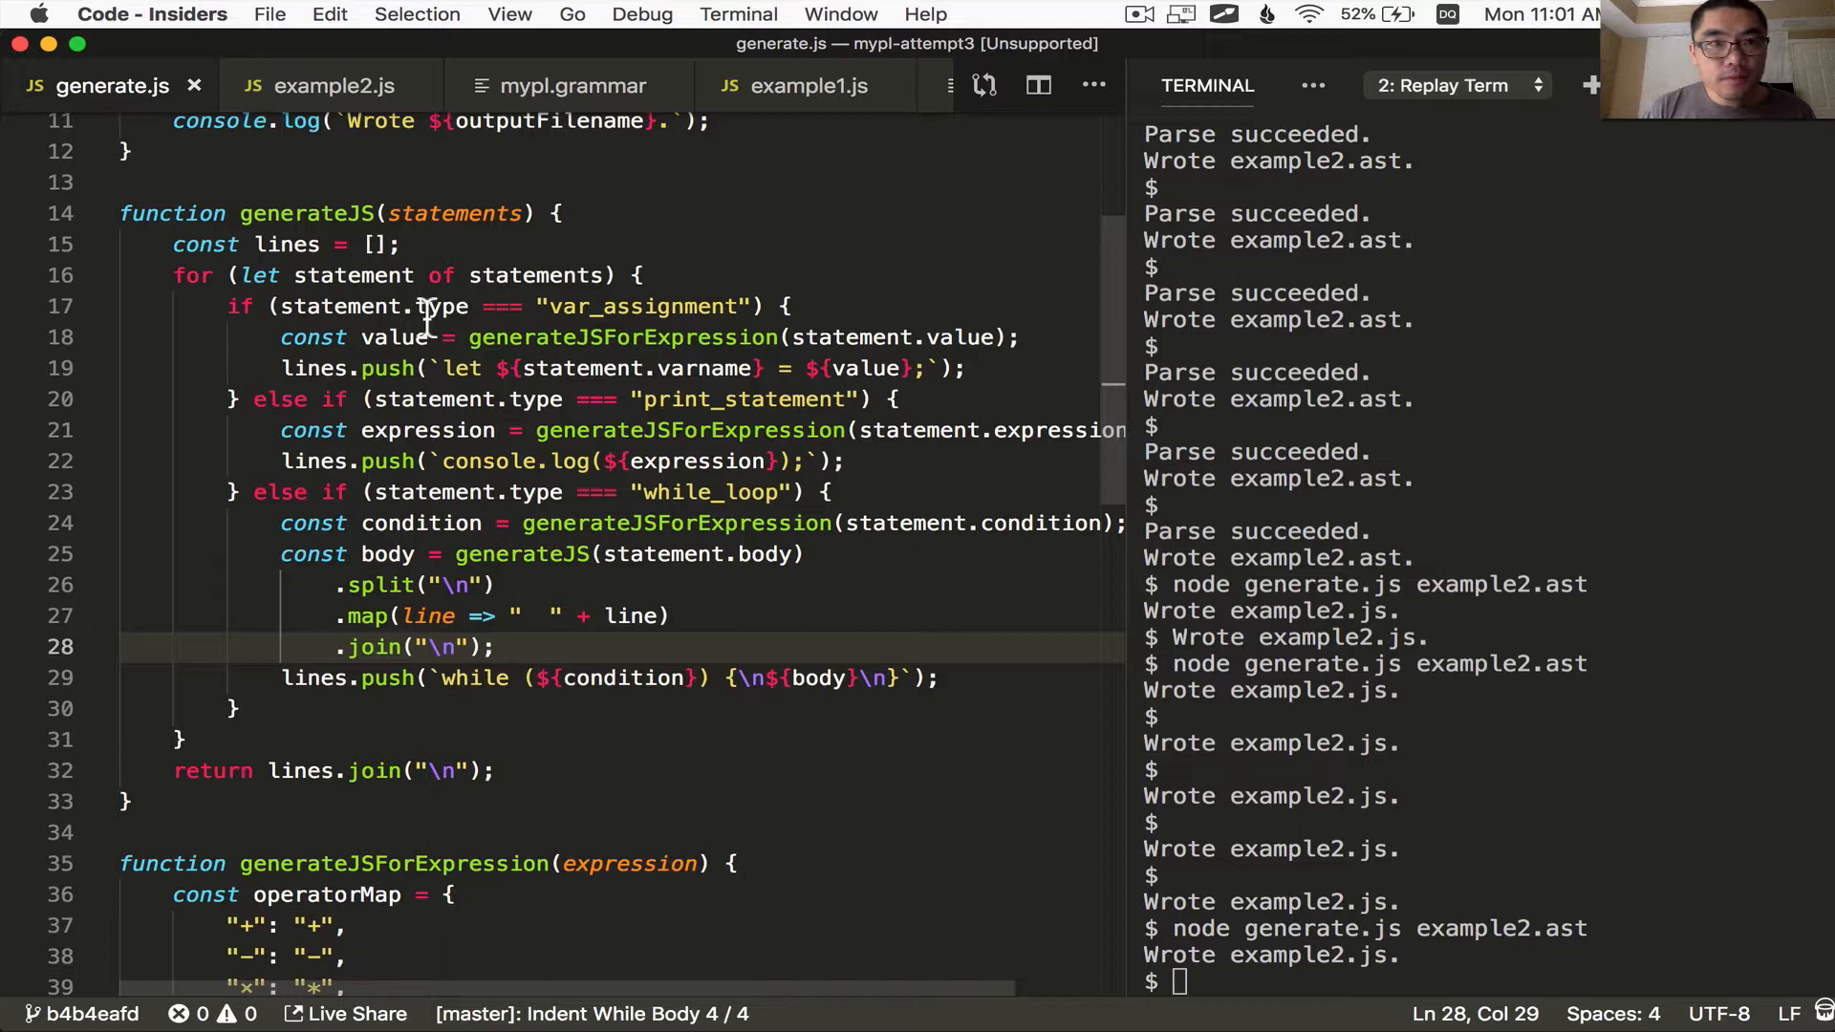
{"action": "left_click", "coordinate": [335, 86]}
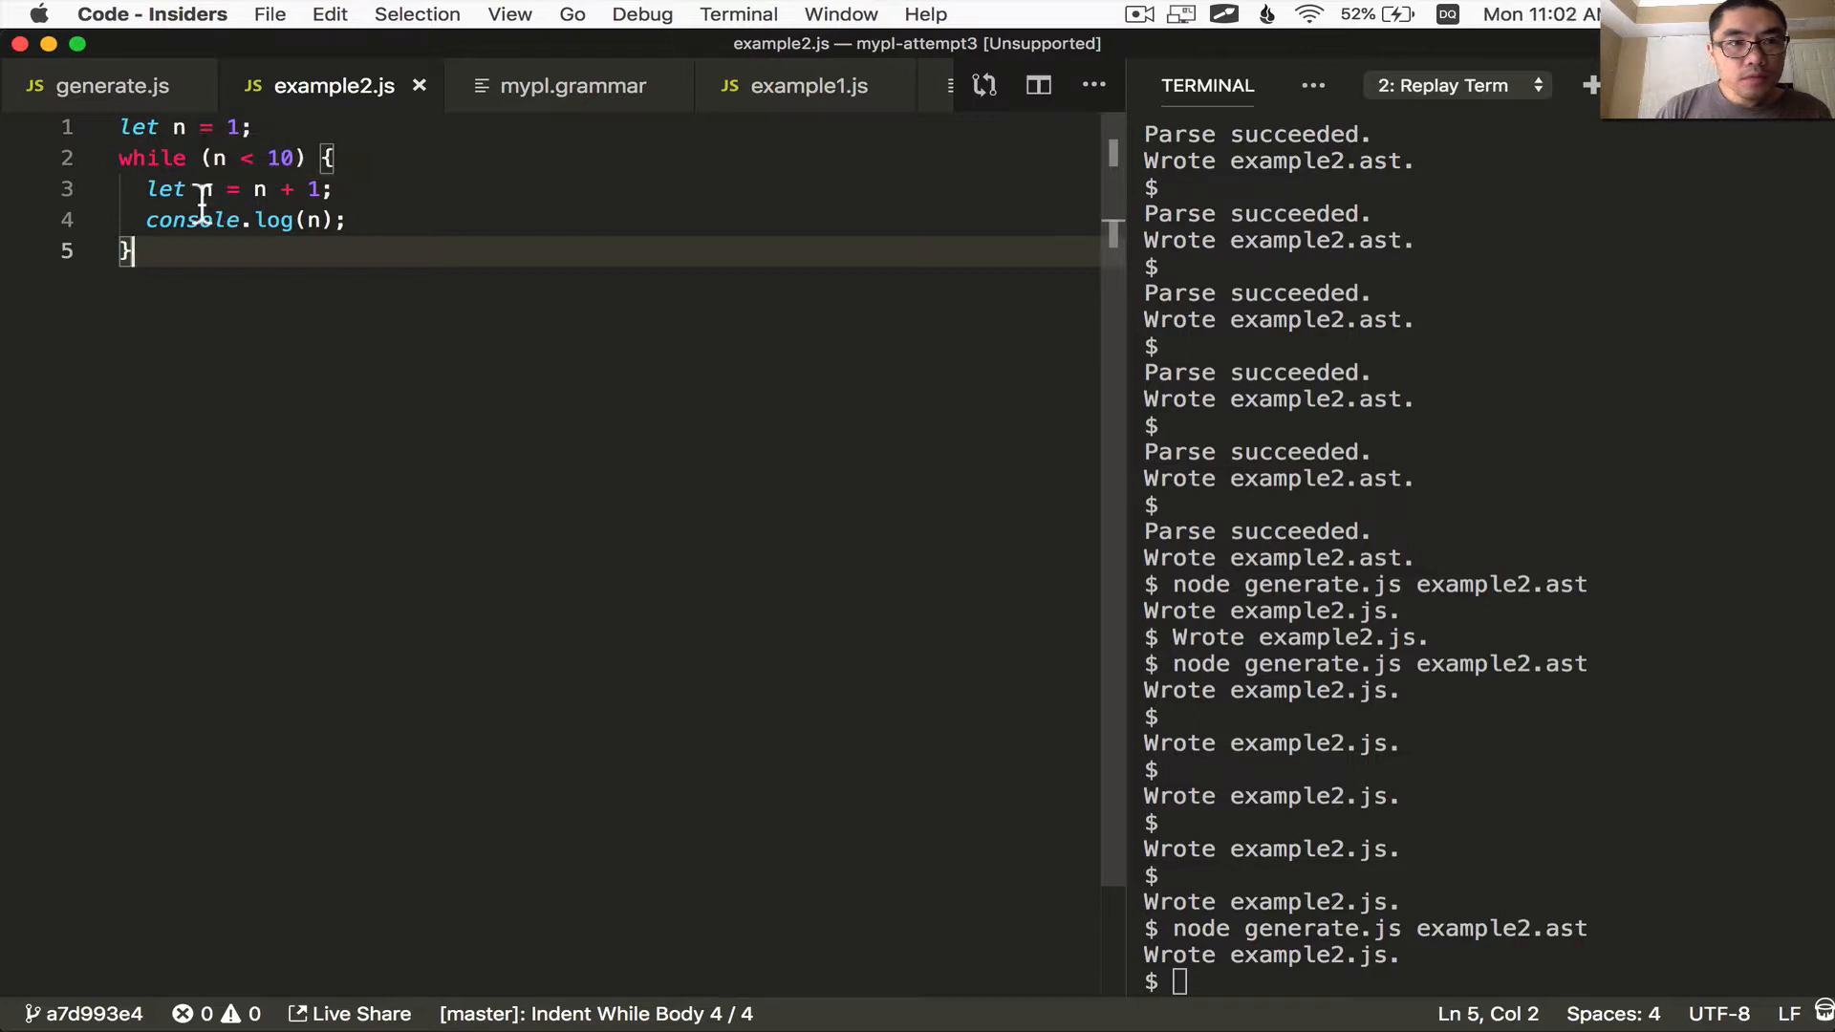
{"action": "double_click", "coordinate": [165, 187]}
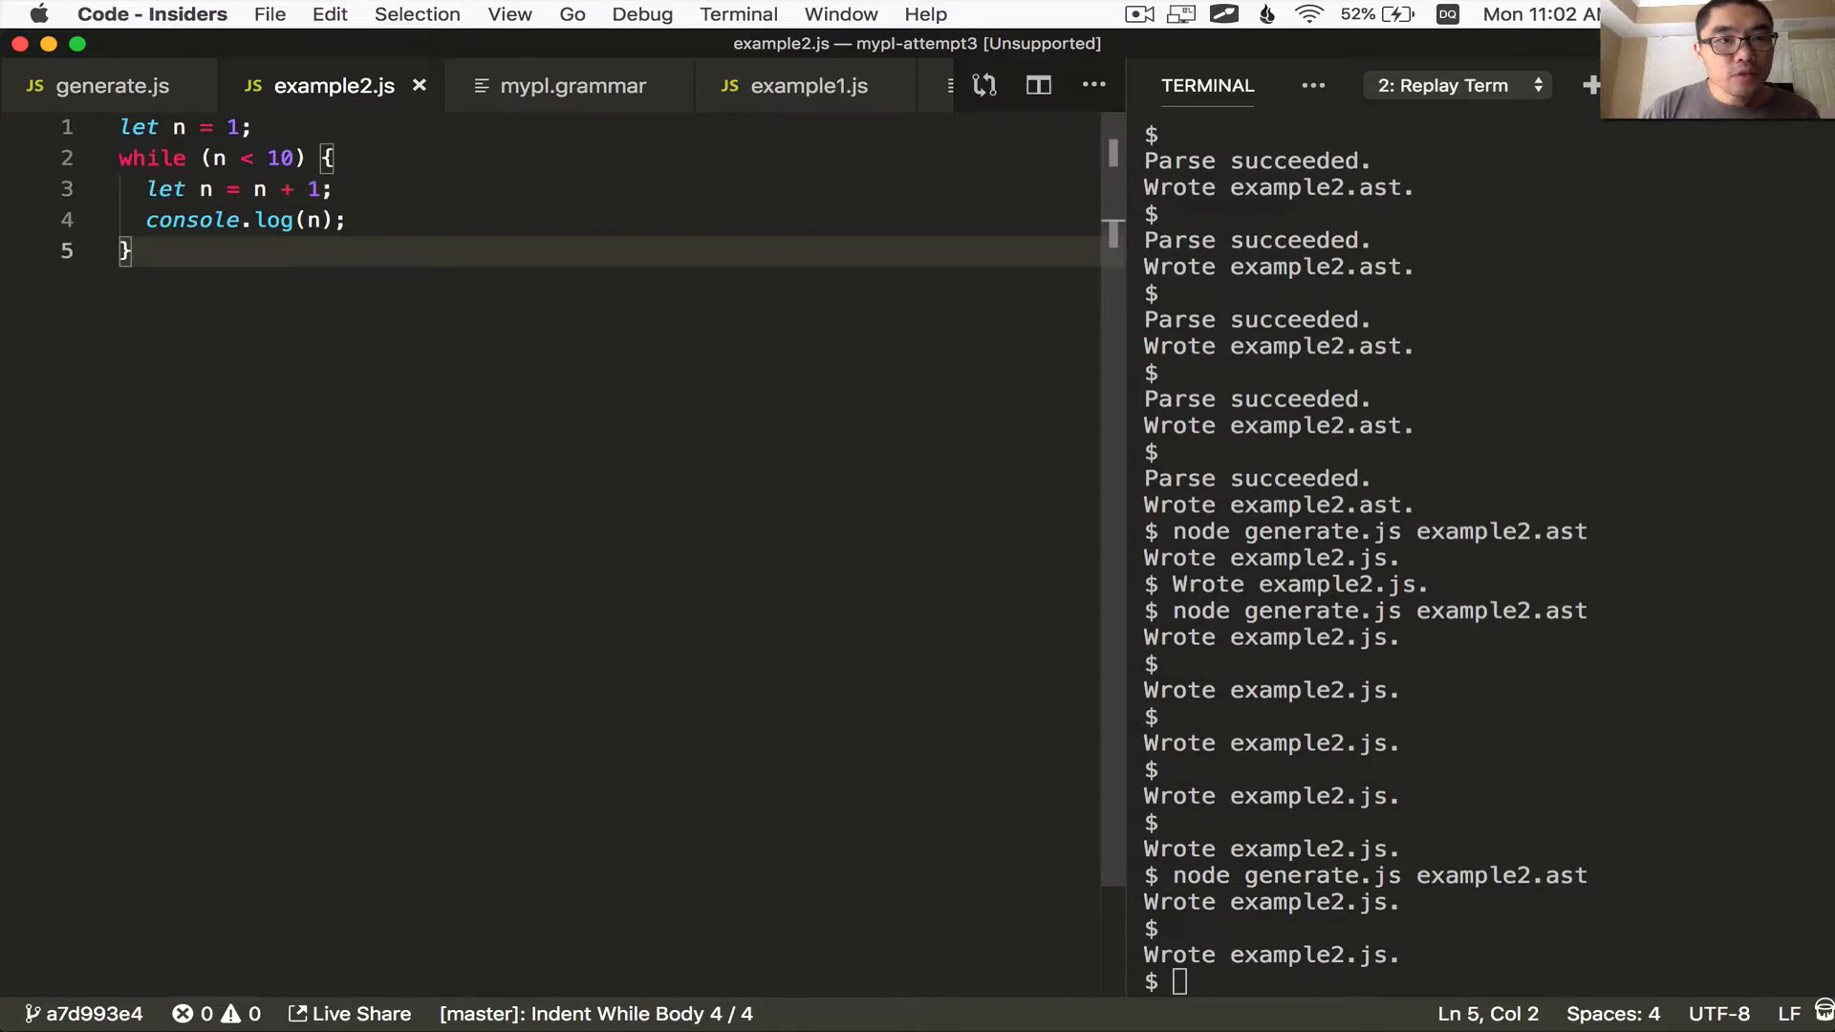
{"action": "left_click", "coordinate": [103, 86]}
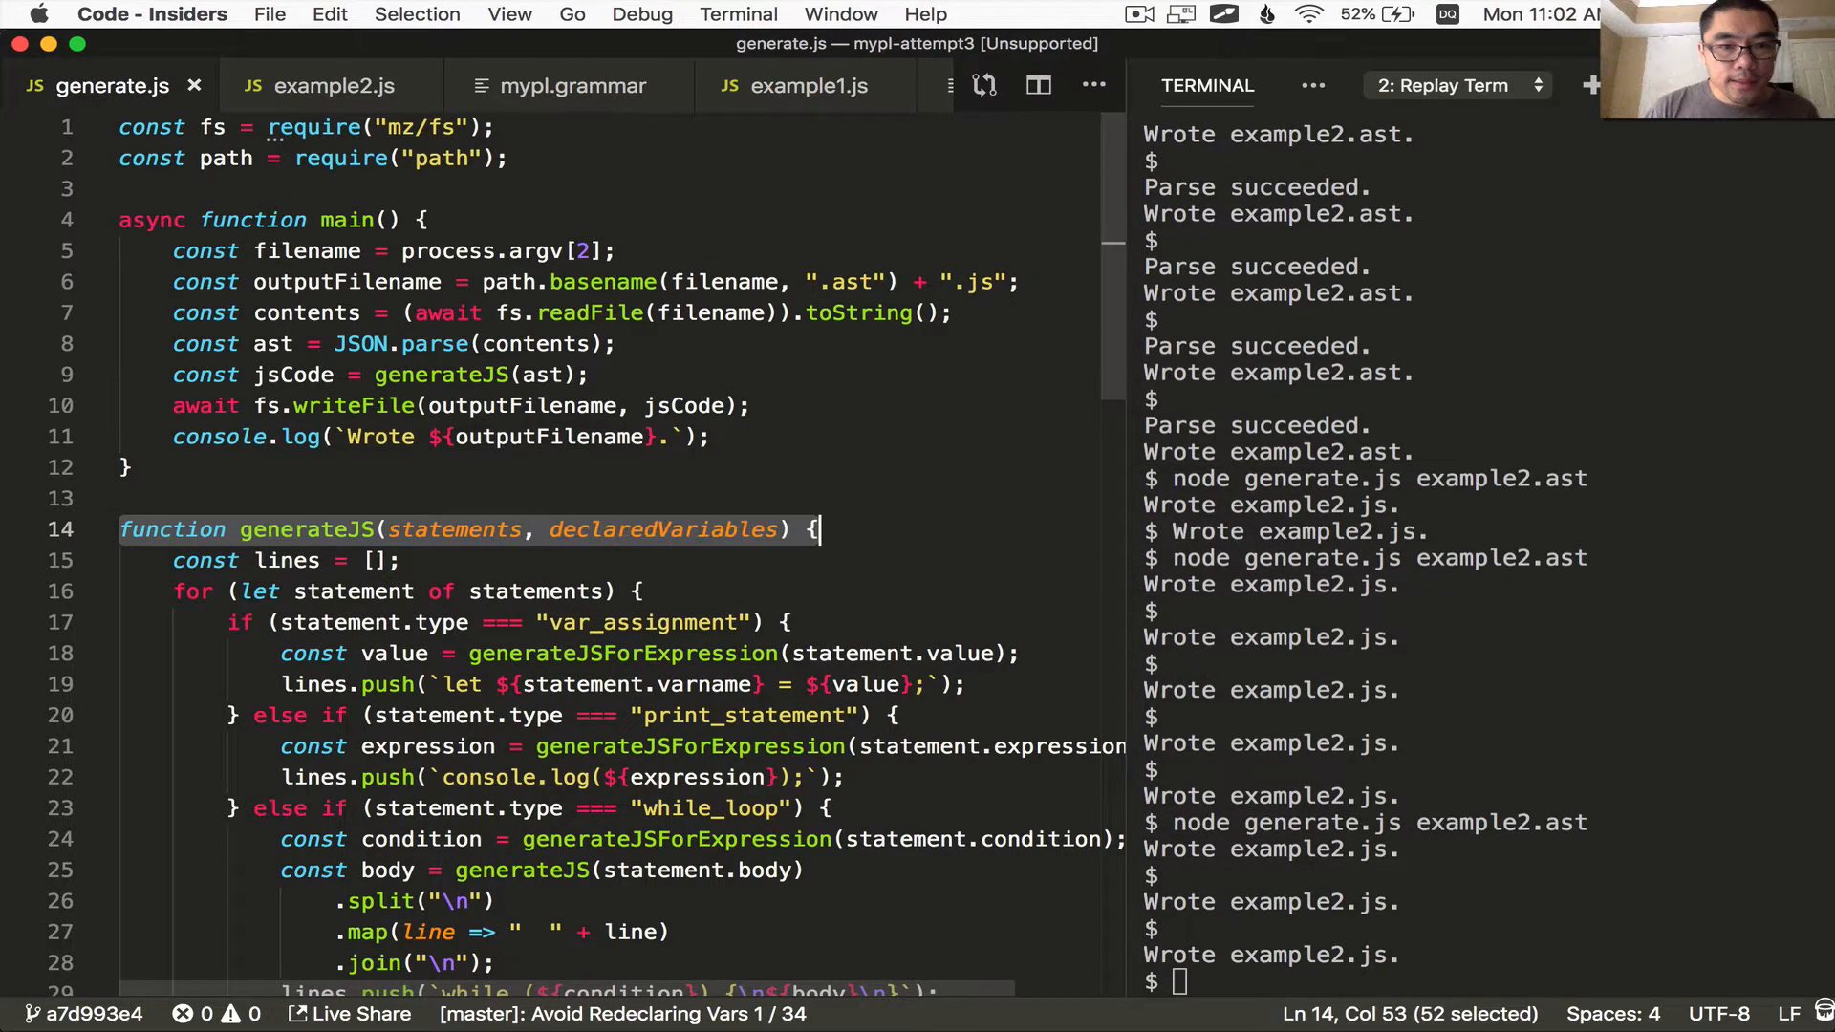
Add a declaredVariables parameter to generateJS and pass it through the calls
{"action": "scroll", "scroll_direction": "down", "scroll_amount": 3}
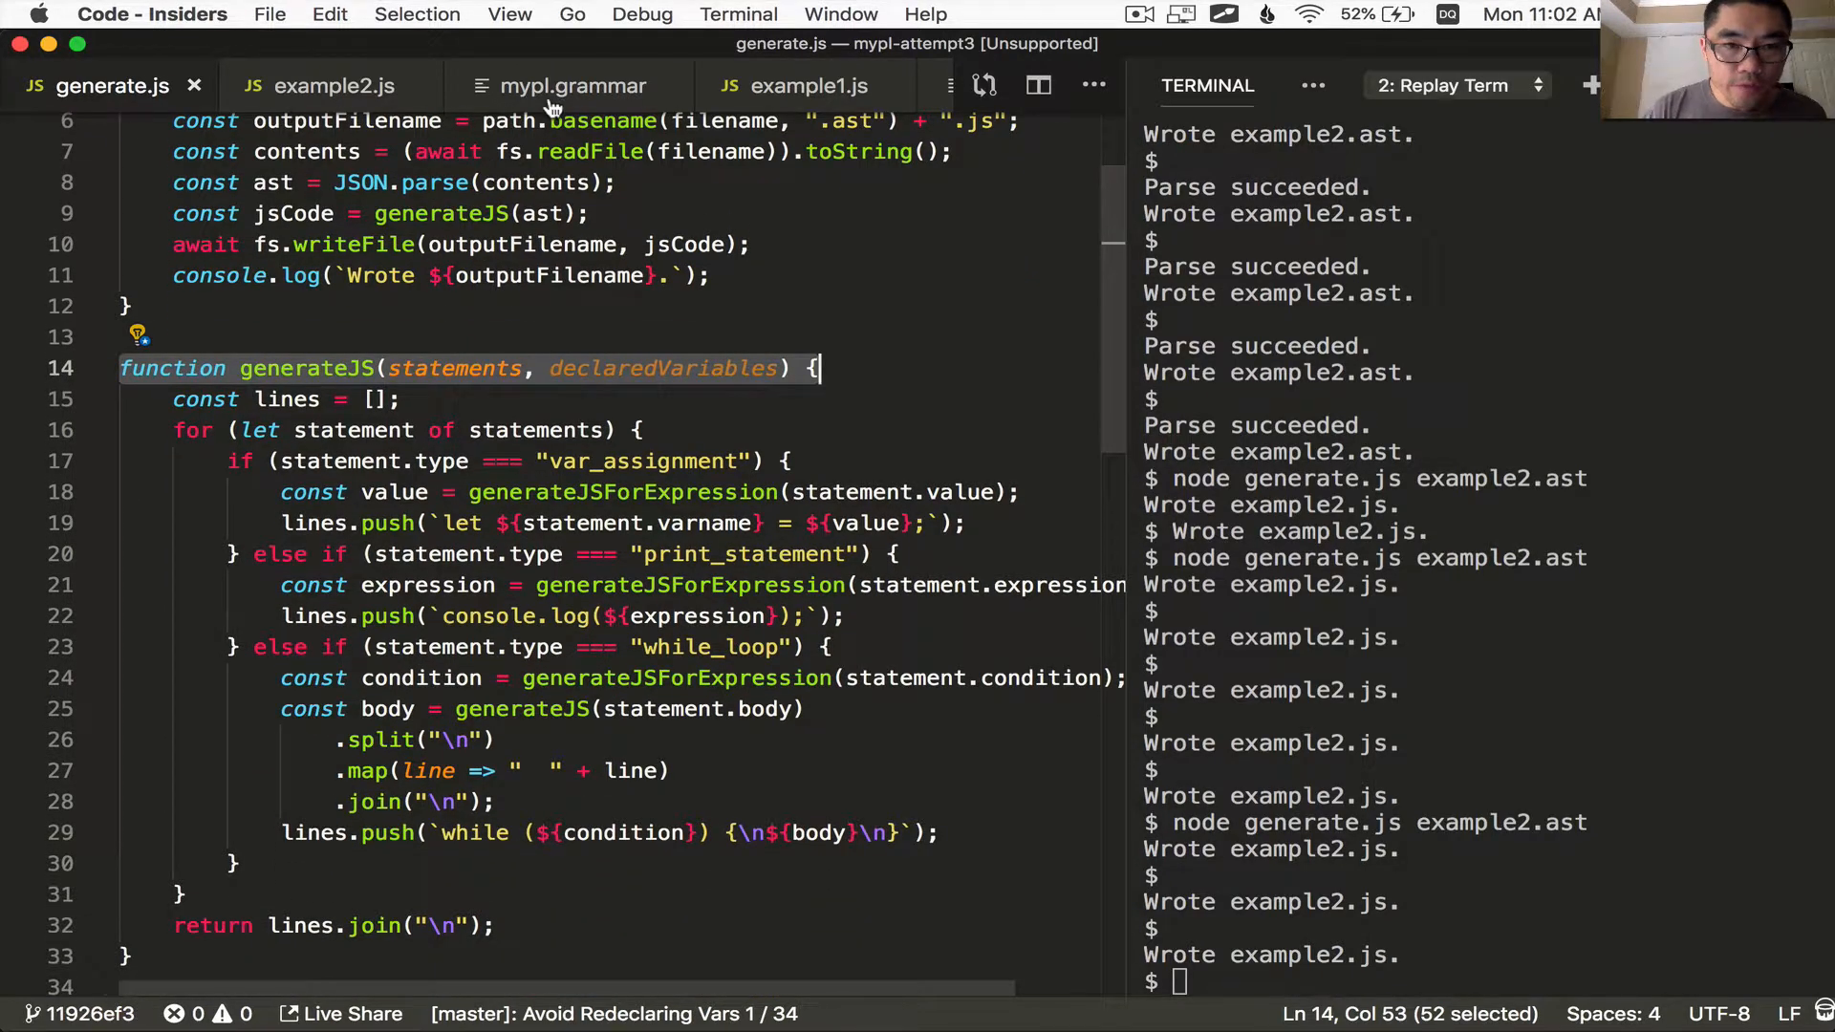
{"action": "double_click", "coordinate": [661, 368]}
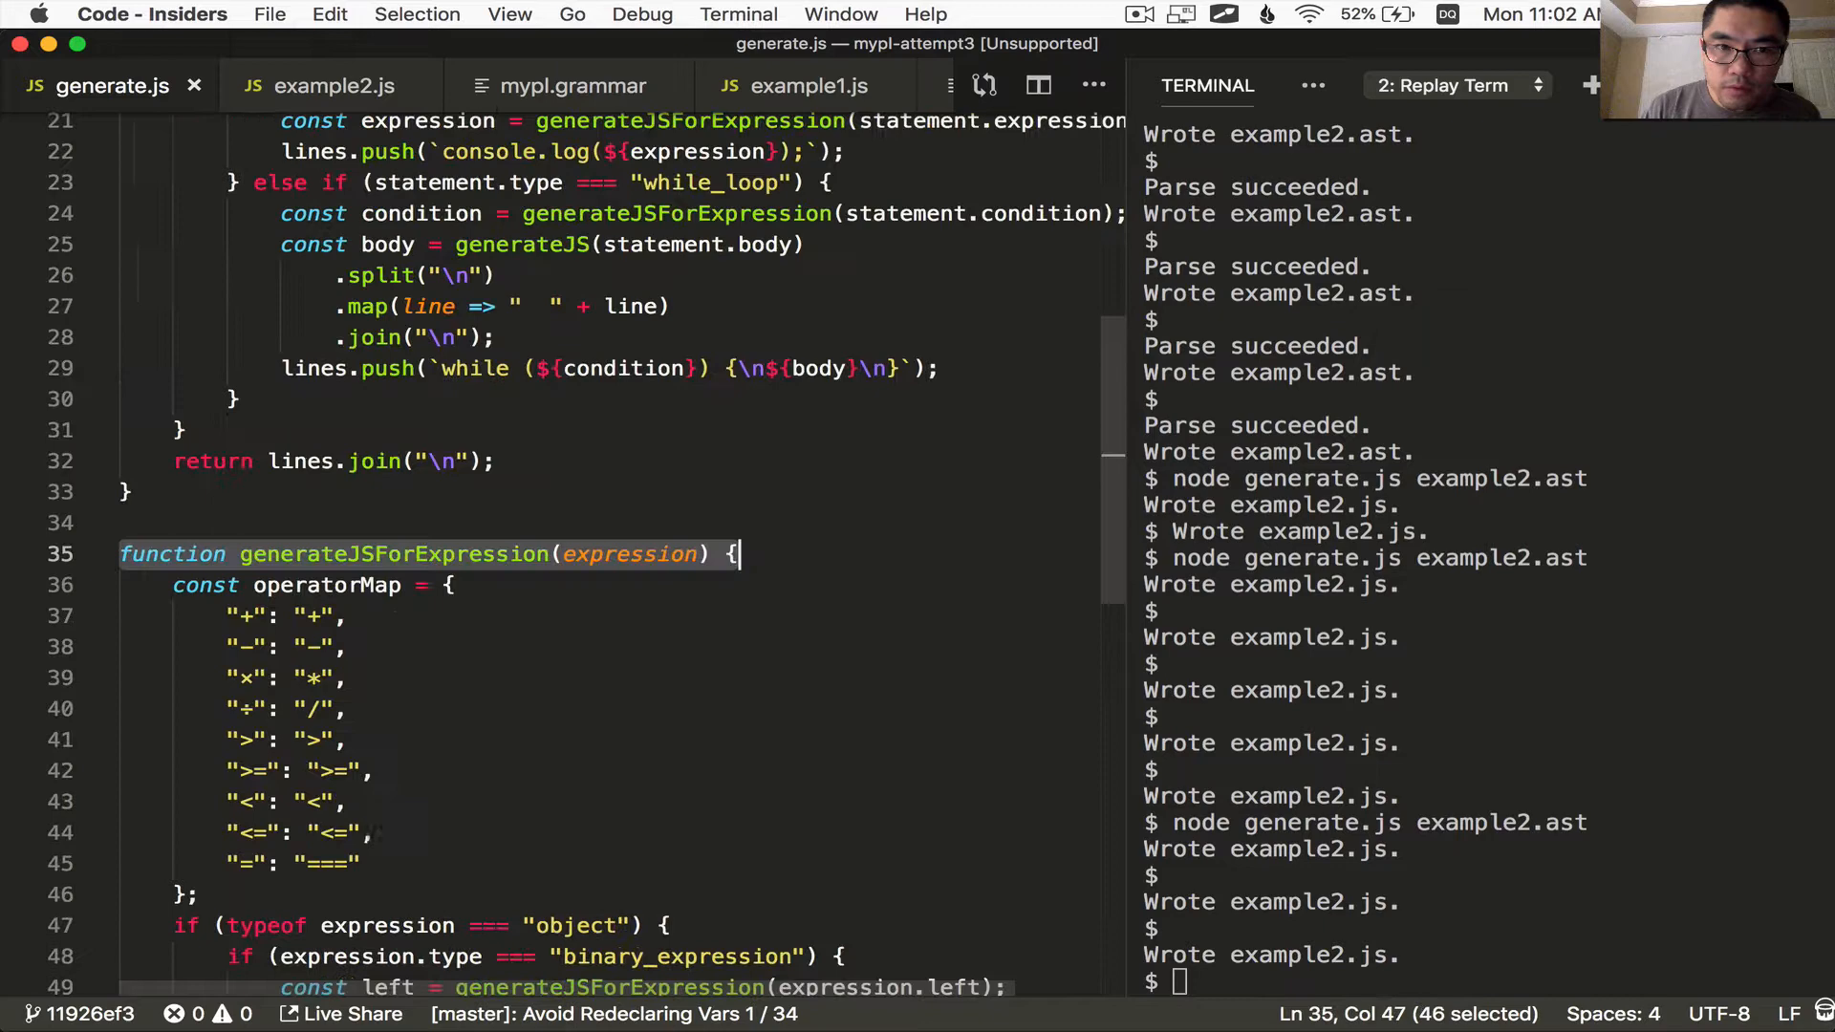
{"action": "type", "text": ", declaredVariables"}
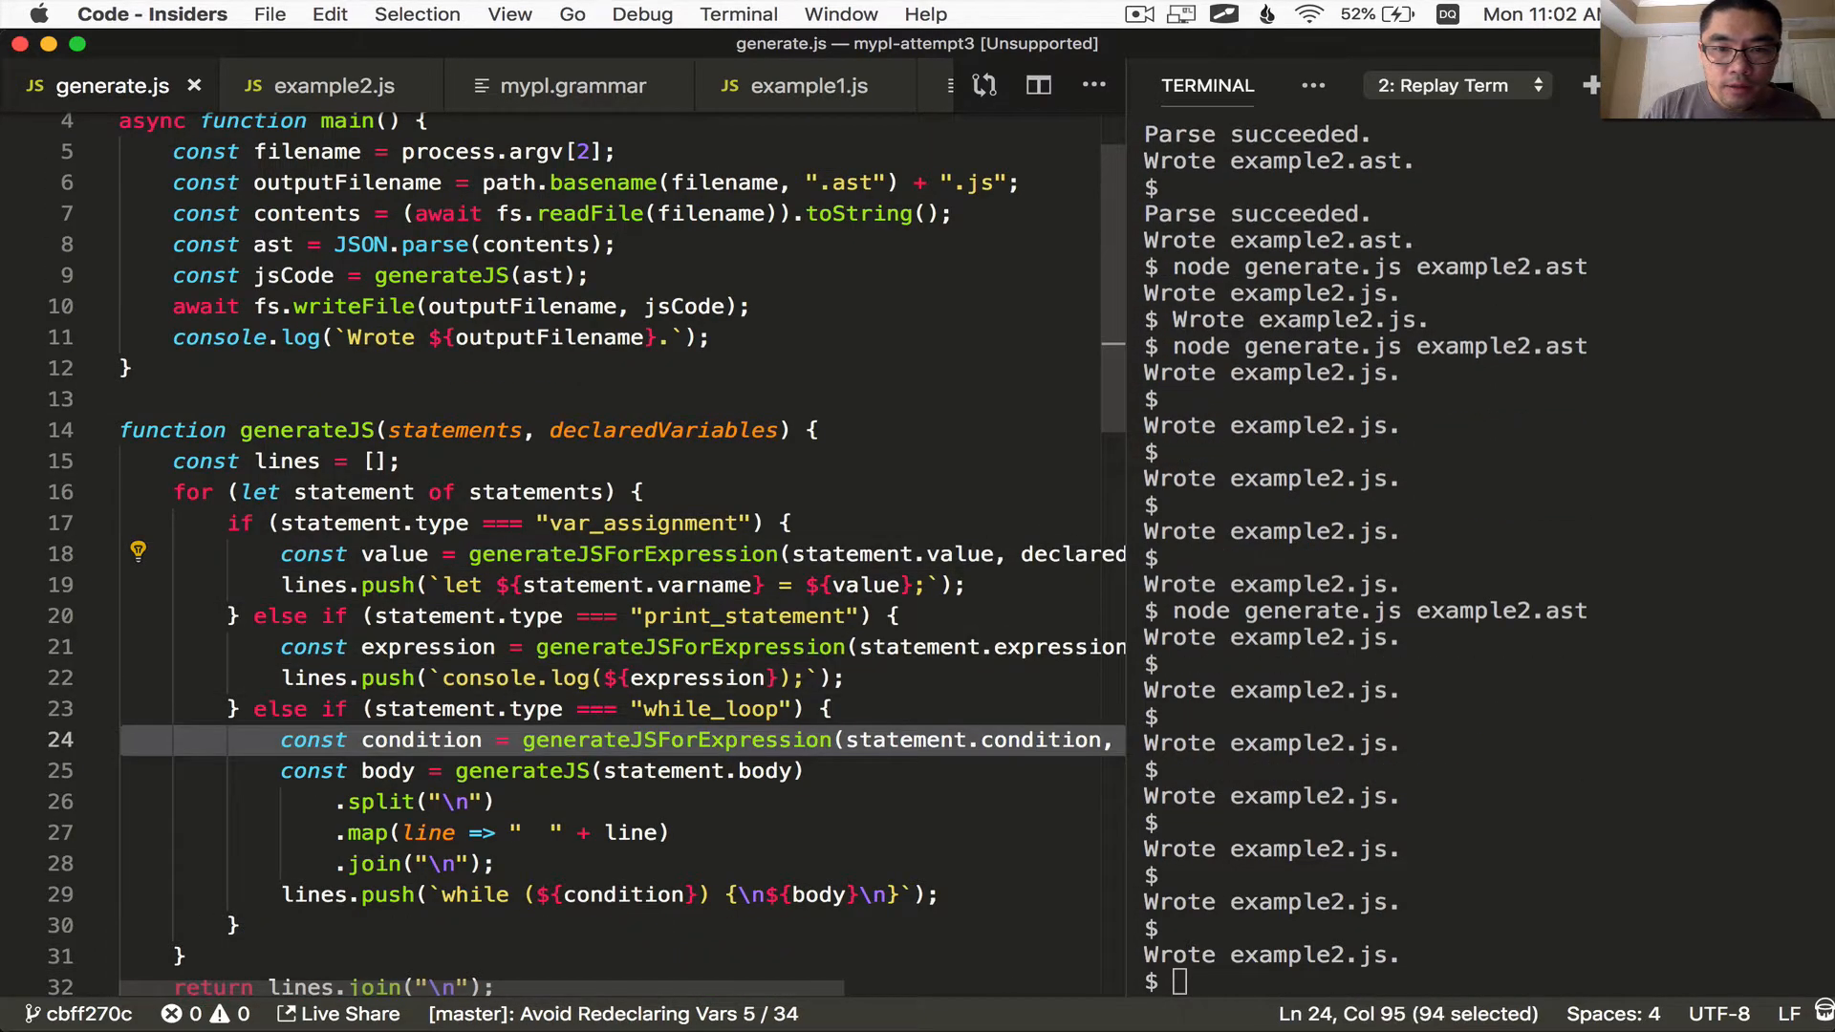
{"action": "scroll", "scroll_direction": "down", "scroll_amount": 3}
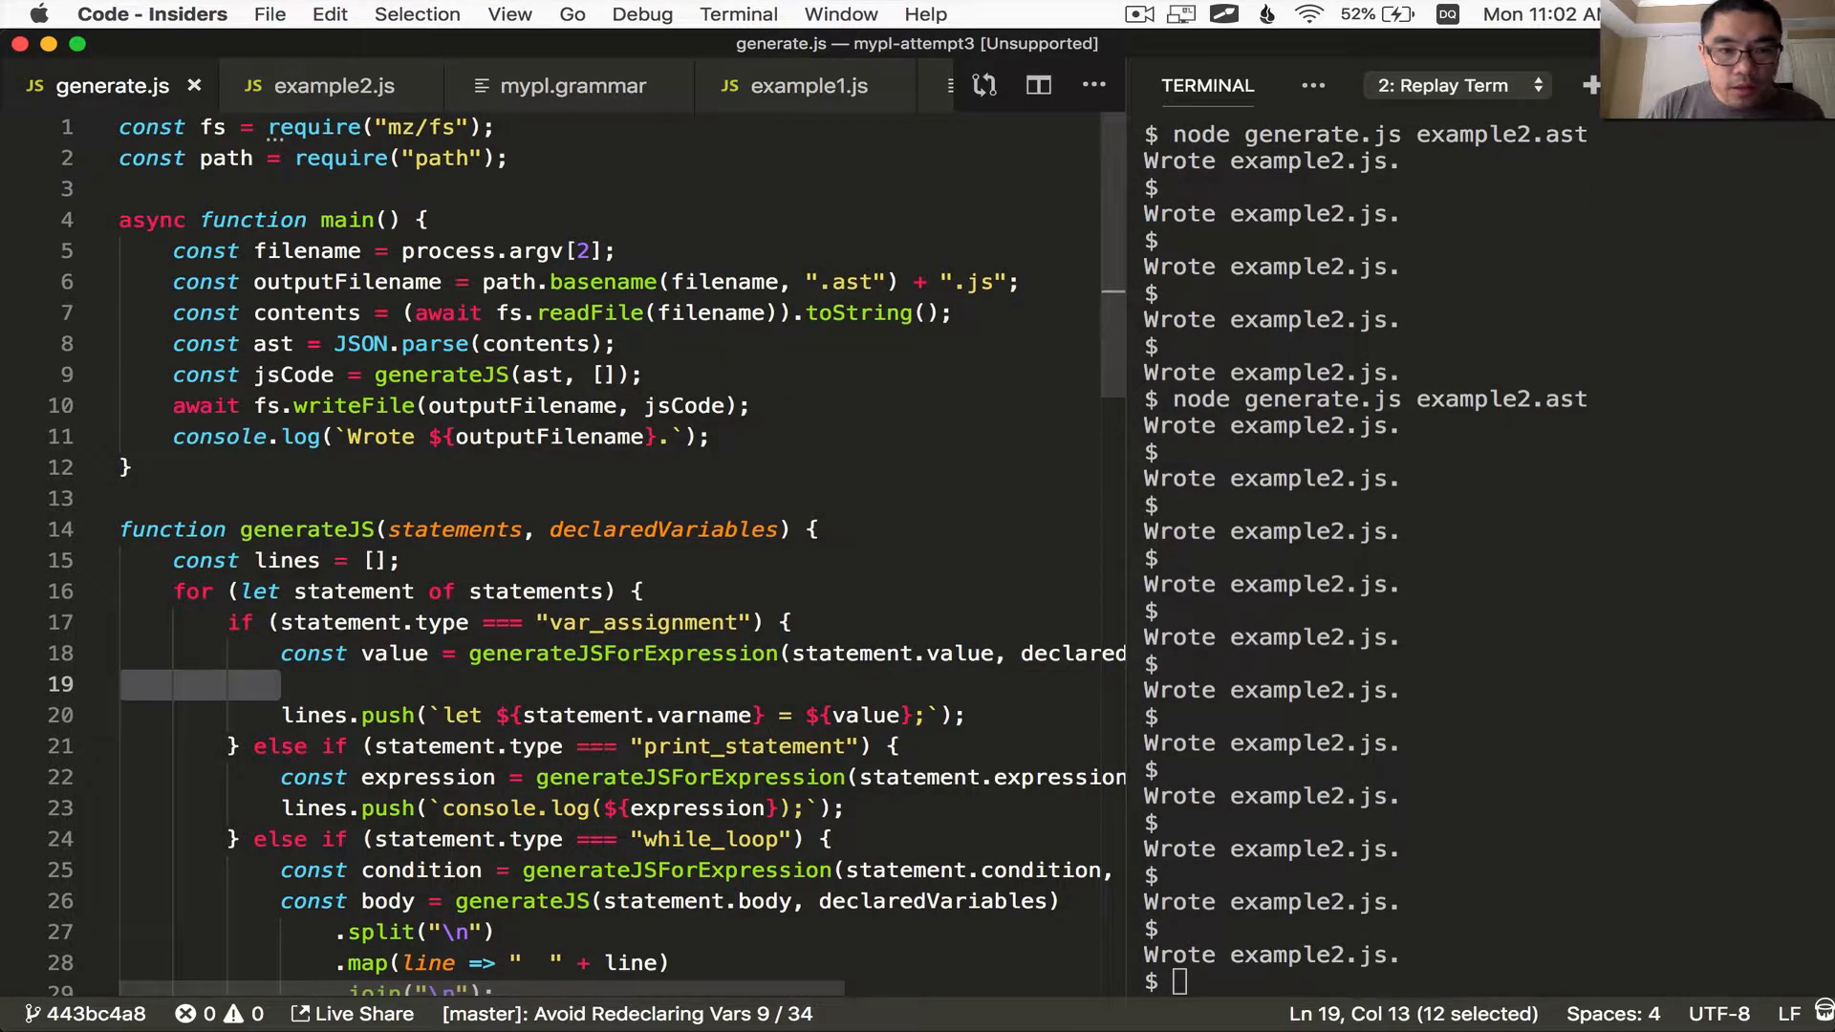
Emit let only when the variable isn't in declaredVariables, otherwise plain ${statement...} reassignment
{"action": "type", "text": "if ()"}
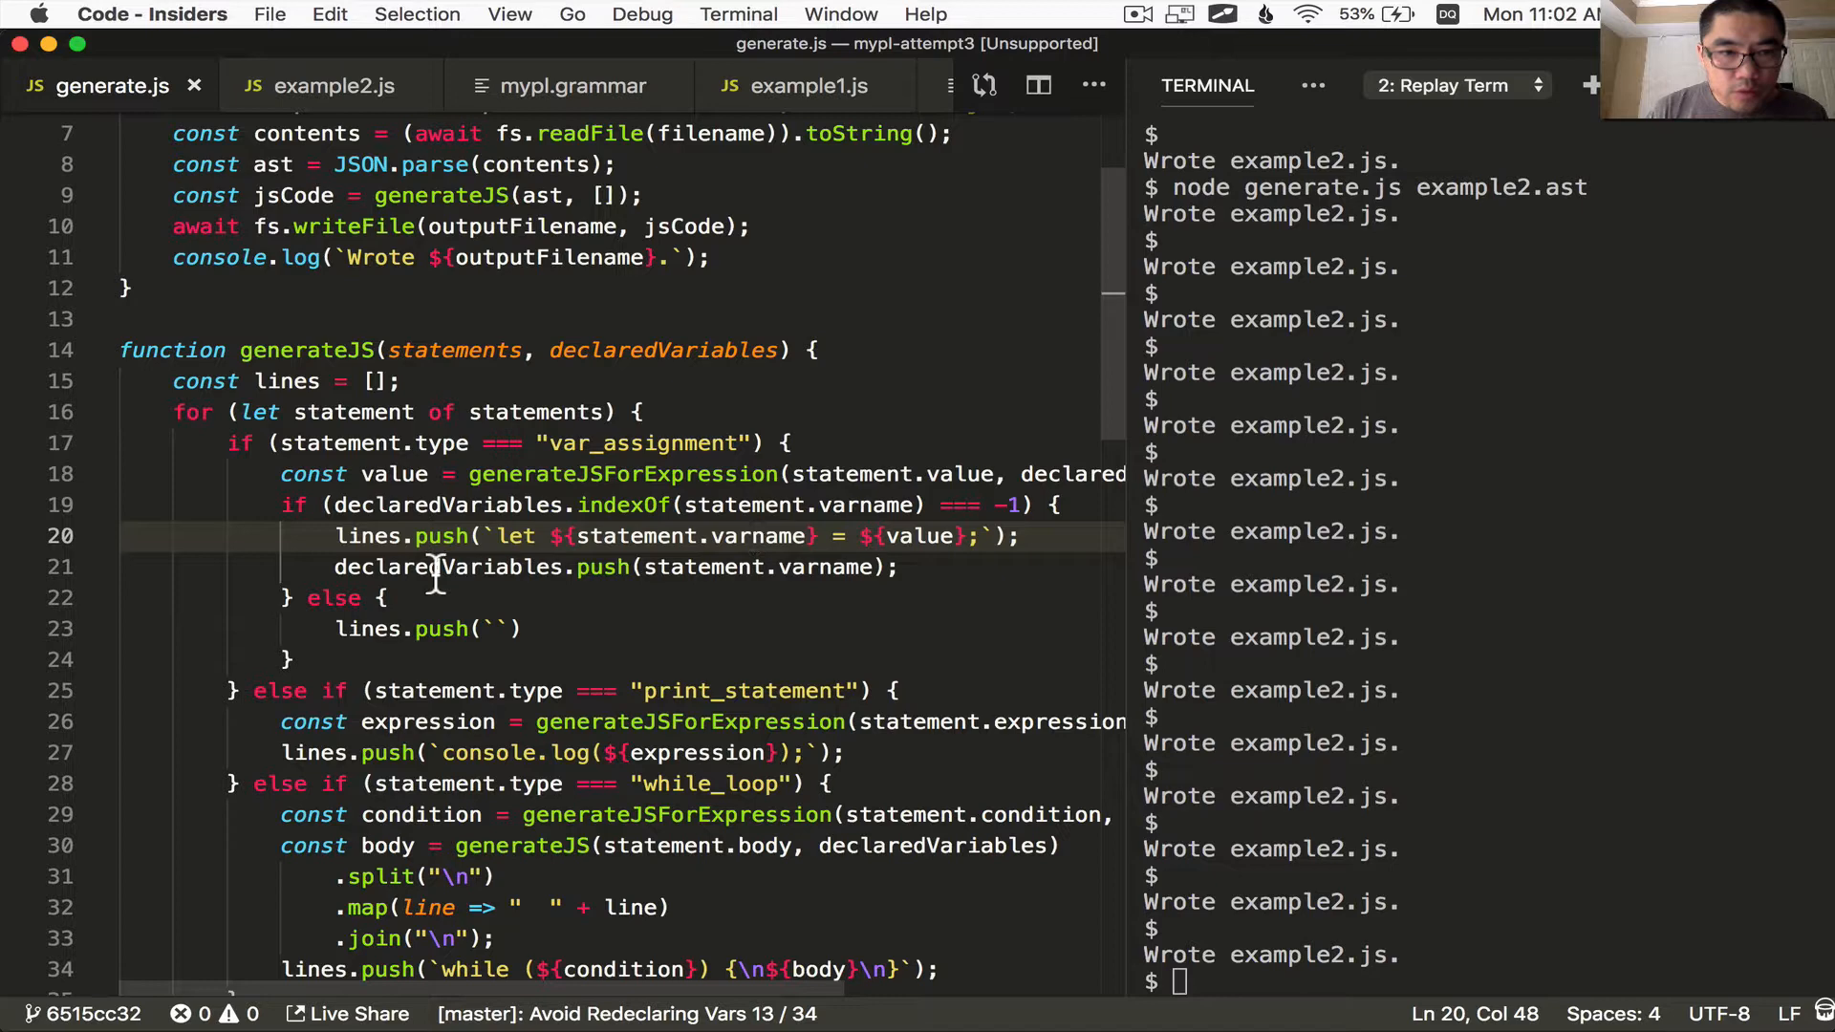
{"action": "double_click", "coordinate": [661, 413]}
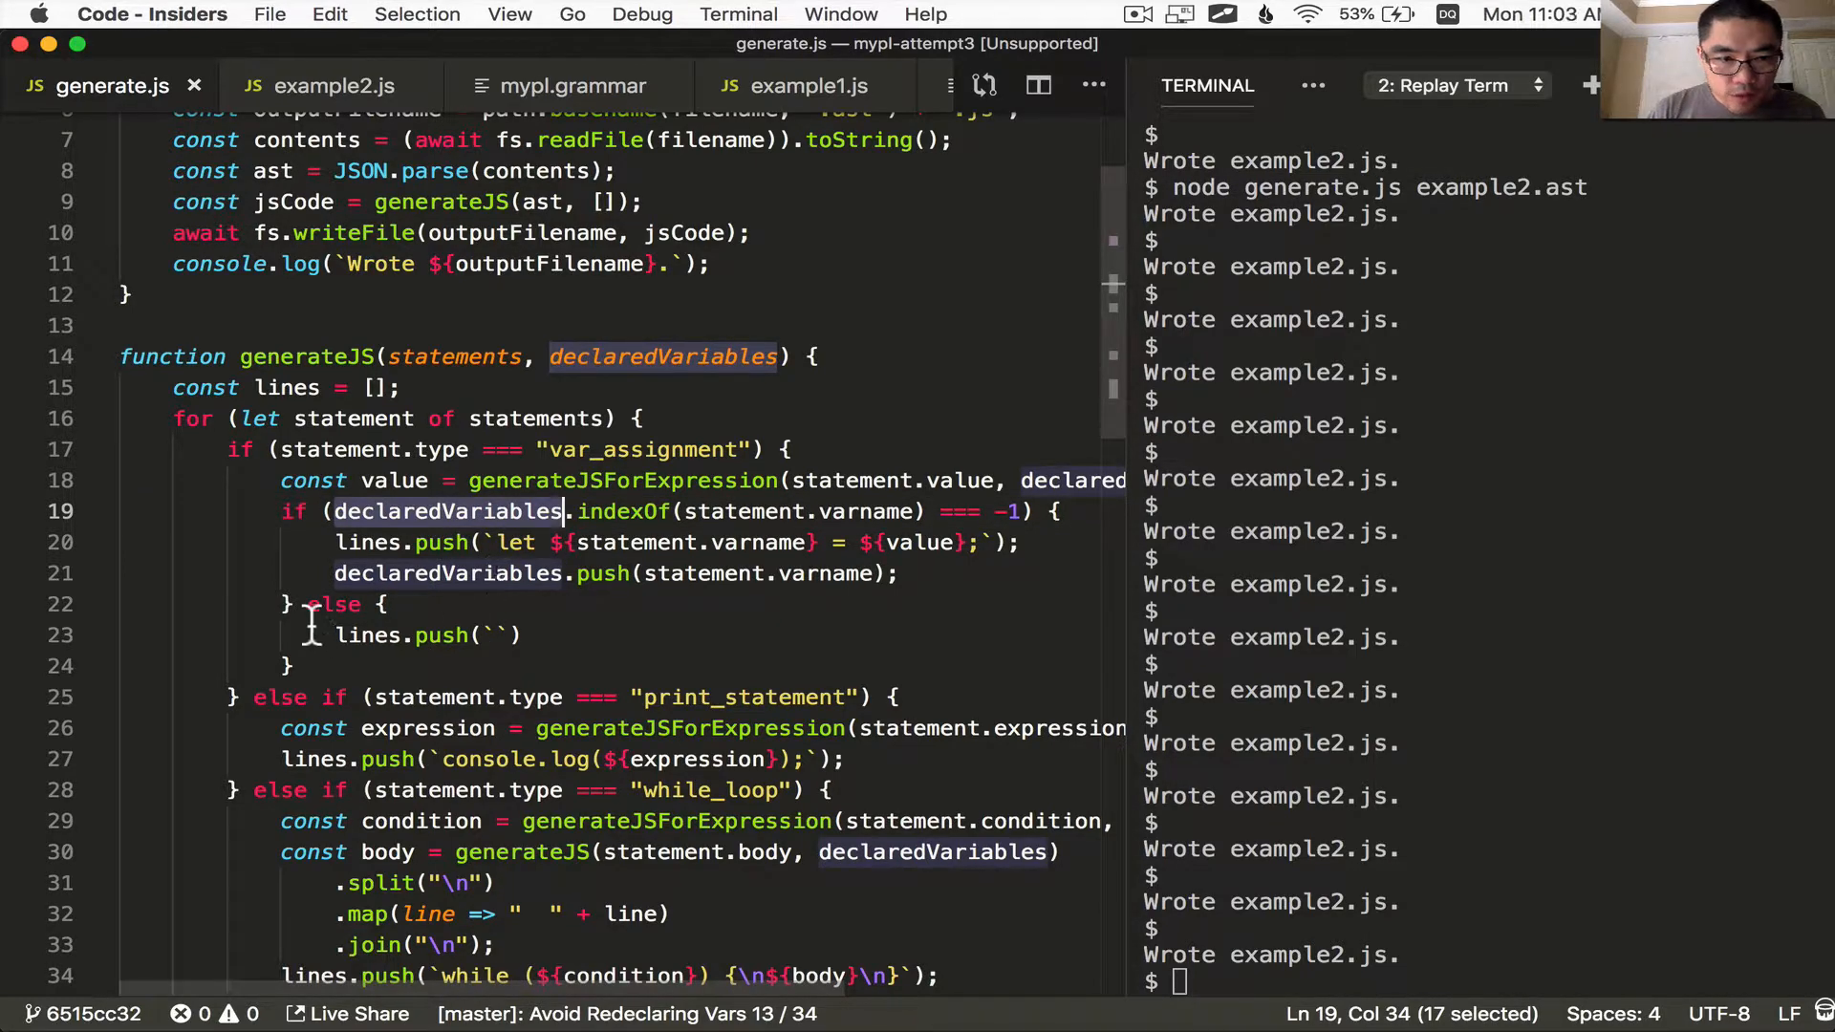
{"action": "type", "text": "${statement.varname} = ${value};"}
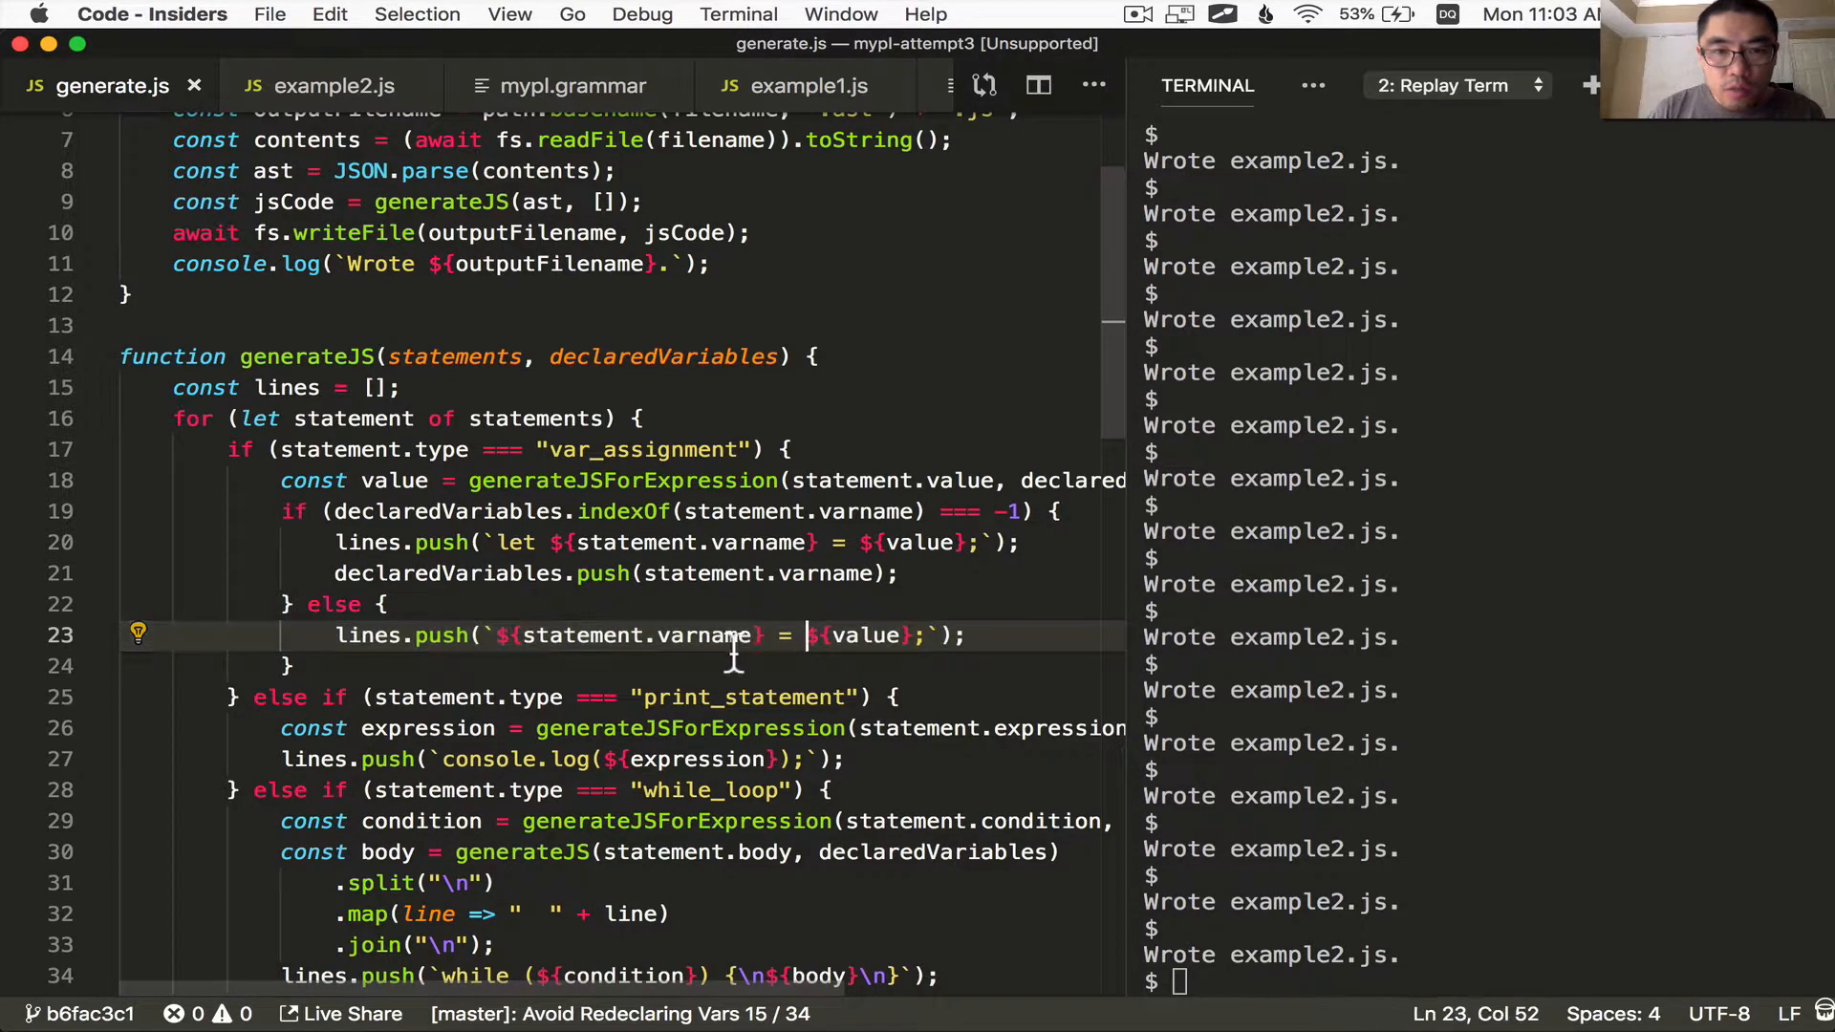
{"action": "double_click", "coordinate": [516, 543]}
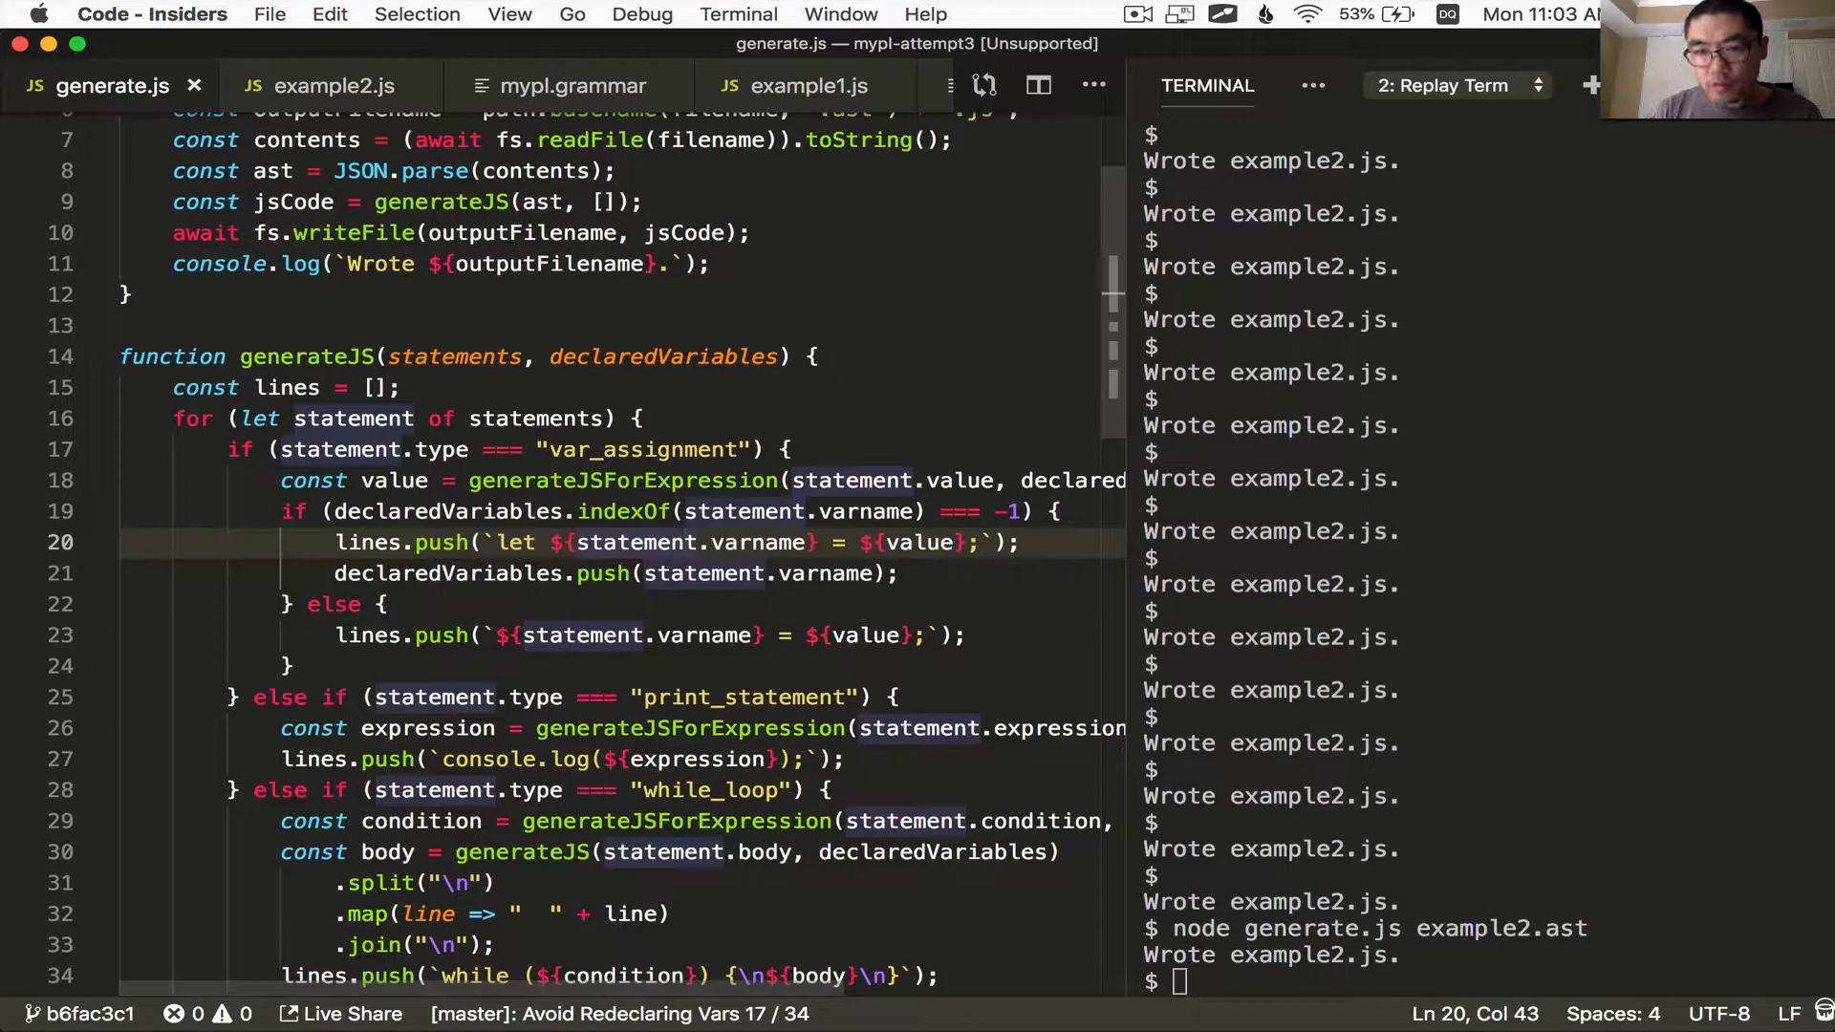
{"action": "left_click", "coordinate": [335, 86]}
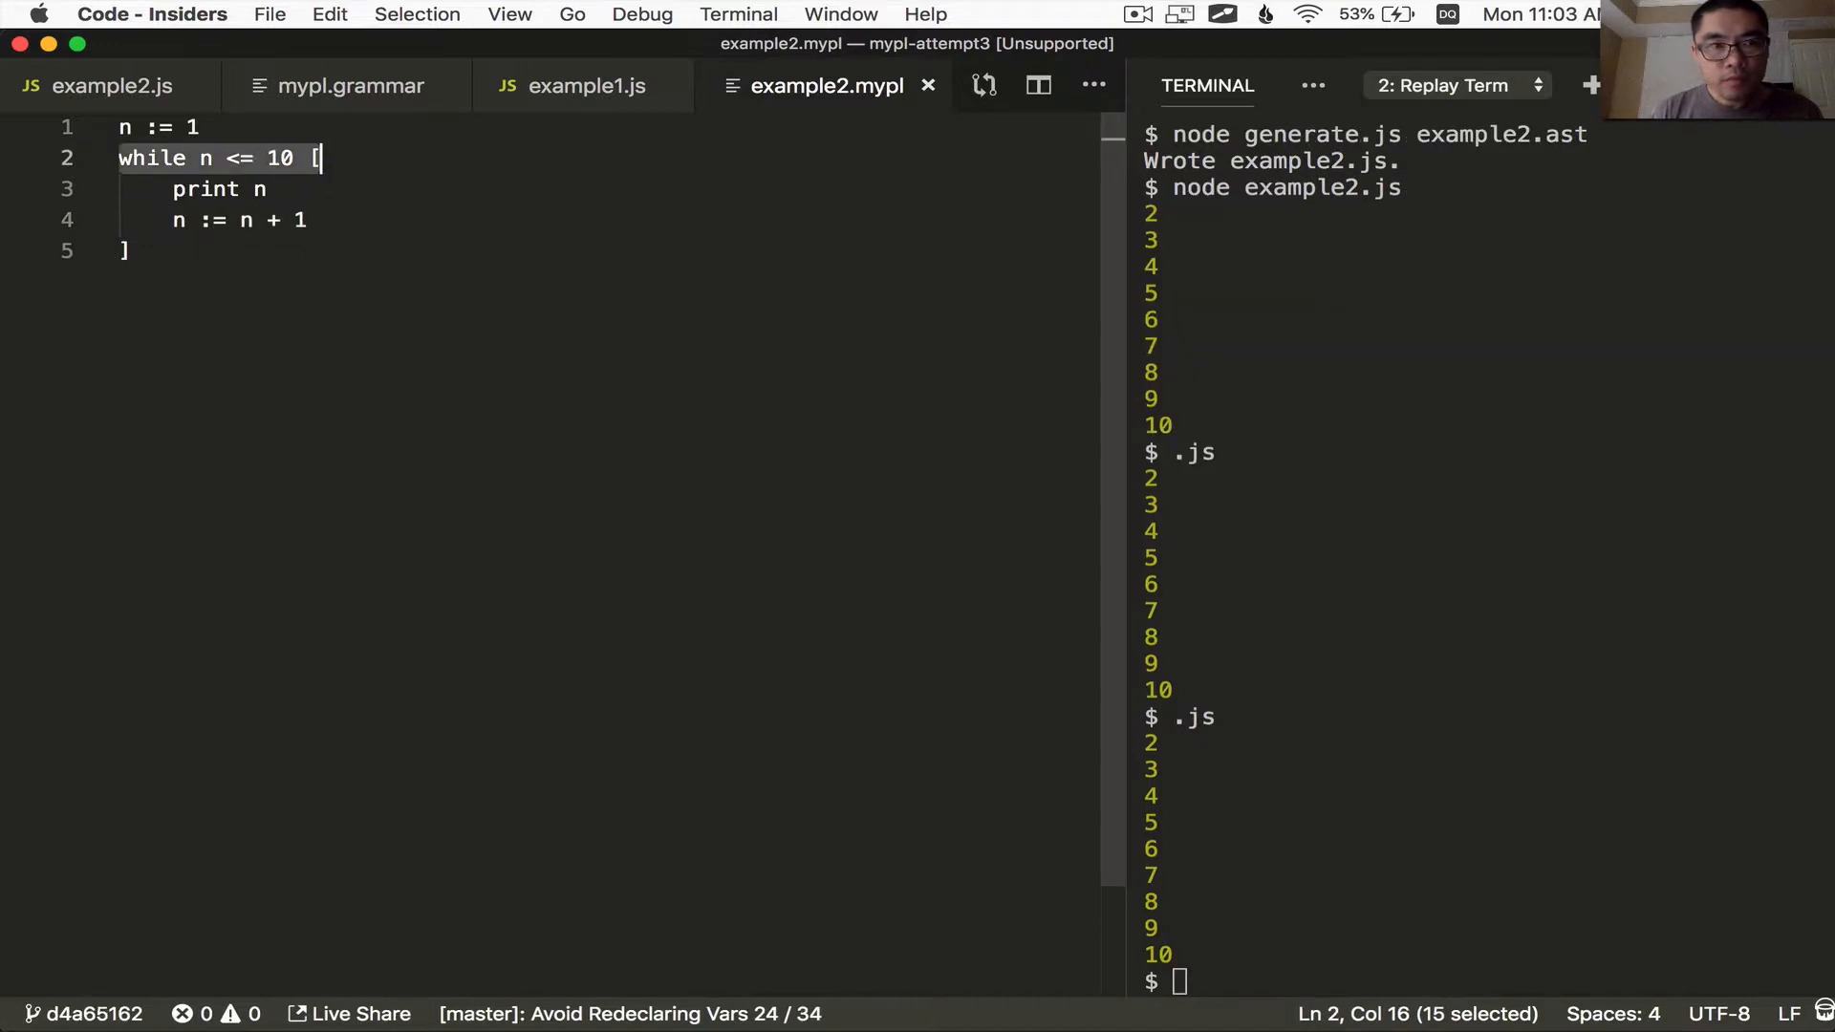
Re-parse and regenerate example2.mypl and run example2.js, printing numbers up to 10
{"action": "type", "text": "node example2.js"}
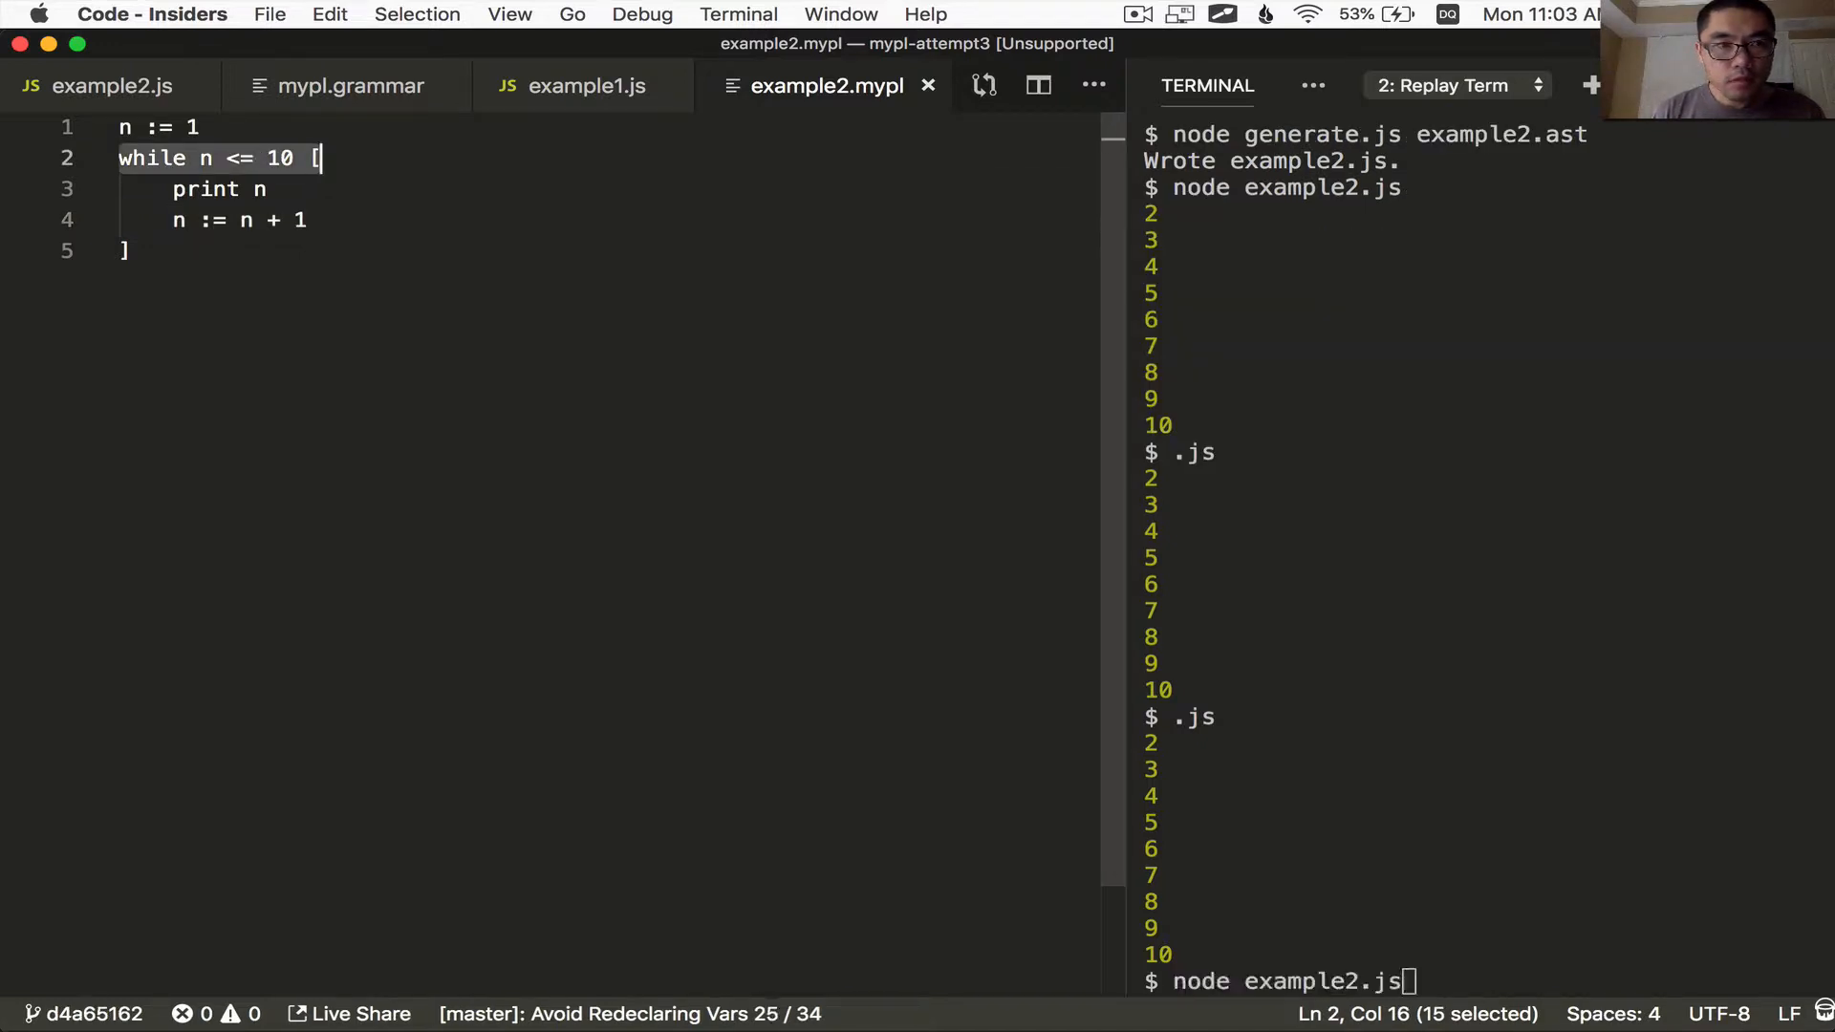
{"action": "type", "text": "node parse.js example2.mypl"}
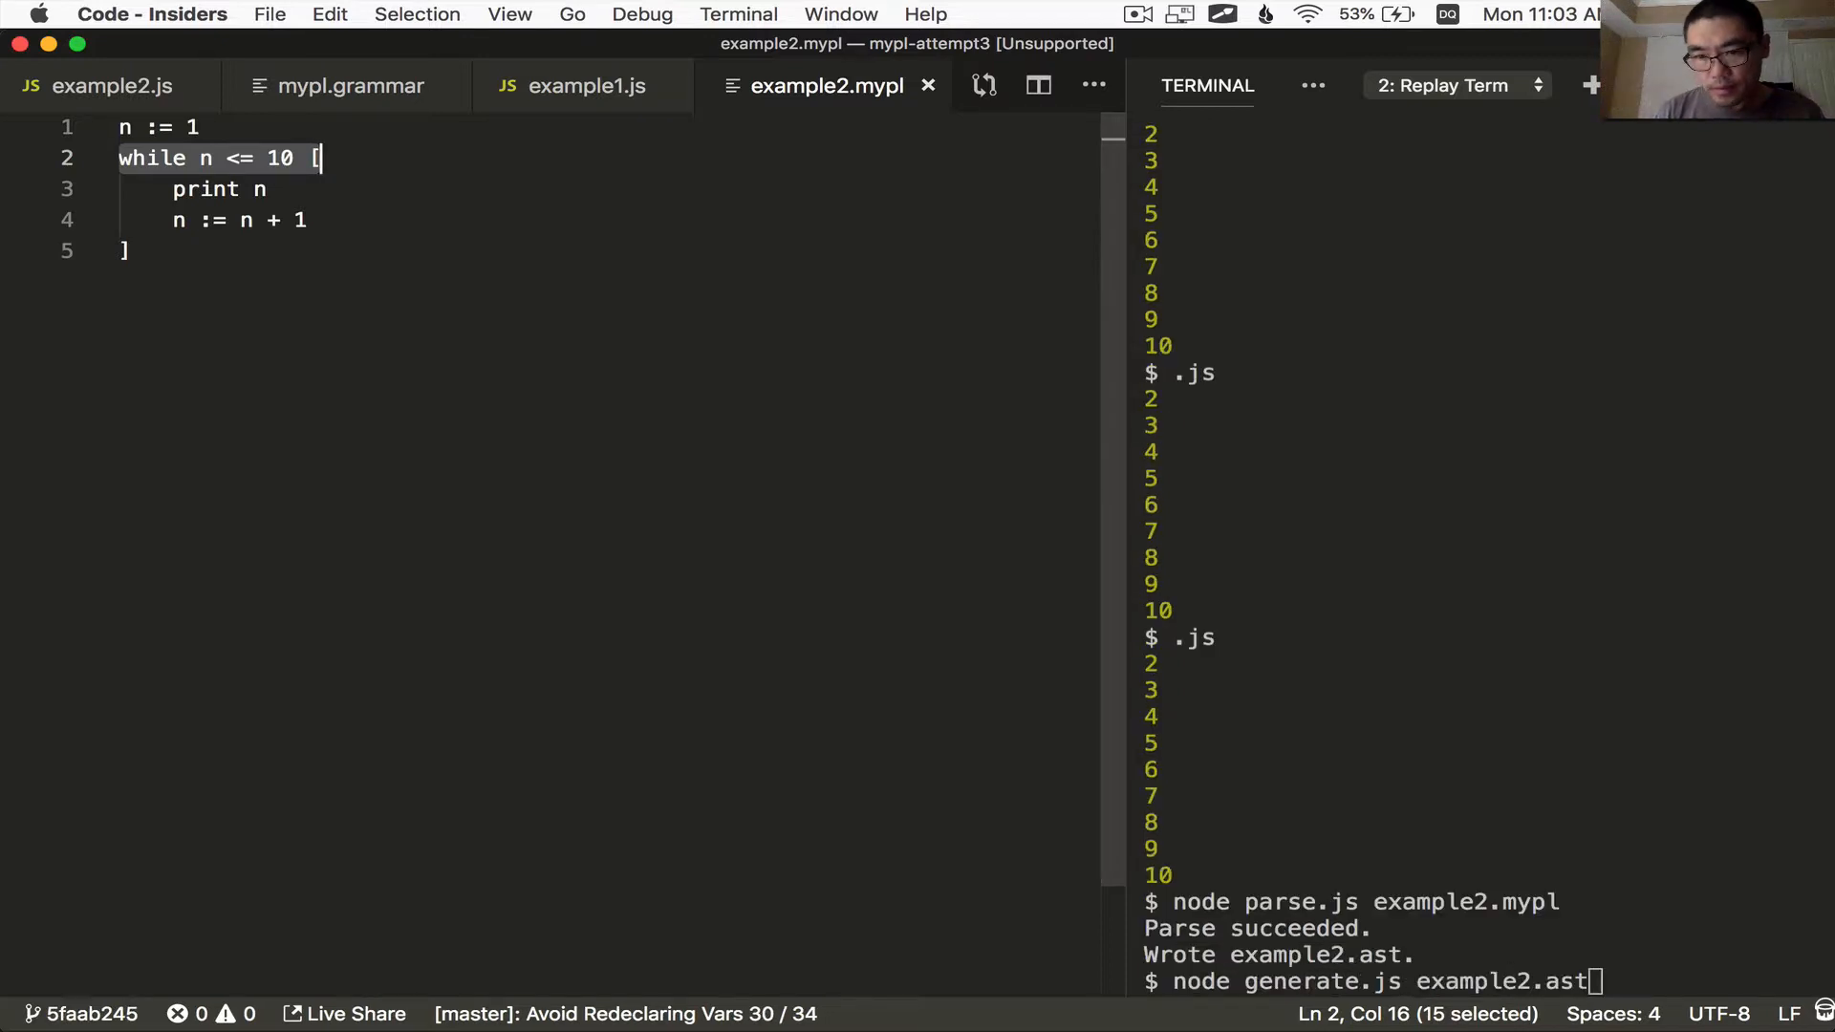
{"action": "key", "text": "Enter"}
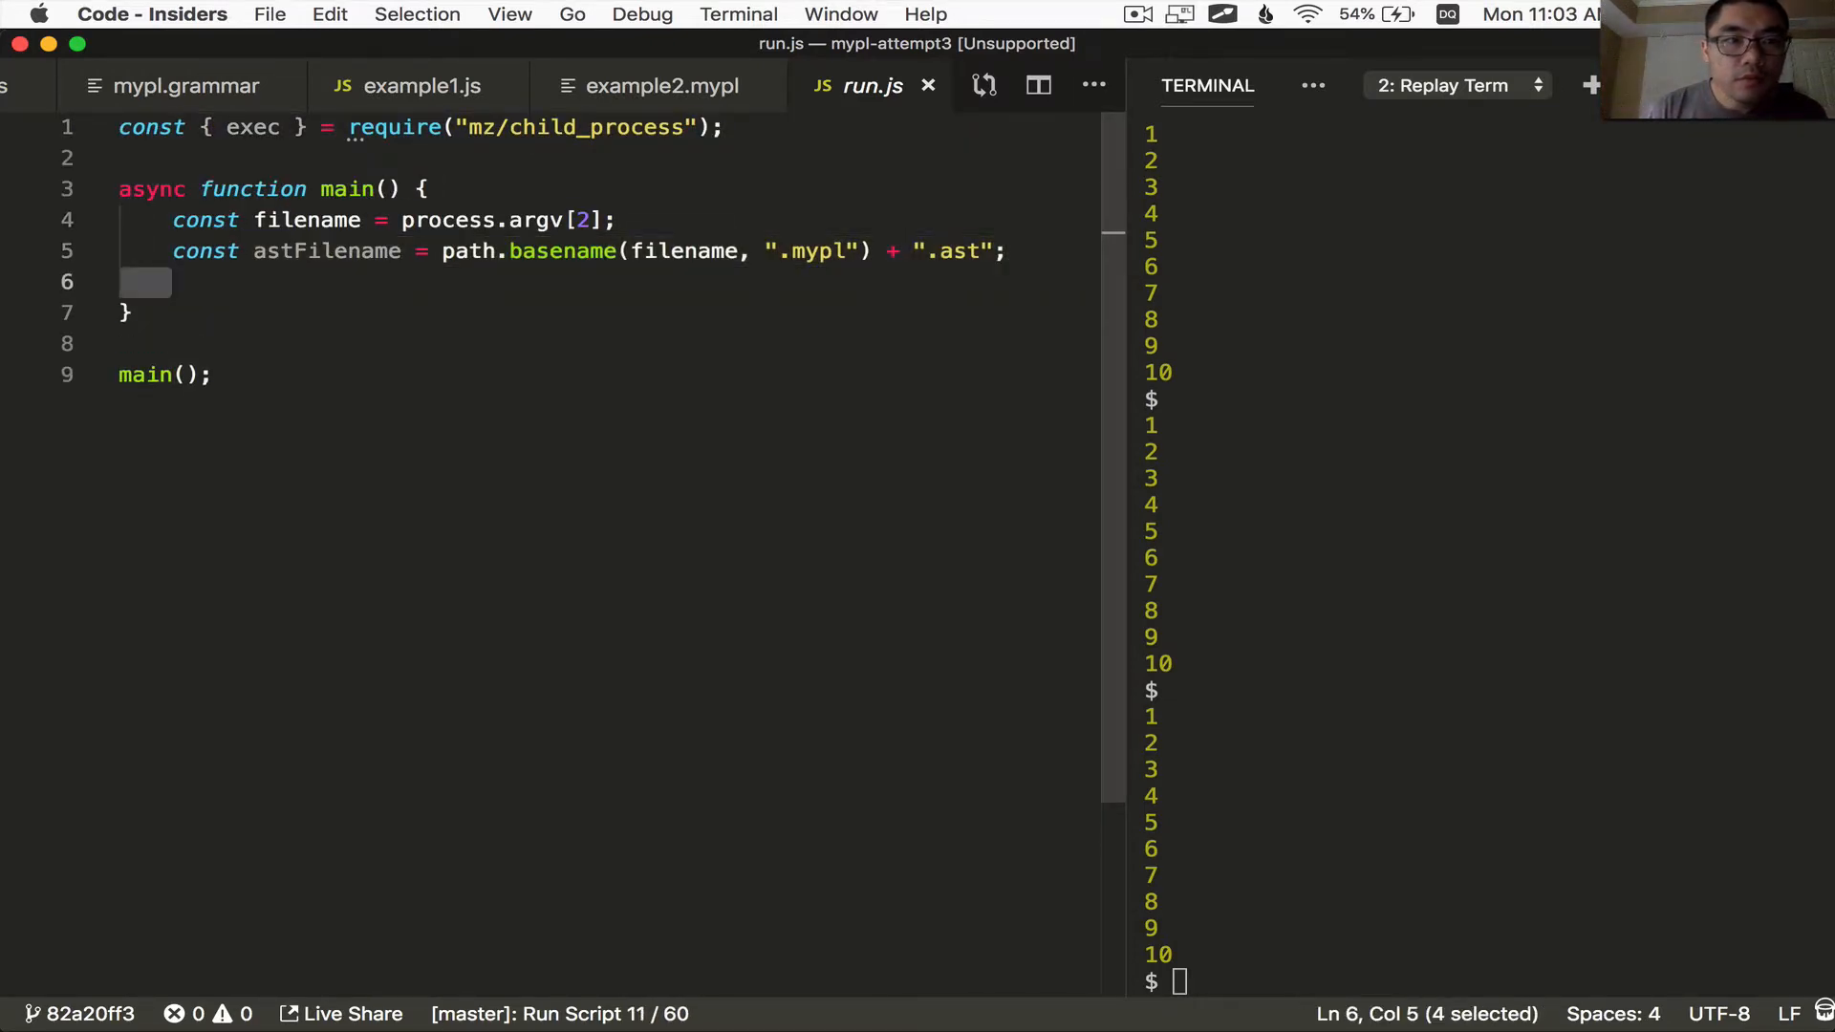
In run.js derive jsFilename via path.basename(filename, ".mypl") for the exec pipeline
{"action": "type", "text": "const jsFilename = path.basename(filename, \".mypl\") + \".js\";"}
{"action": "type", "text": "const [output] = await exec(`node ${jsFilename}`);"}
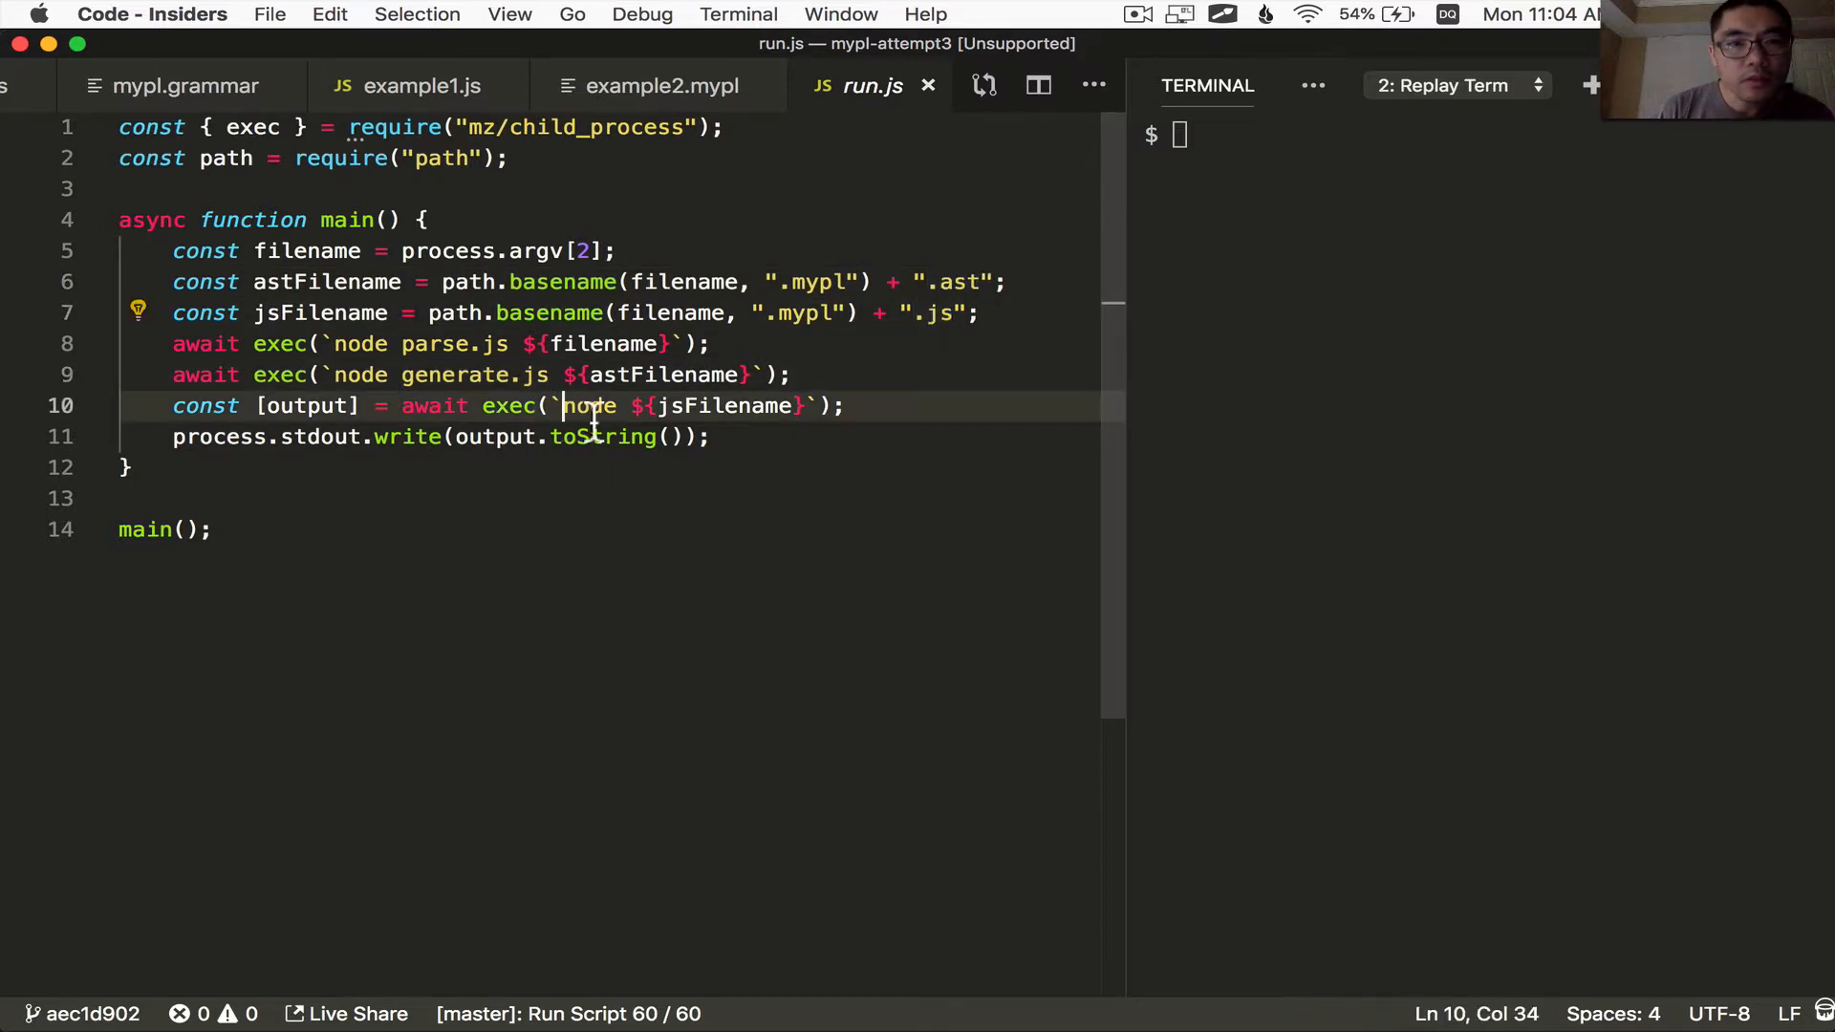
{"action": "double_click", "coordinate": [591, 405]}
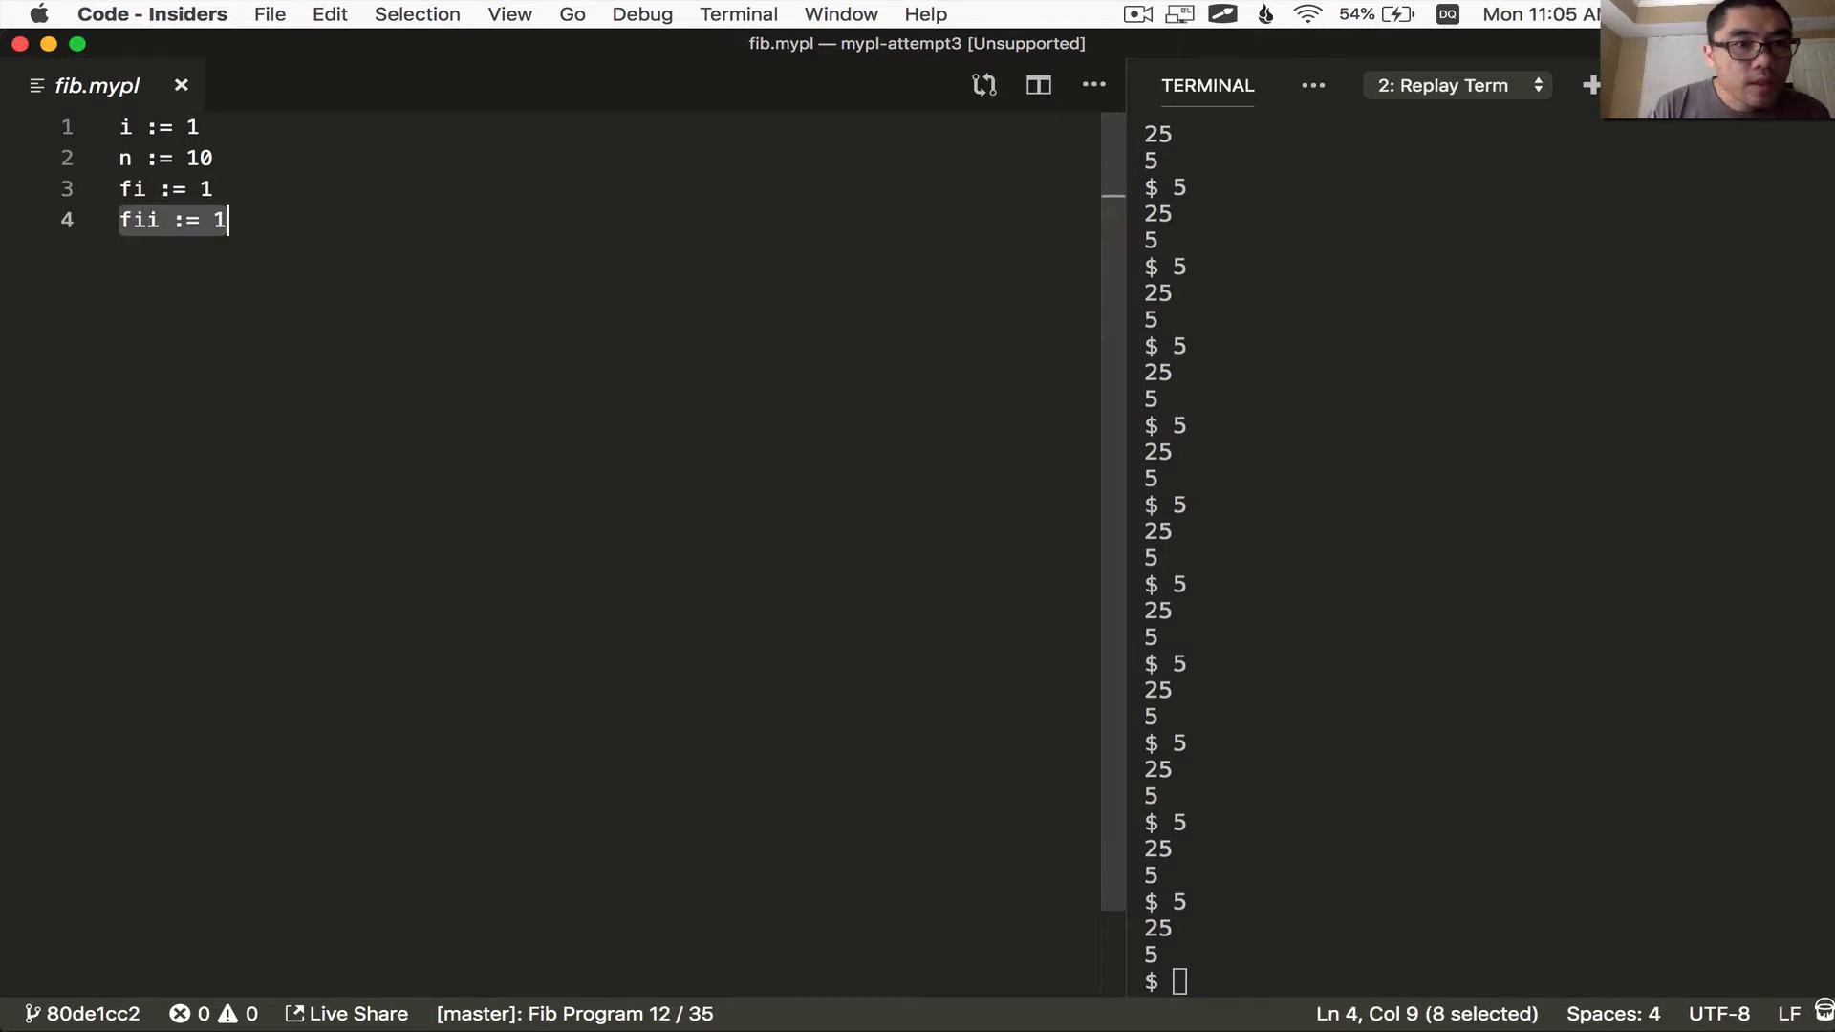
Write the while i <= n loop printing fi and computing temp := fi + fii
{"action": "type", "text": "while i <= n ["}
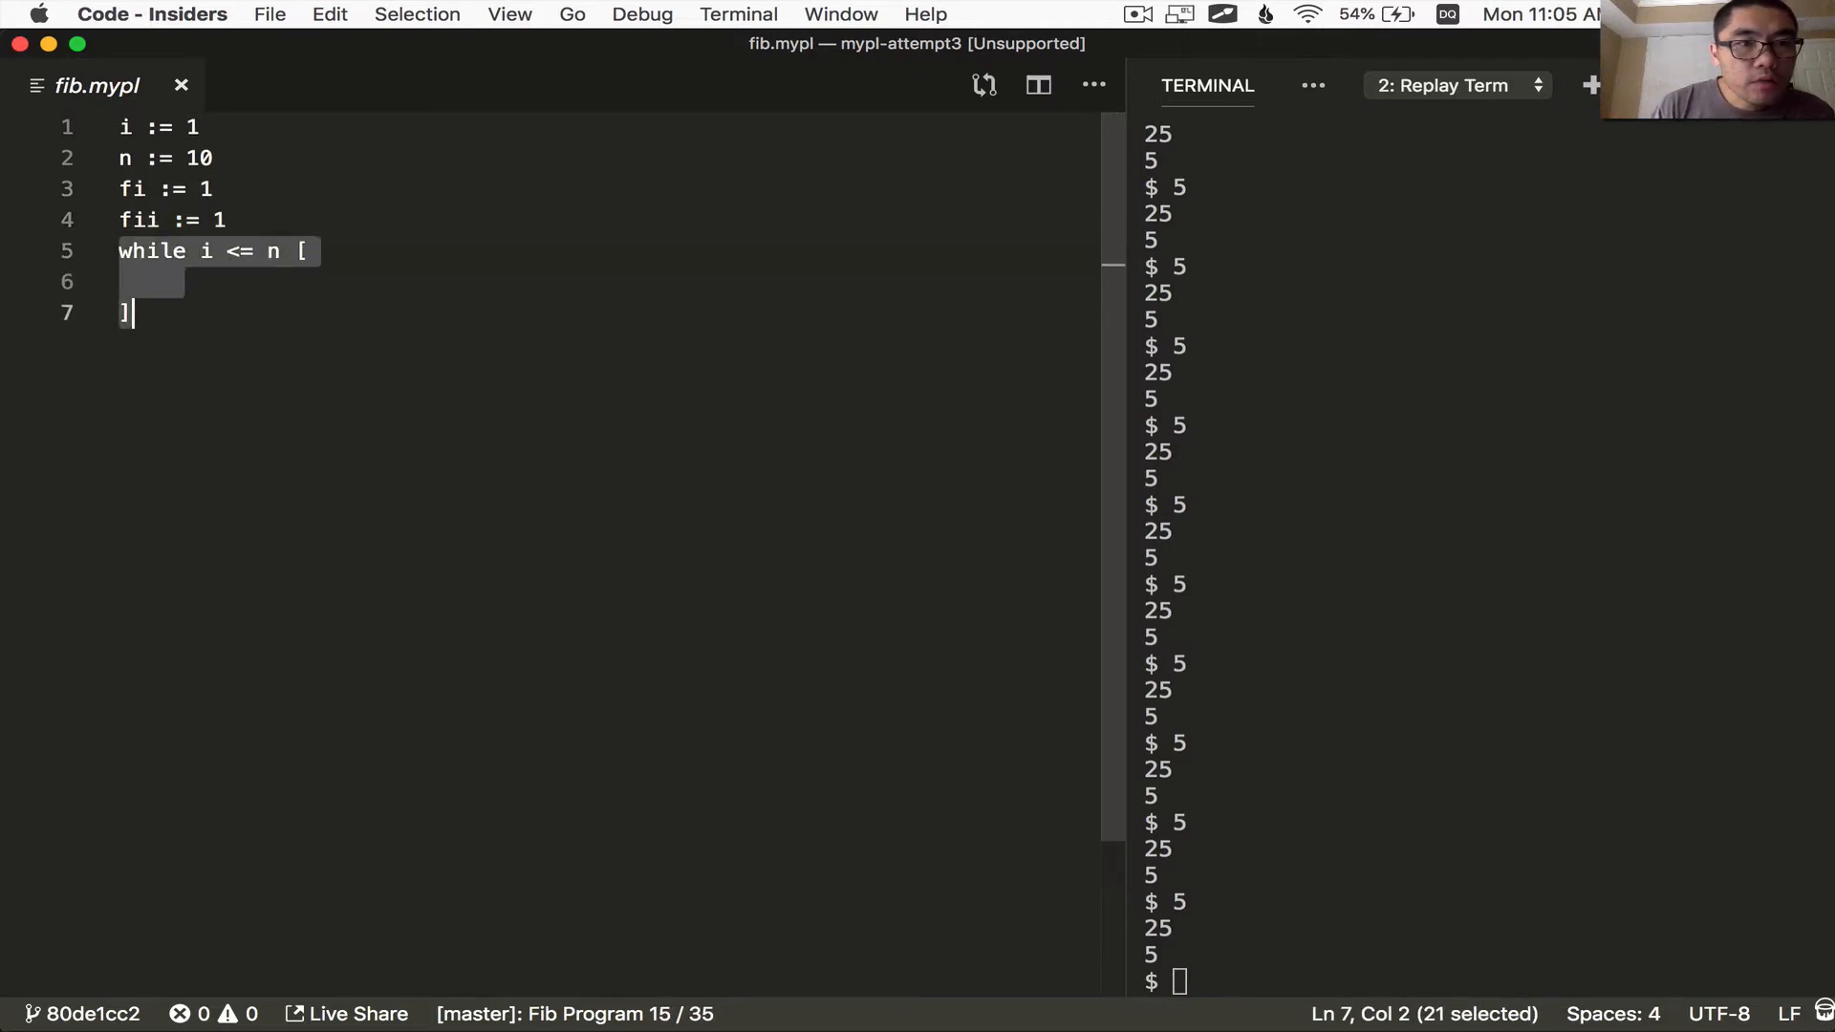
{"action": "type", "text": "print fi"}
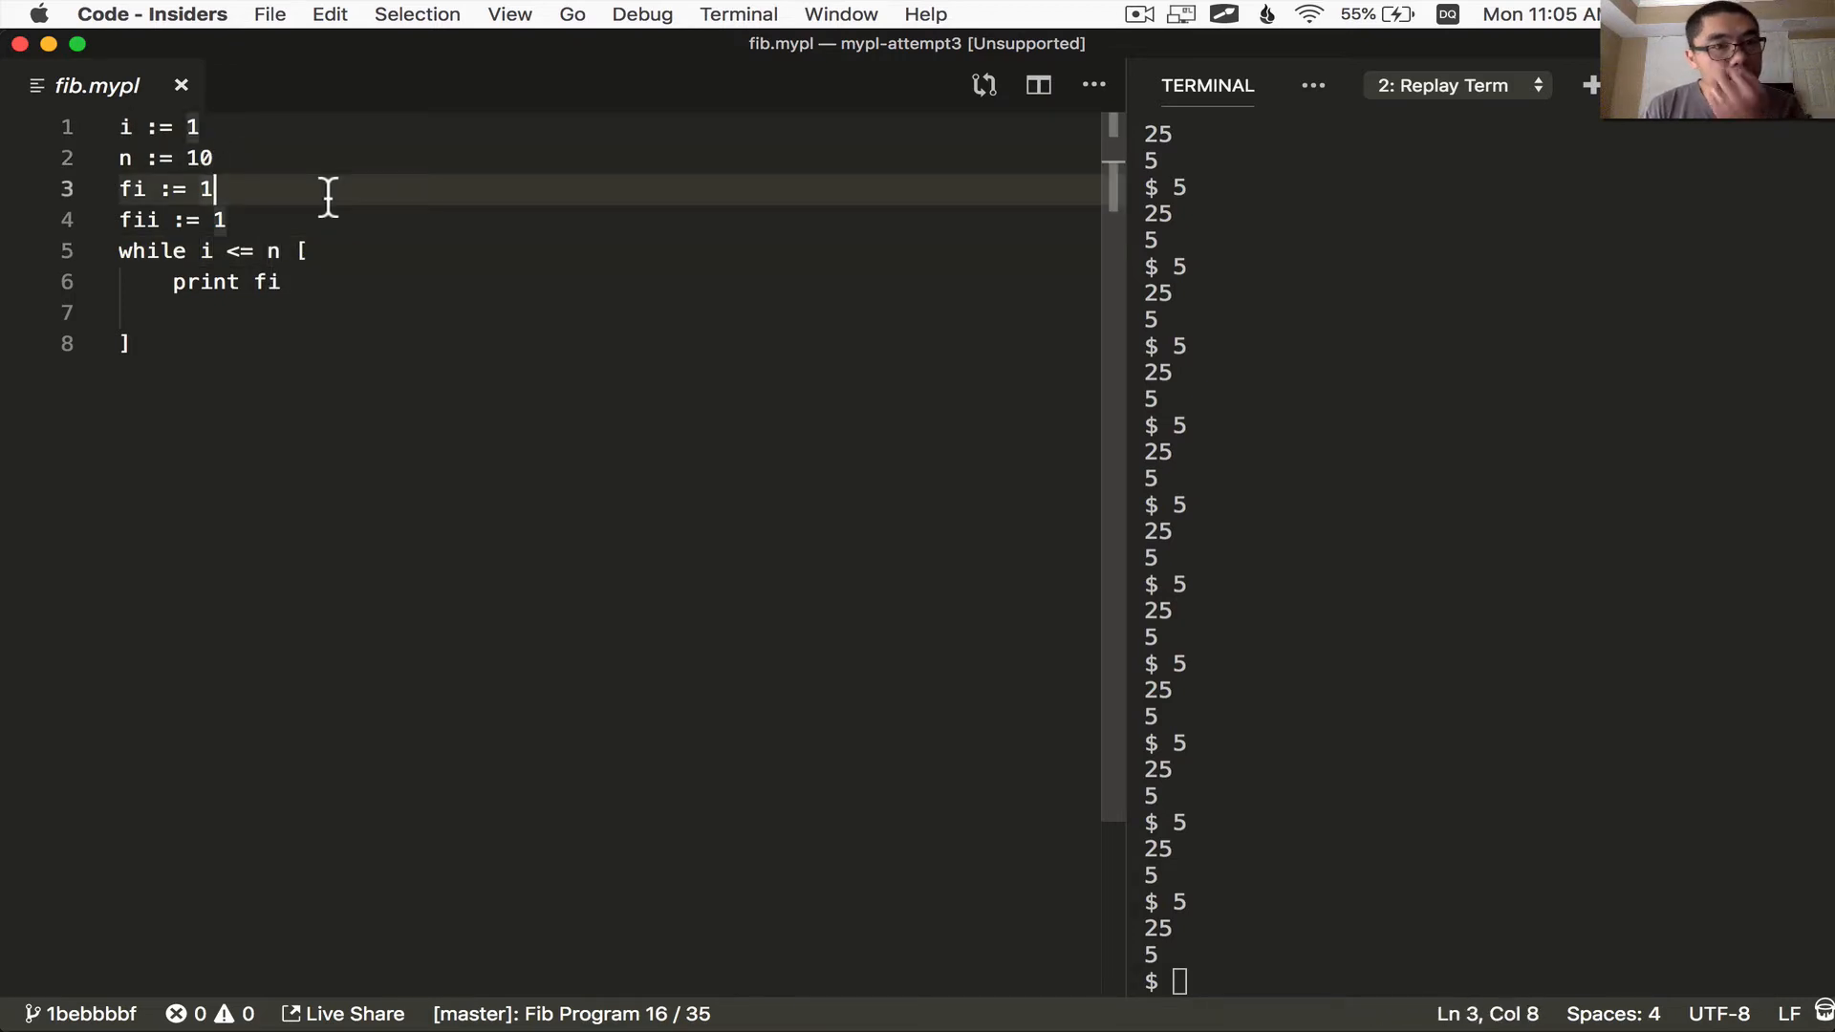
{"action": "type", "text": "temp := fi + fii"}
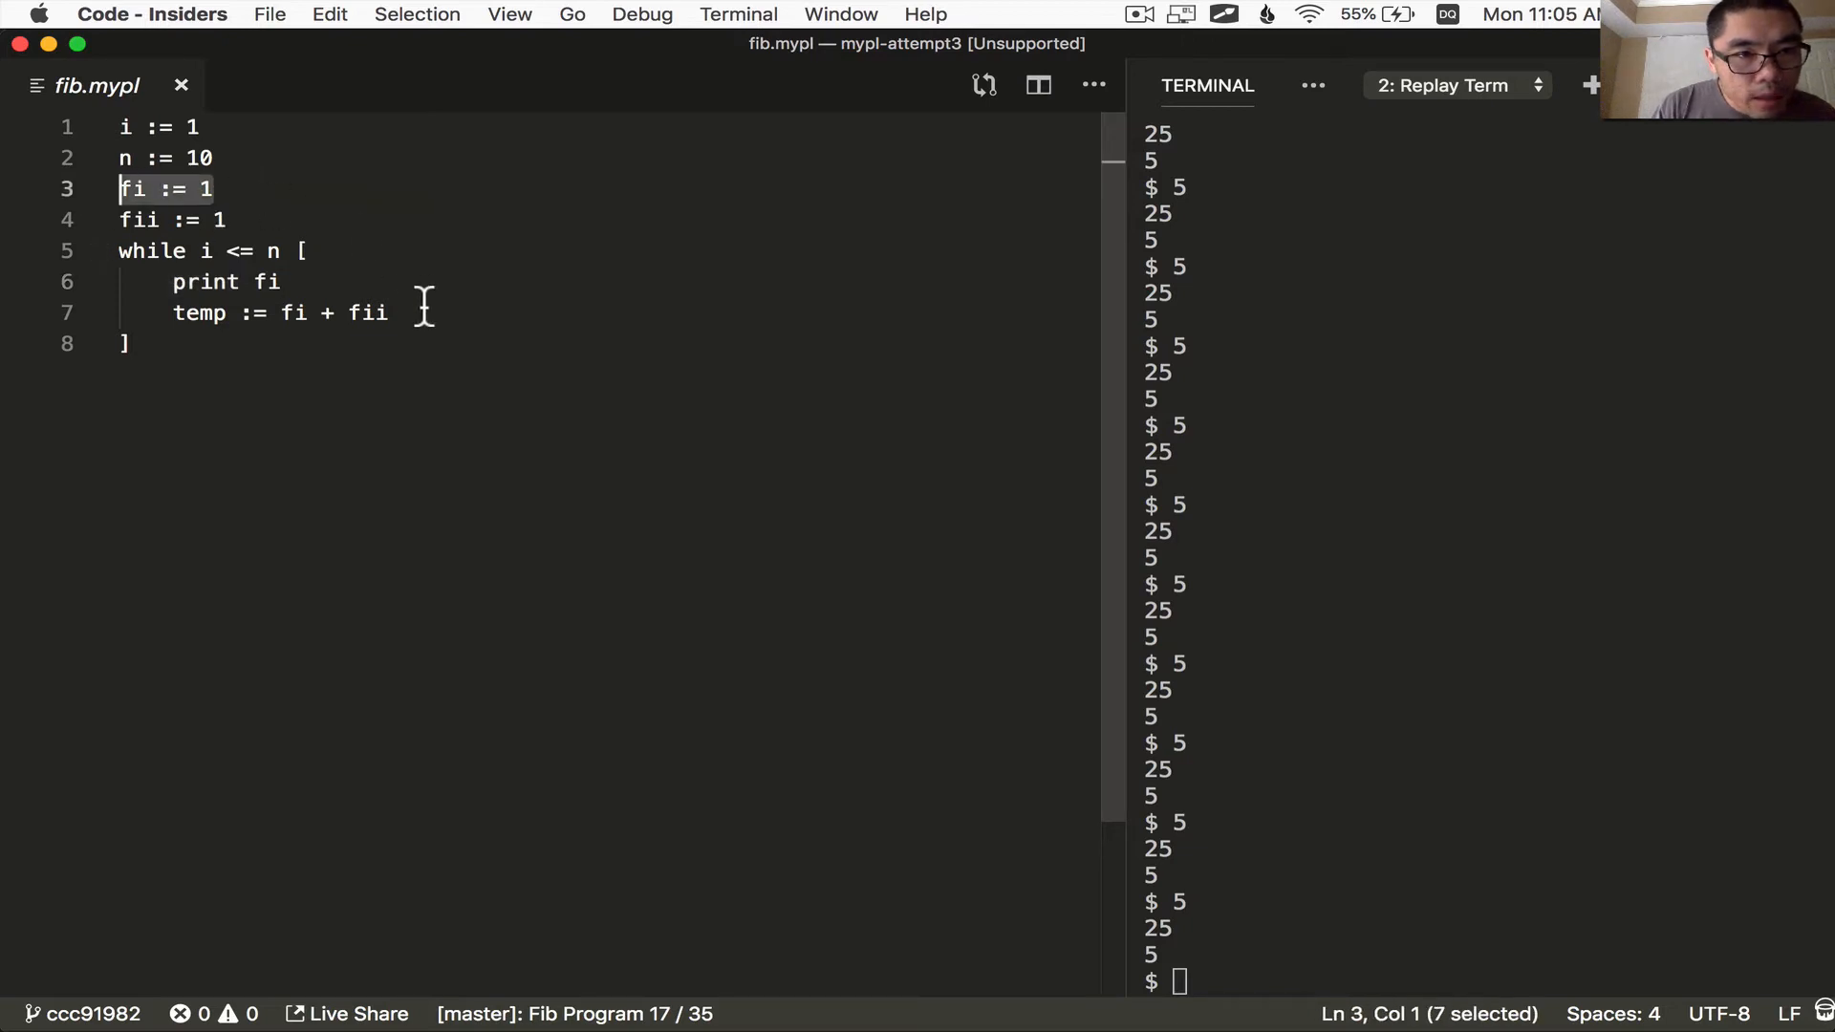
Add the fi := fii and fii := temp shift lines and check fi's uses in the loop
{"action": "left_click", "coordinate": [291, 281]}
{"action": "type", "text": "fi"}
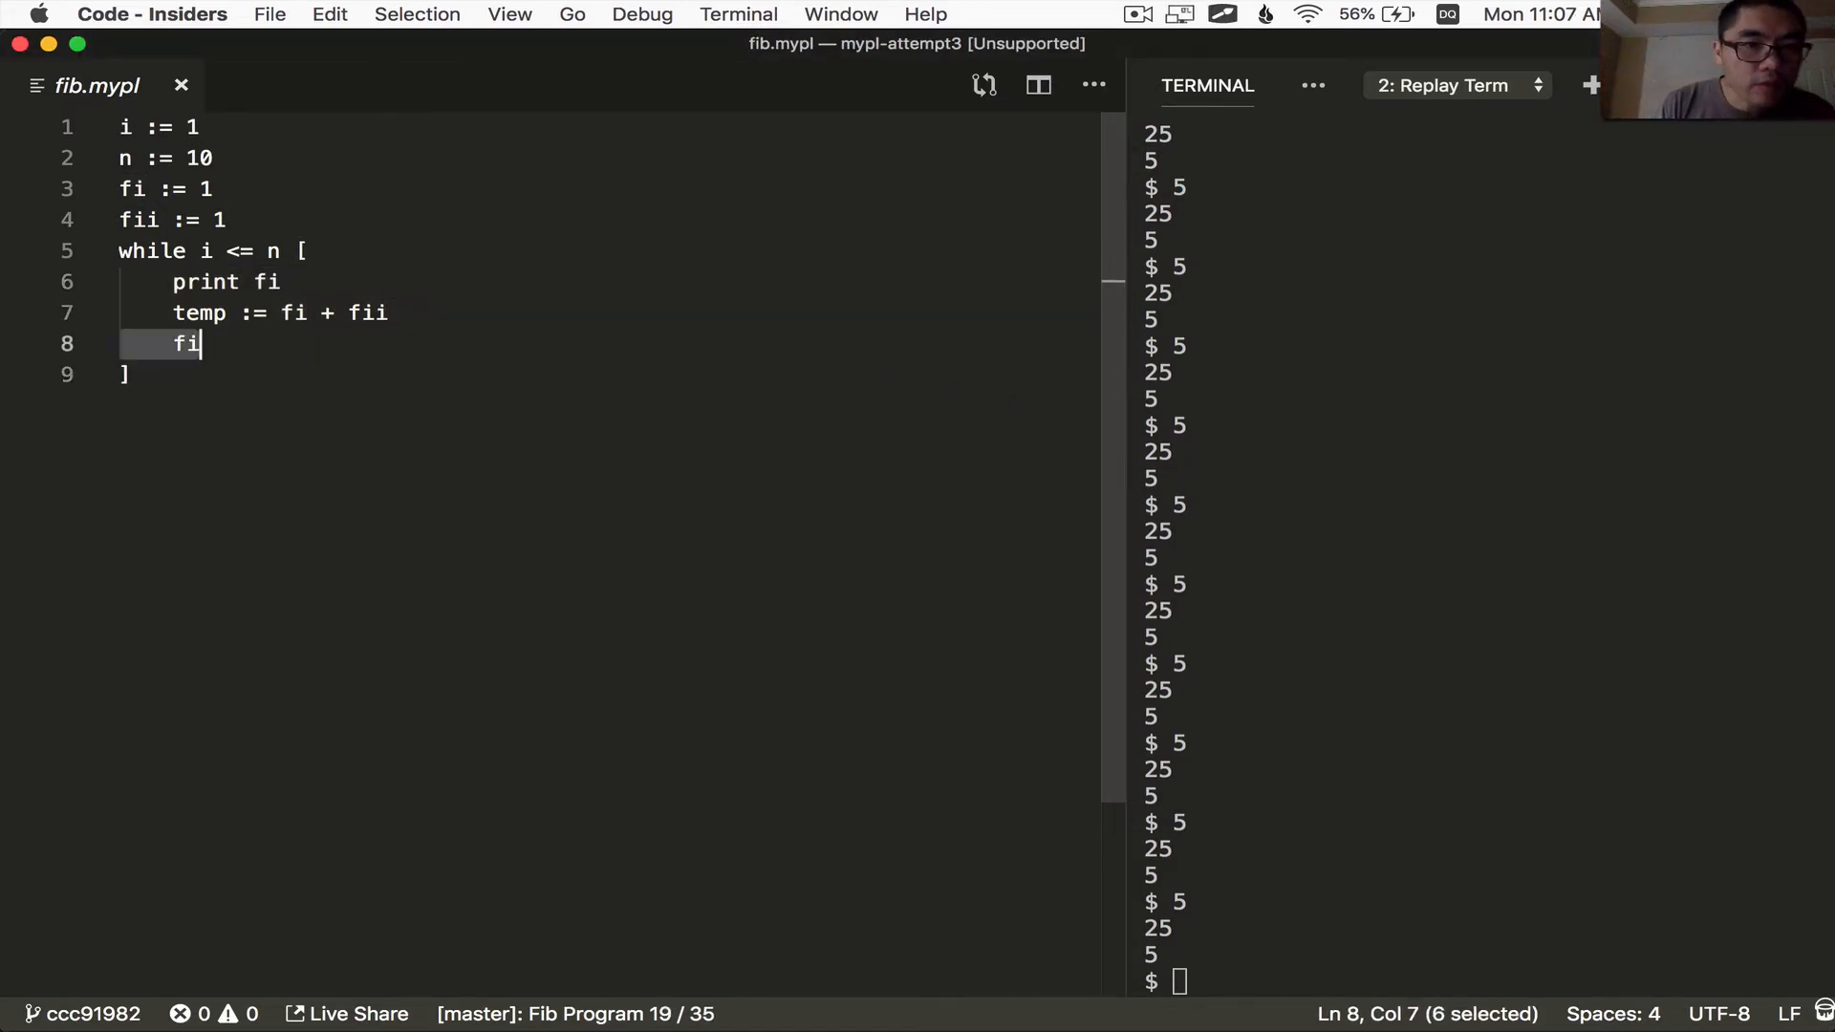
{"action": "type", "text": ":= fii"}
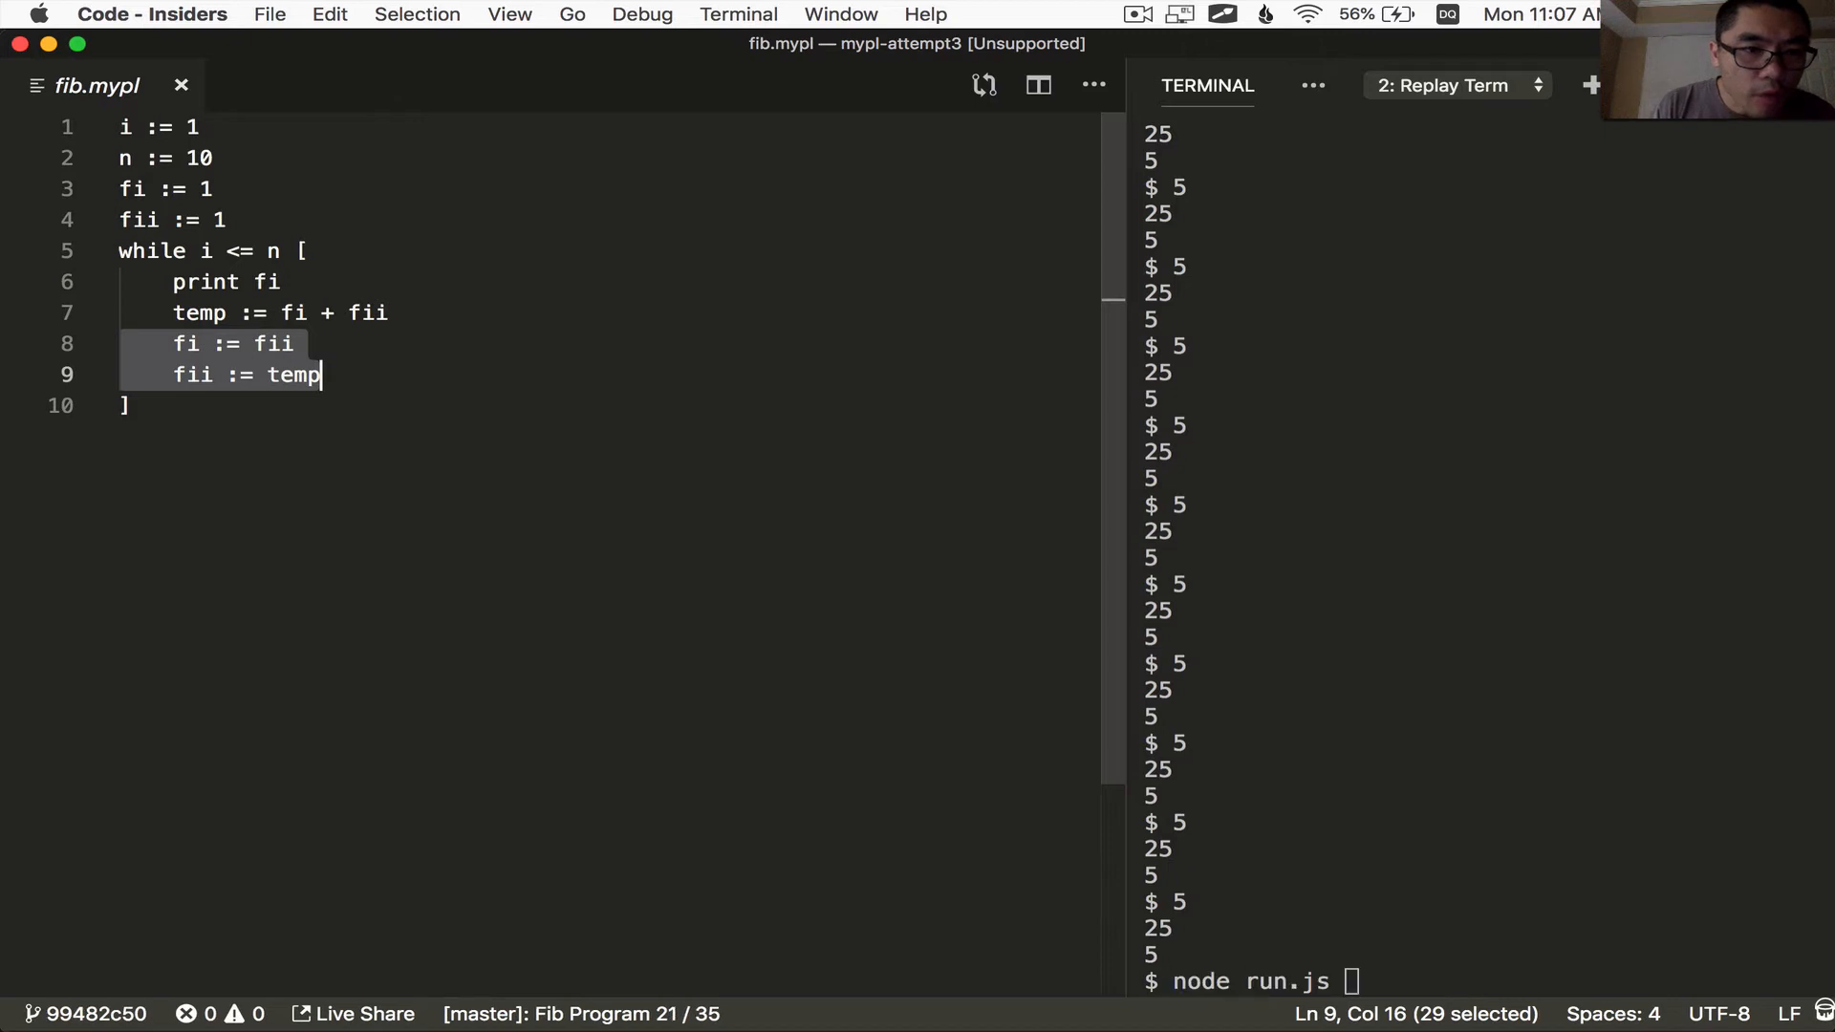
{"action": "type", "text": "fib"}
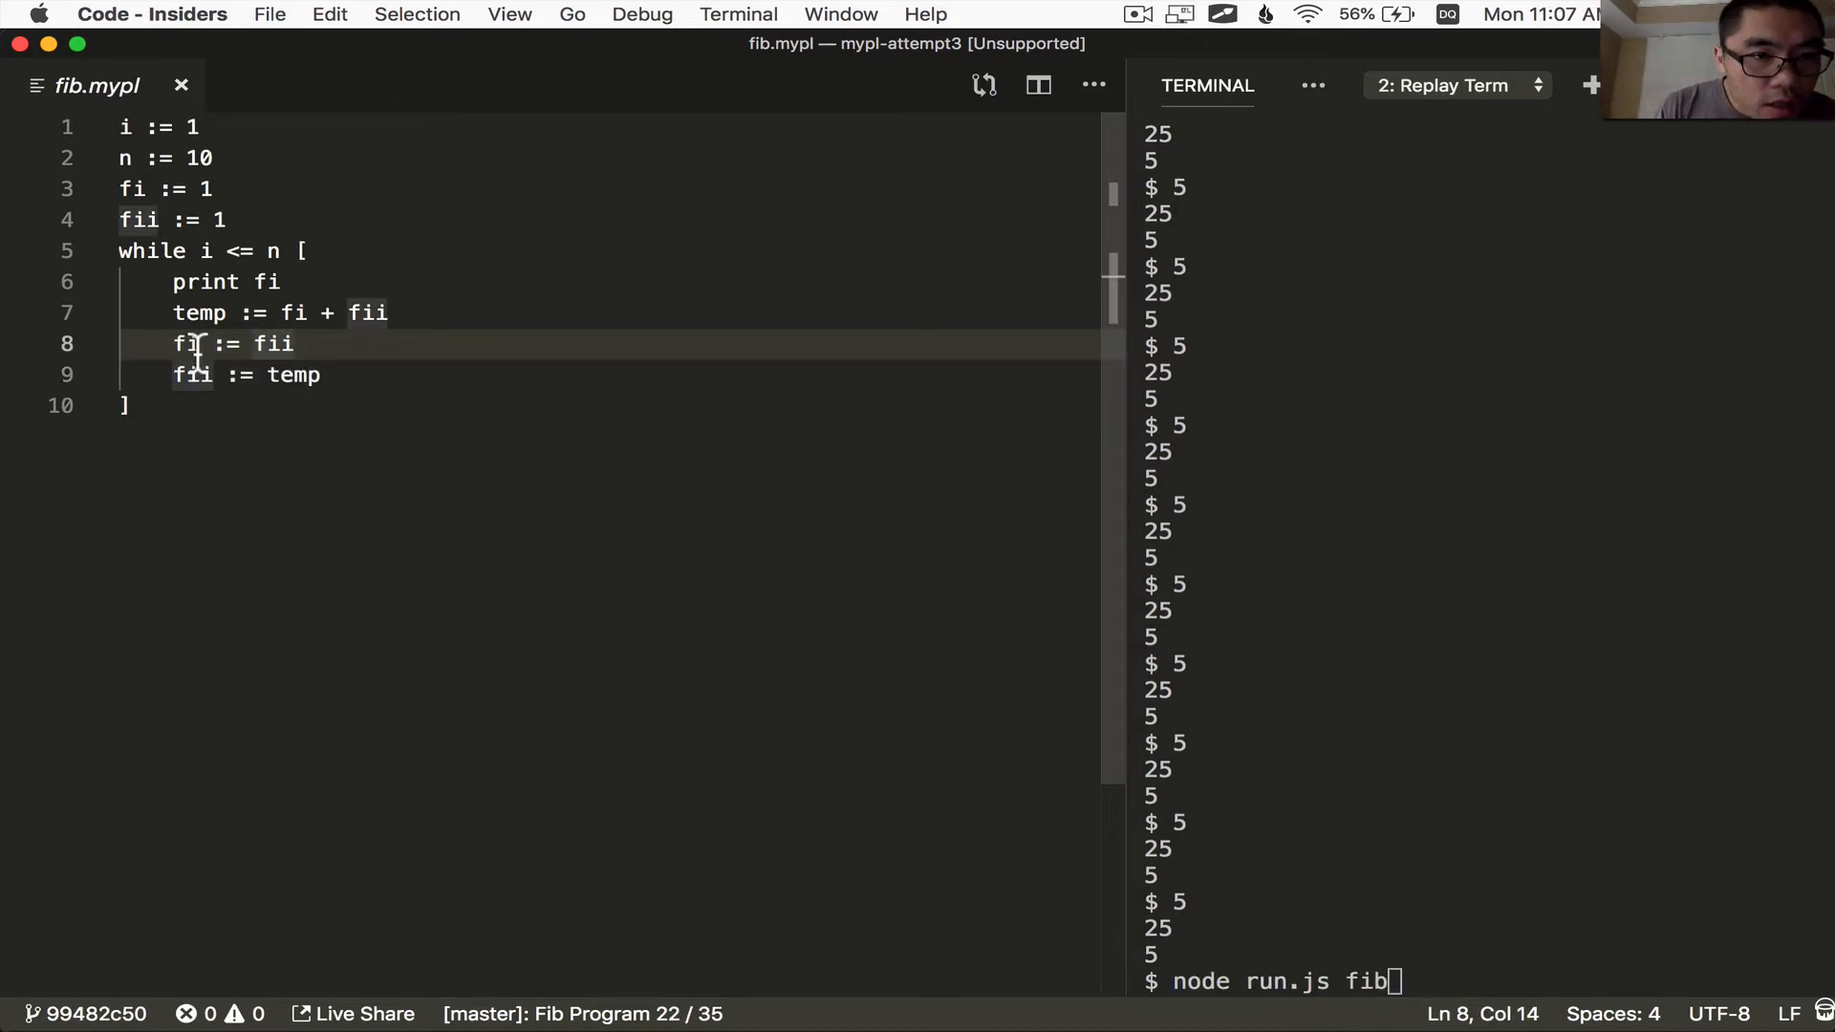
{"action": "double_click", "coordinate": [186, 344]}
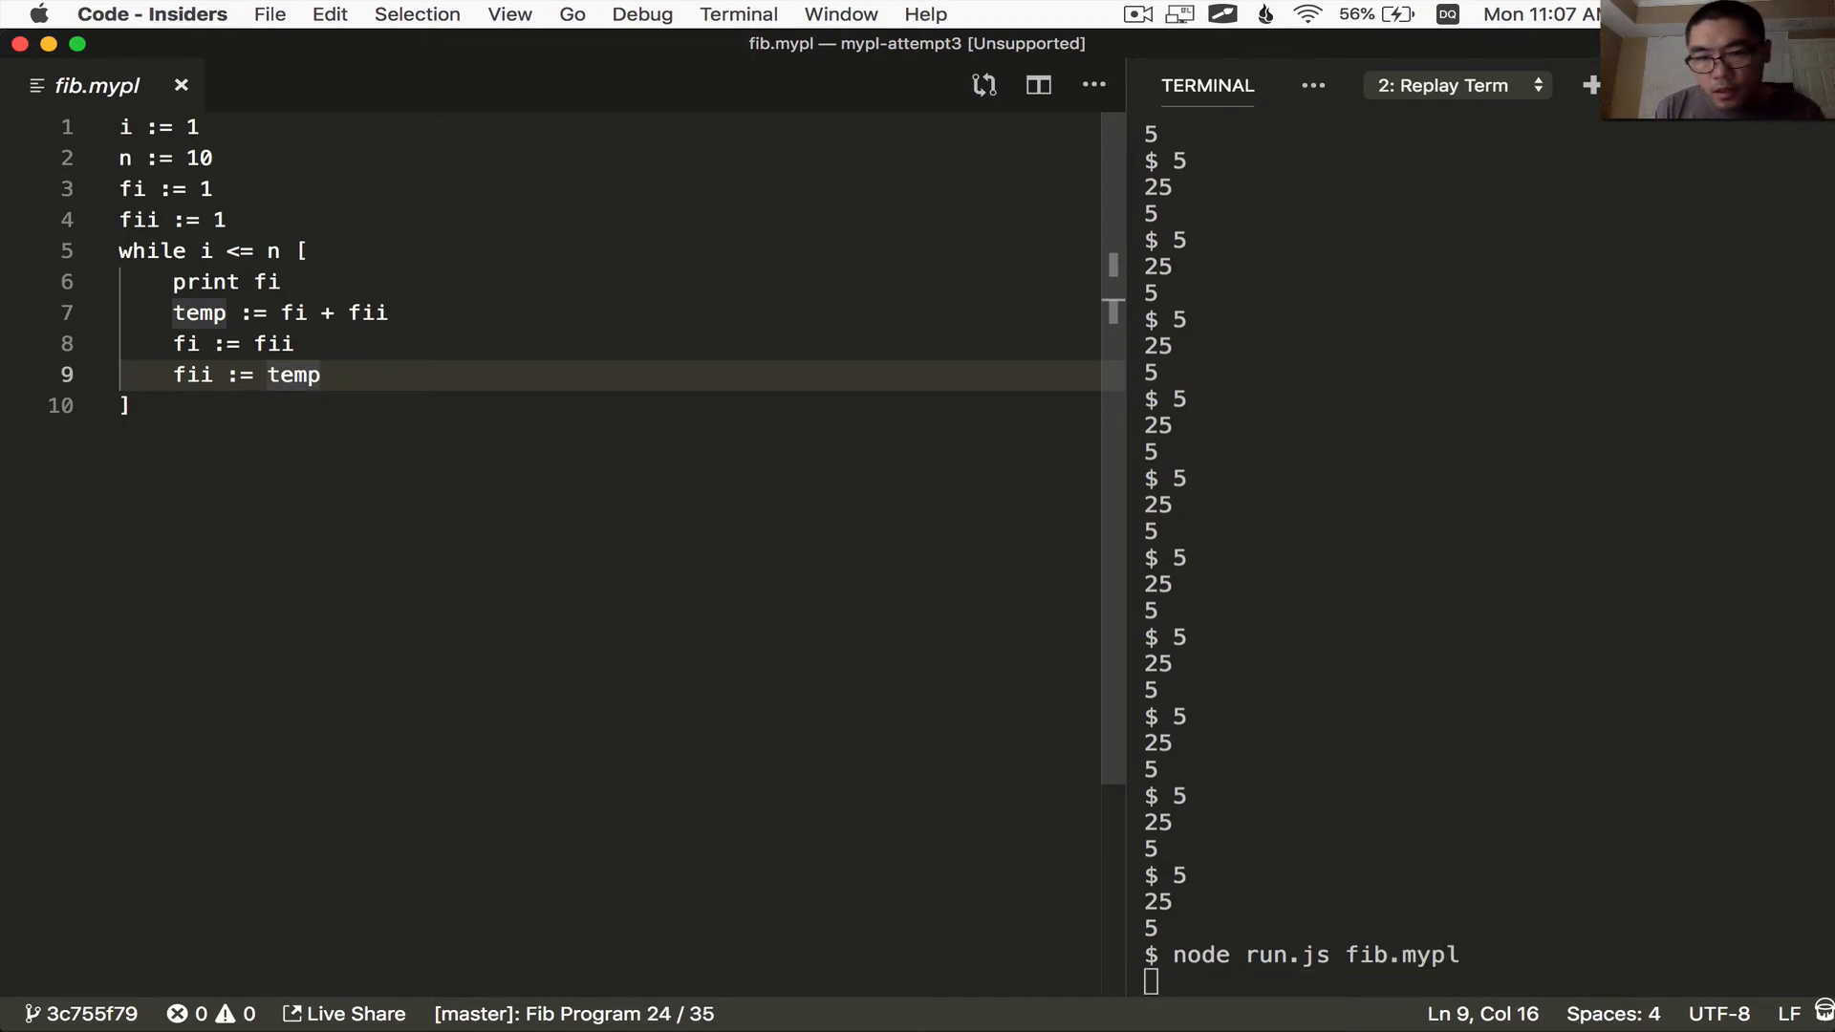
Run fib.mypl, hit the maxBuffer error, add i := i + 1, and rerun node run.js fib.mypl
{"action": "key", "text": "Enter"}
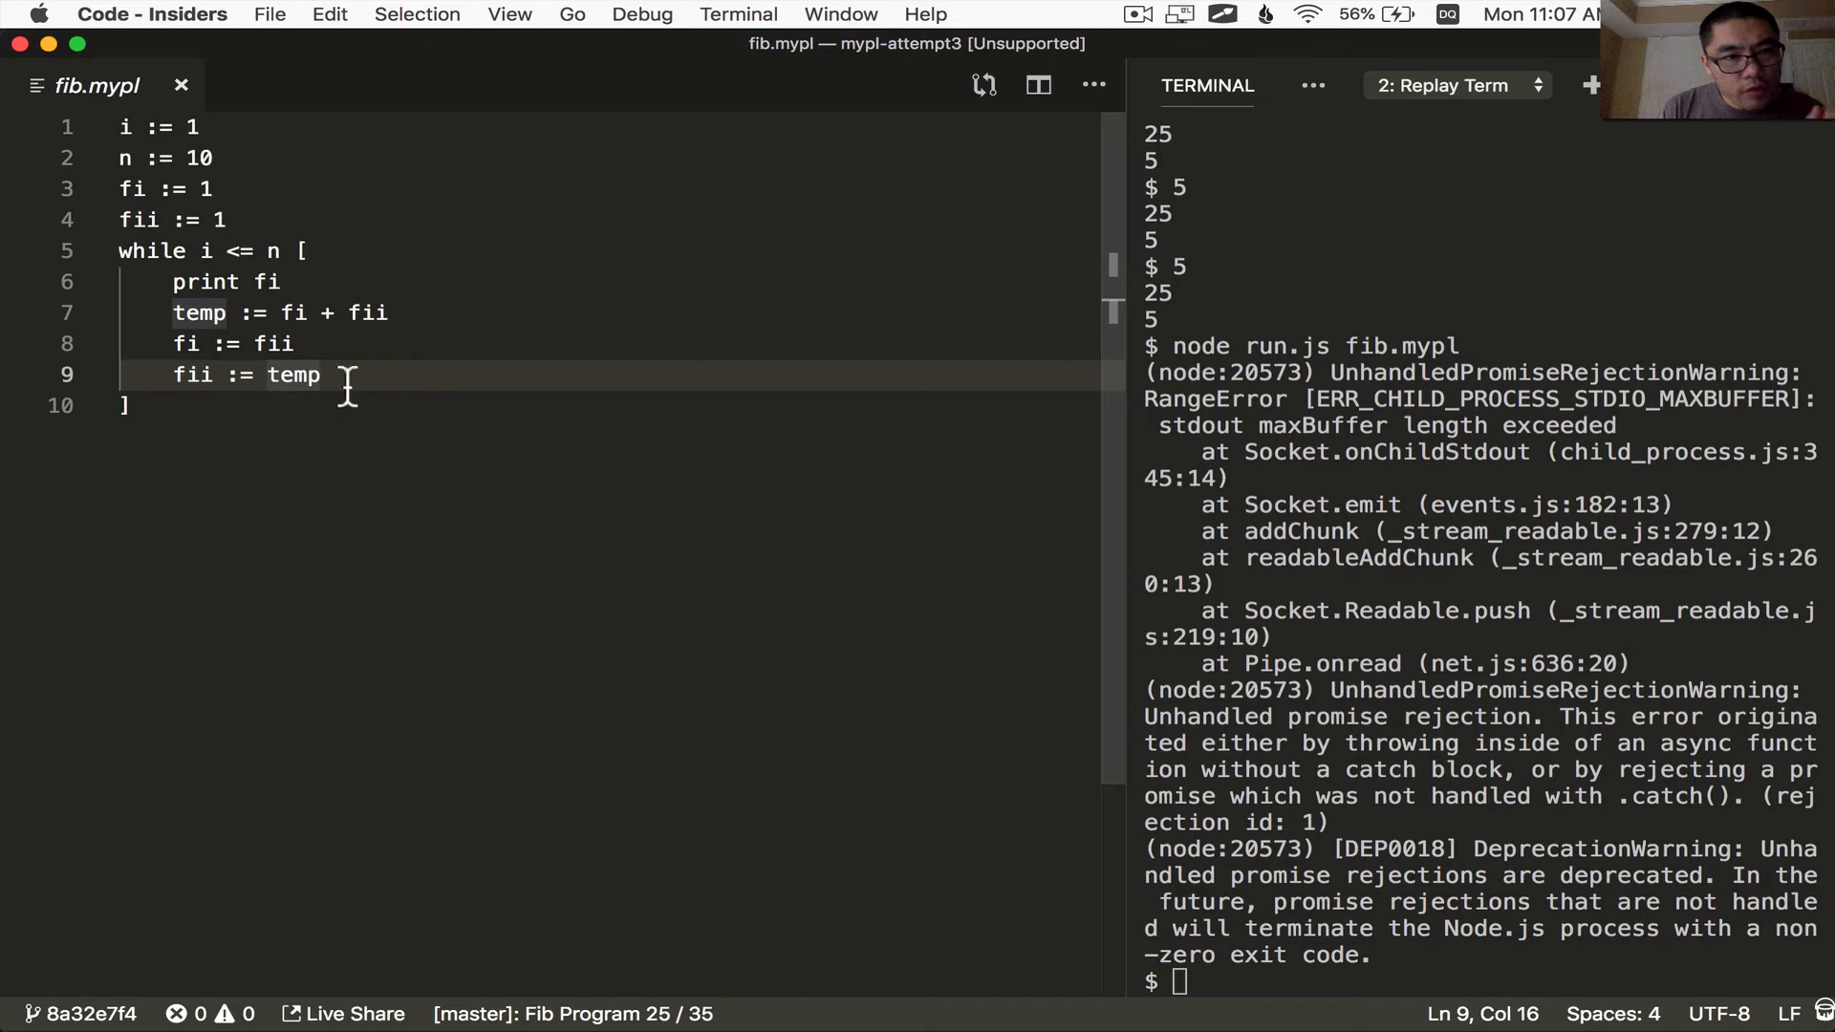
{"action": "left_click", "coordinate": [134, 405]}
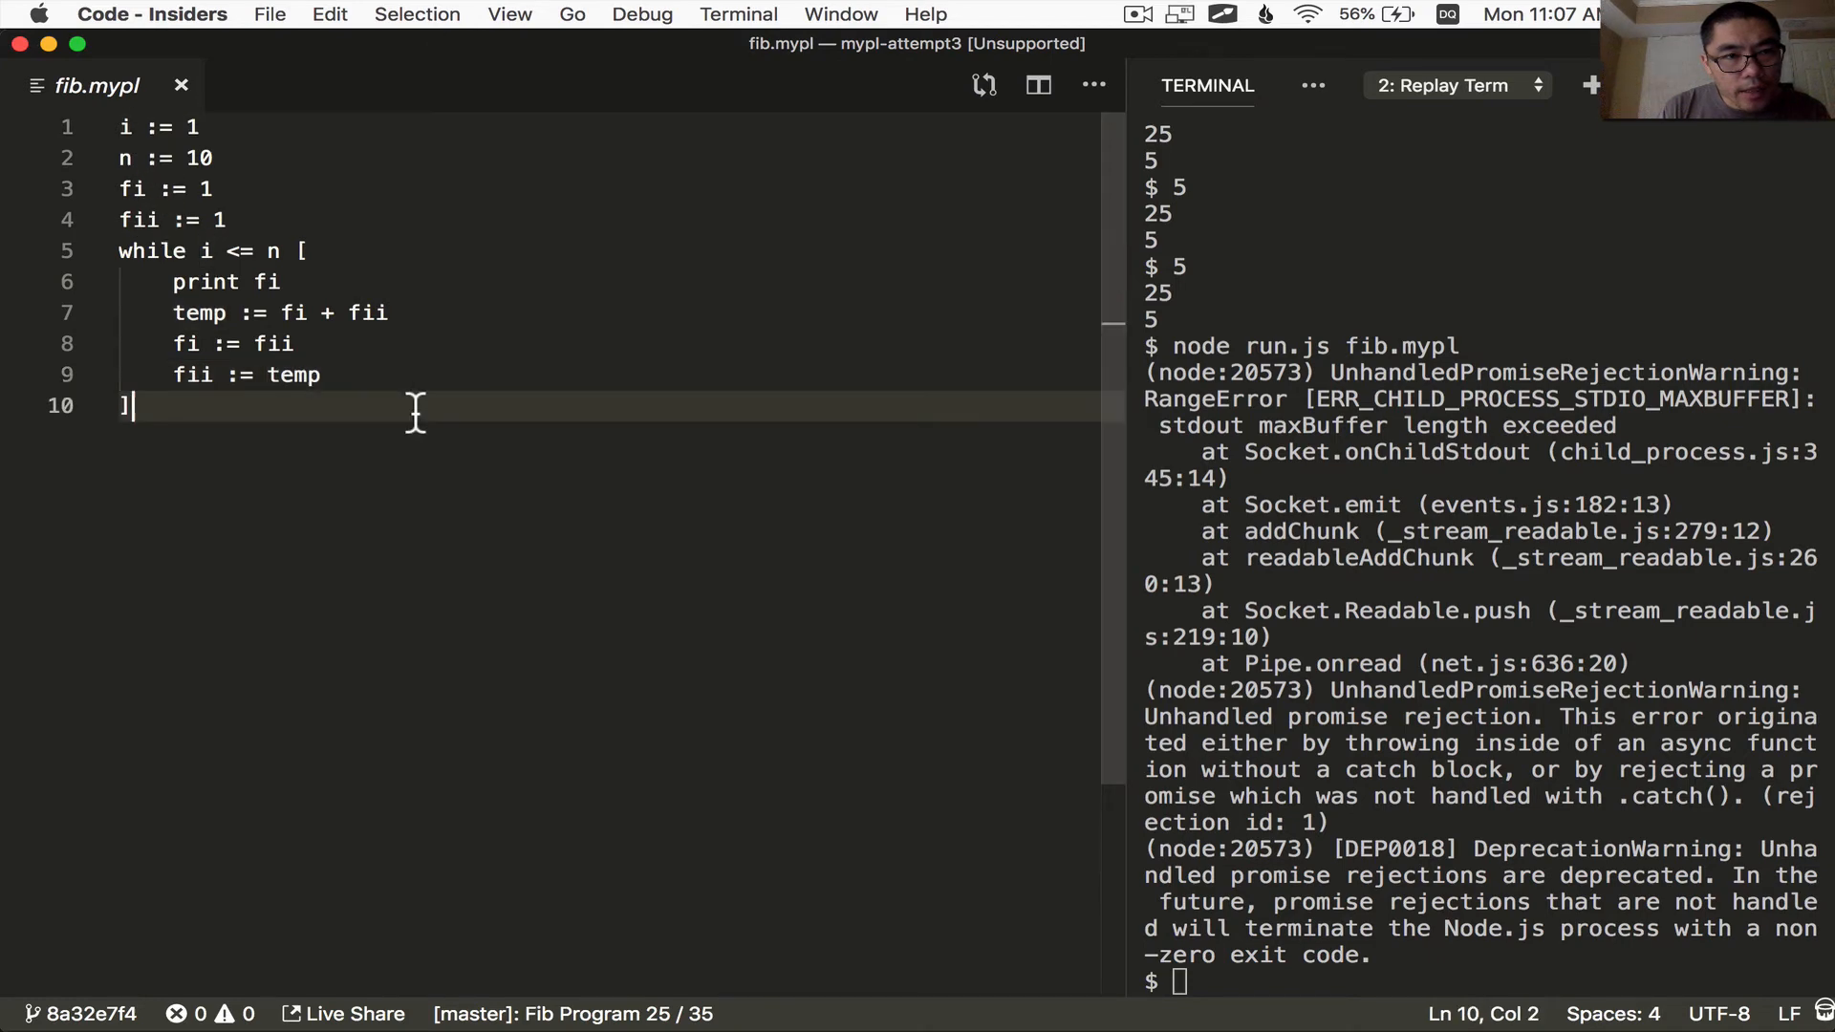
{"action": "type", "text": "i := i + 1"}
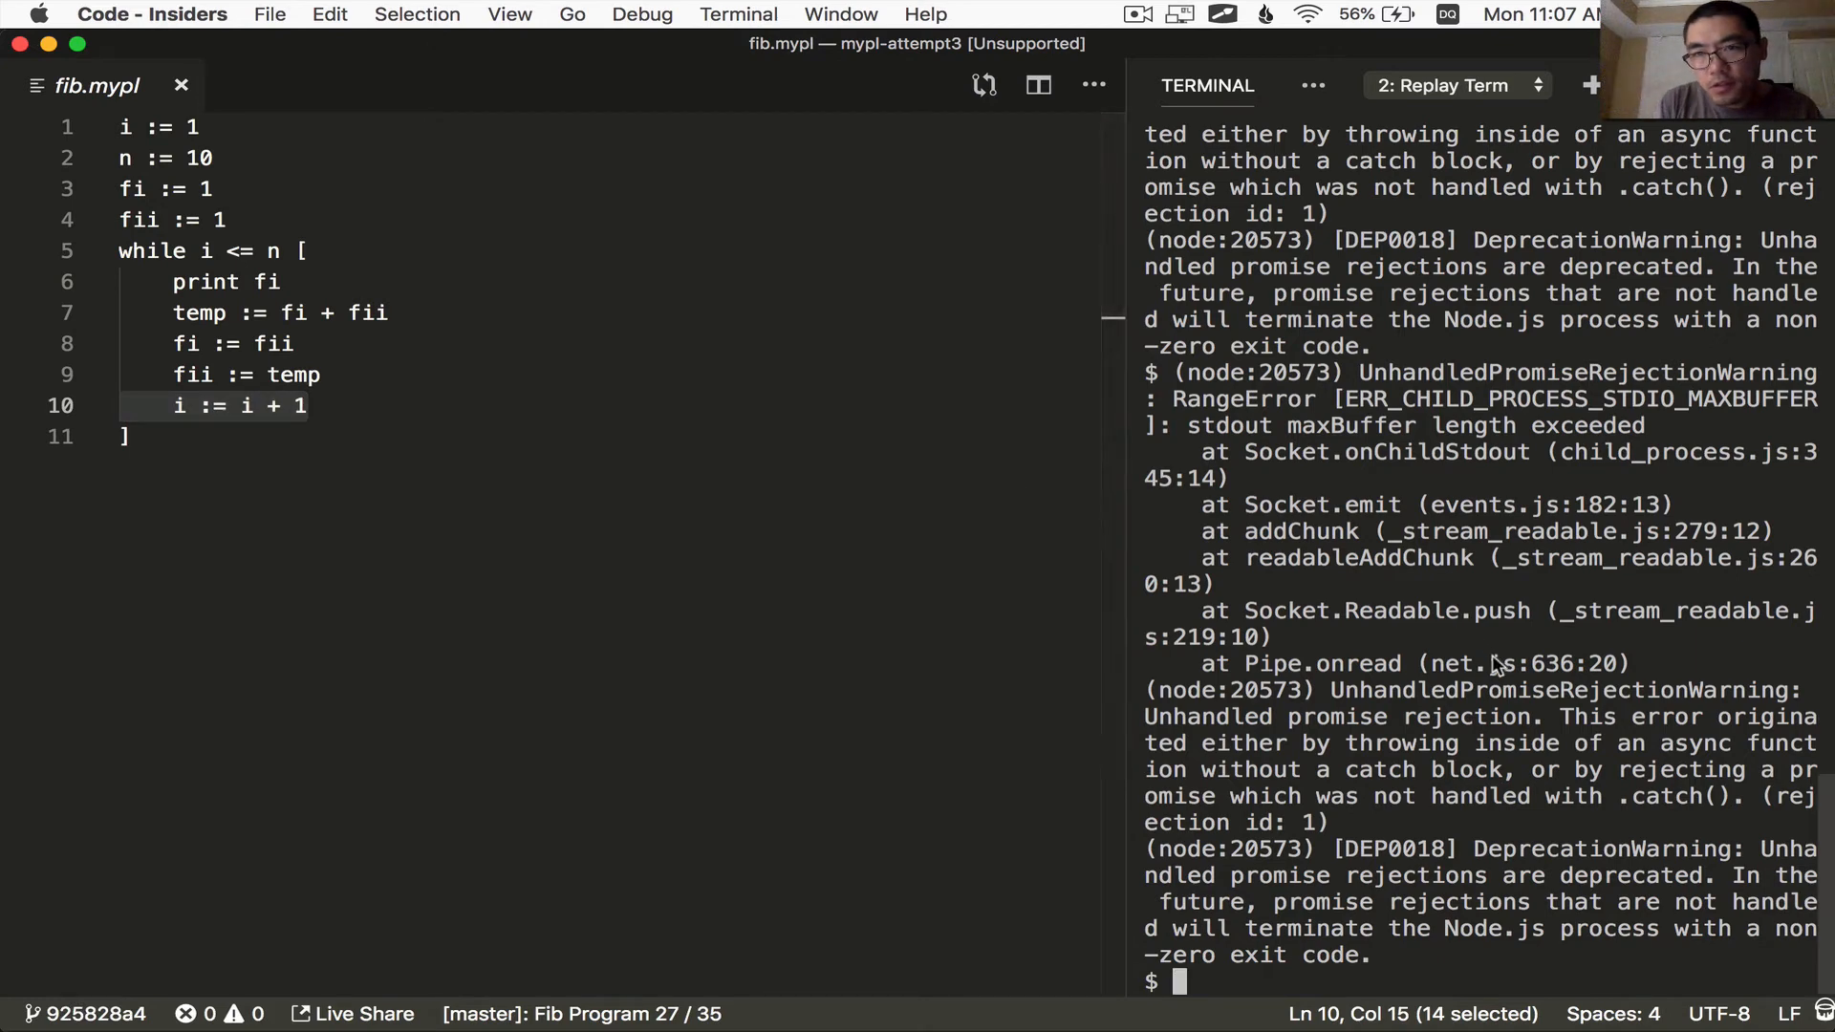
{"action": "mouse_move", "coordinate": [1483, 356]}
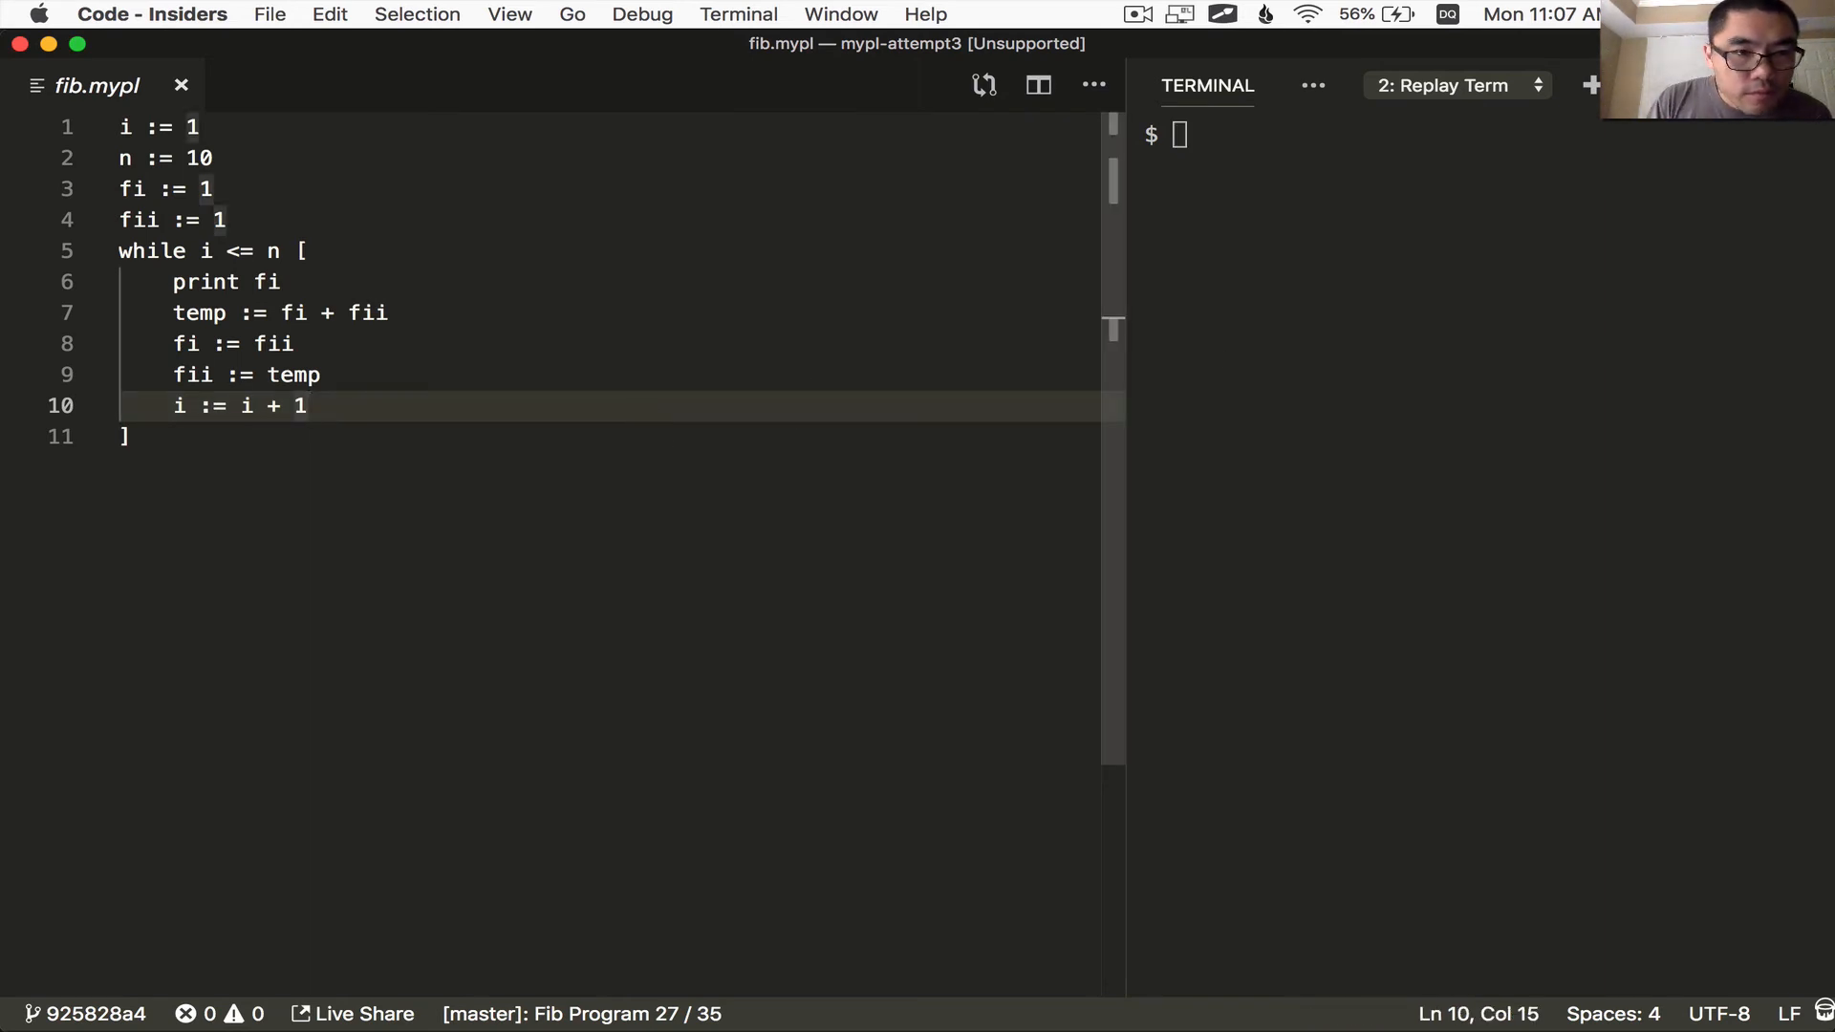
{"action": "type", "text": "node run.js fib.mypl"}
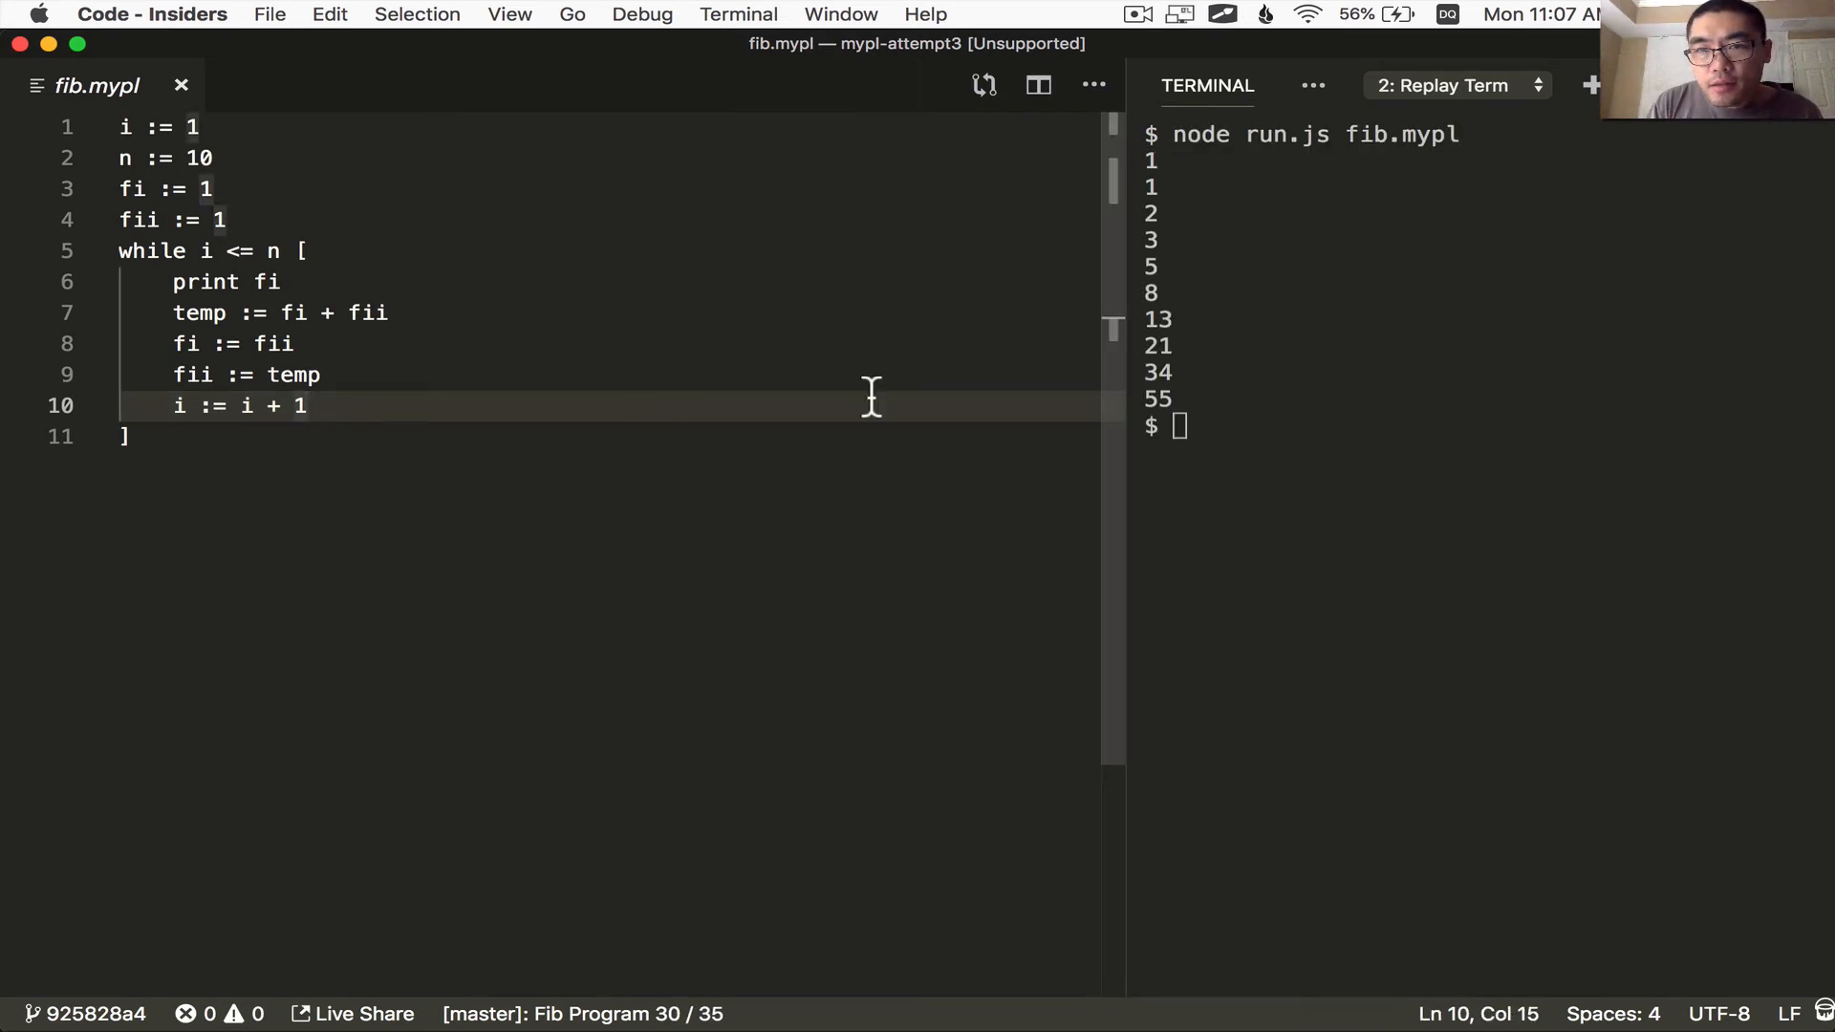